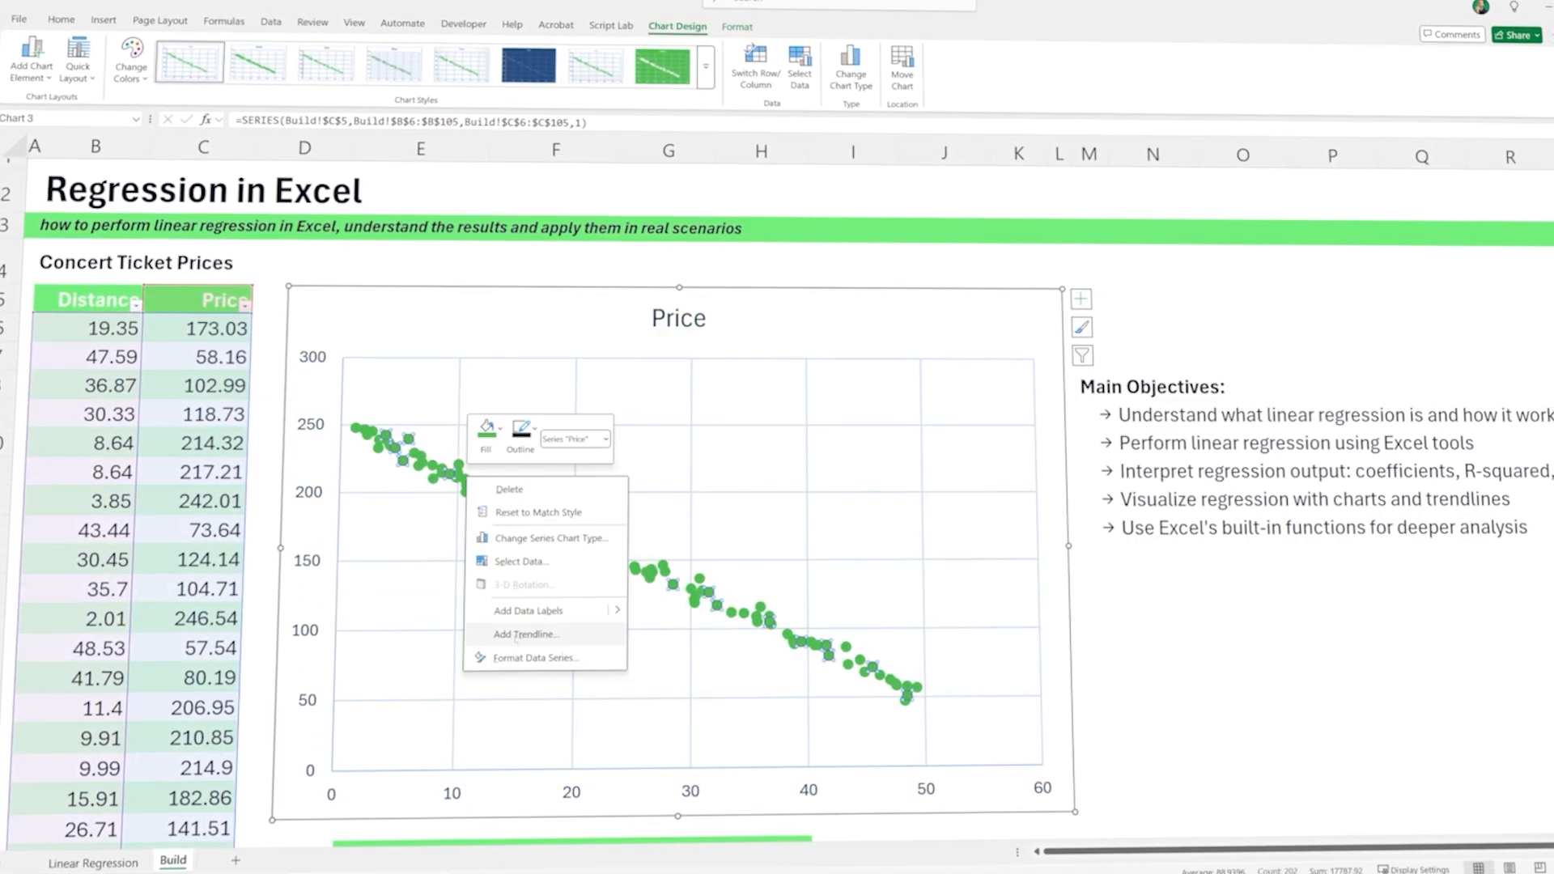
Show Sheet1's concert ticket data and the Price vs Distance scatter chart with its linear trendline
click(527, 635)
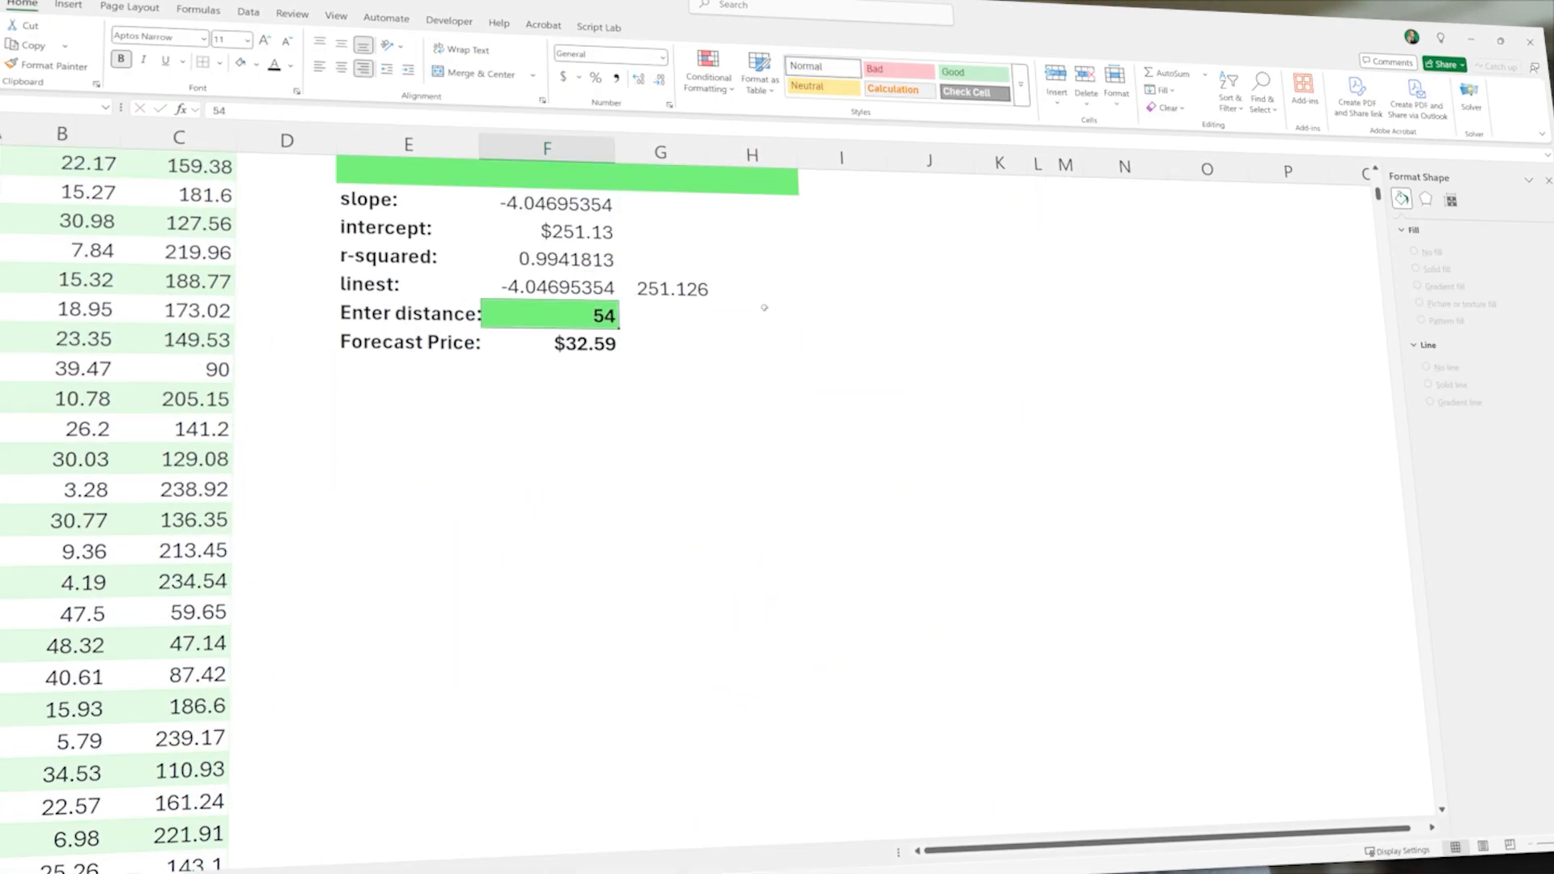
click(195, 843)
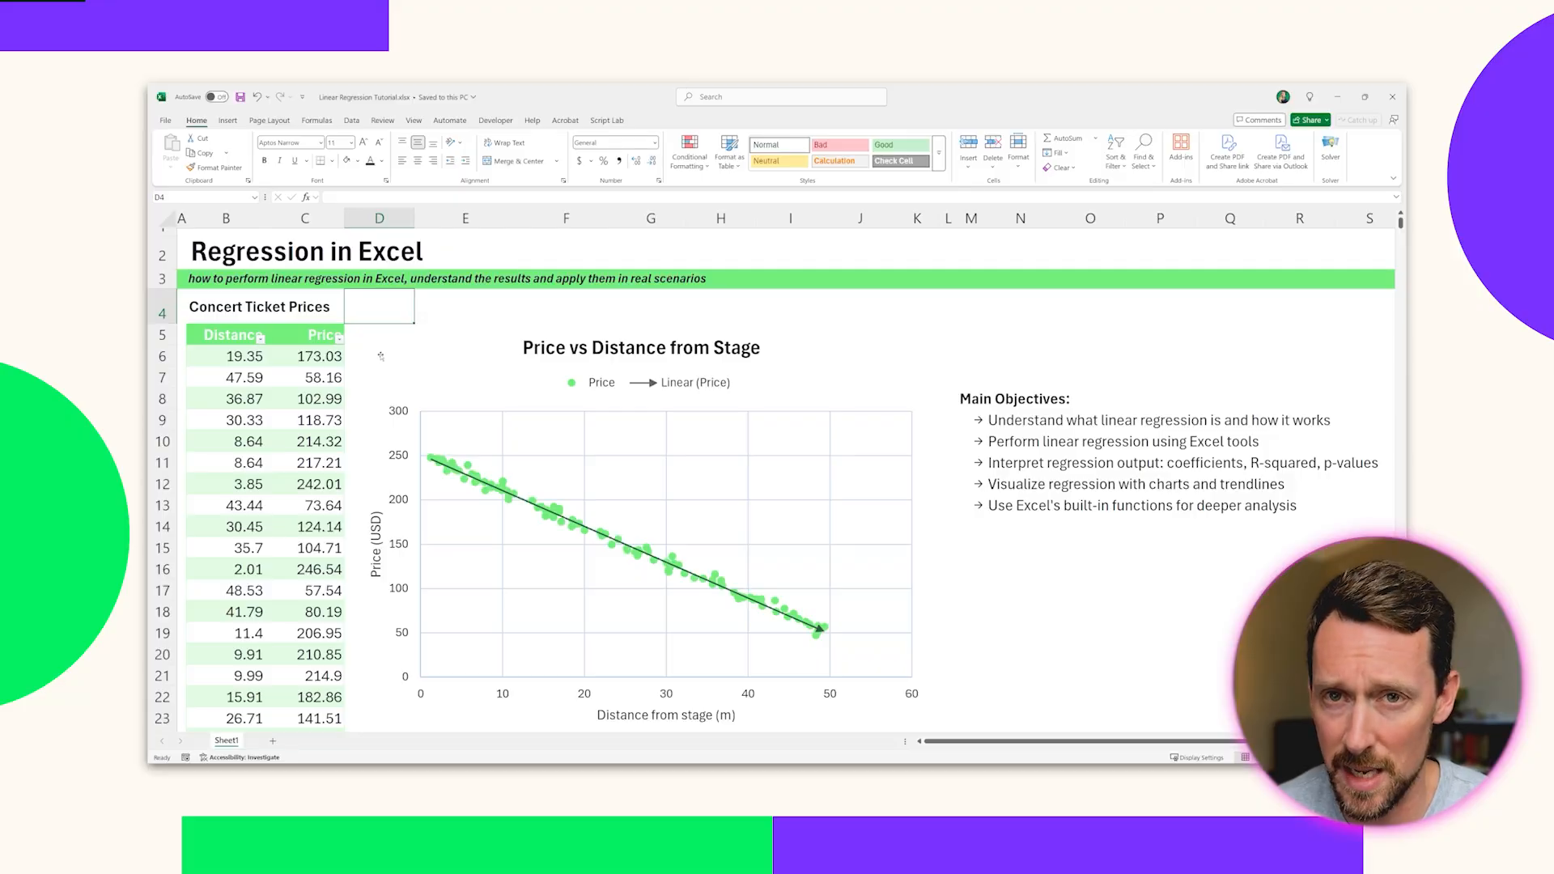
click(305, 217)
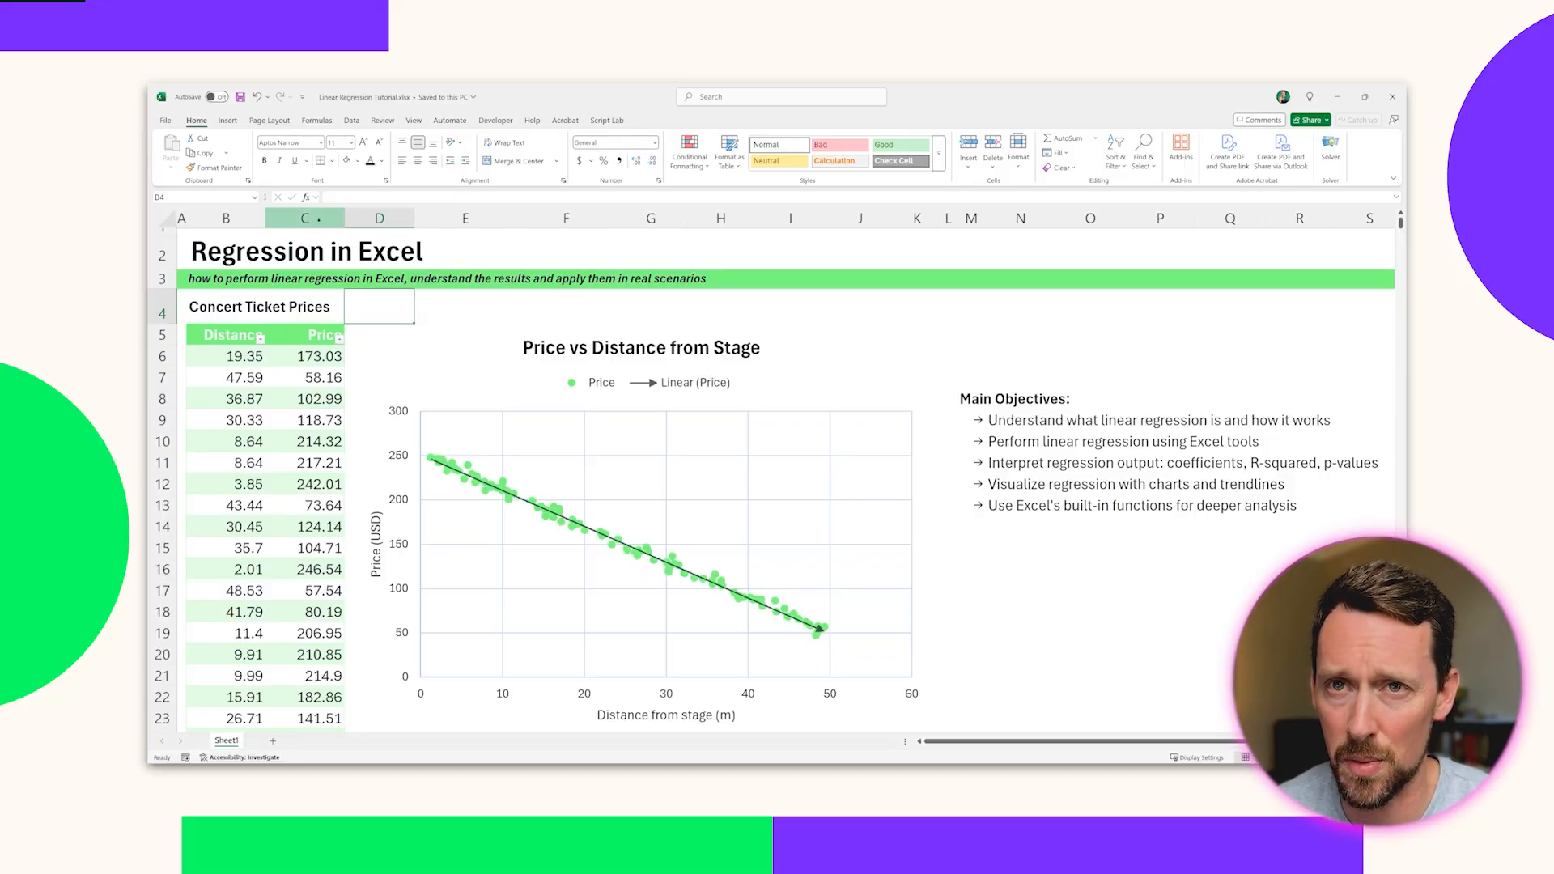
drag(305, 334, 304, 612)
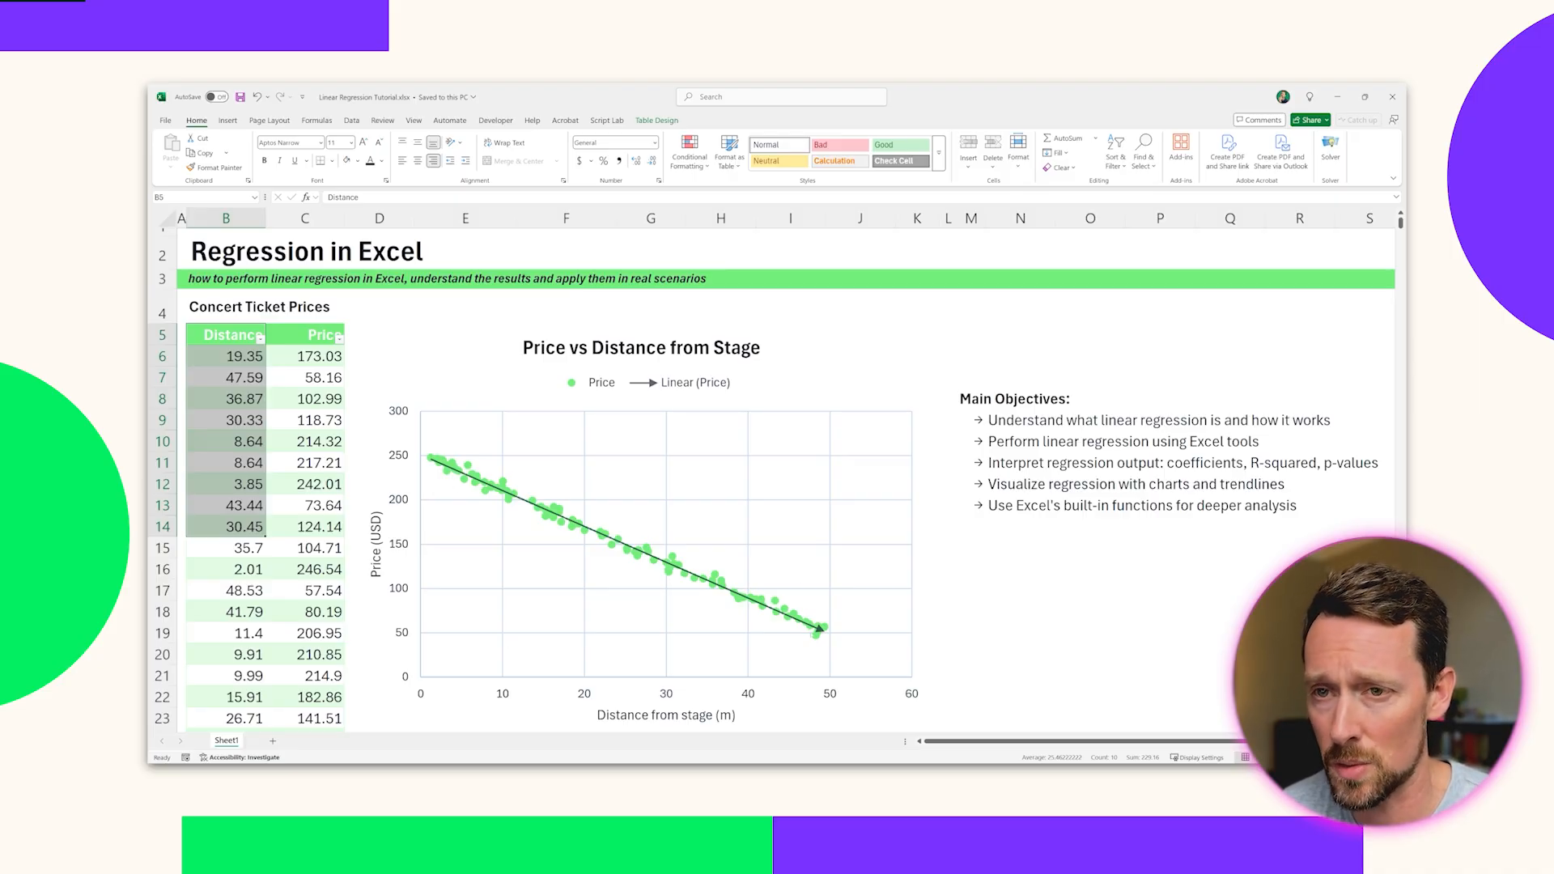
mouse_move(758, 641)
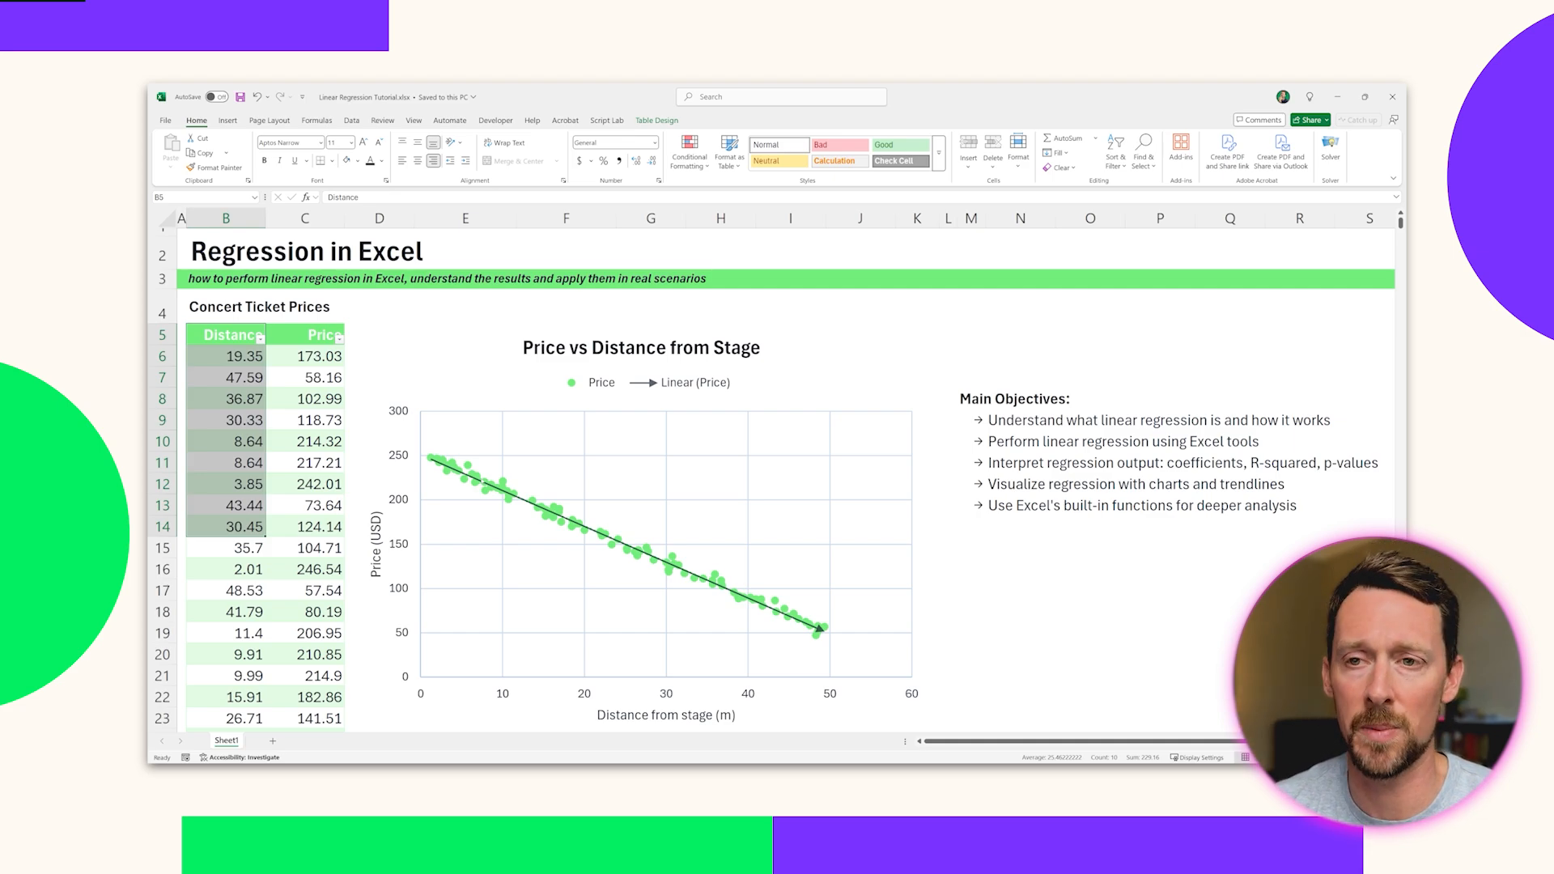
mouse_move(847, 505)
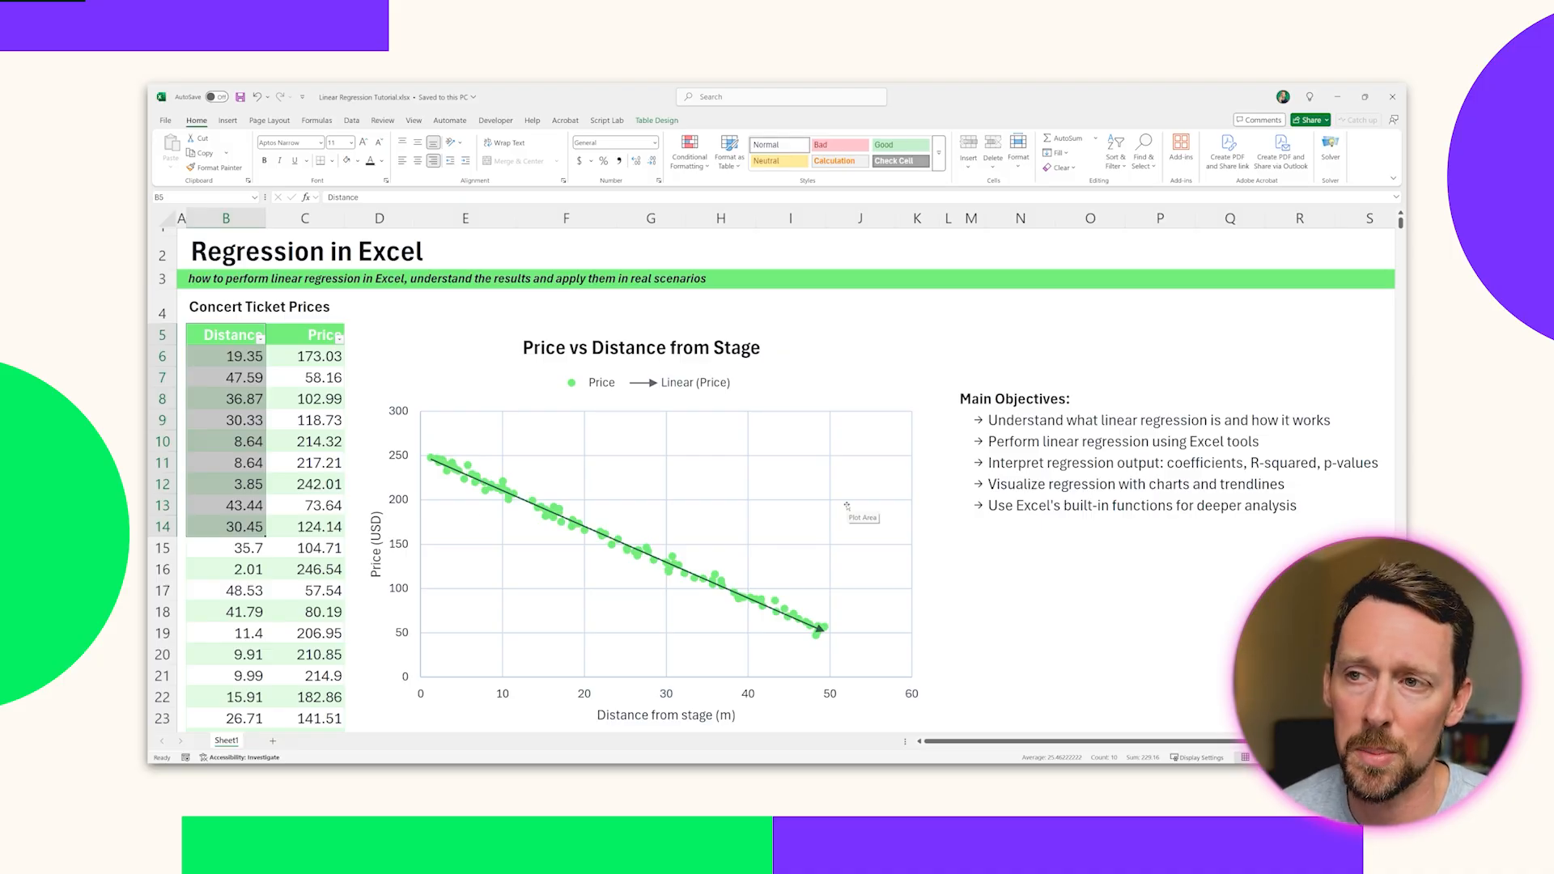
scroll(down, 3)
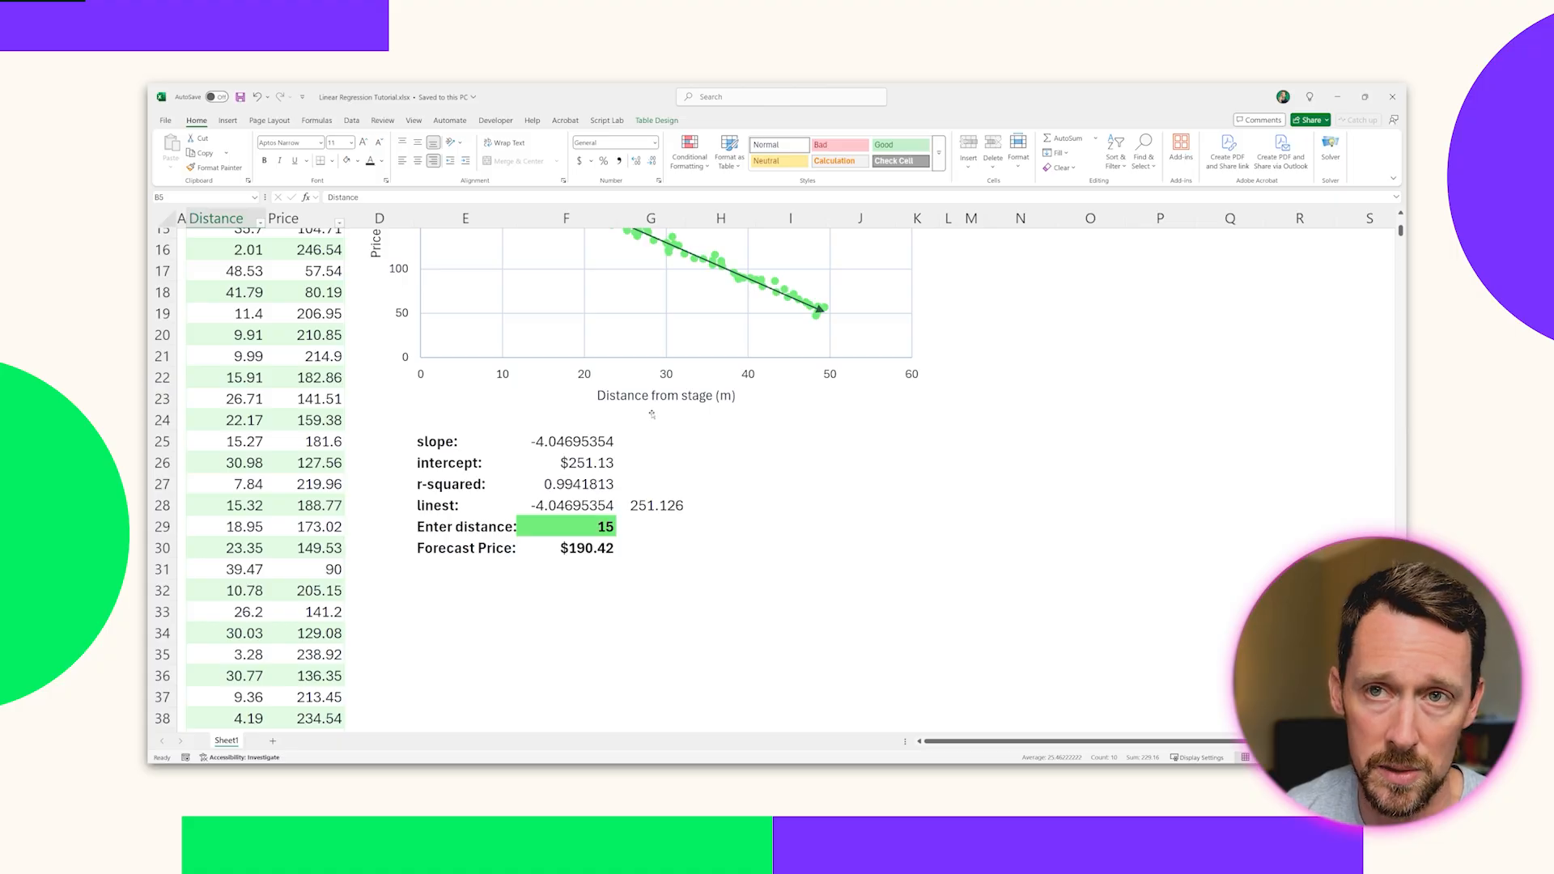
mouse_move(651, 415)
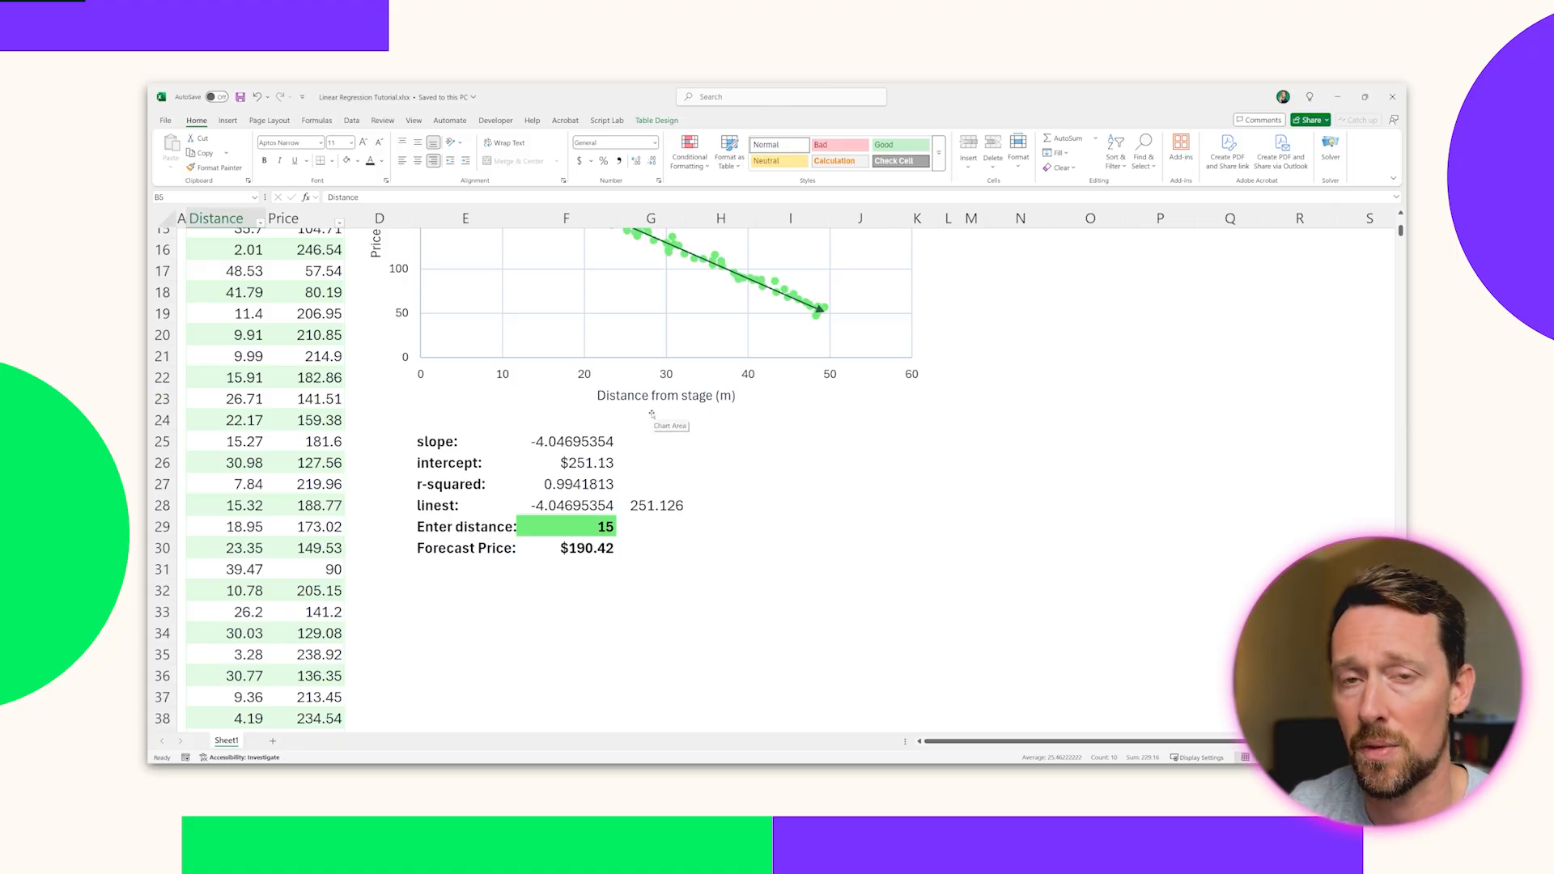
mouse_move(627, 529)
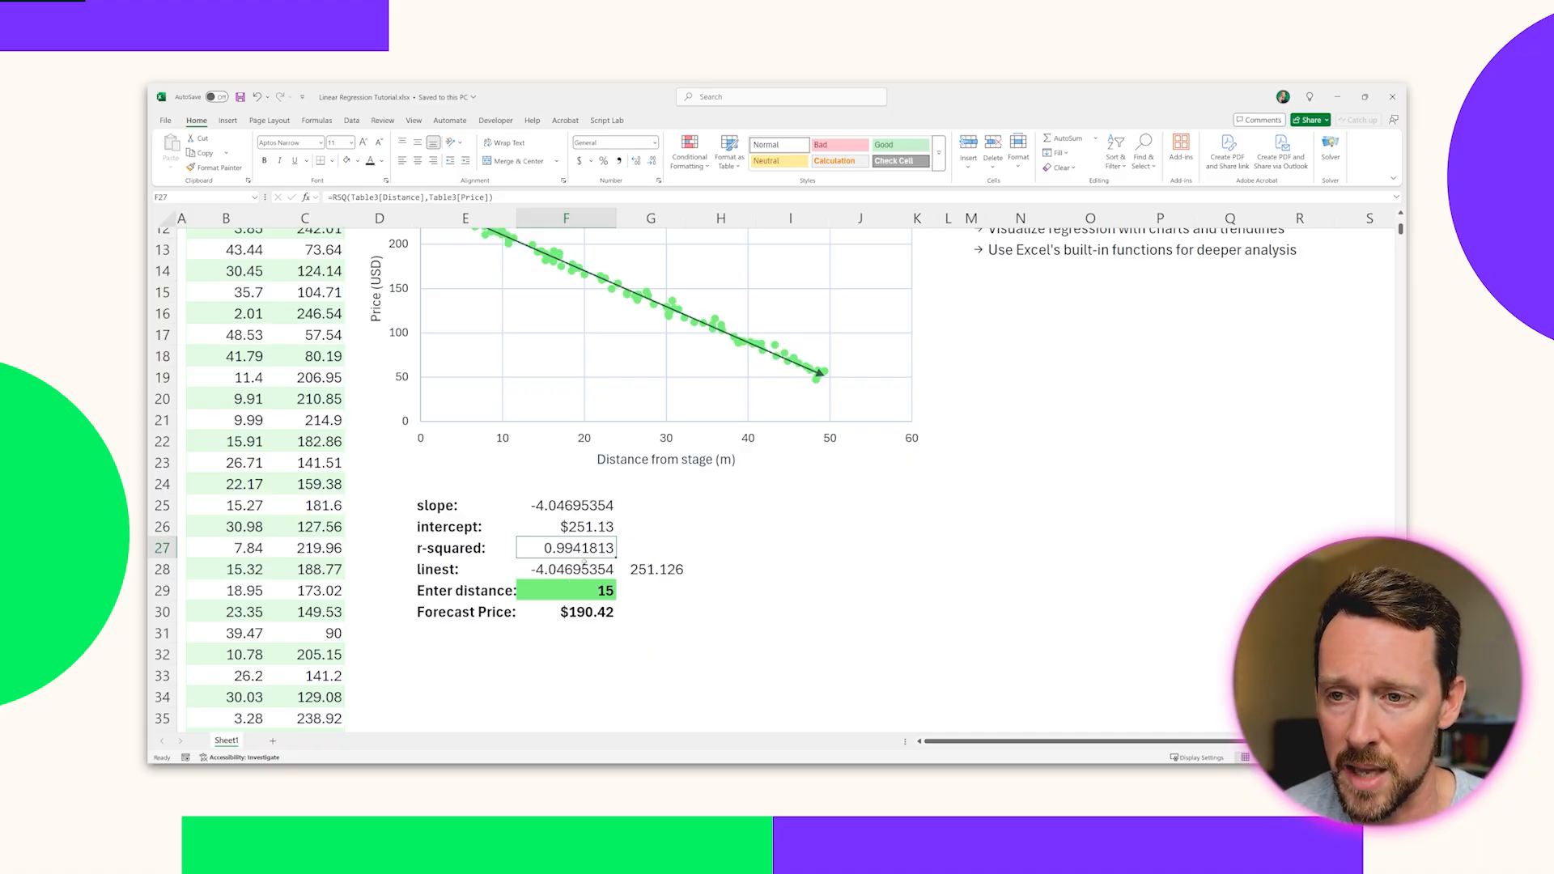
click(657, 569)
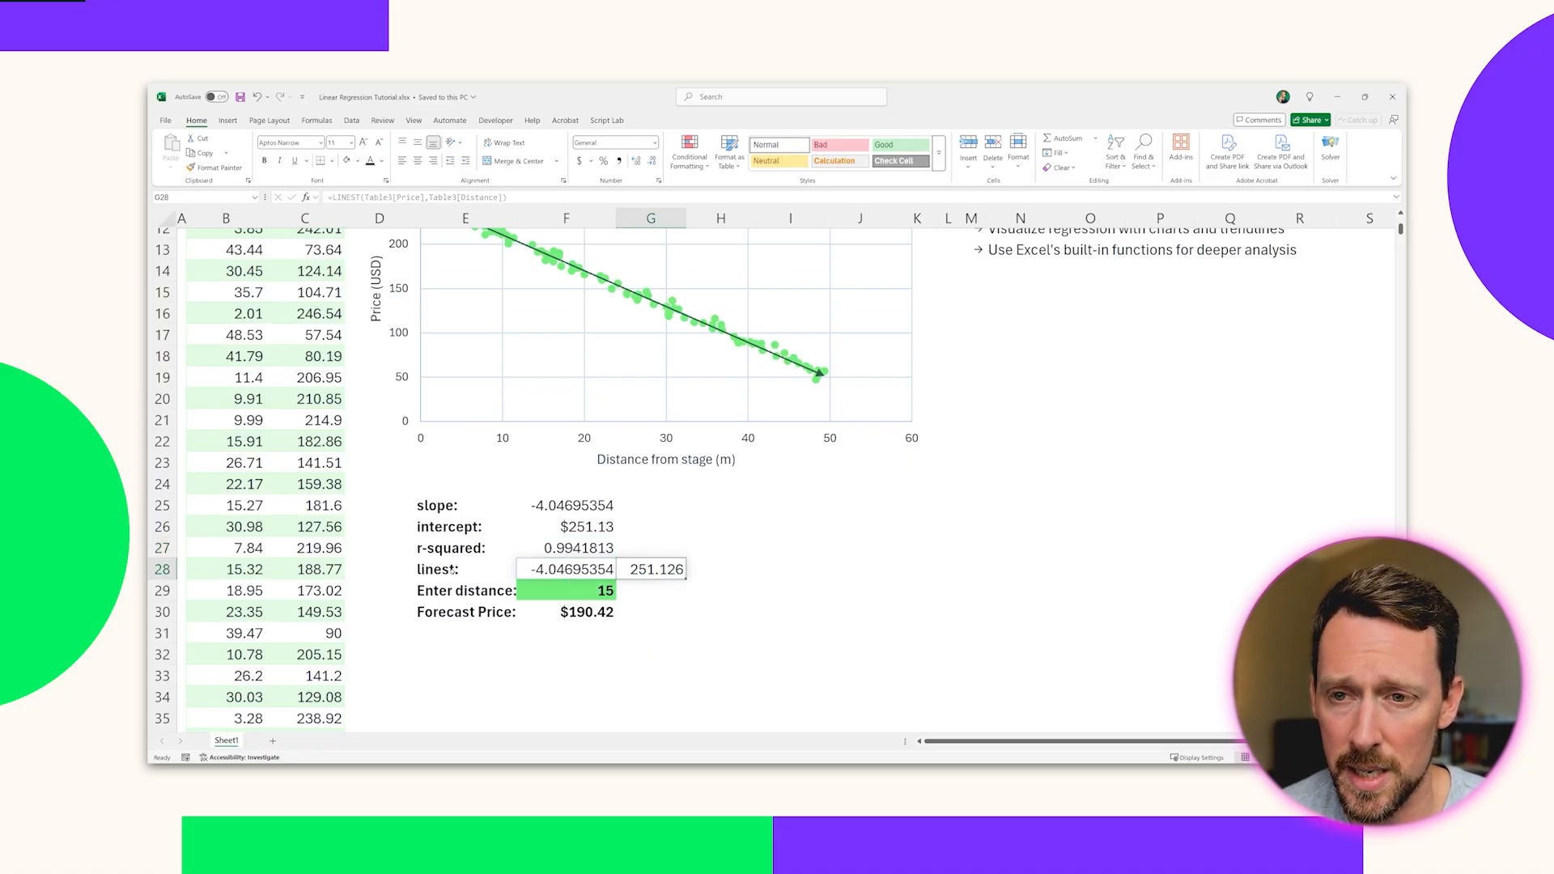
click(464, 569)
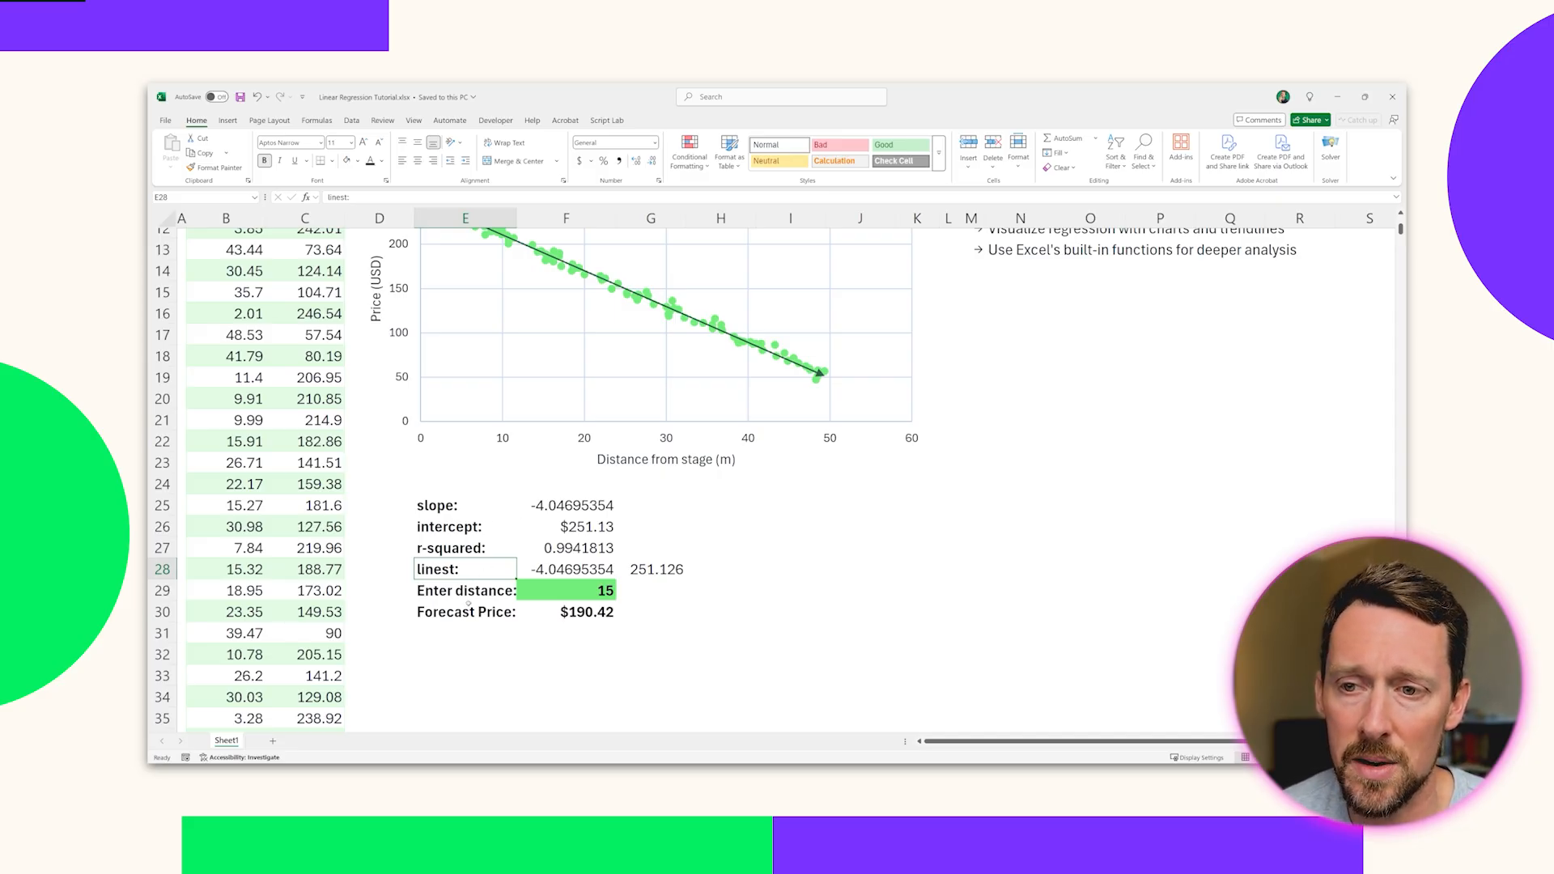
Try distances 25, 35, 50 and 80 in F29, ending with a -$72.63 forecast
click(566, 591)
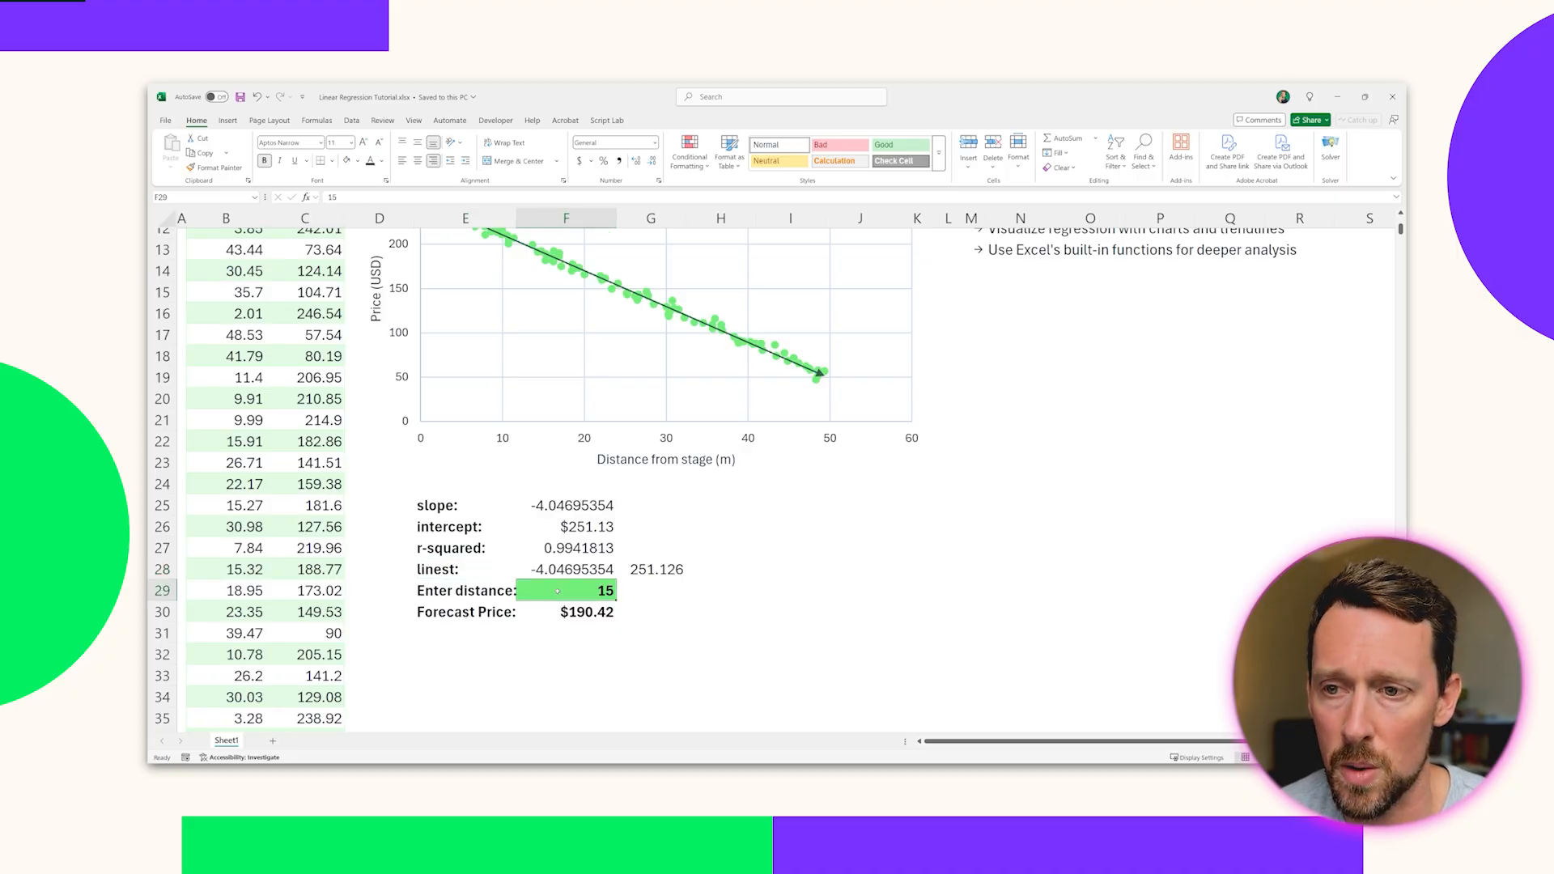
text(25)
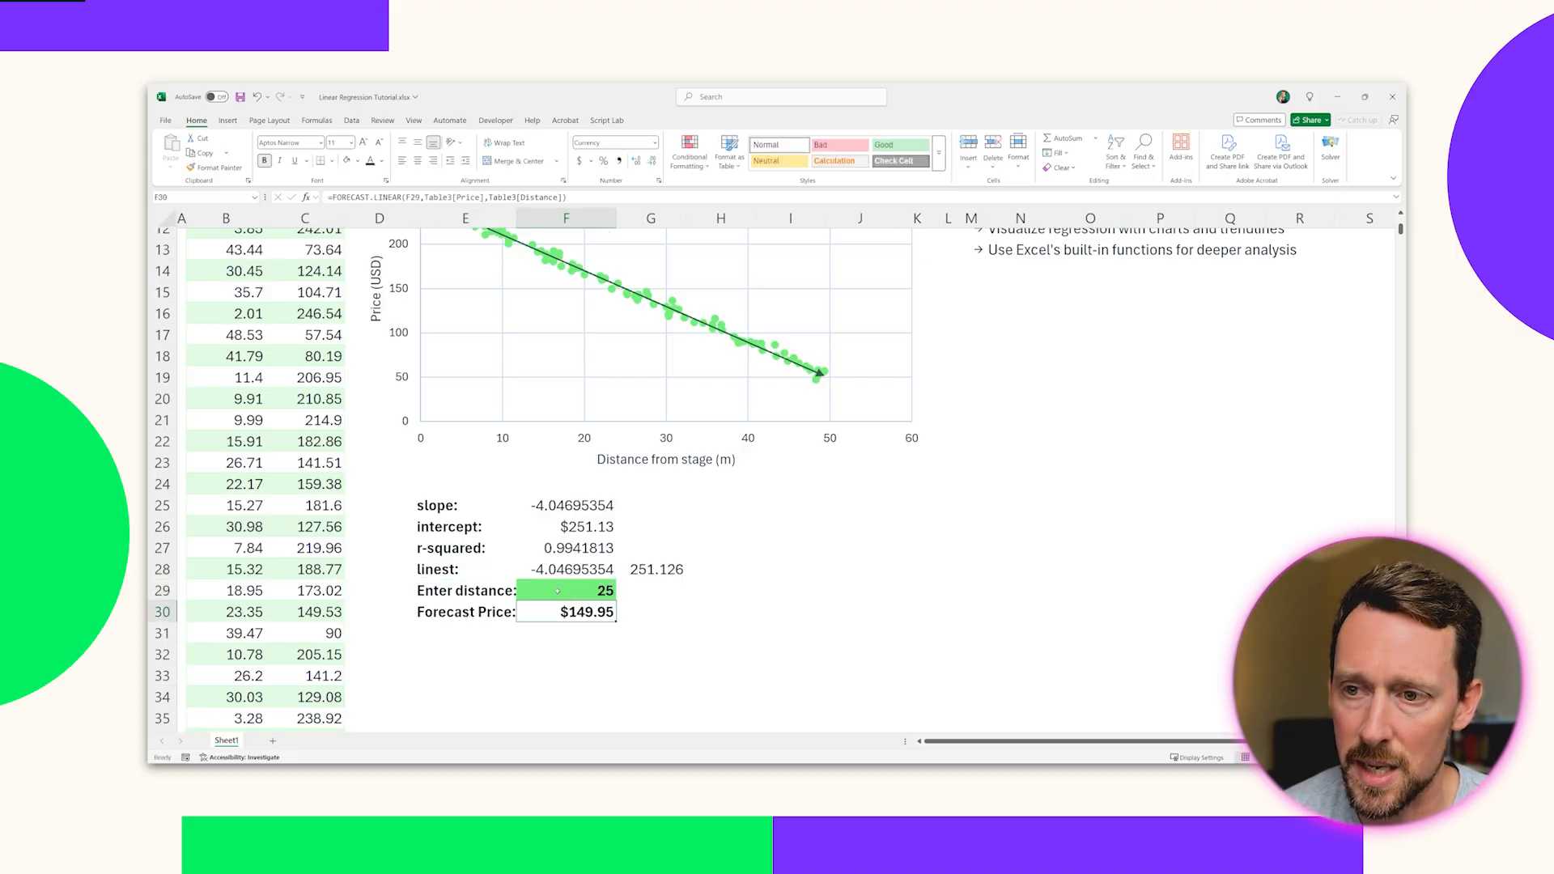
click(565, 590)
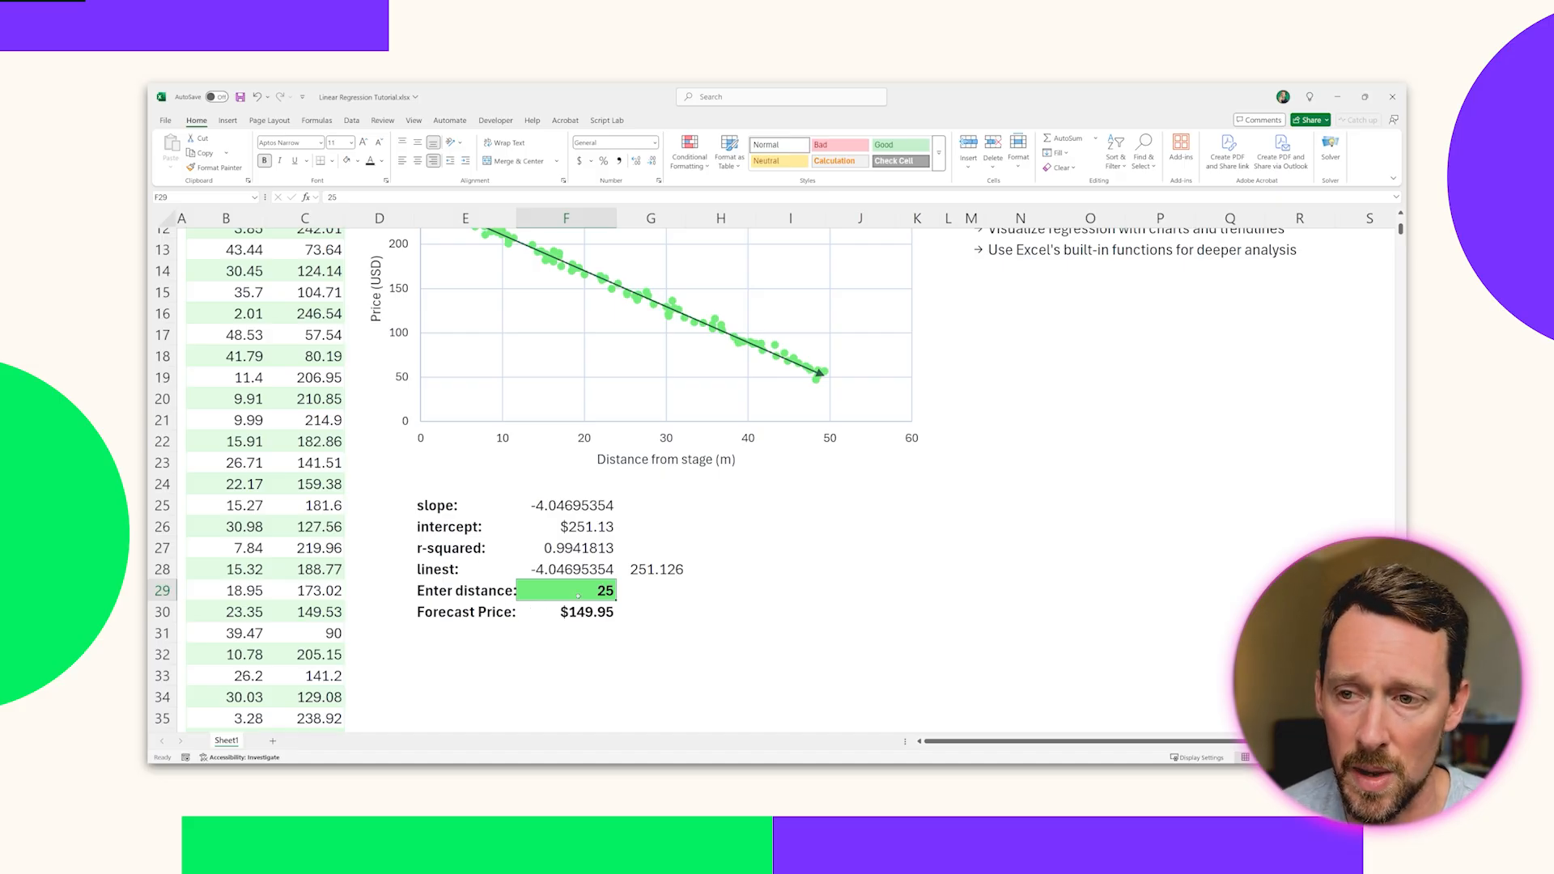
text(35)
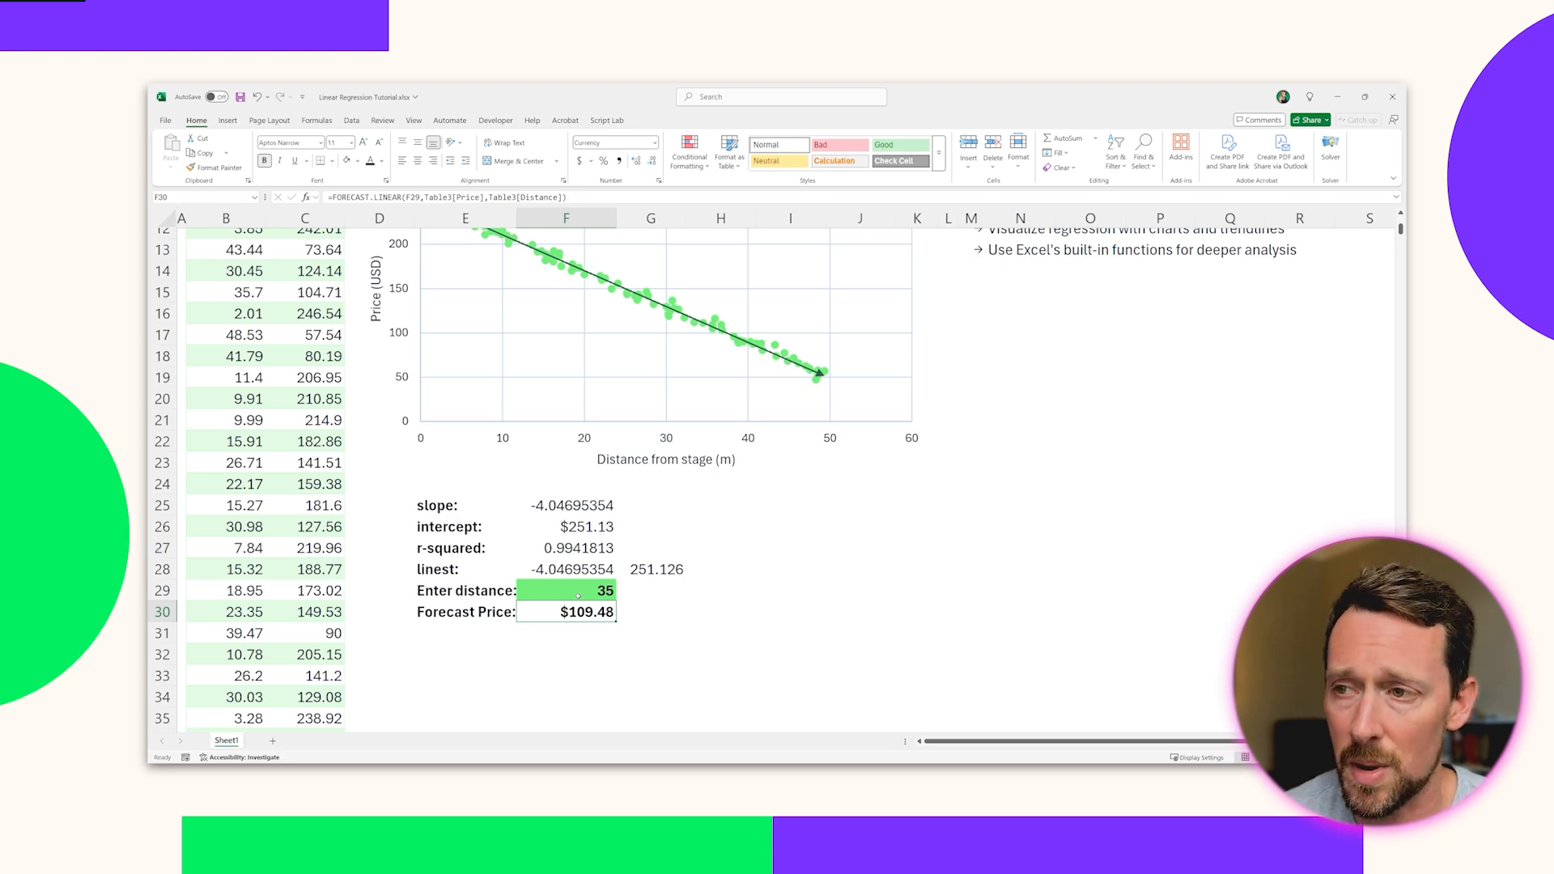
text(50)
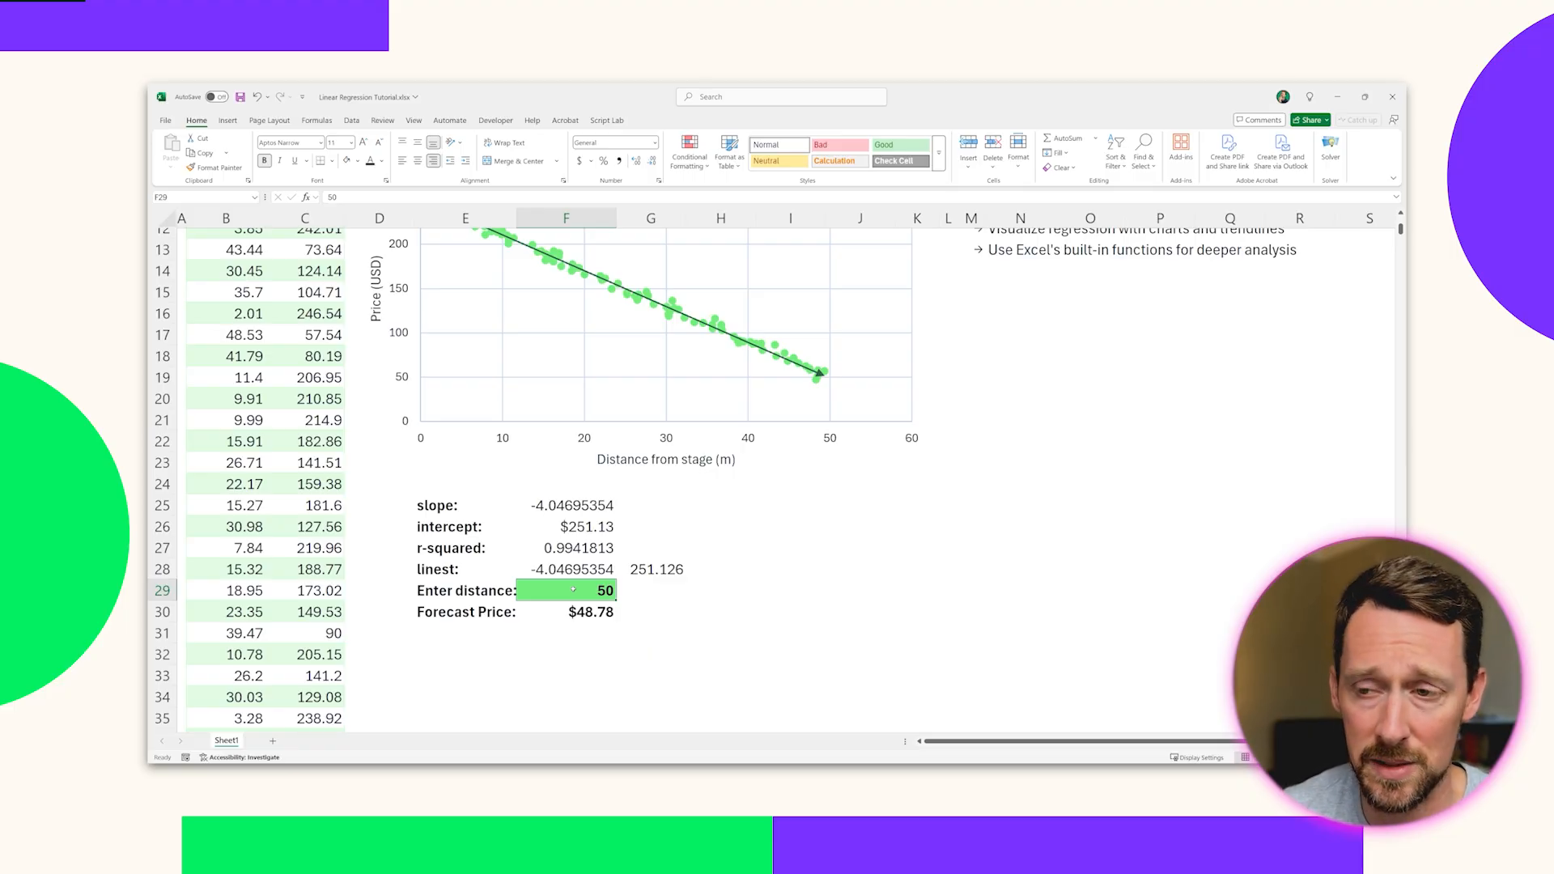
text(80)
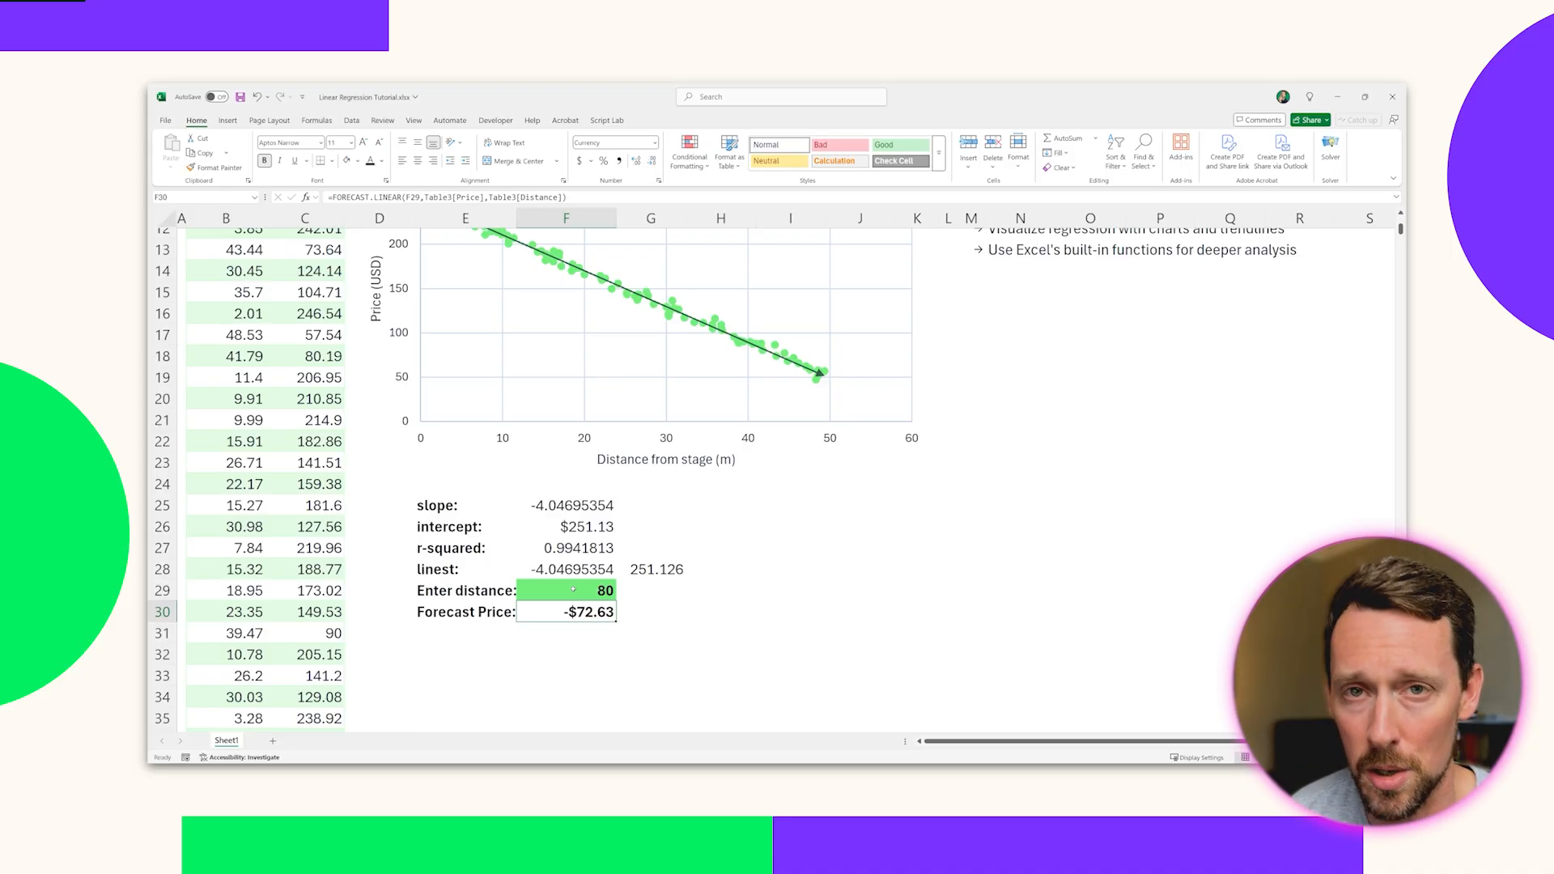
click(591, 590)
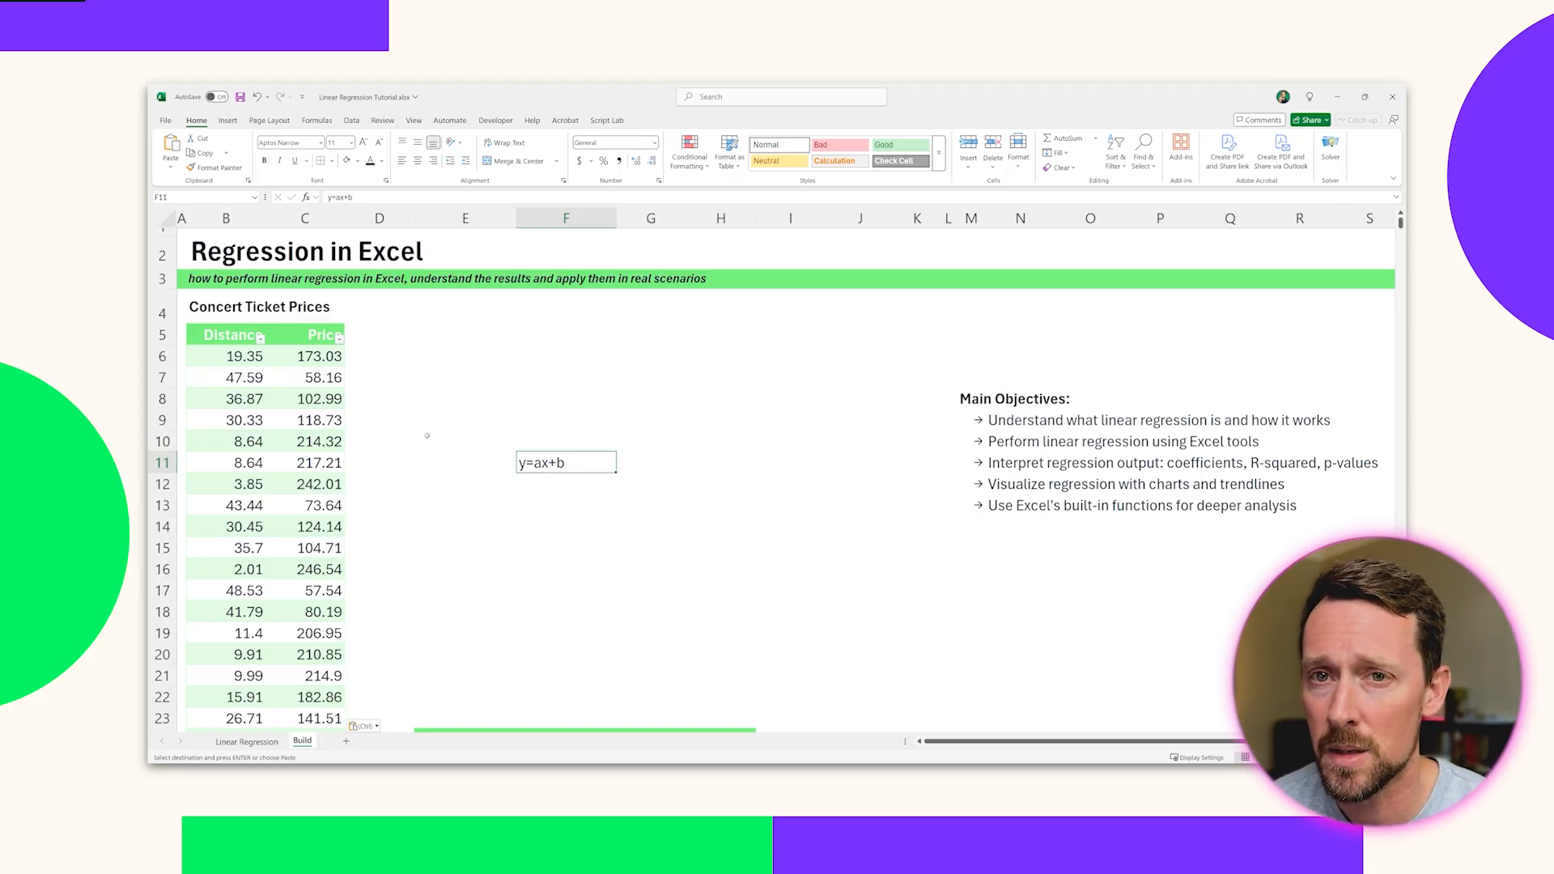
Select the Distance and Price table on the Build sheet, starting from B5
click(228, 335)
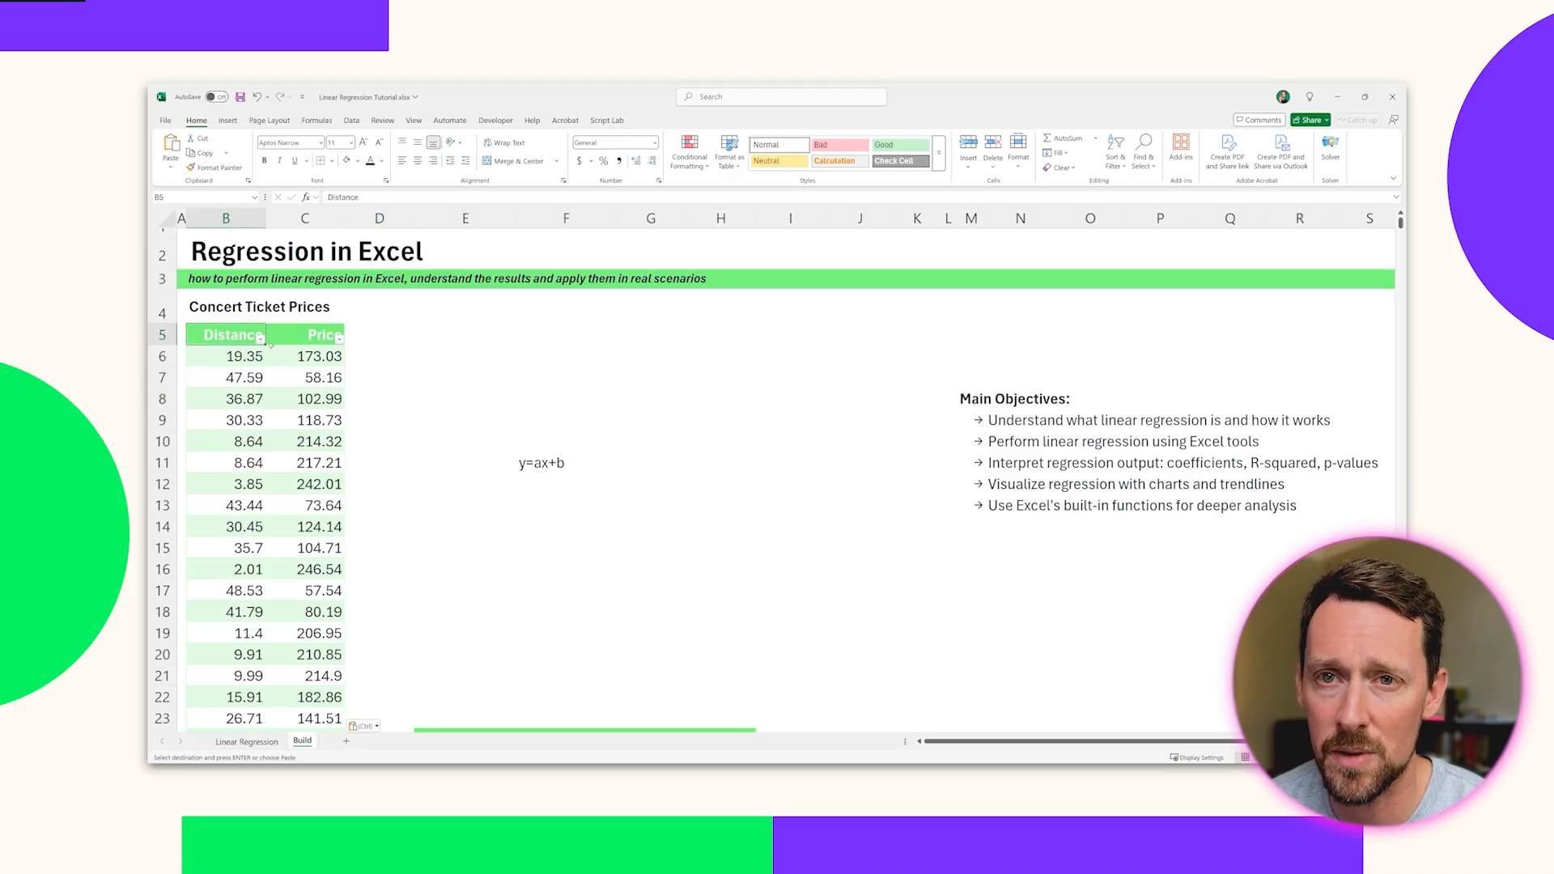
drag(226, 334, 304, 419)
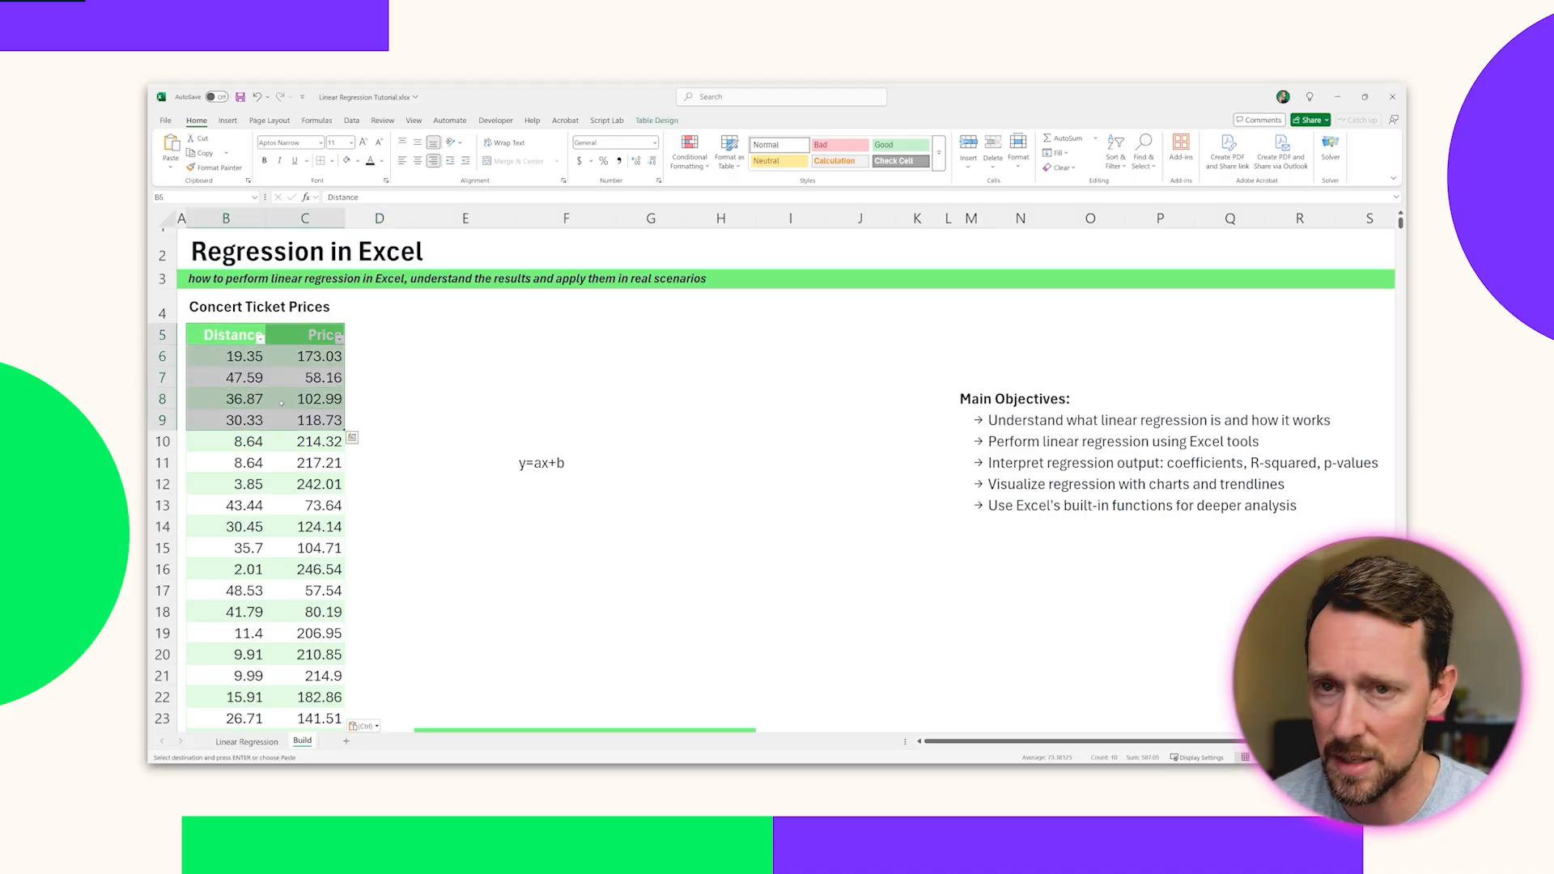
scroll(down, 3)
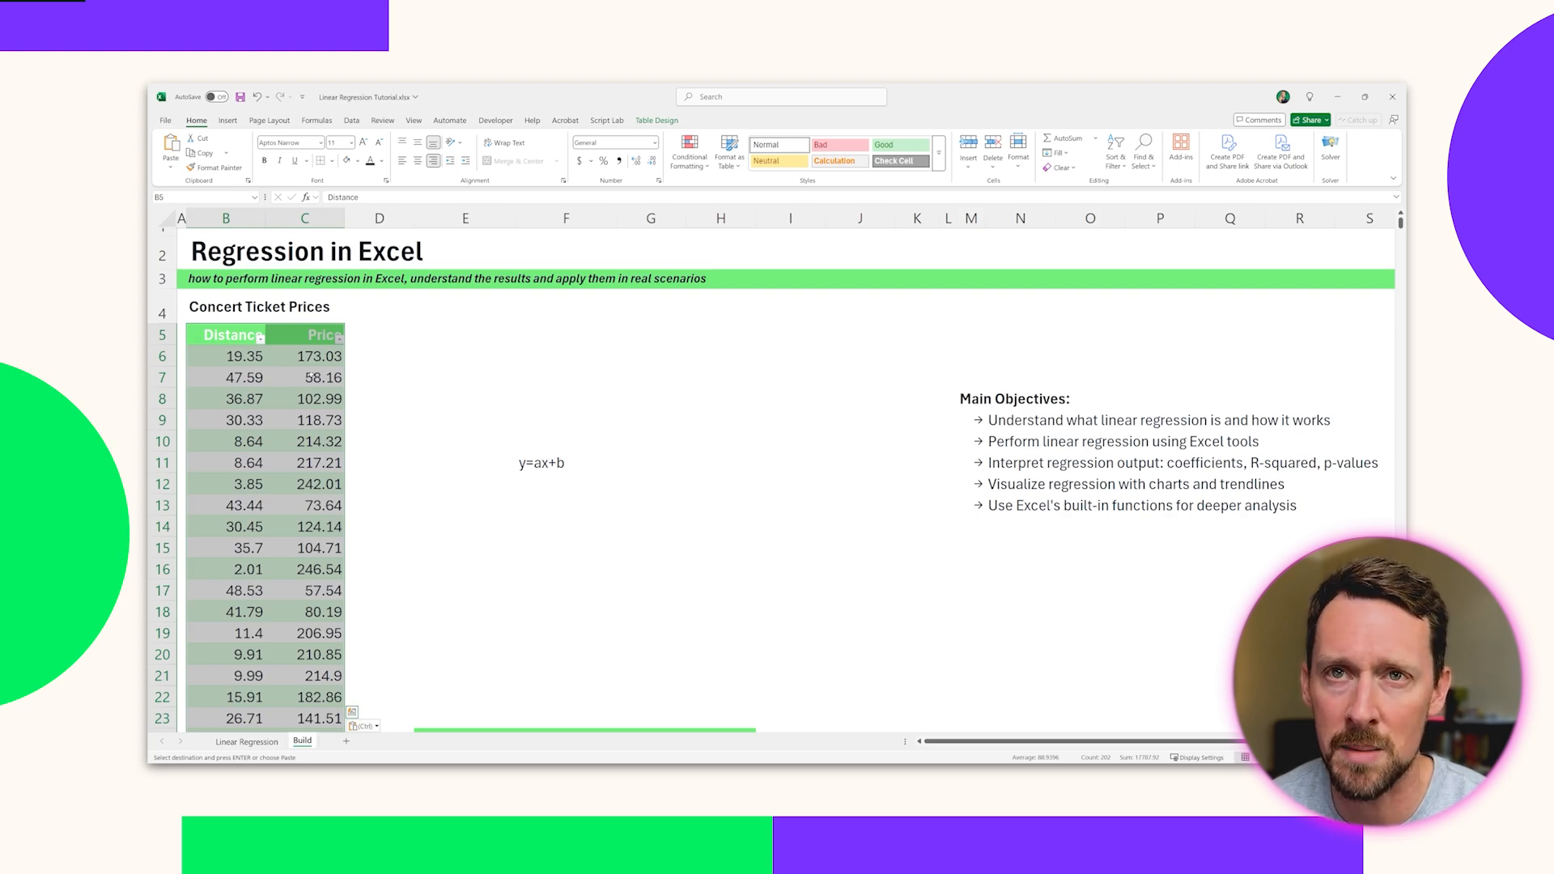
click(228, 120)
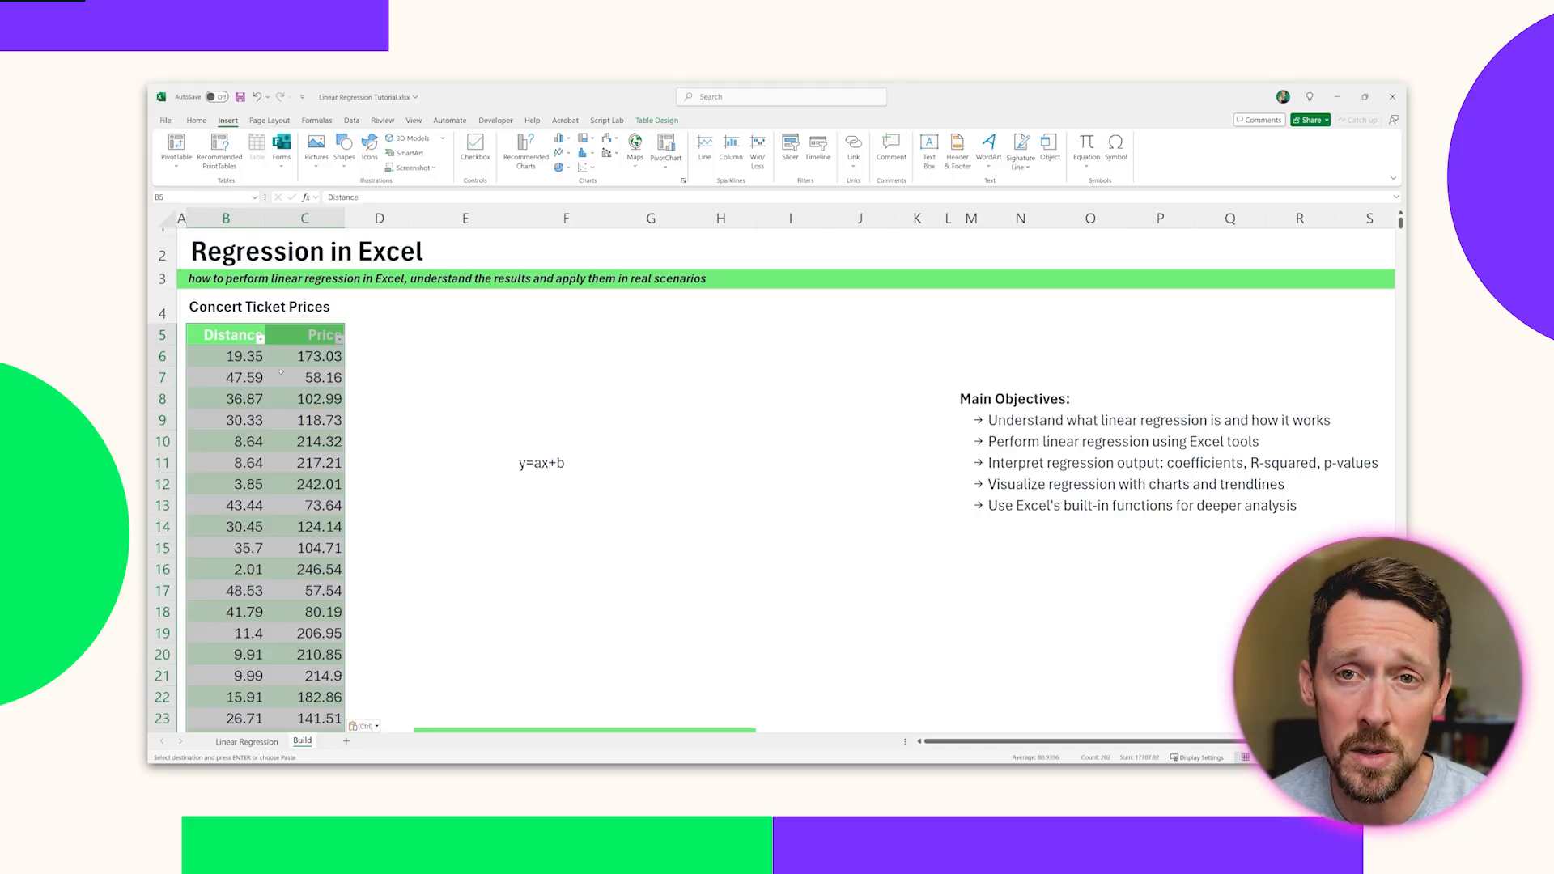
click(304, 376)
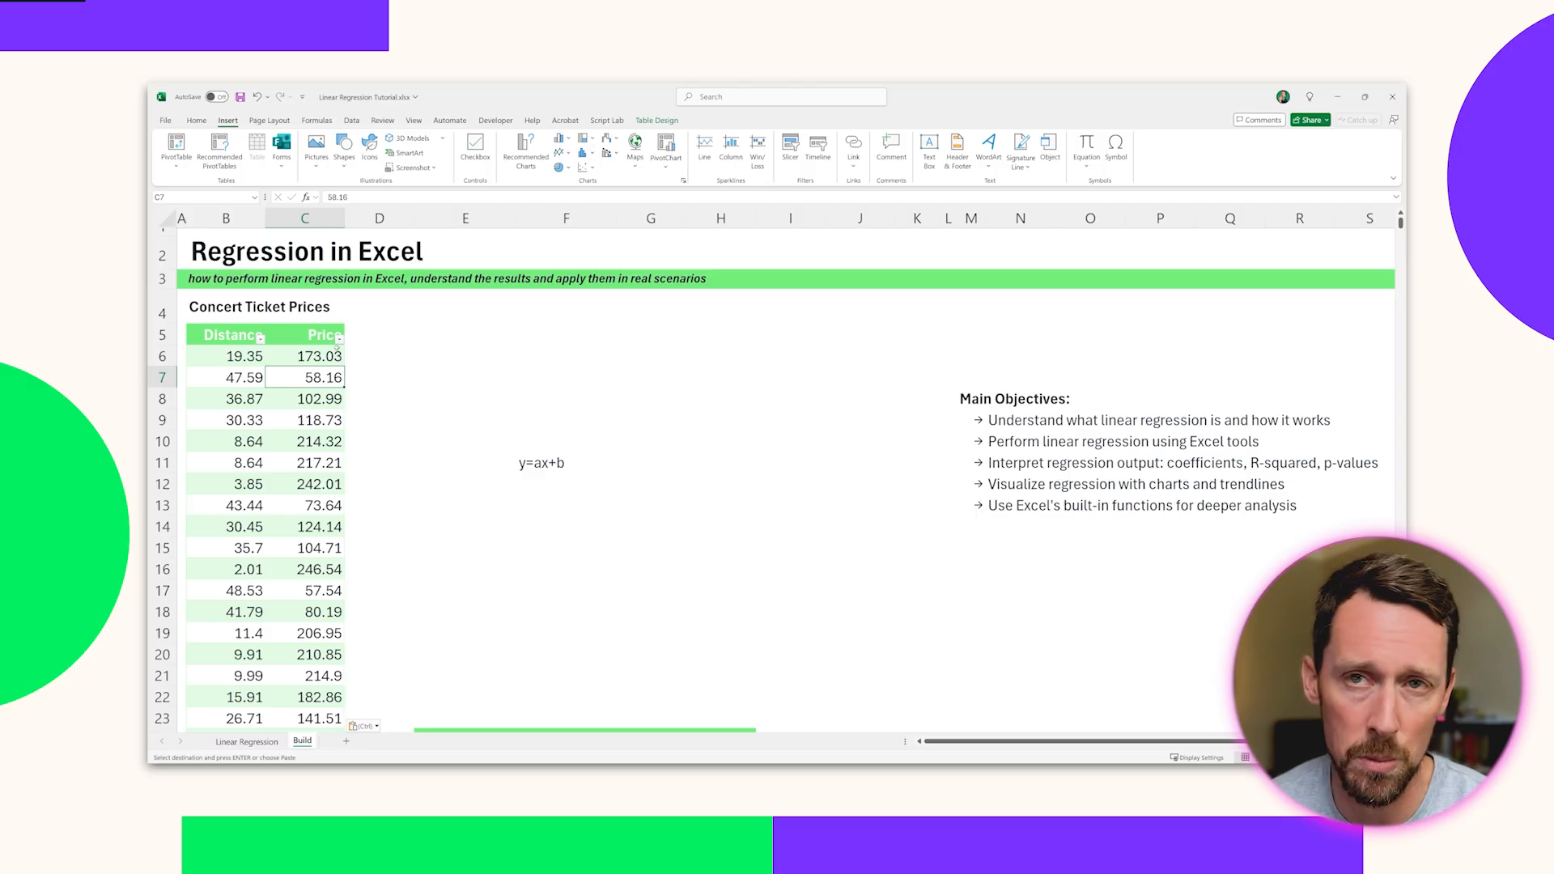
mouse_move(486, 463)
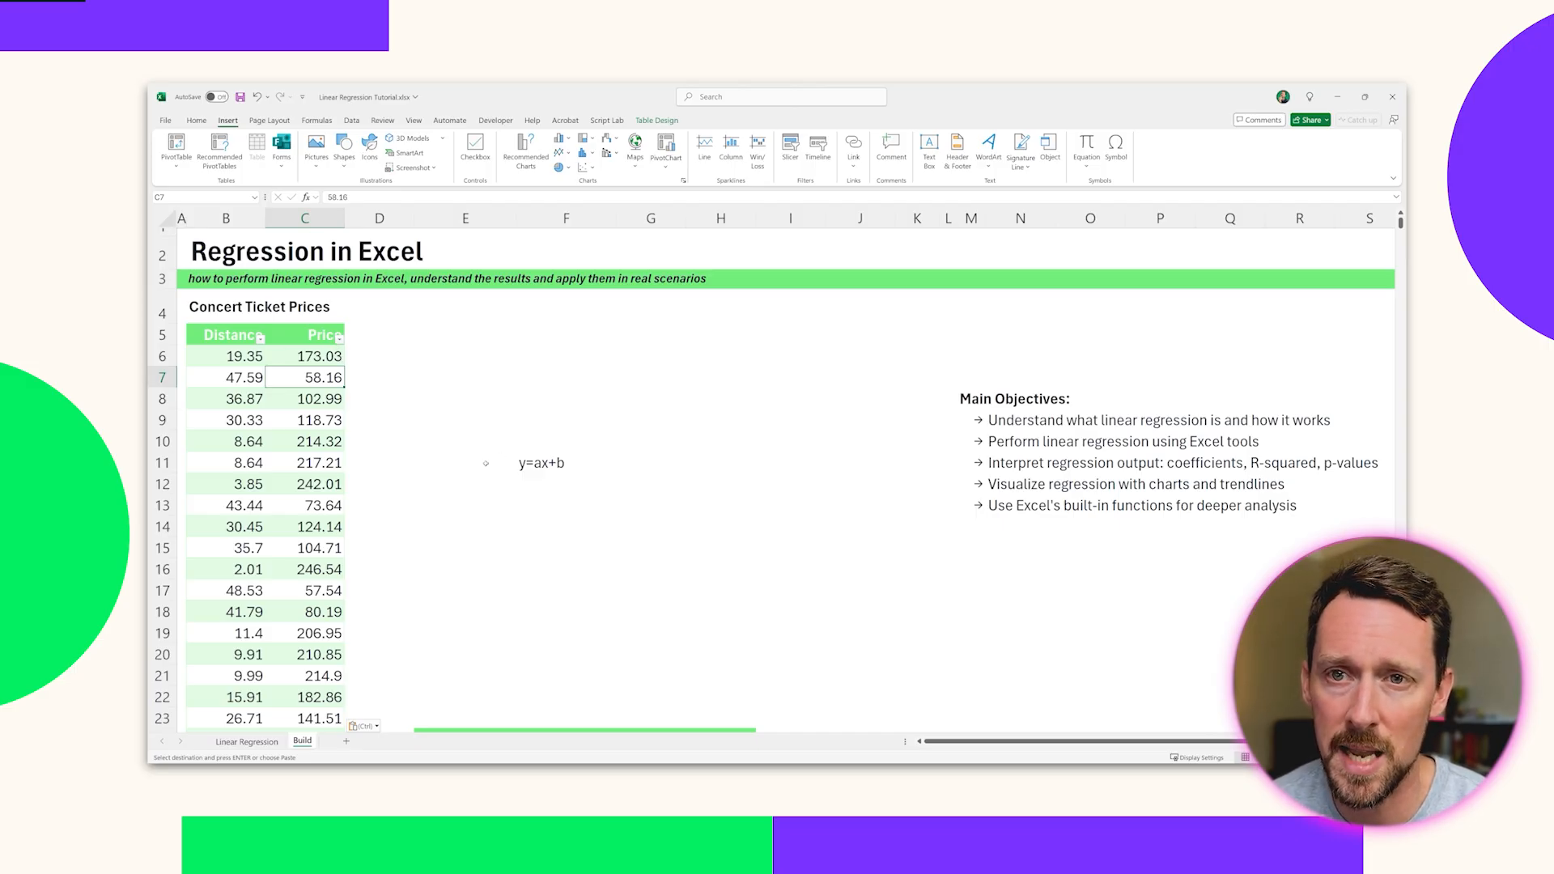
mouse_move(541, 612)
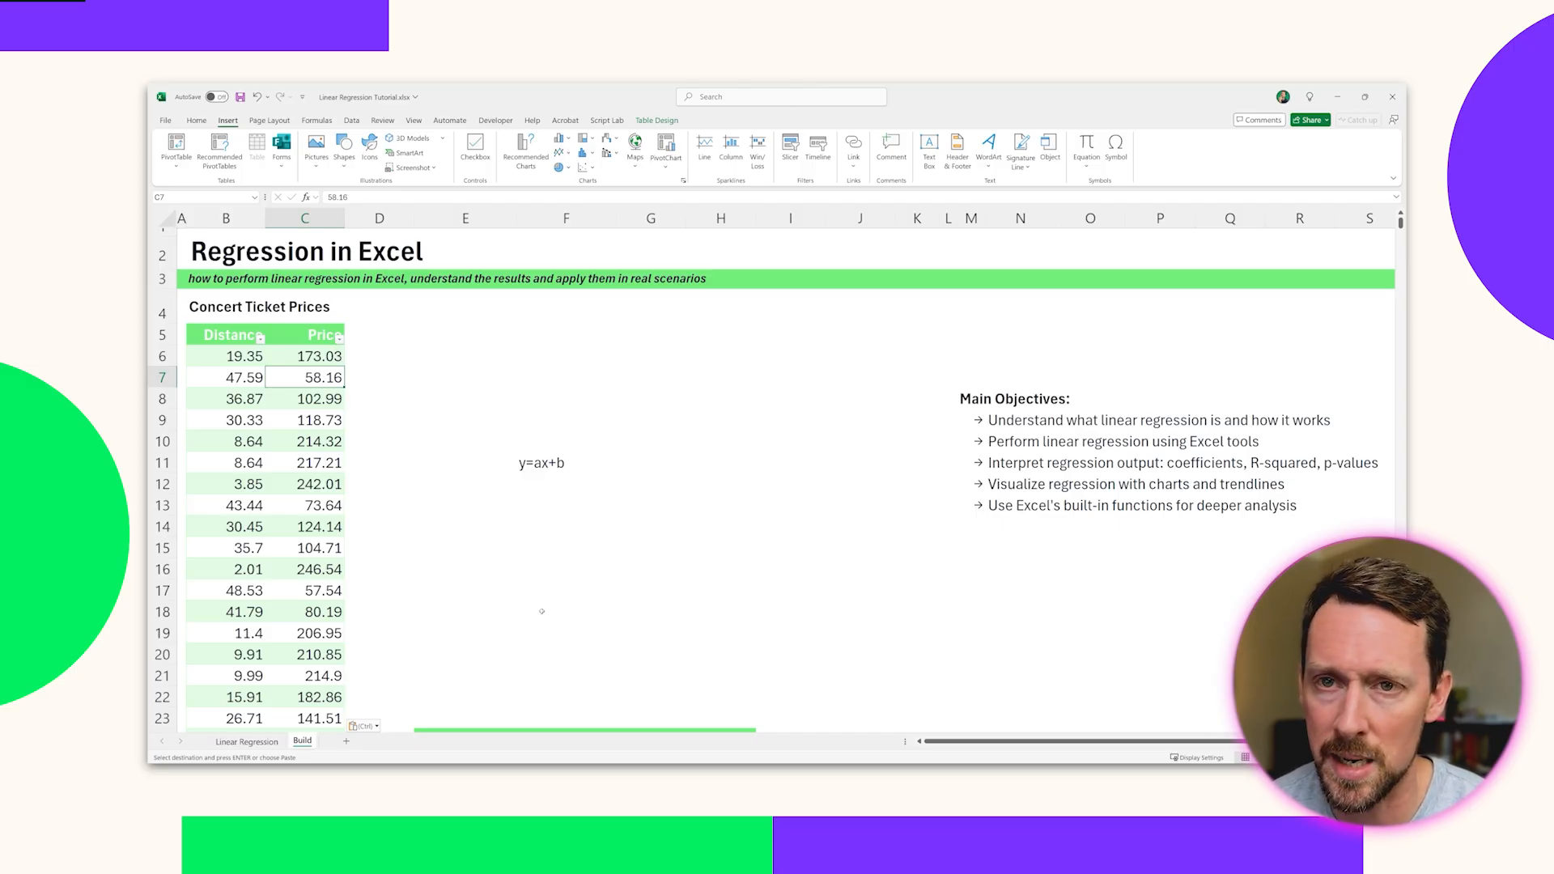
click(565, 463)
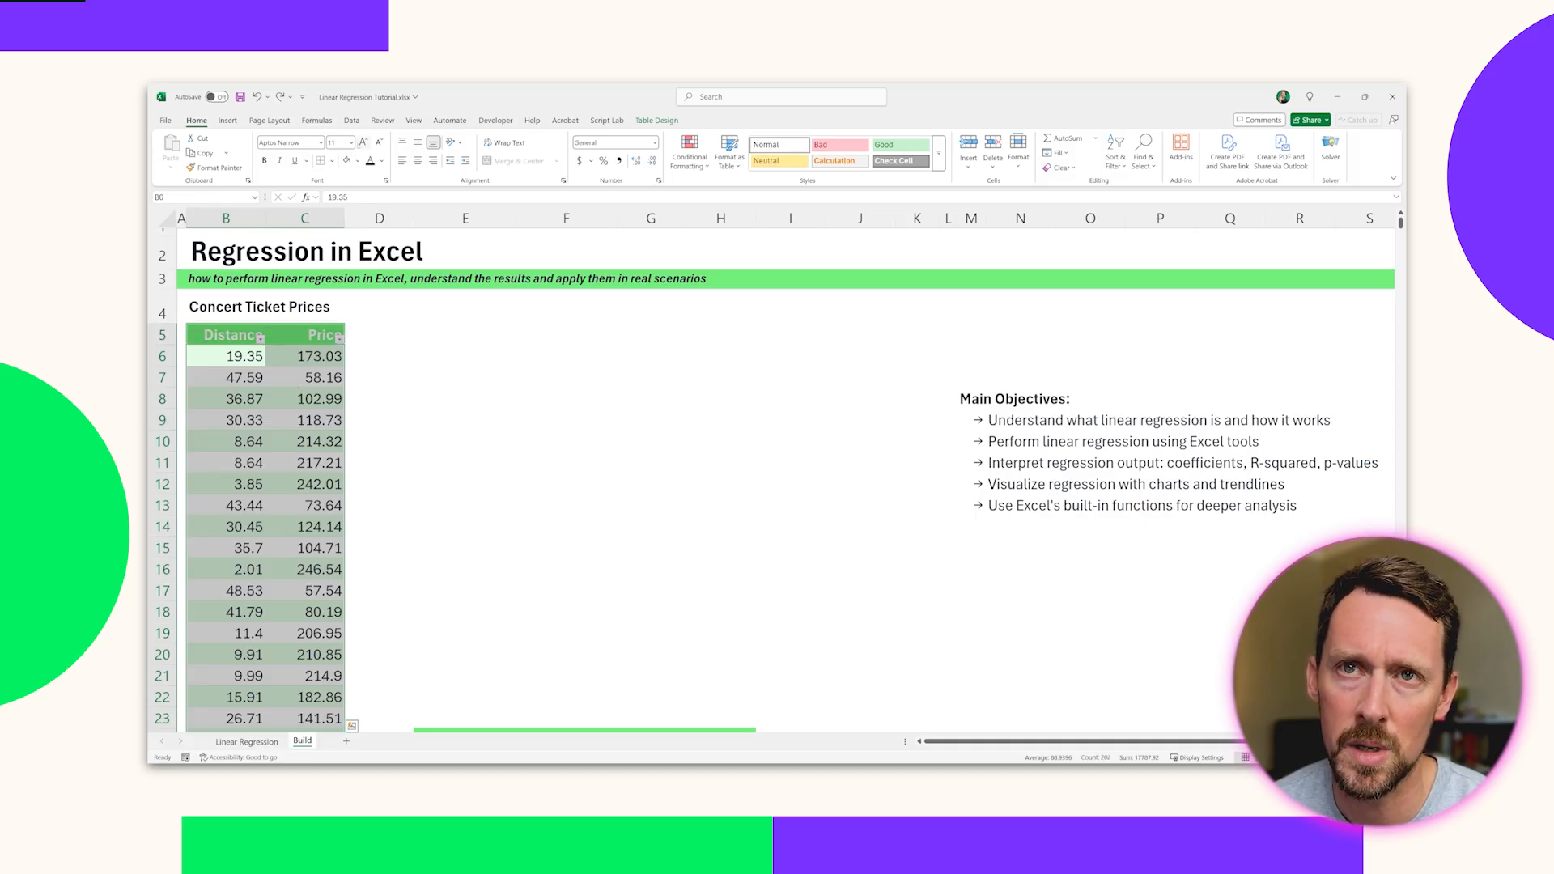
Insert a plain scatter chart of Price against Distance and select it for resizing
click(227, 120)
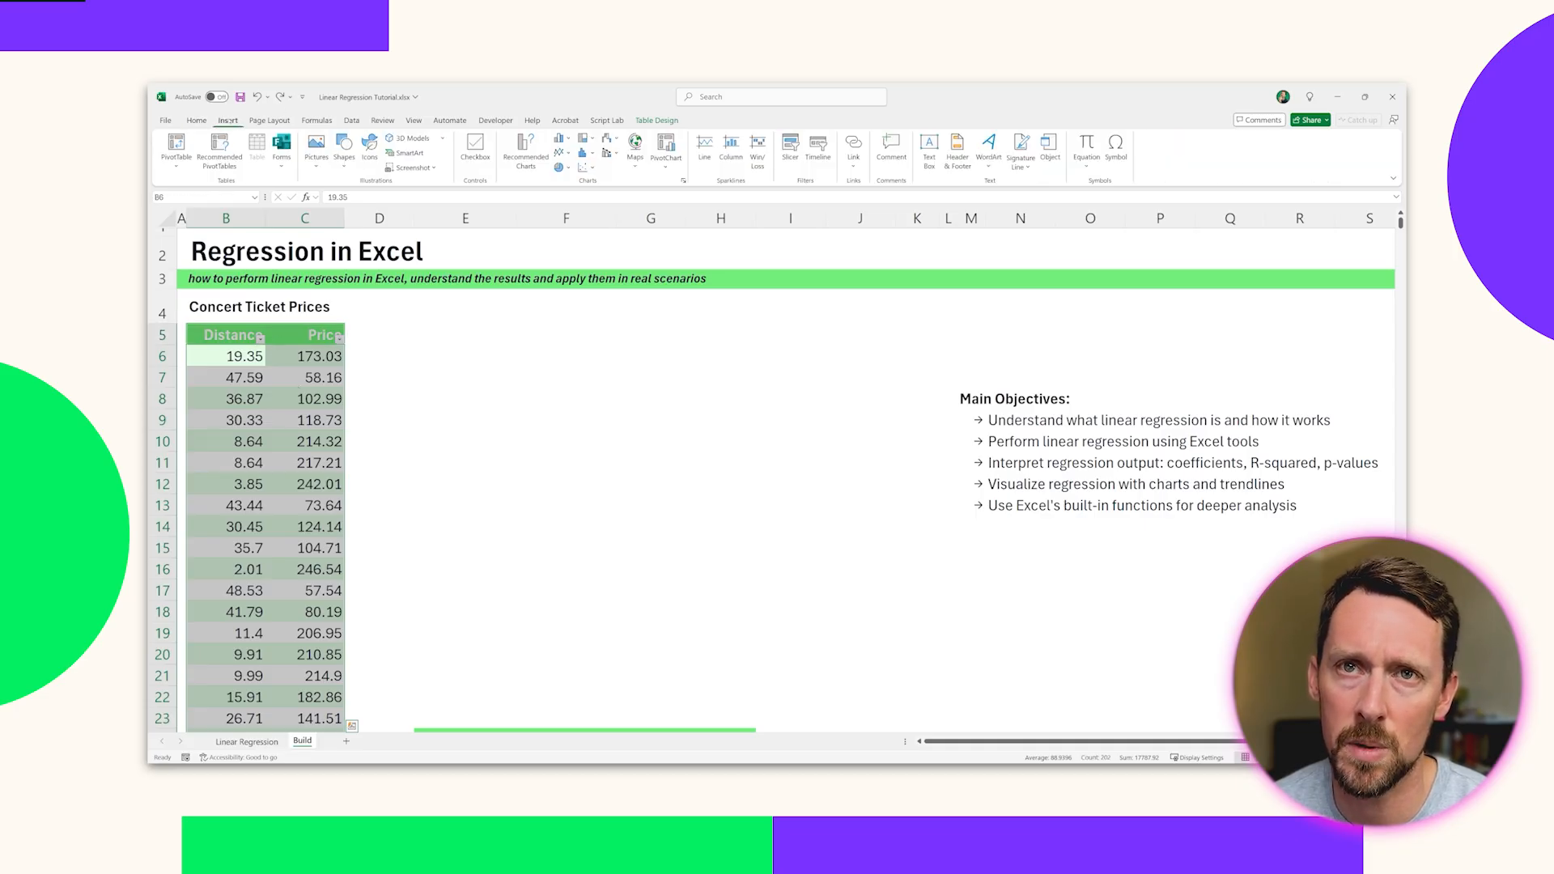
click(587, 154)
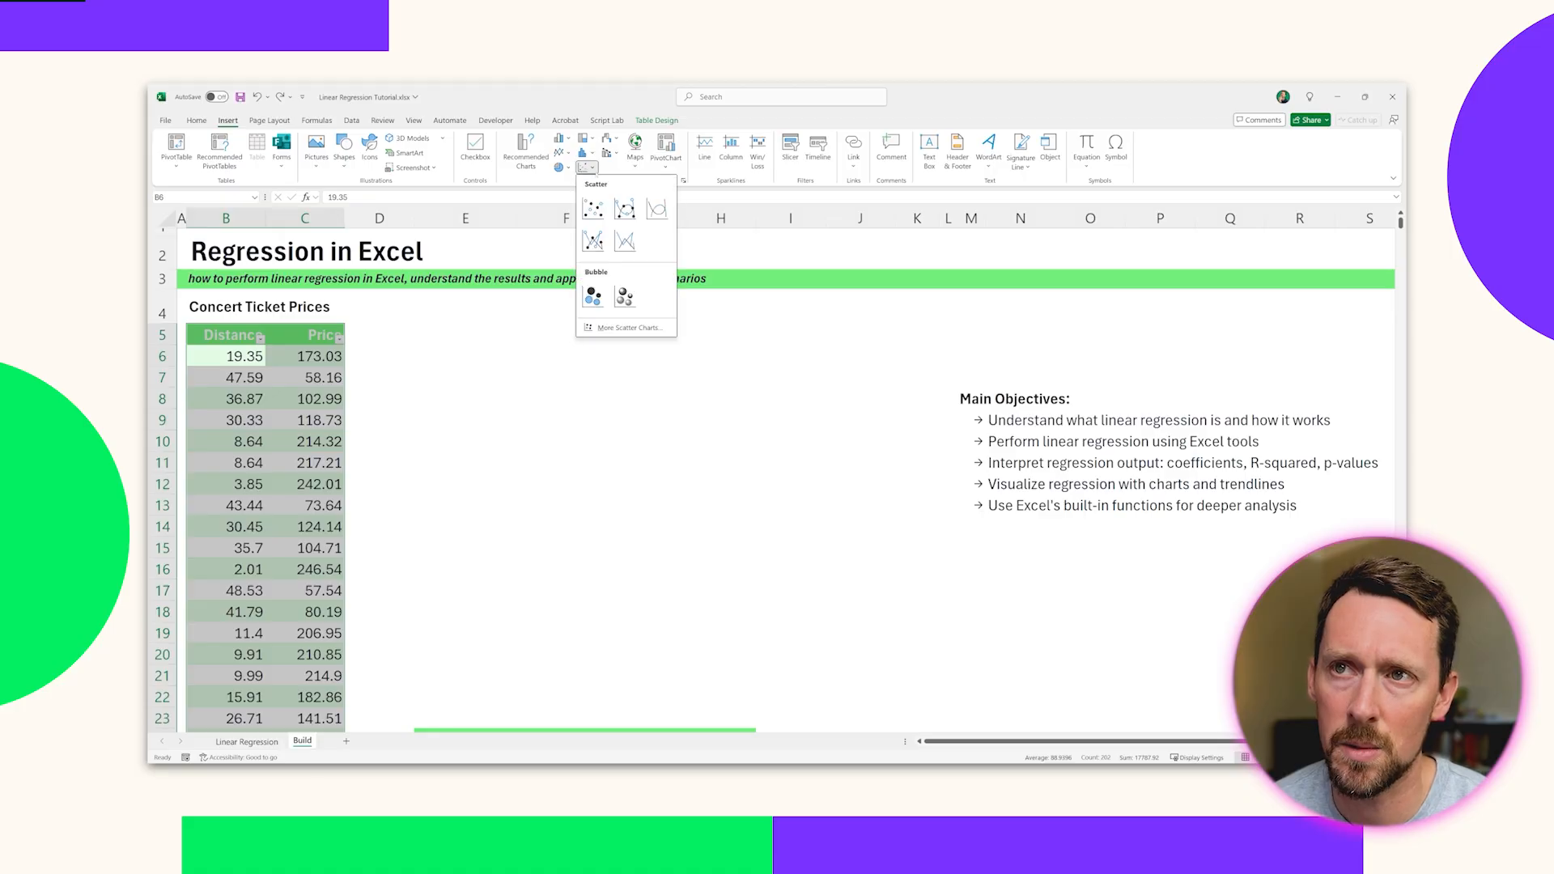
mouse_move(592, 208)
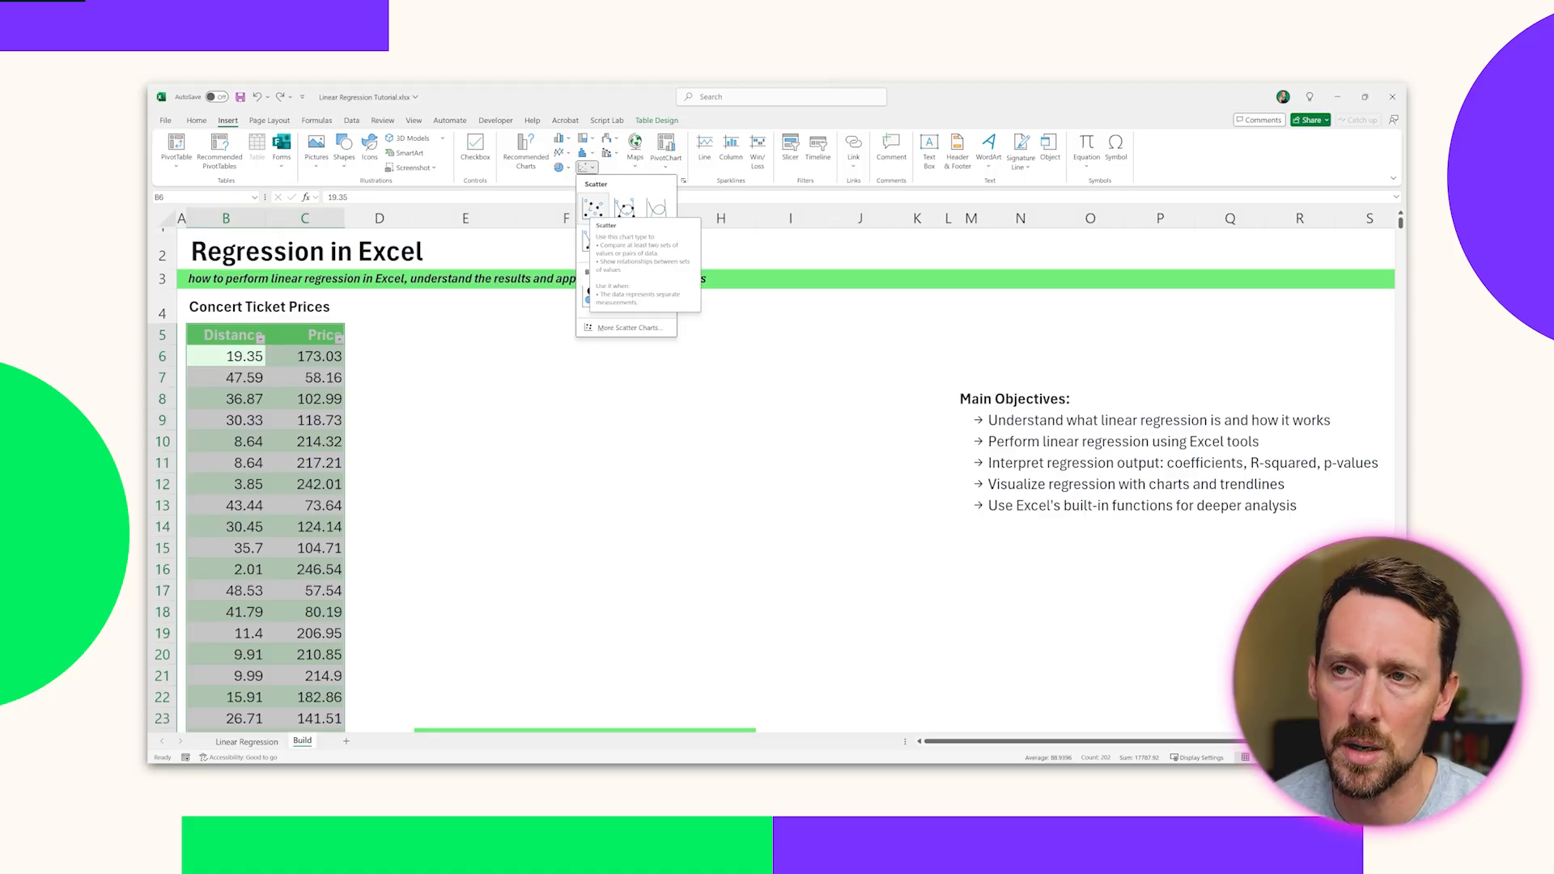
click(595, 206)
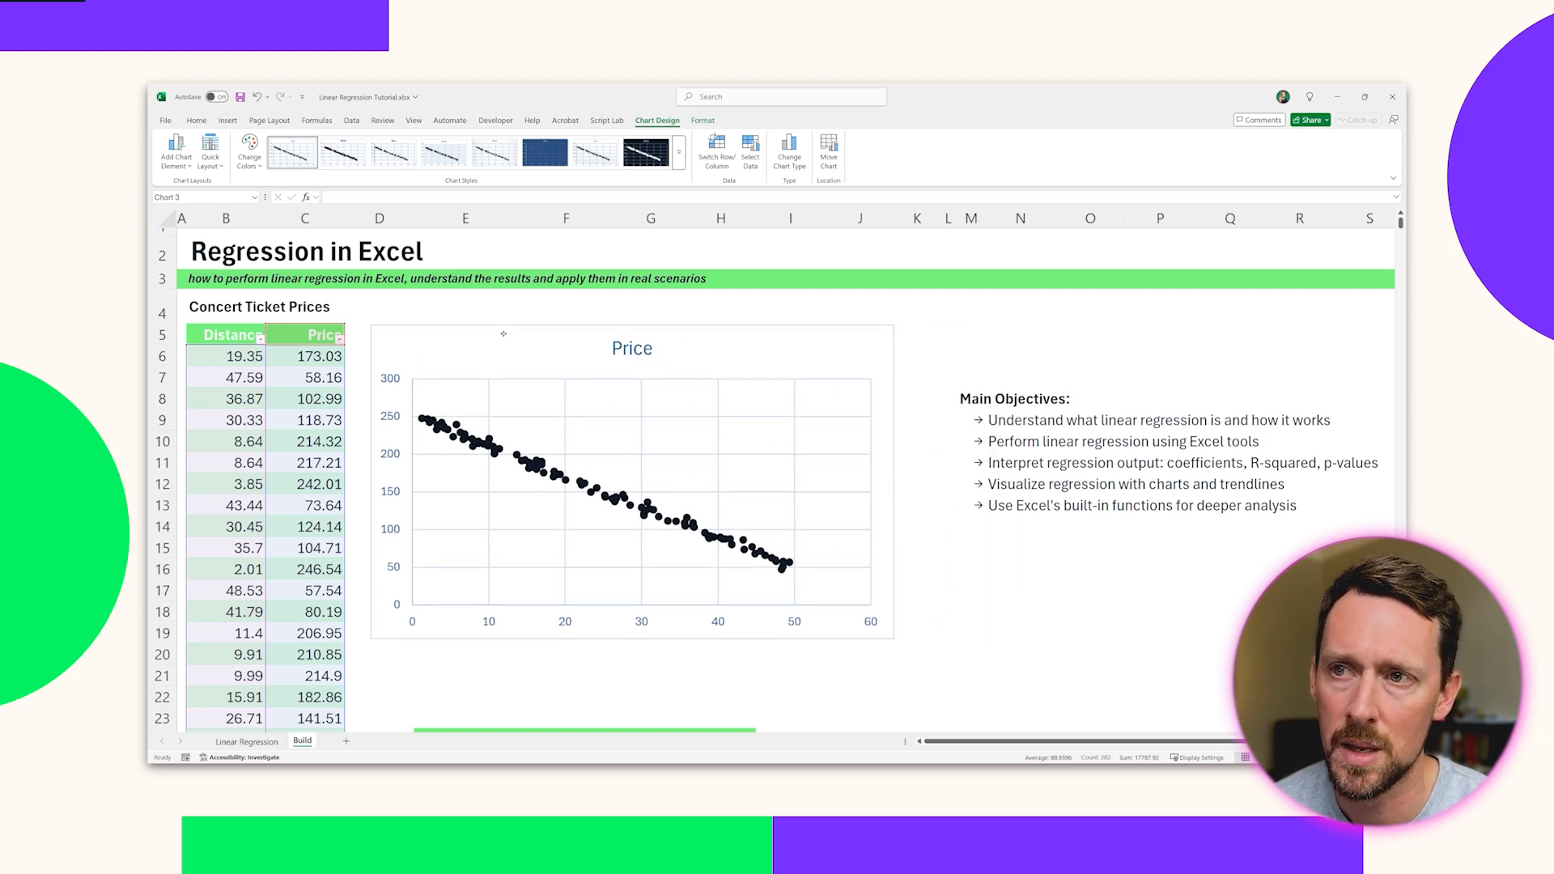
click(632, 485)
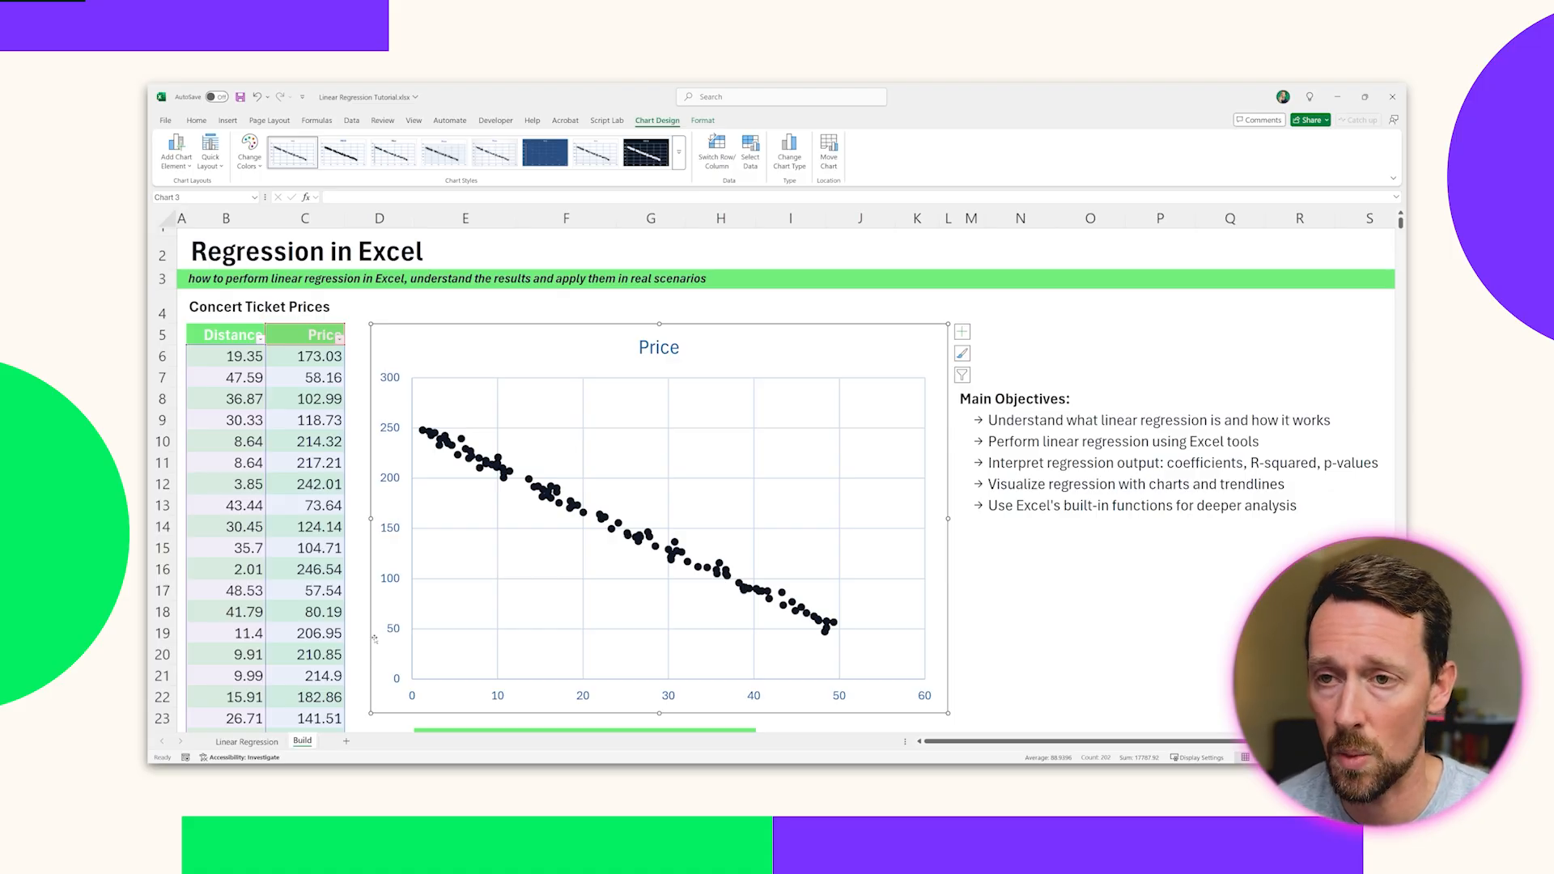
Apply a green chart style to the Price scatter chart and close the Format Chart Area pane
click(476, 441)
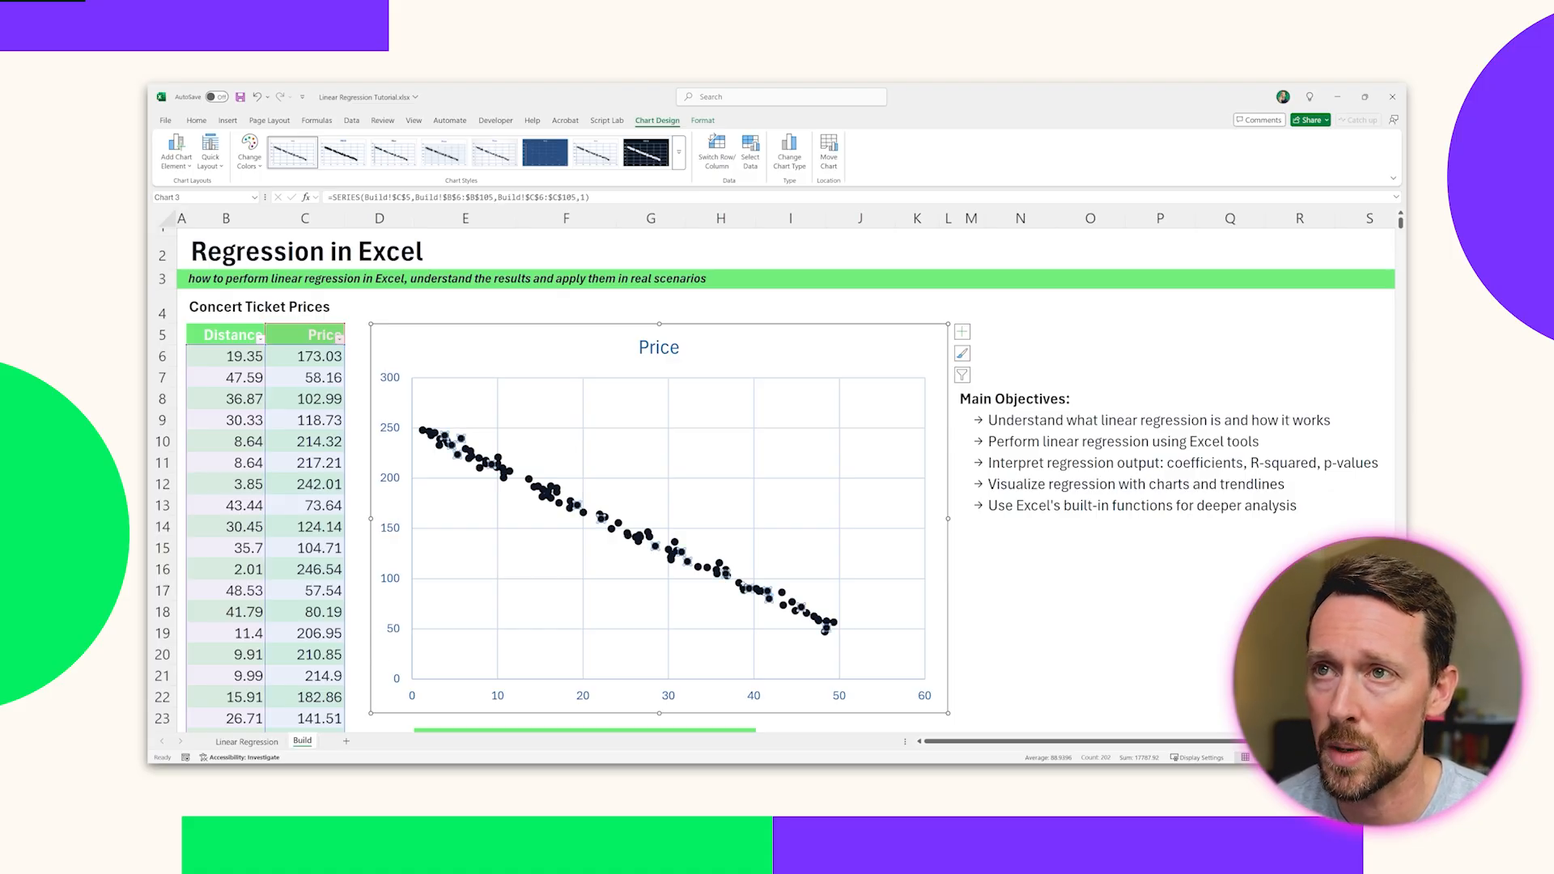
click(249, 154)
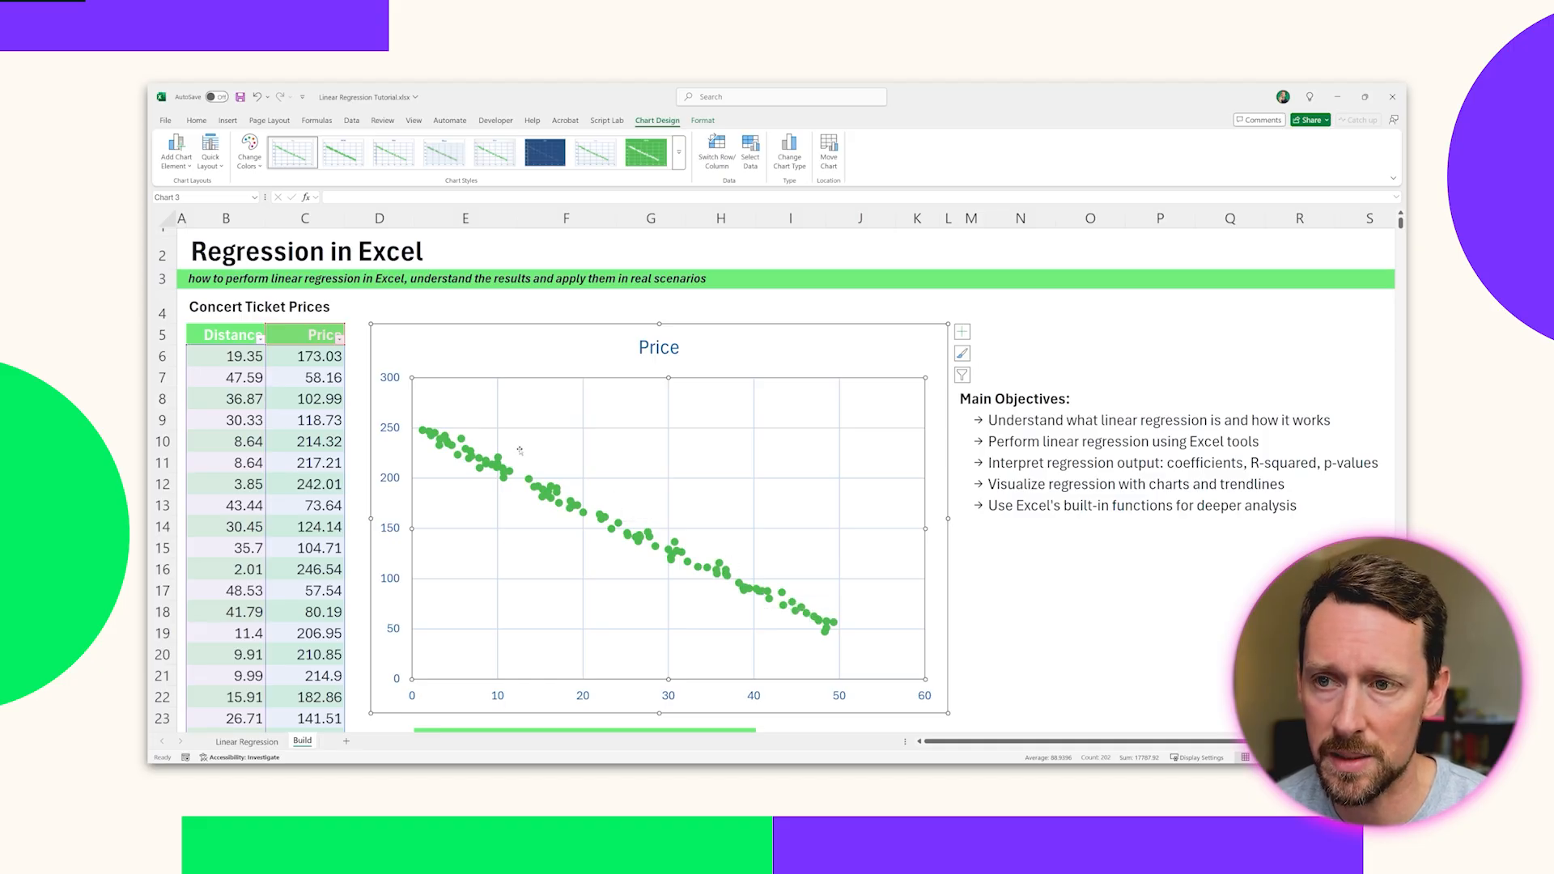
click(659, 347)
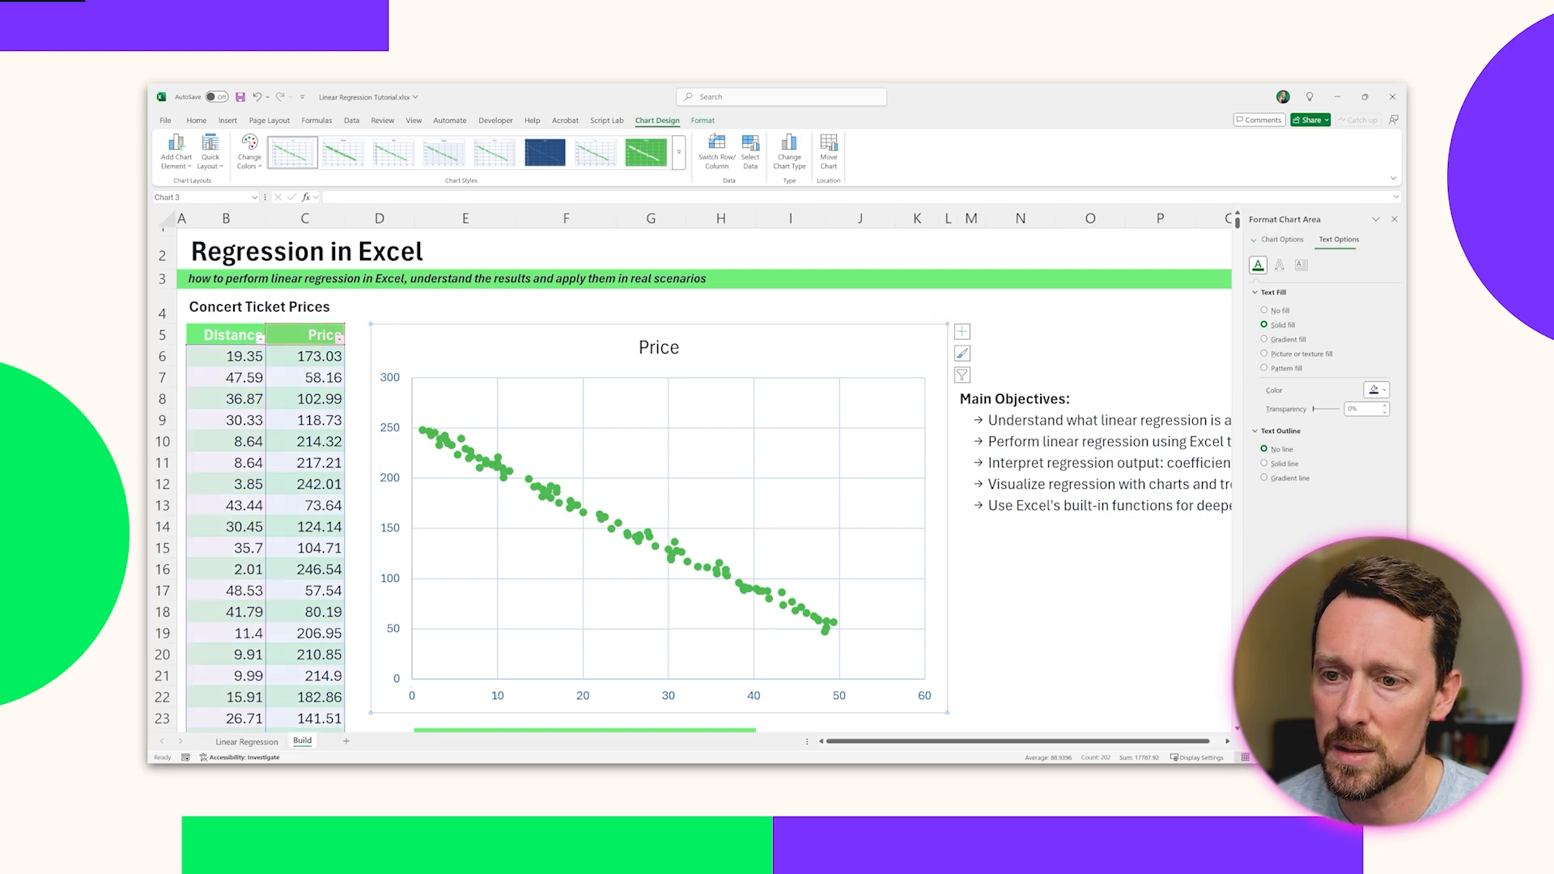
click(1376, 389)
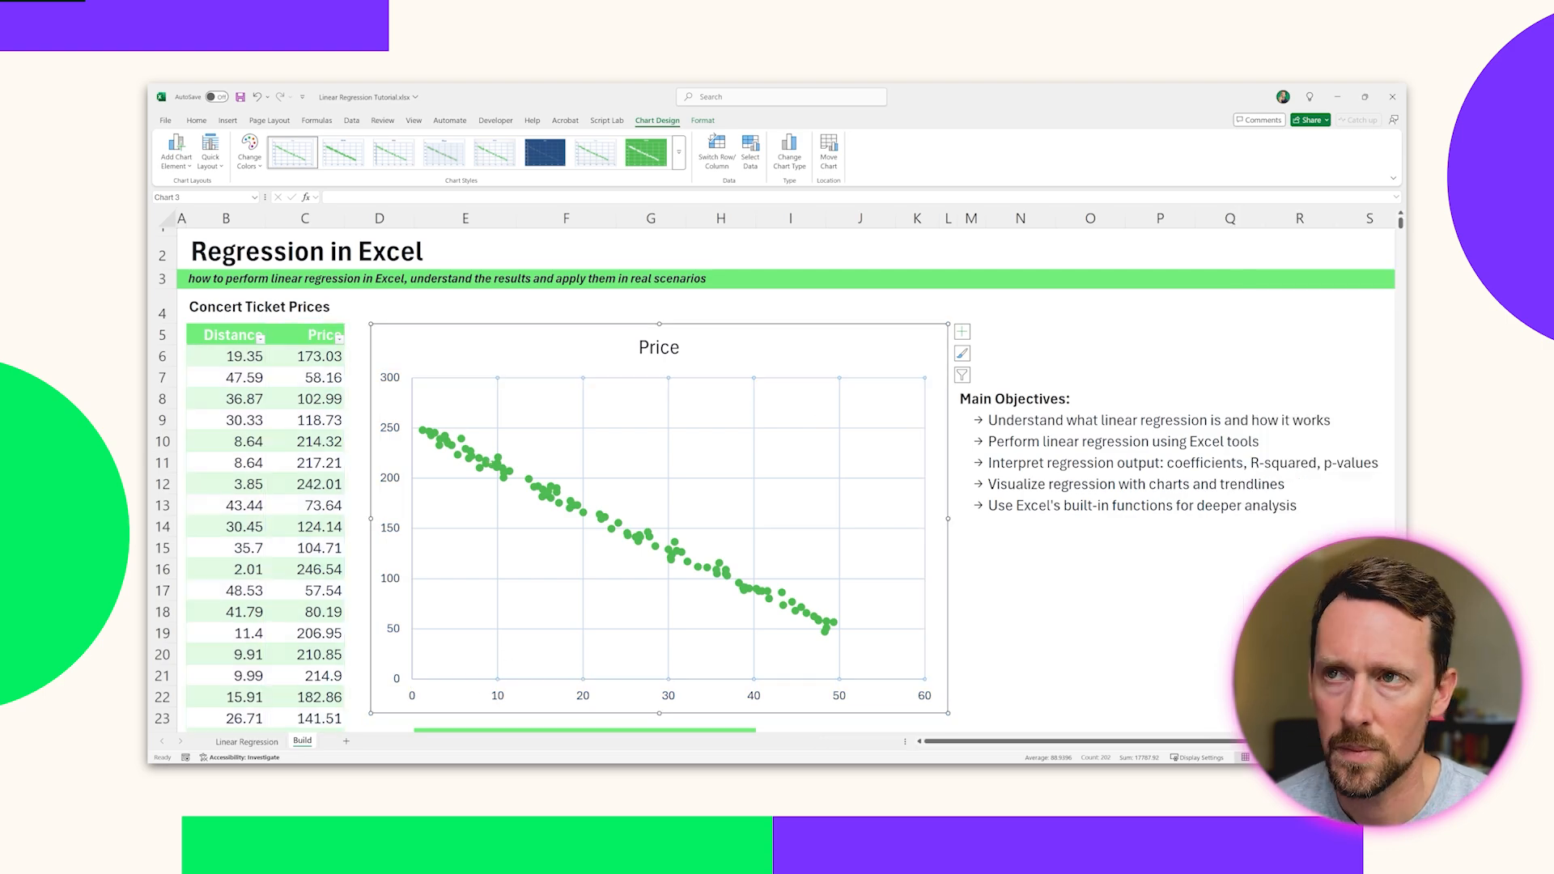
mouse_move(538, 486)
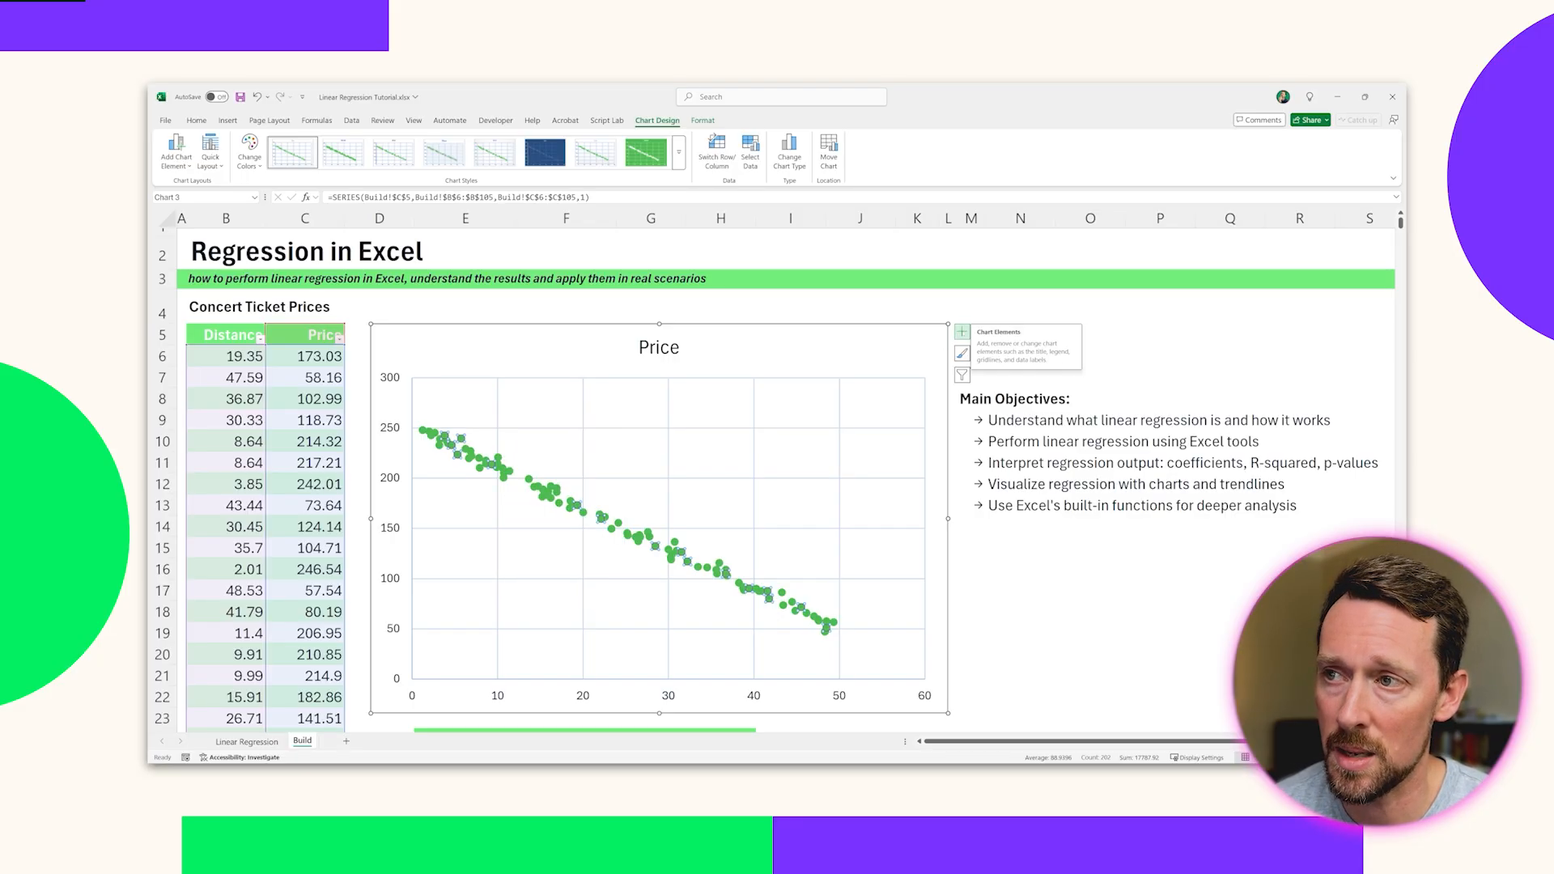
Add a trendline displaying the equation y = -4.047x + 251.13 and R² = 0.9942
click(962, 330)
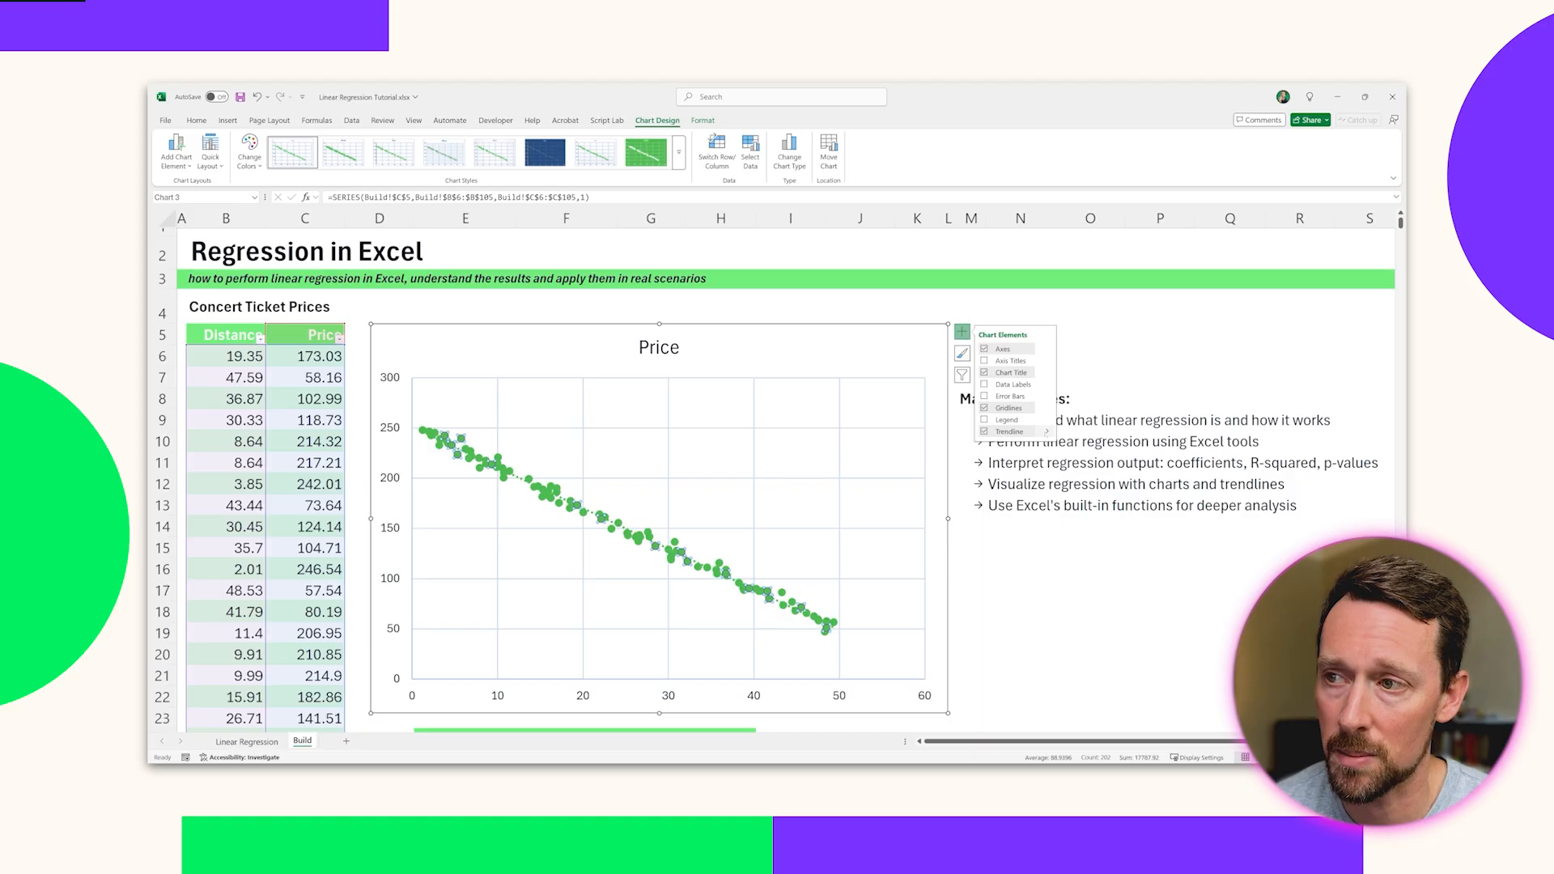
click(1010, 432)
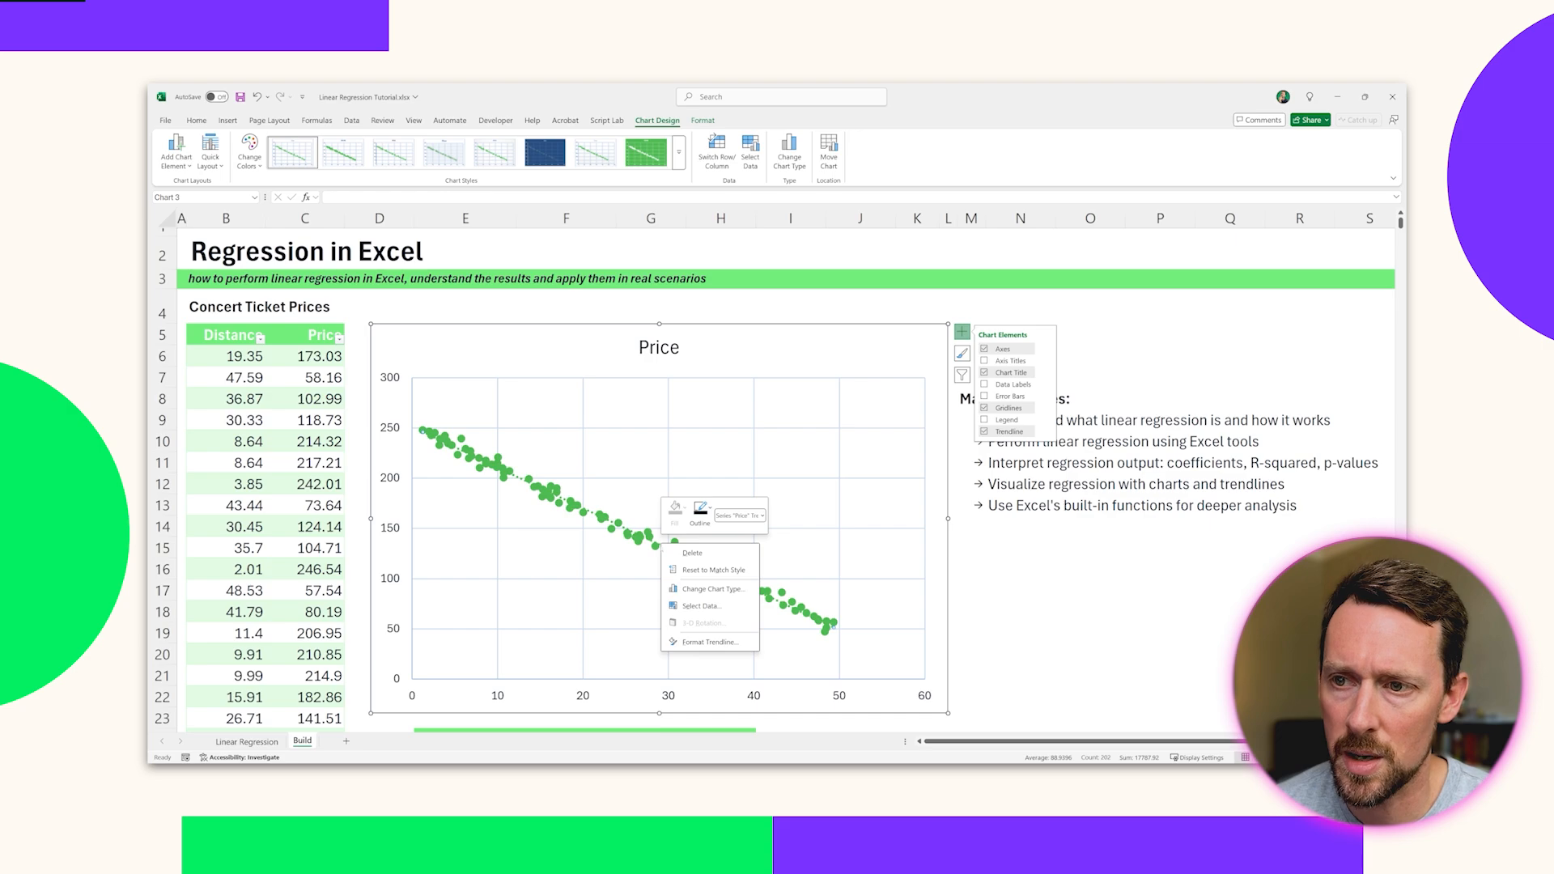
click(710, 642)
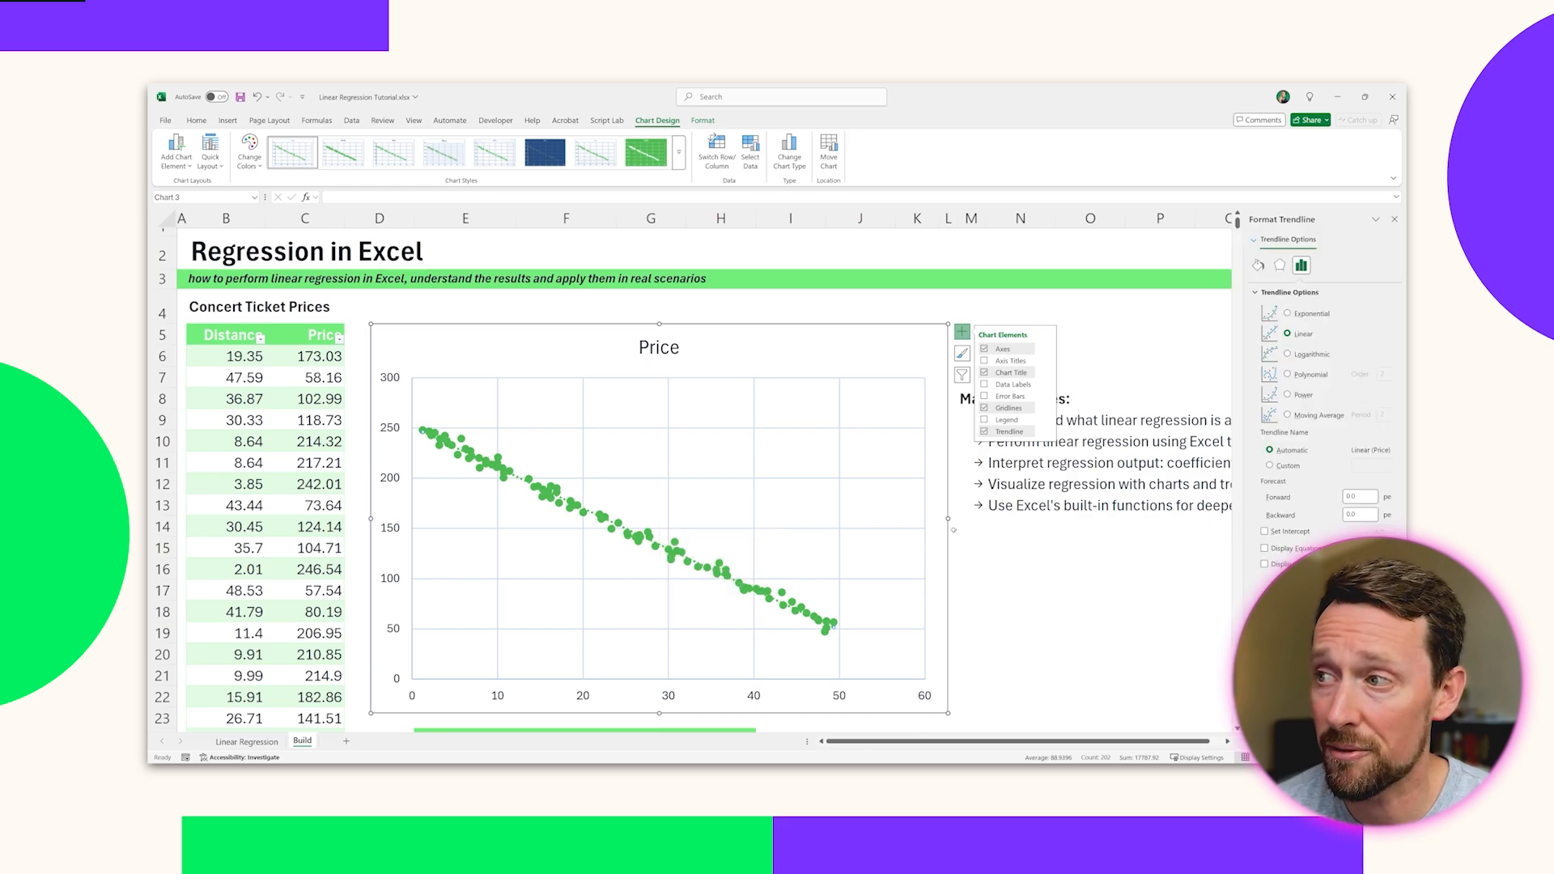
click(1266, 548)
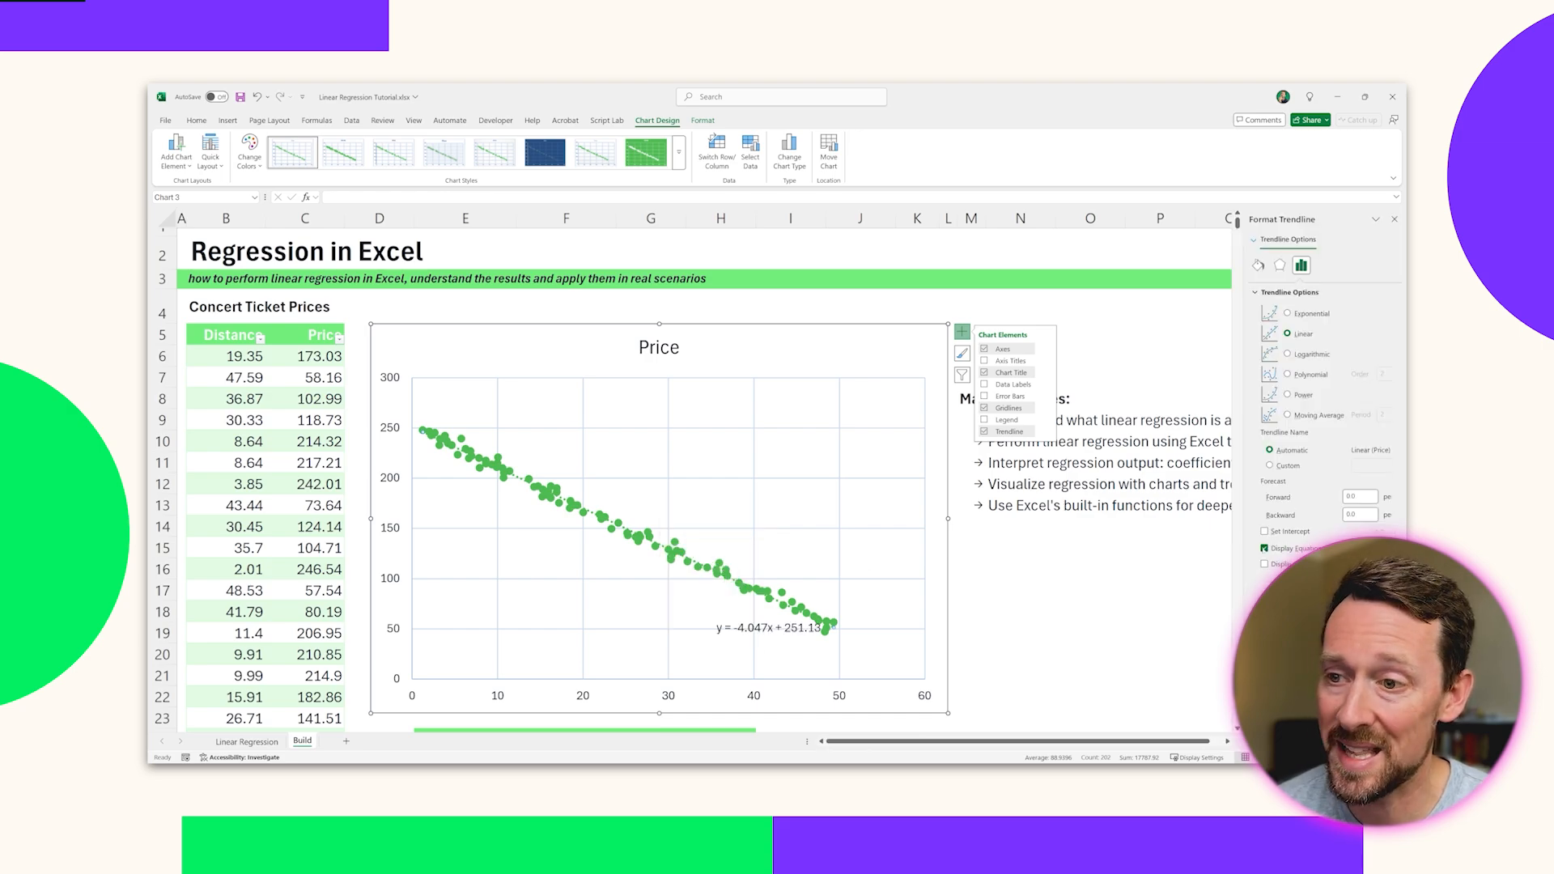
click(771, 628)
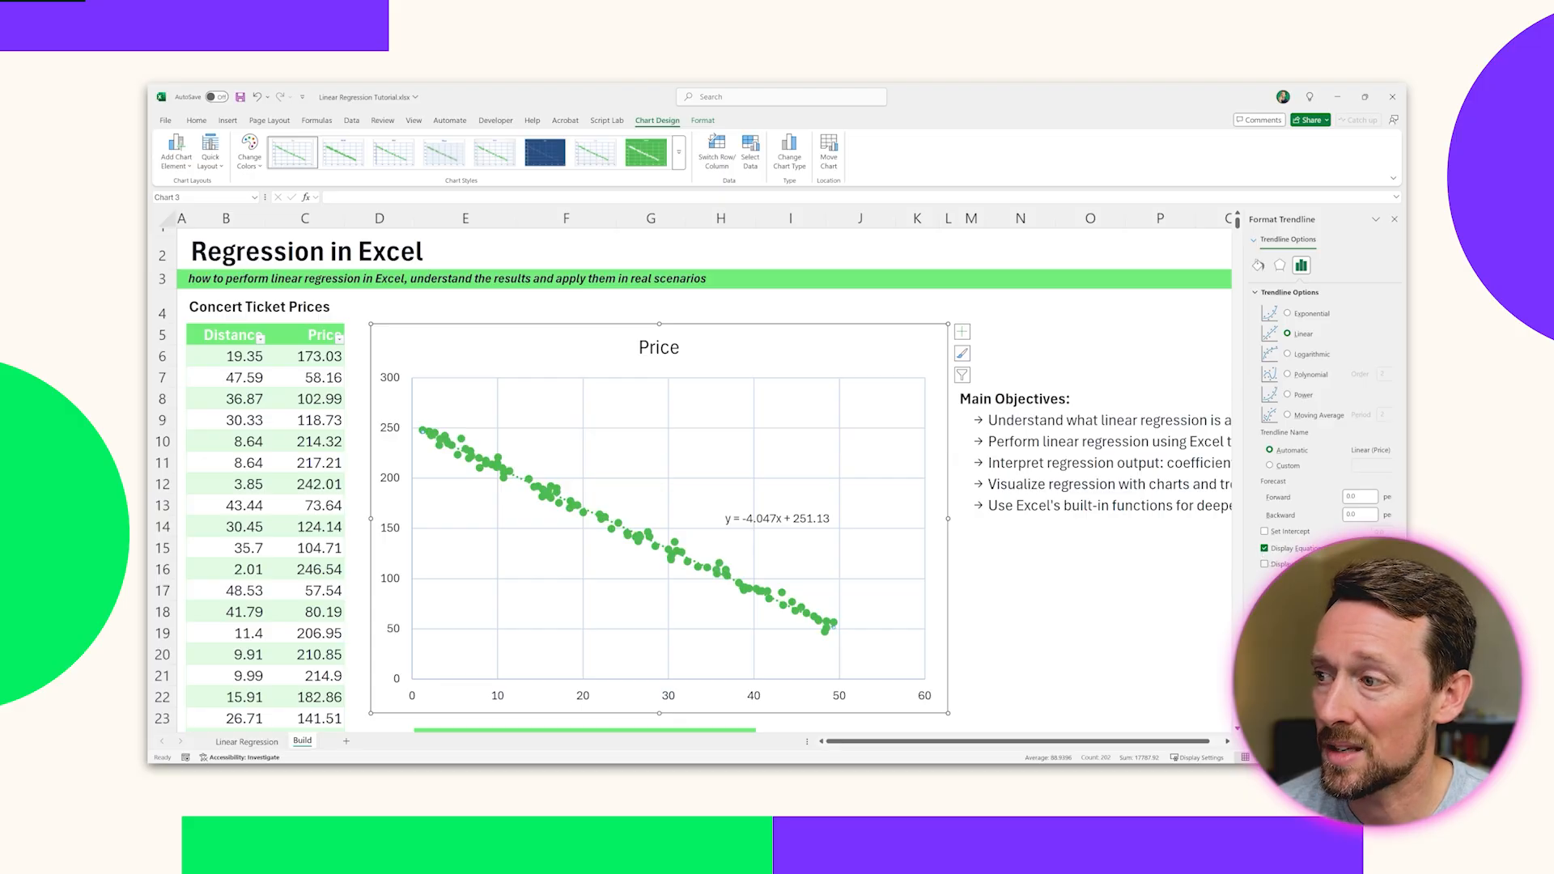
click(775, 518)
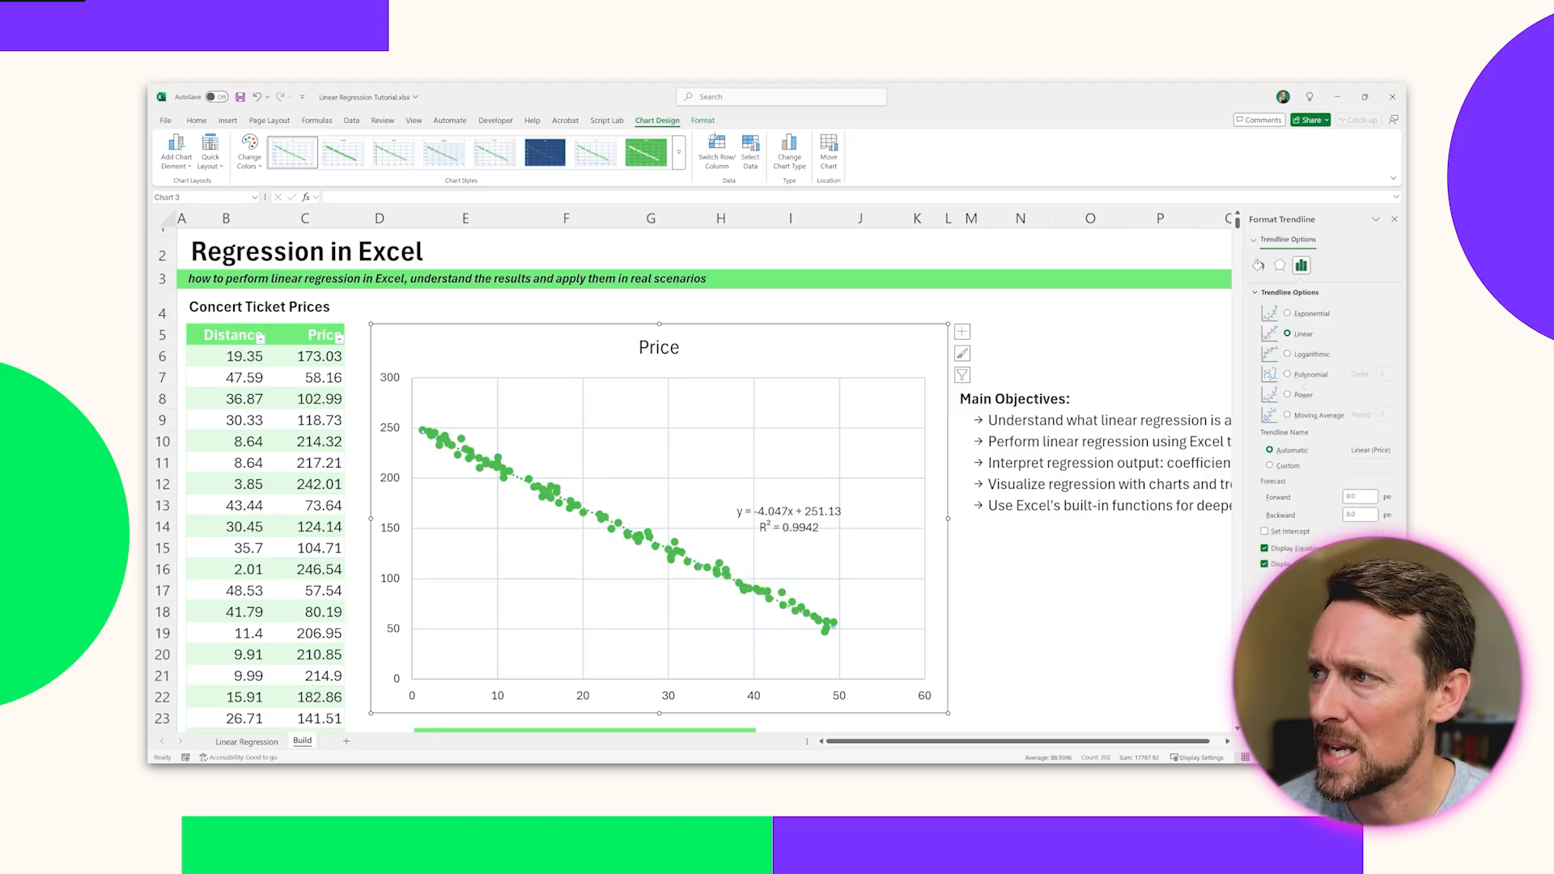
Format the Price chart trendline as a solid black line
click(1257, 264)
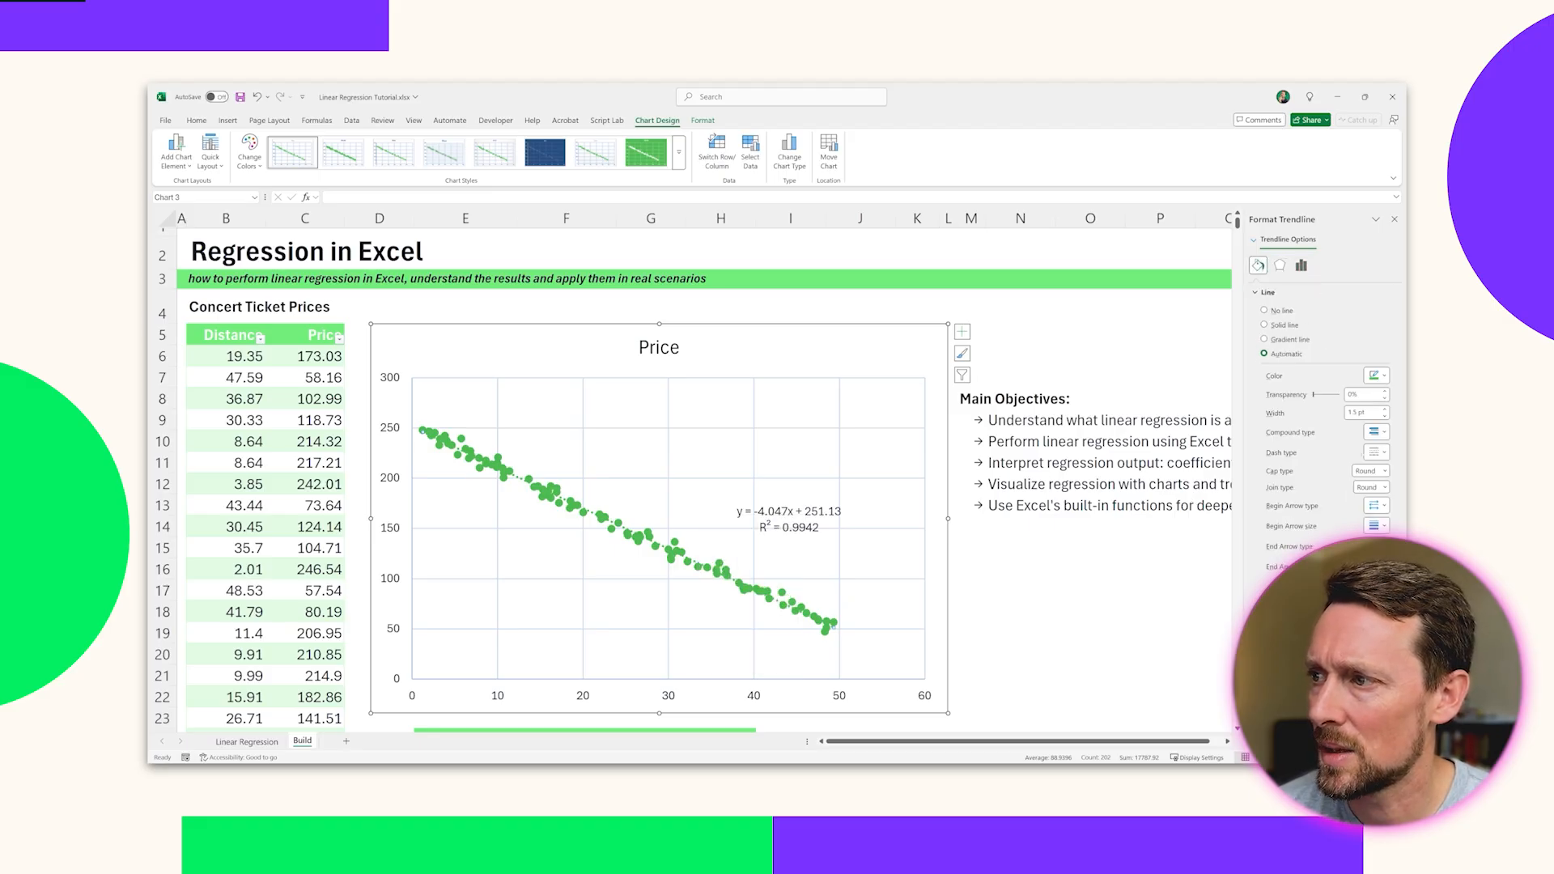
click(1372, 451)
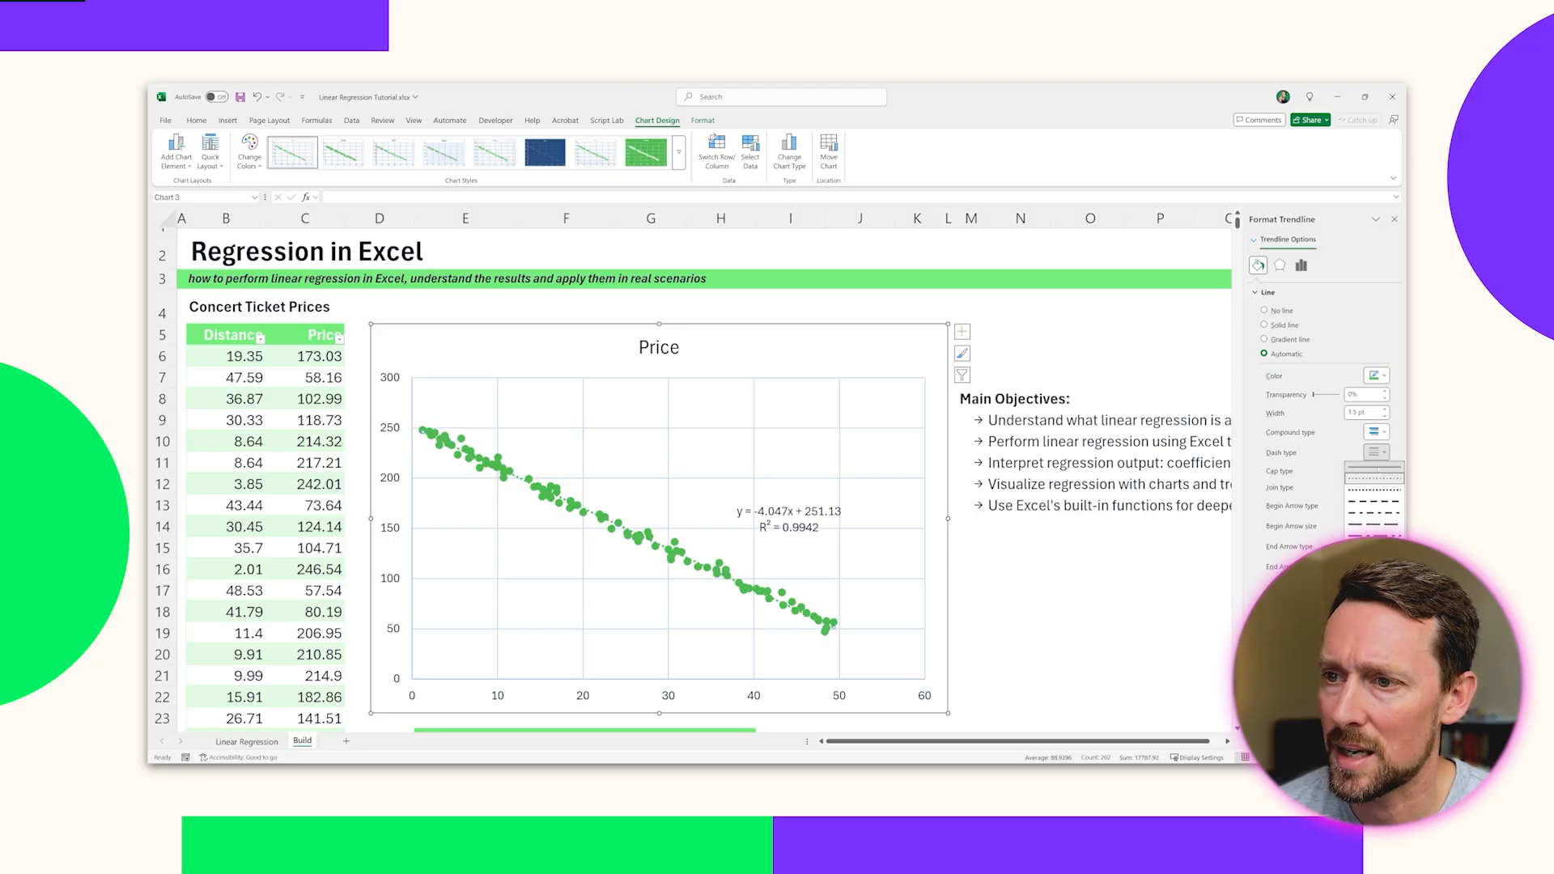
click(1265, 326)
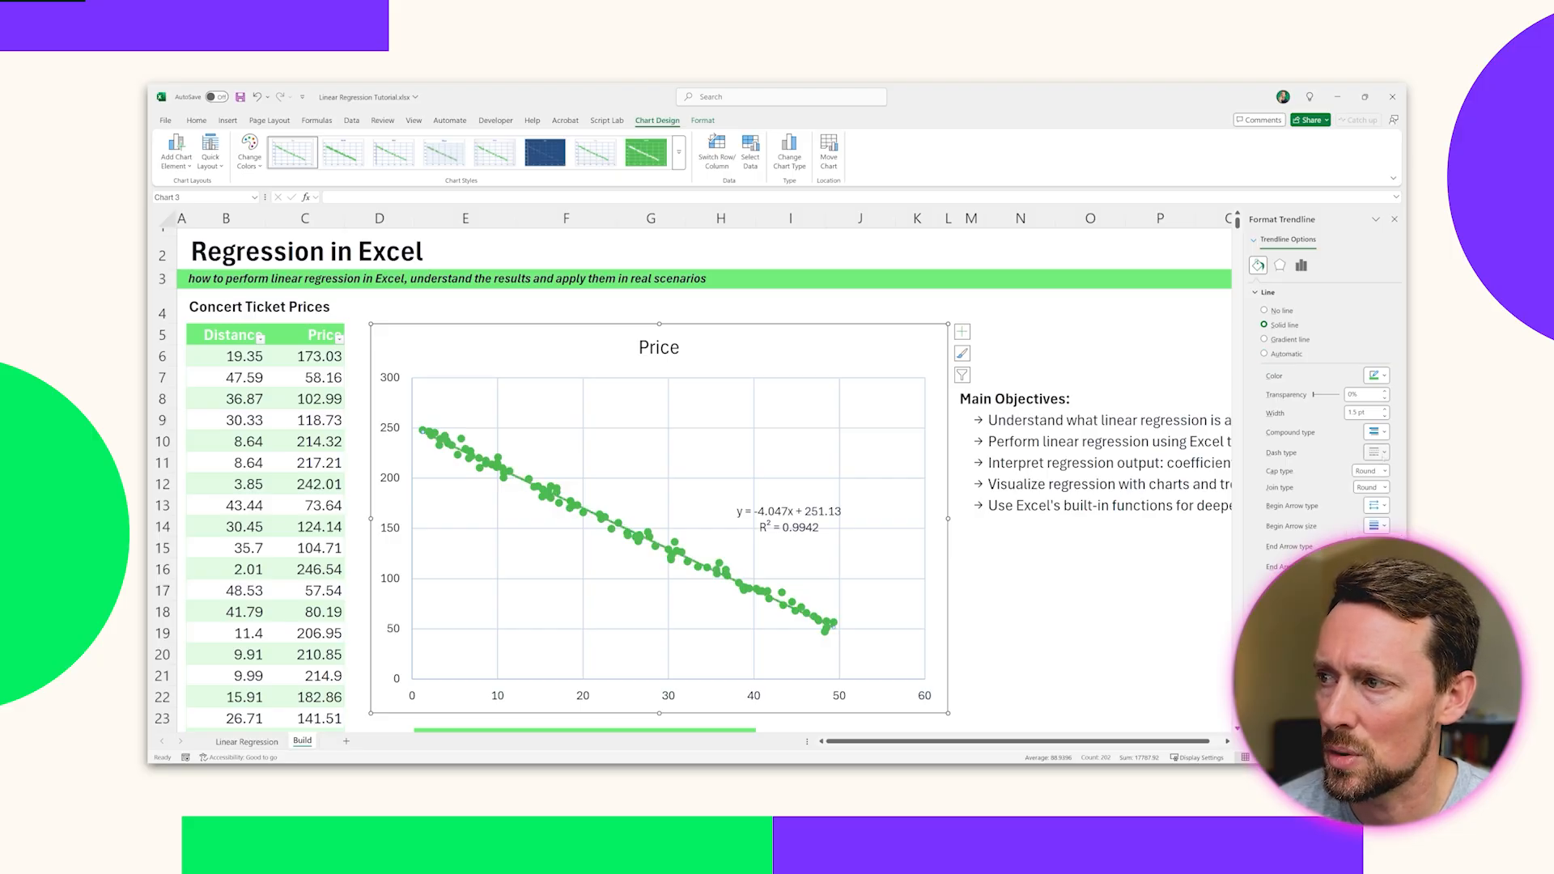
click(1376, 375)
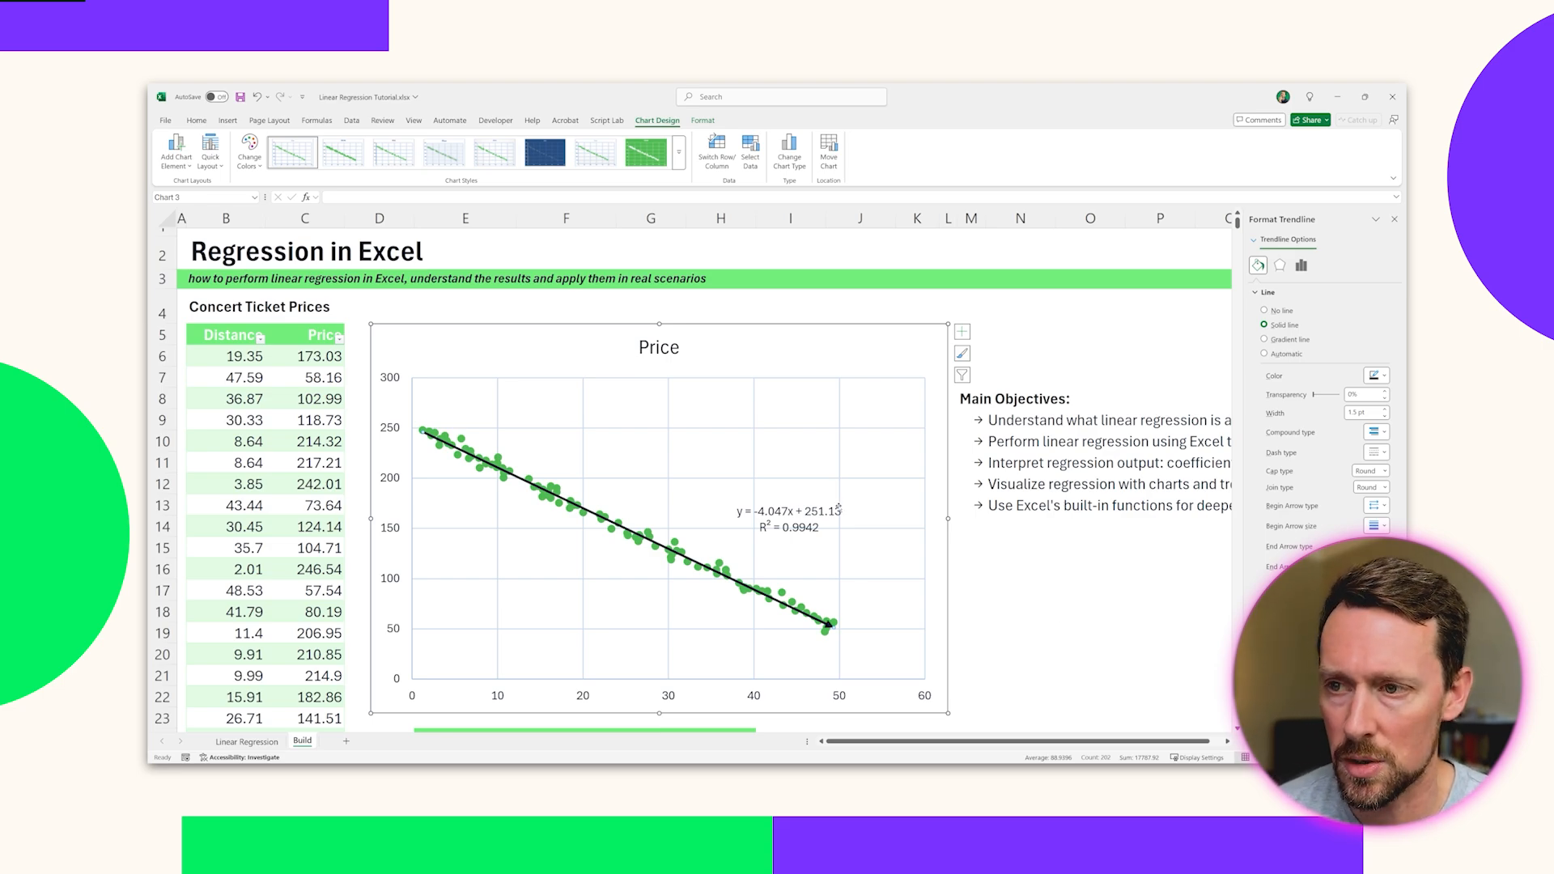
mouse_move(840, 510)
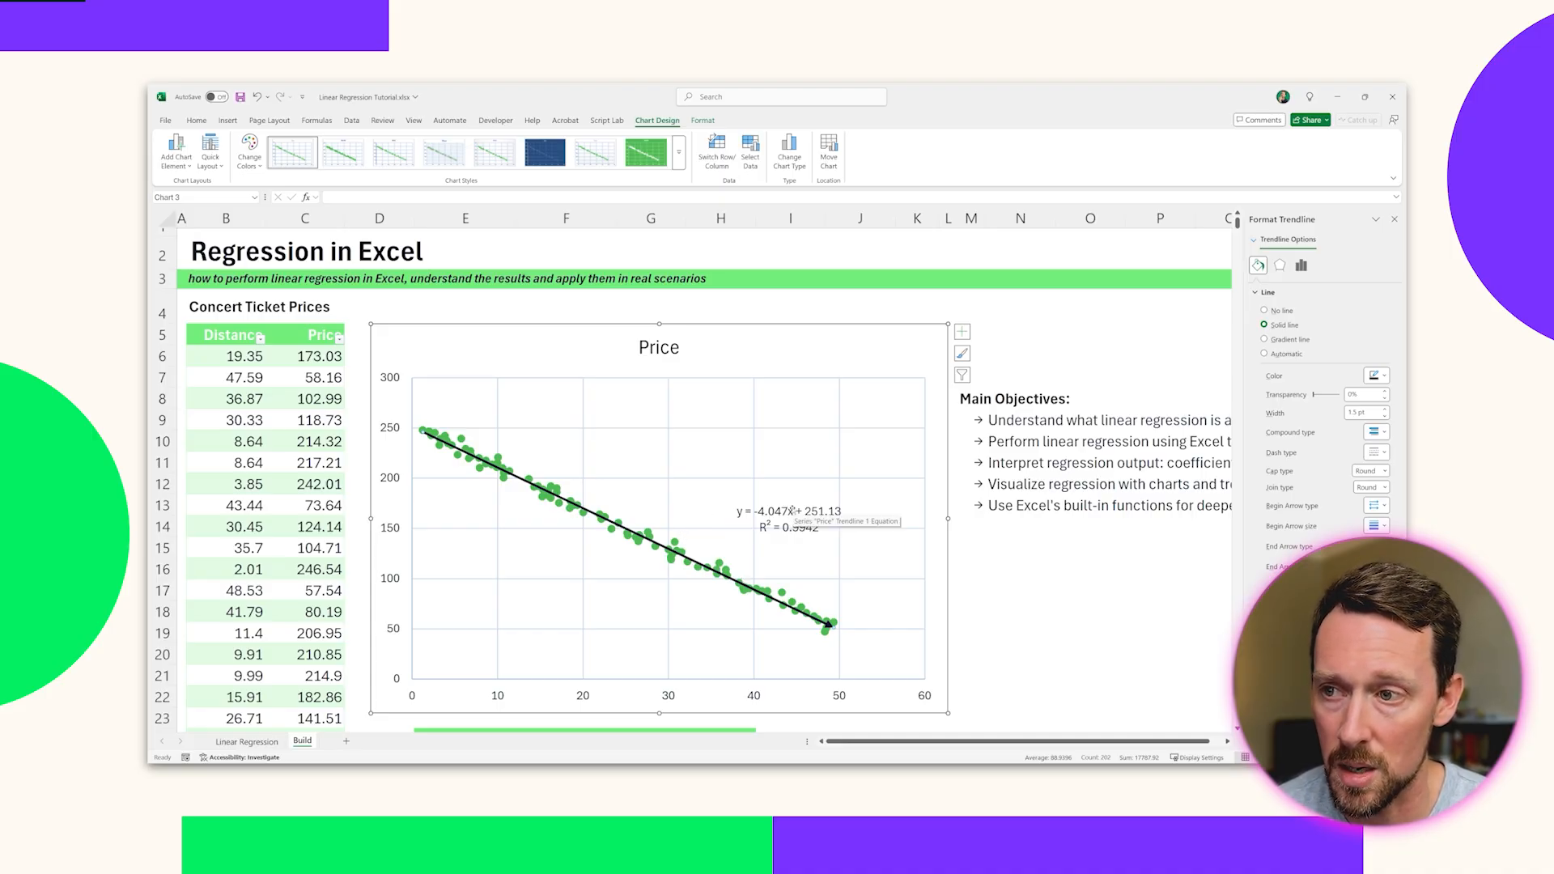
scroll(down, 3)
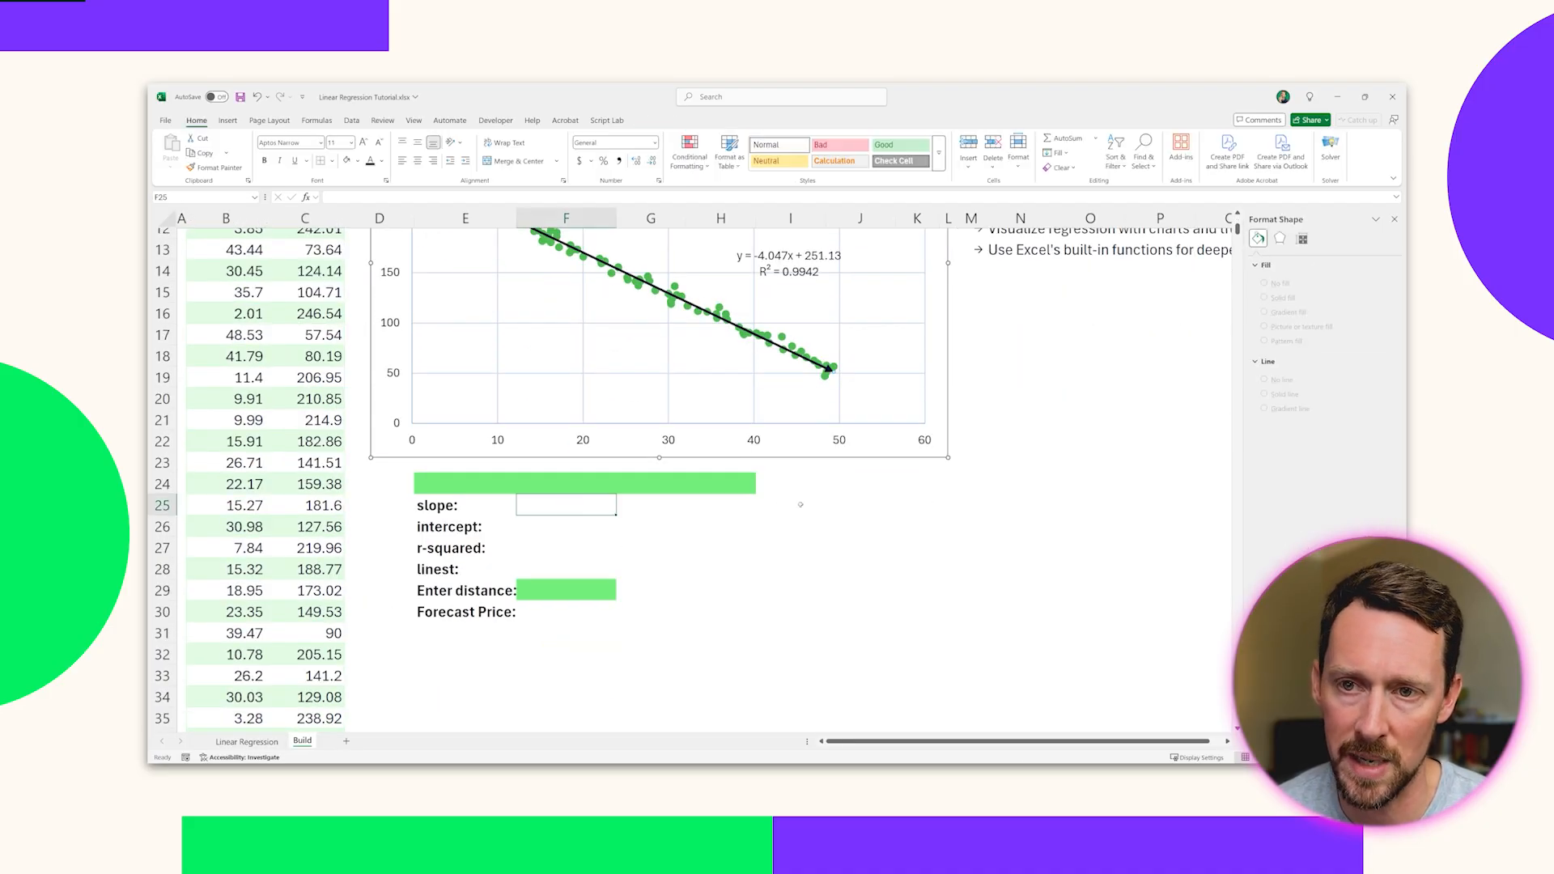
Enter SLOPE and INTERCEPT formulas on the Table37 columns, giving -4.04695354 and $251.13
text(=)
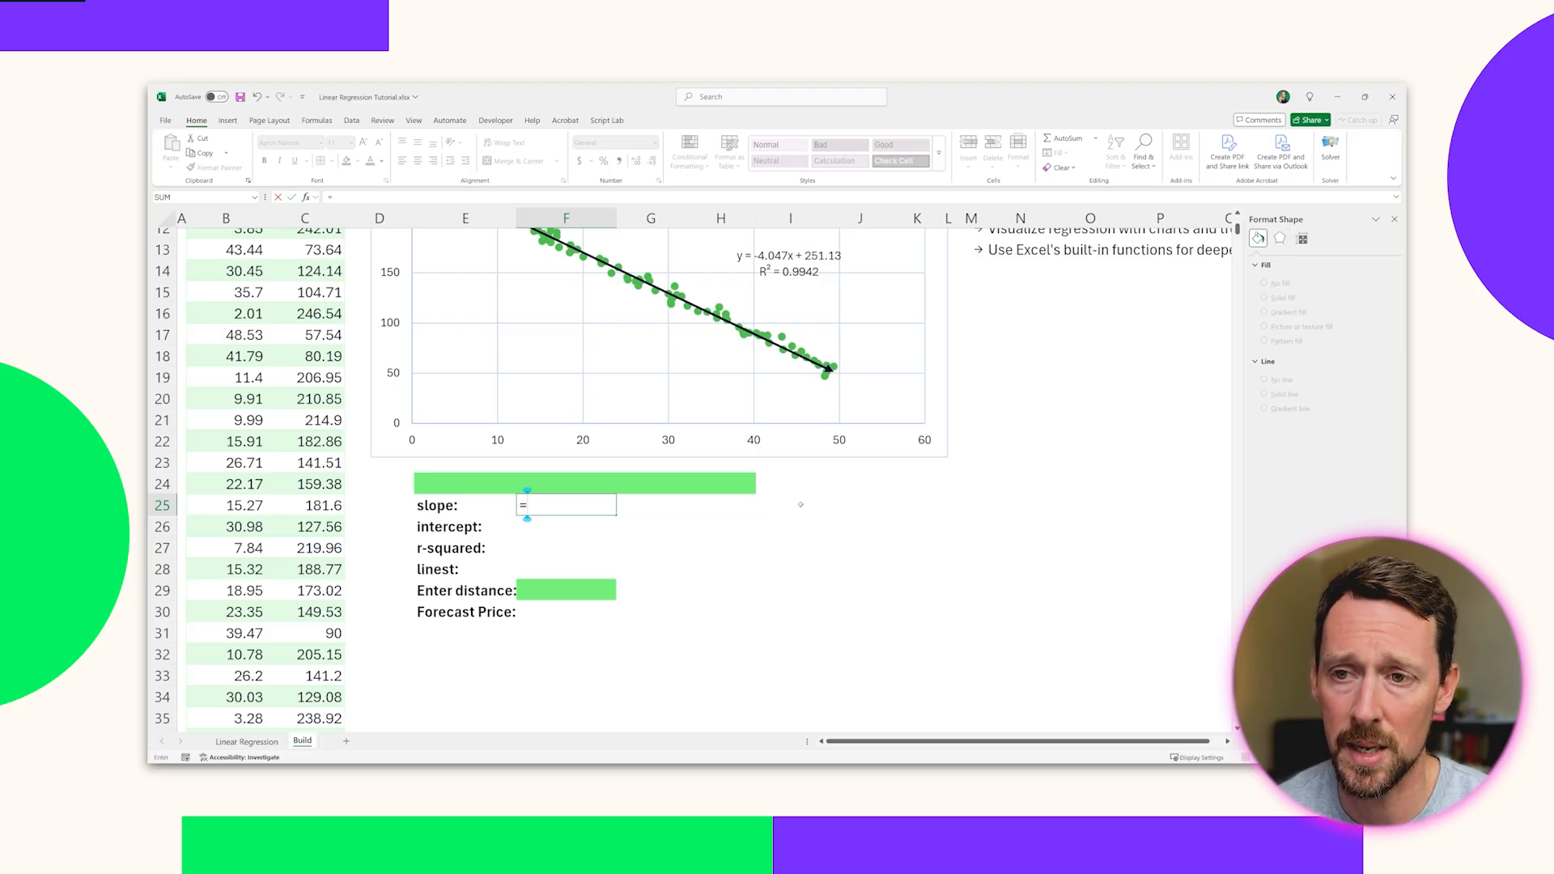
text(=SLOPE(Table37[Price],Table37[Distance)
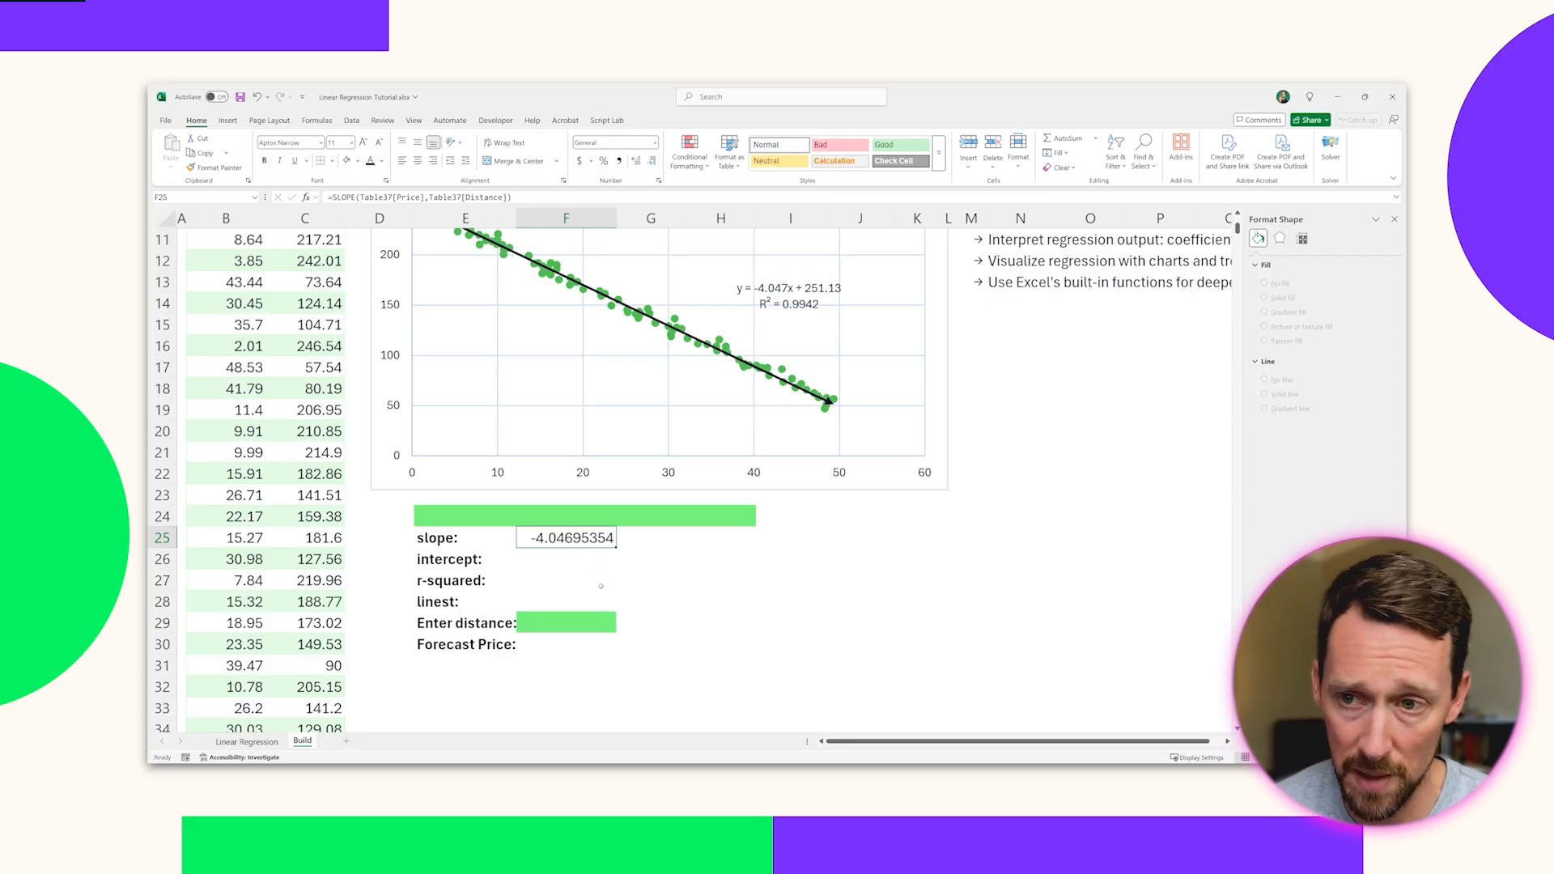
text(=inter)
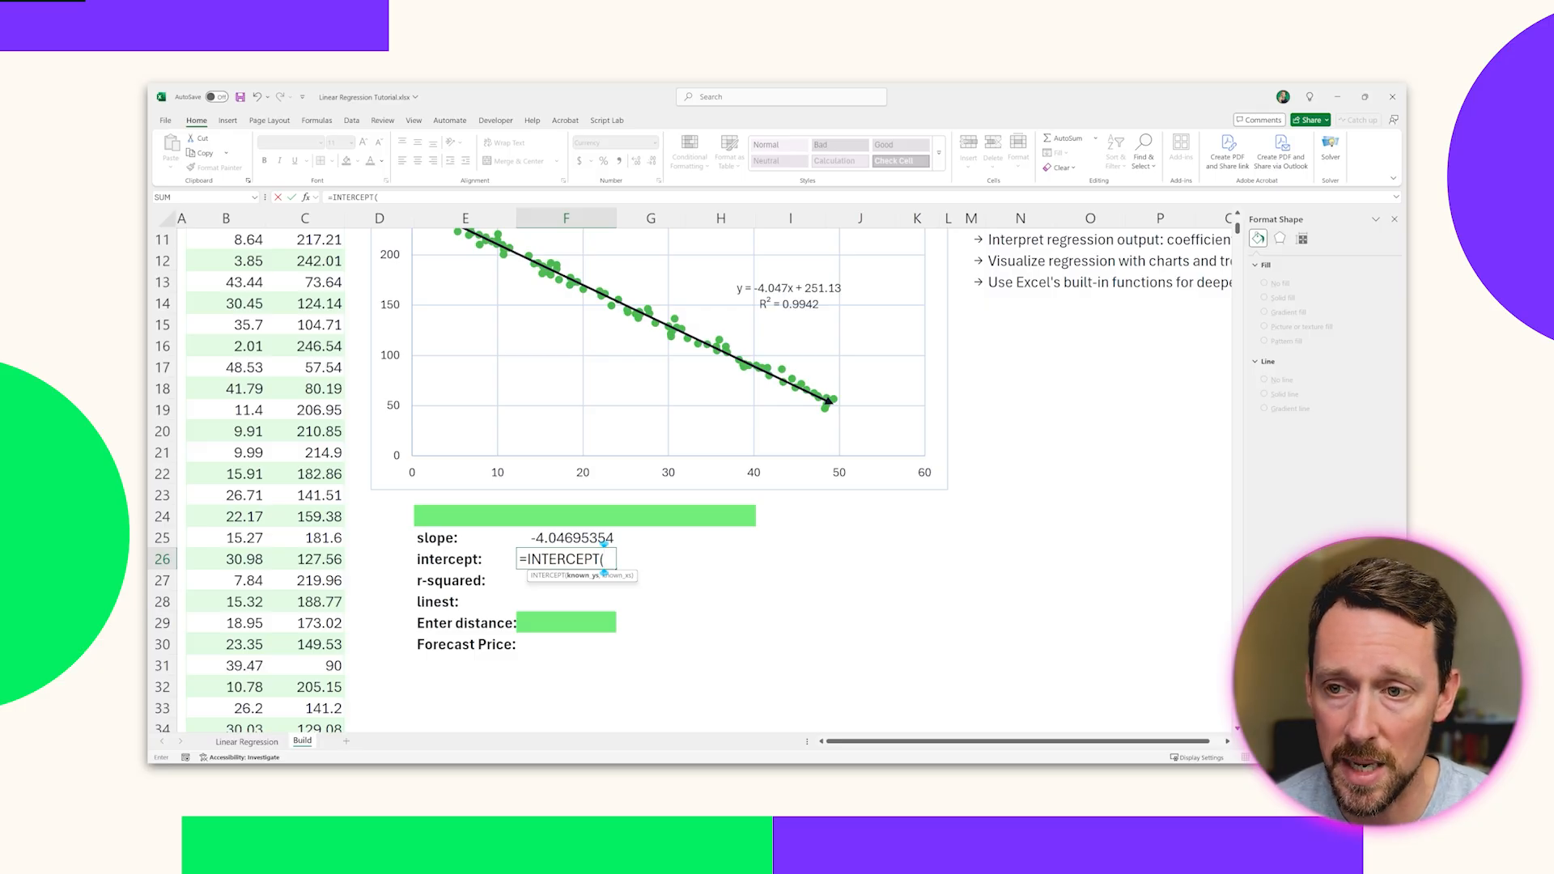
text(tab)
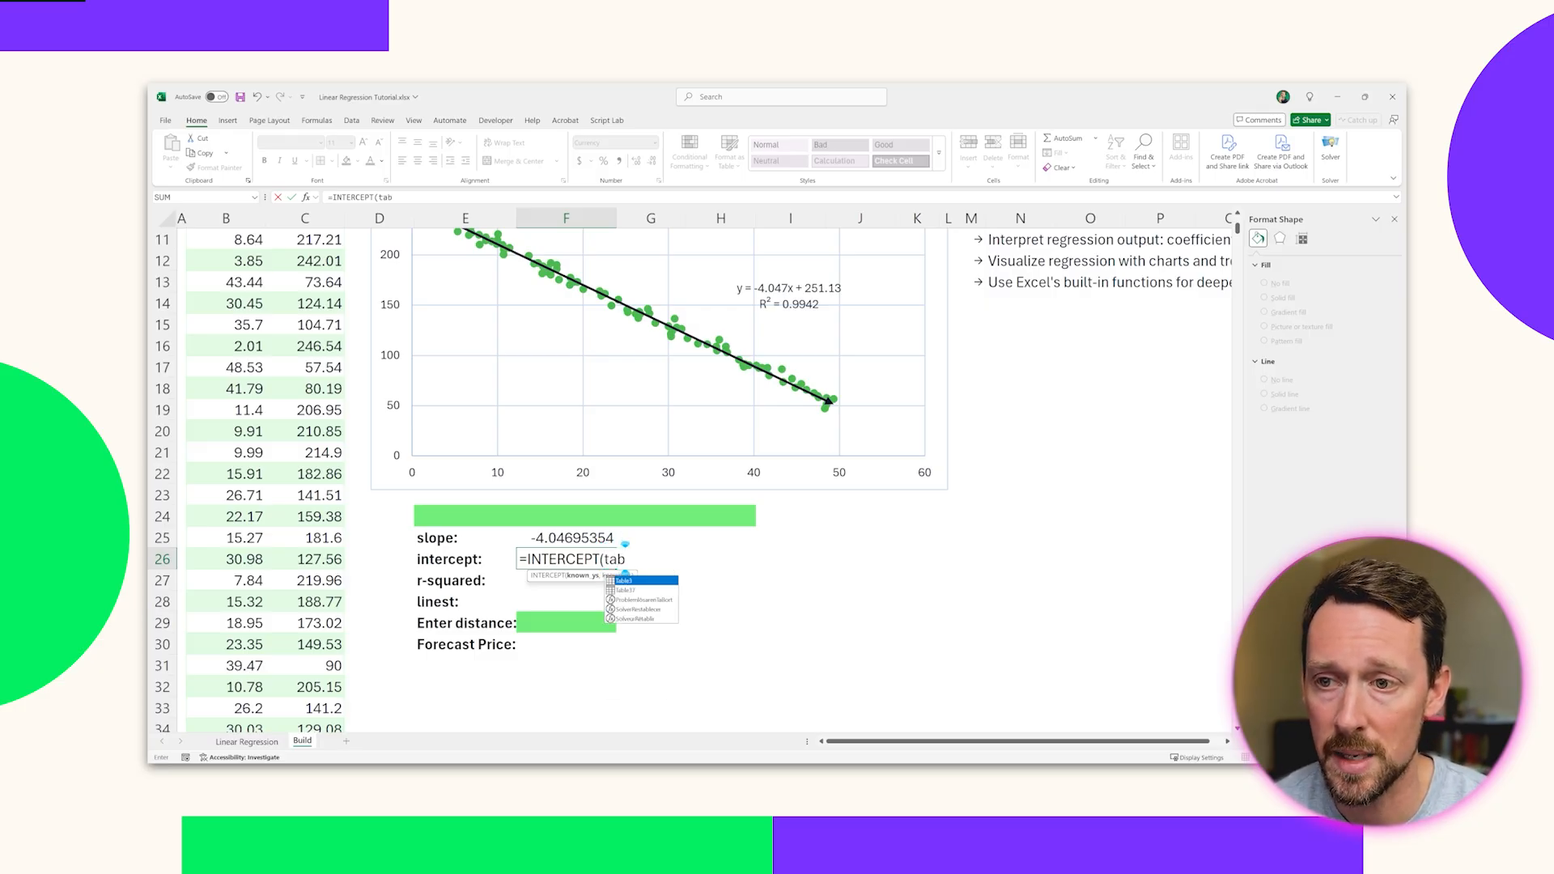
click(627, 581)
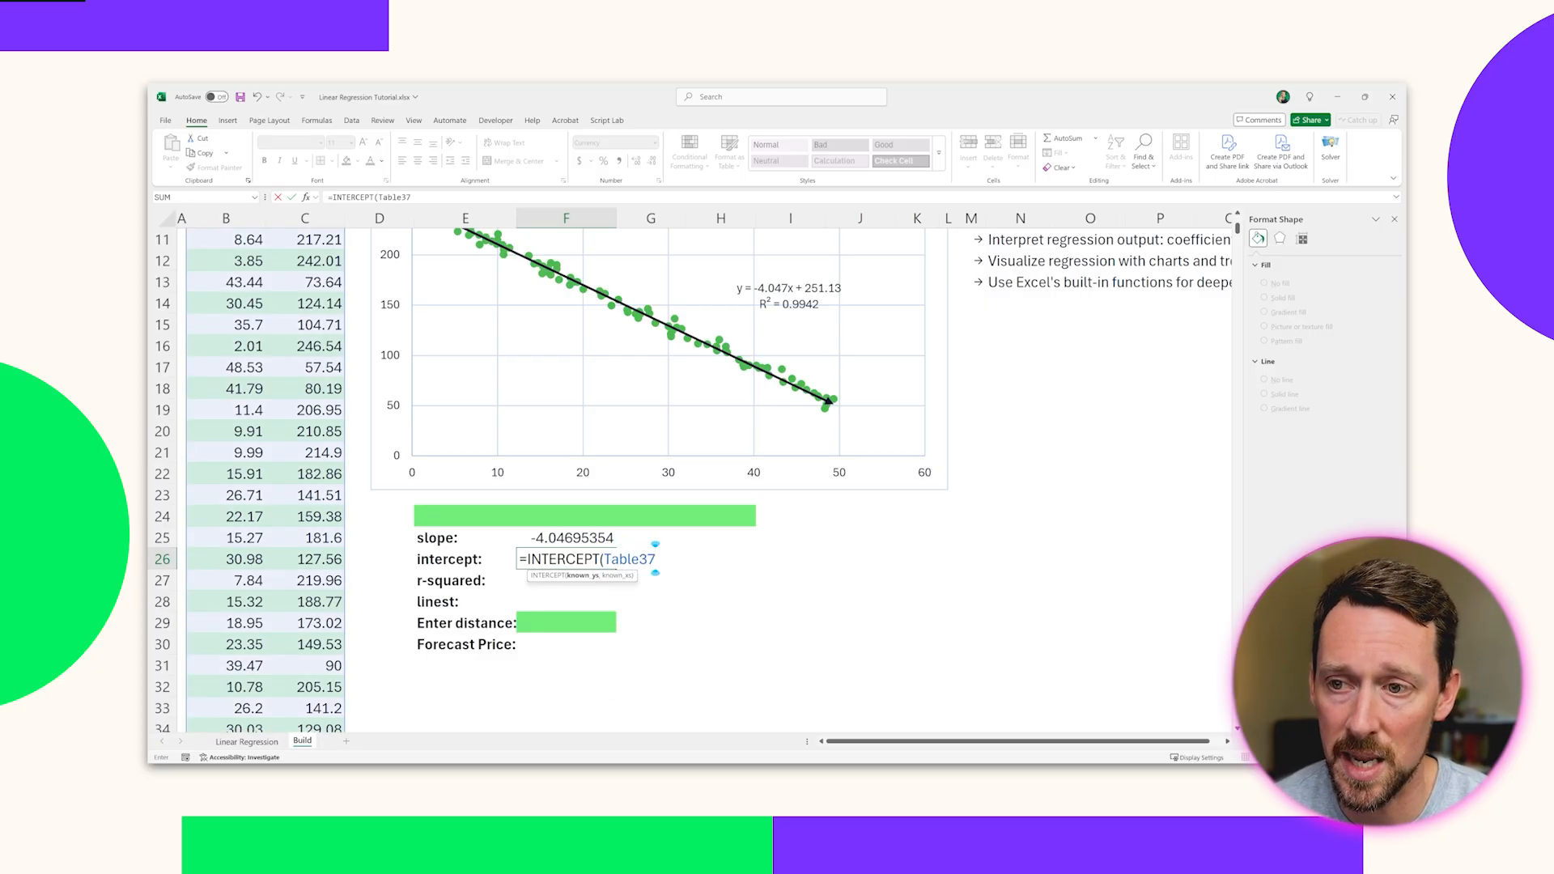
text([Price)
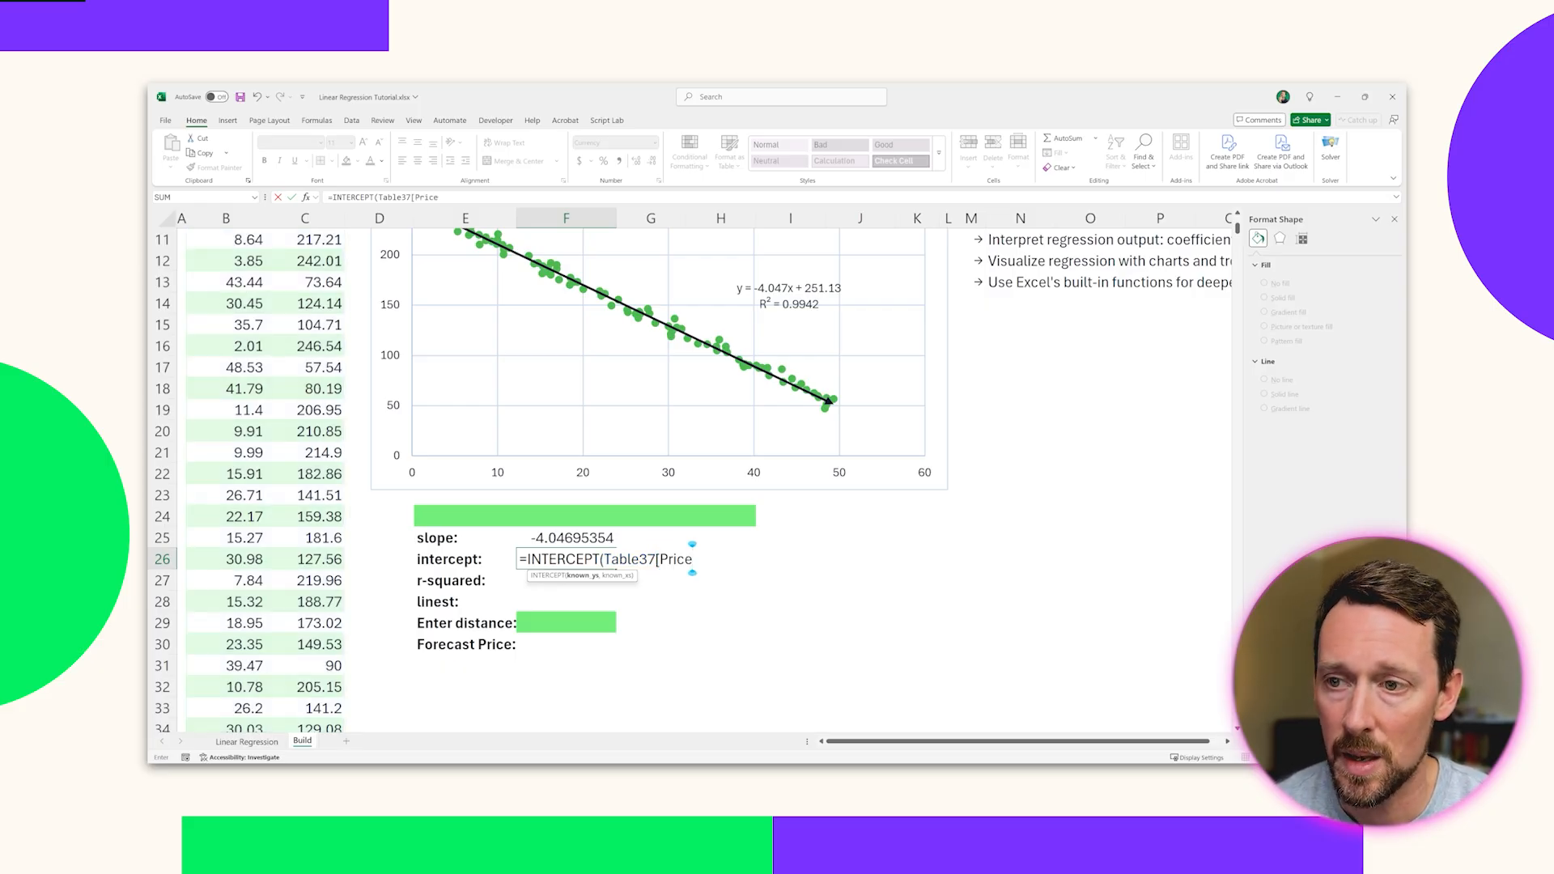
text(,table37[Distance]))
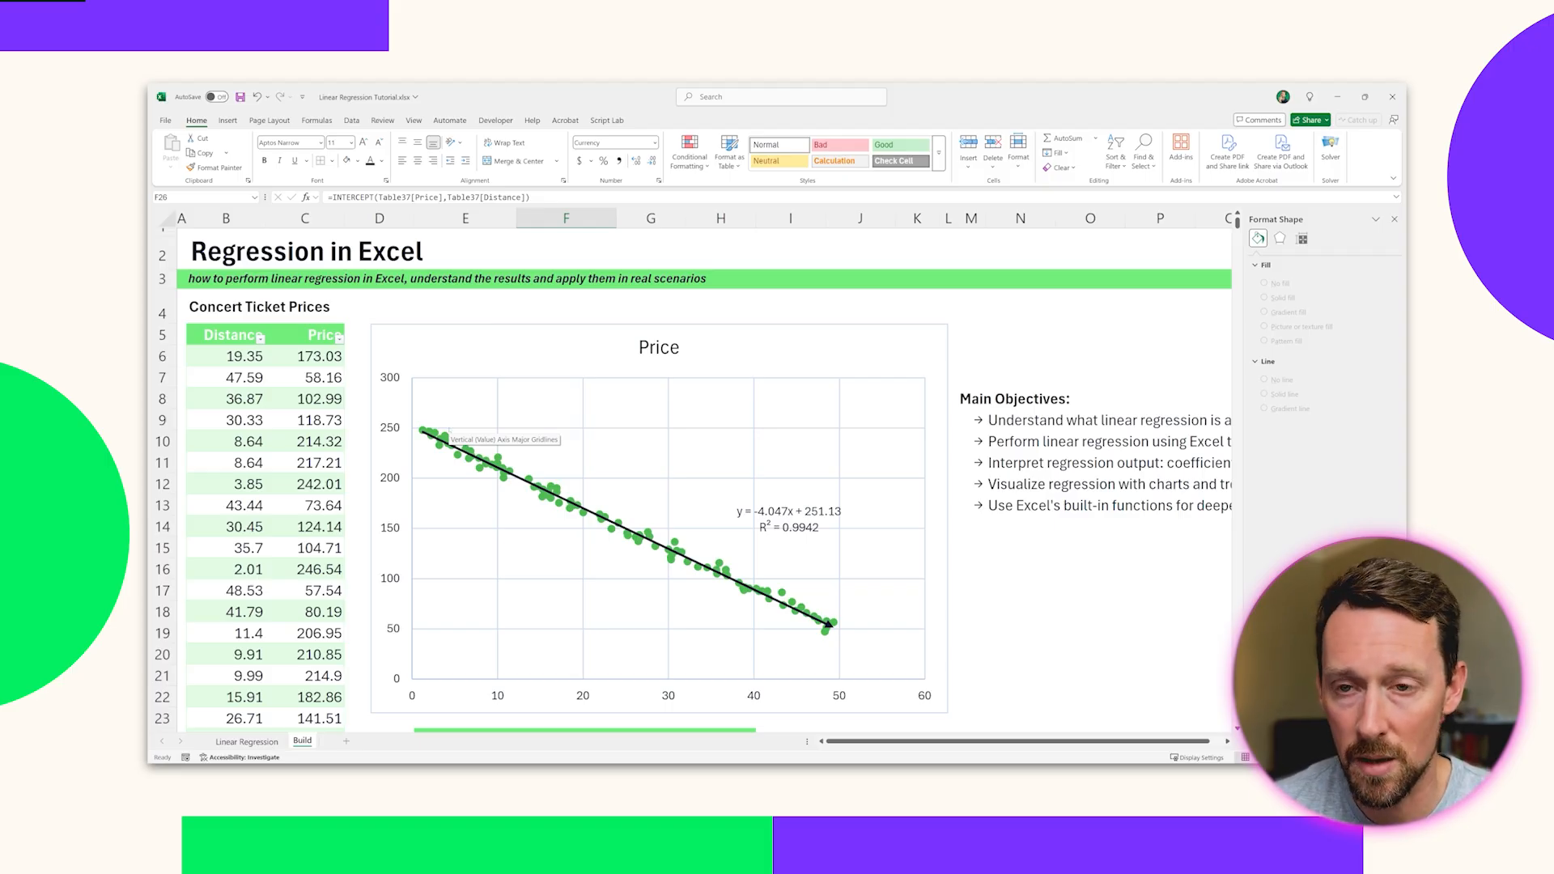
scroll(down, 3)
text(=)
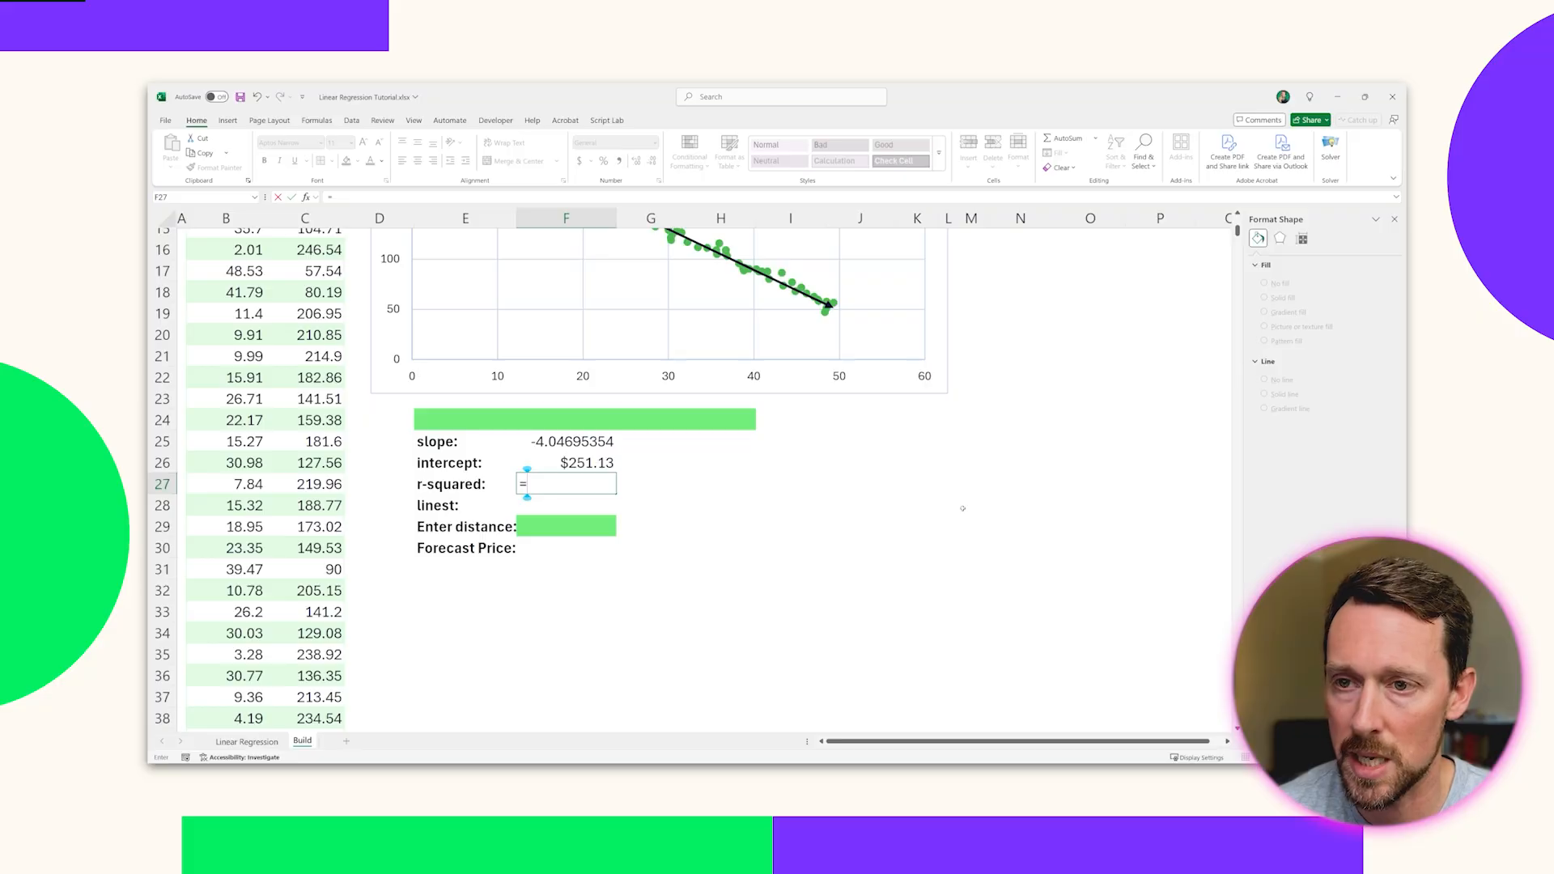
Enter RSQ (0.9941813) and LINEST in F28, spilling -4.04695354 and 251.126
text(RSQ(Table37[Price],Table37[[#Headers],[Distance)
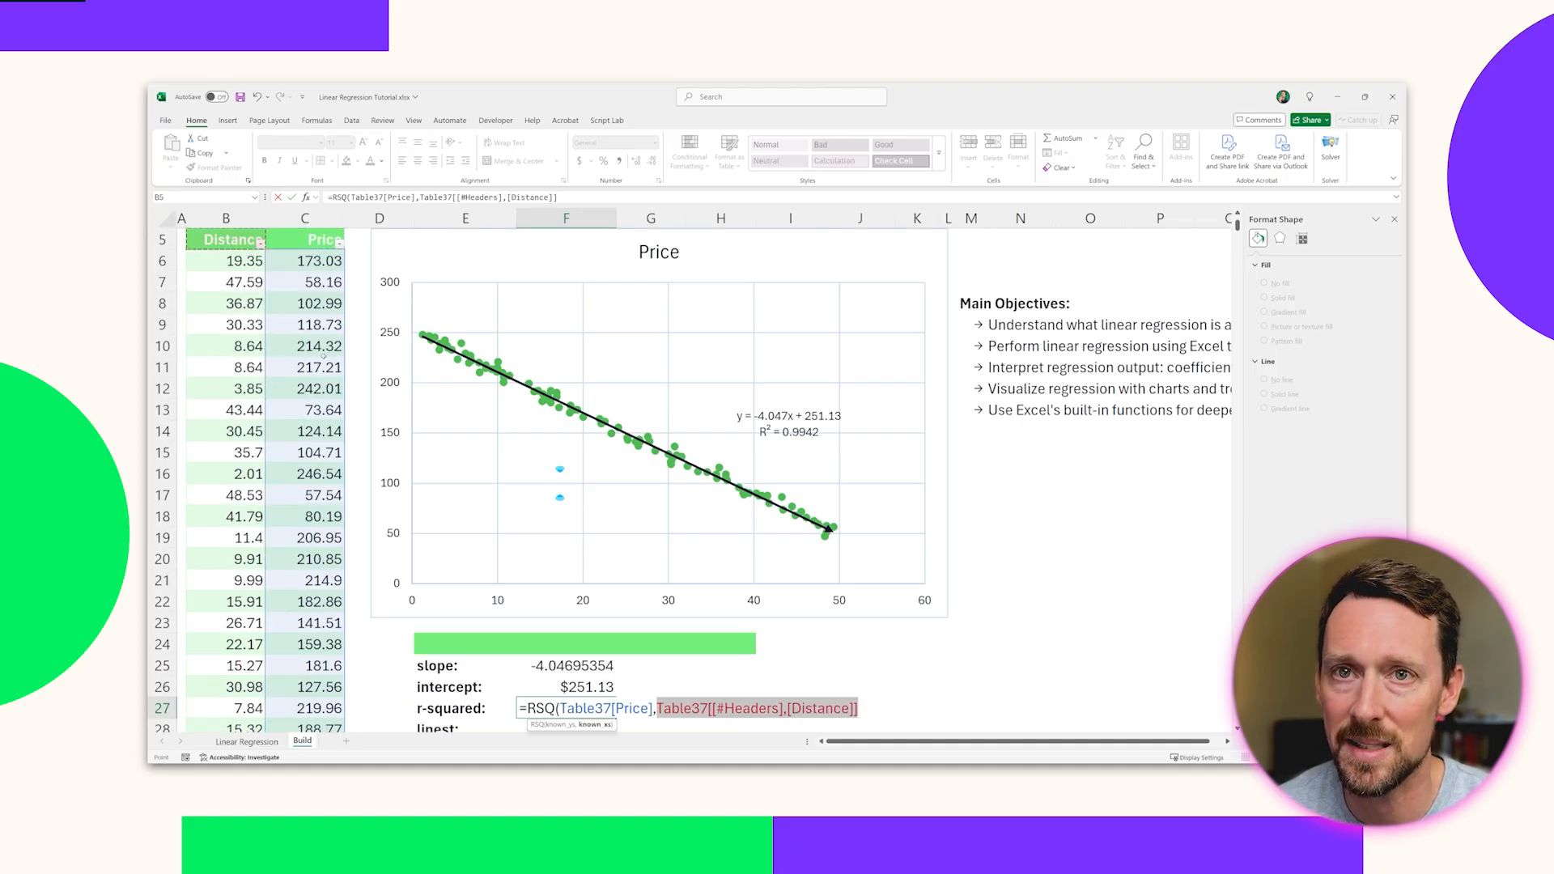
scroll(down, 3)
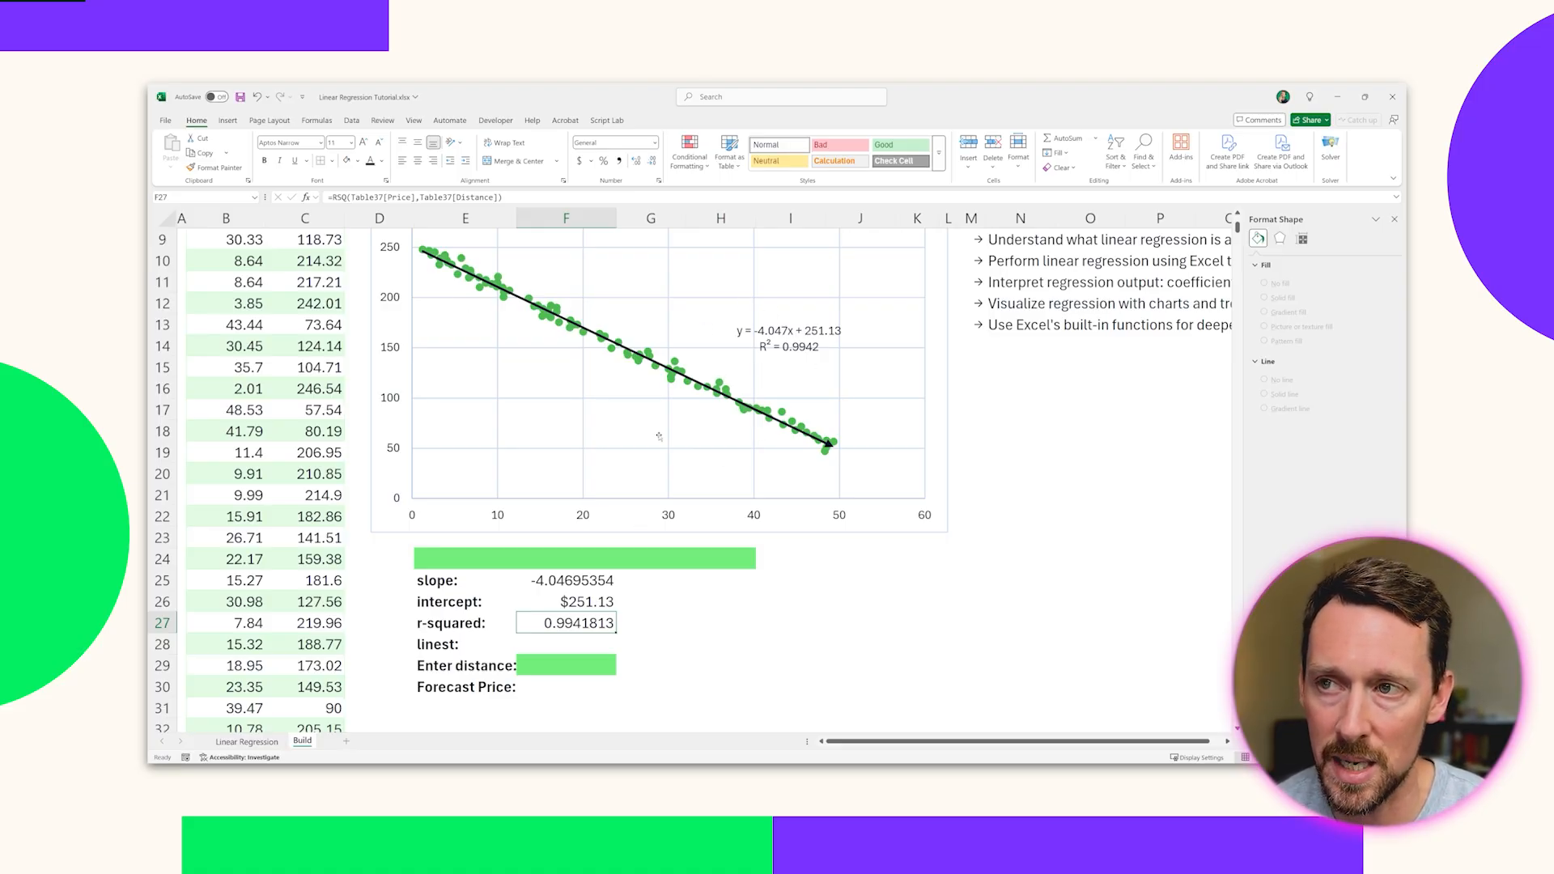
click(566, 645)
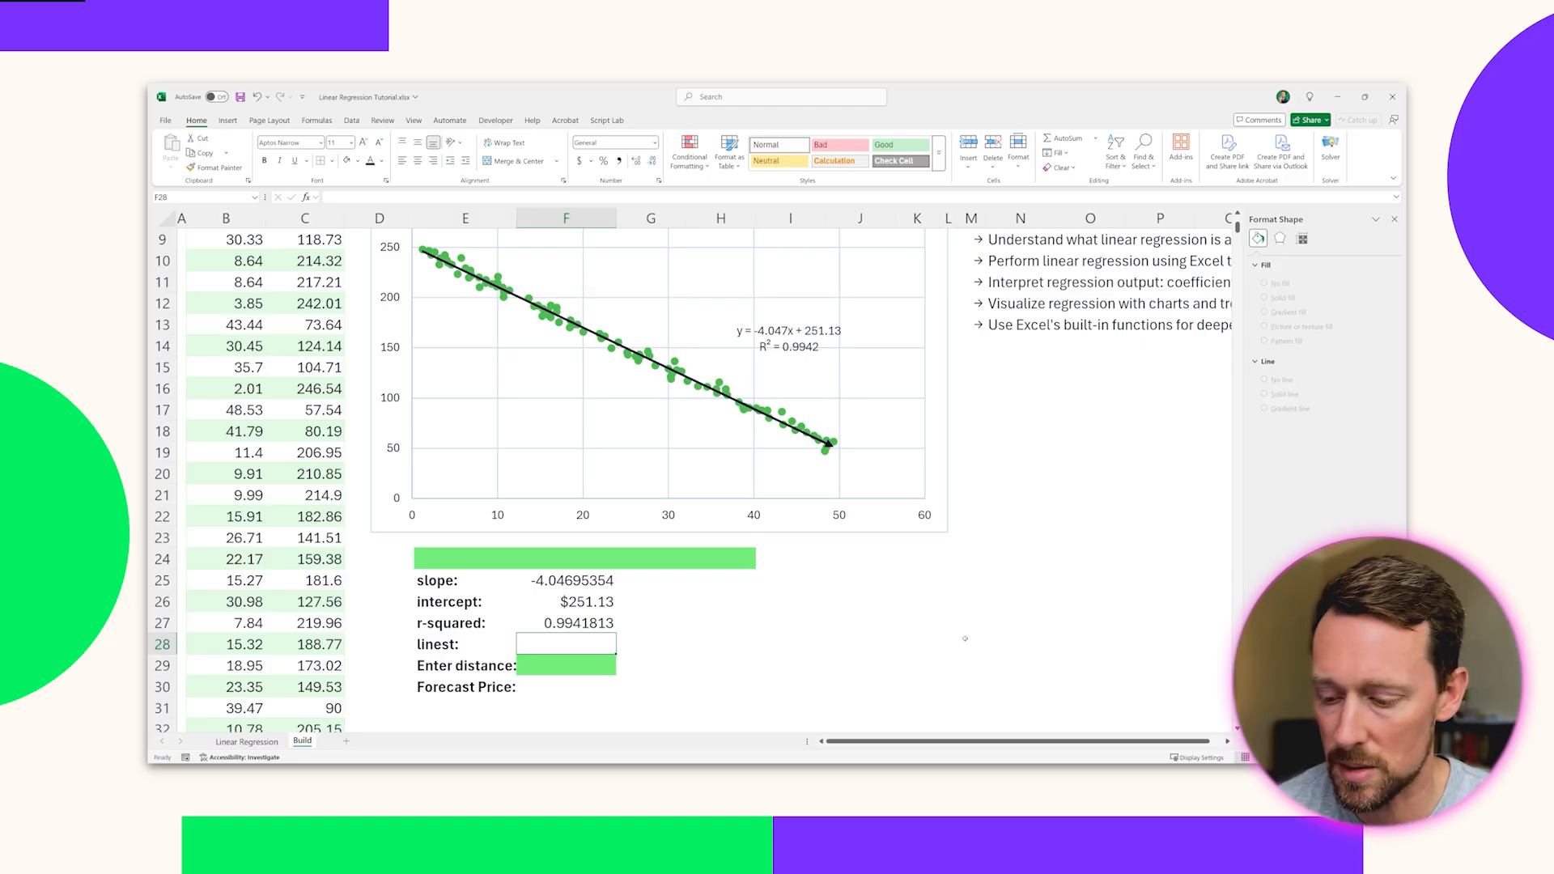
text(=lin)
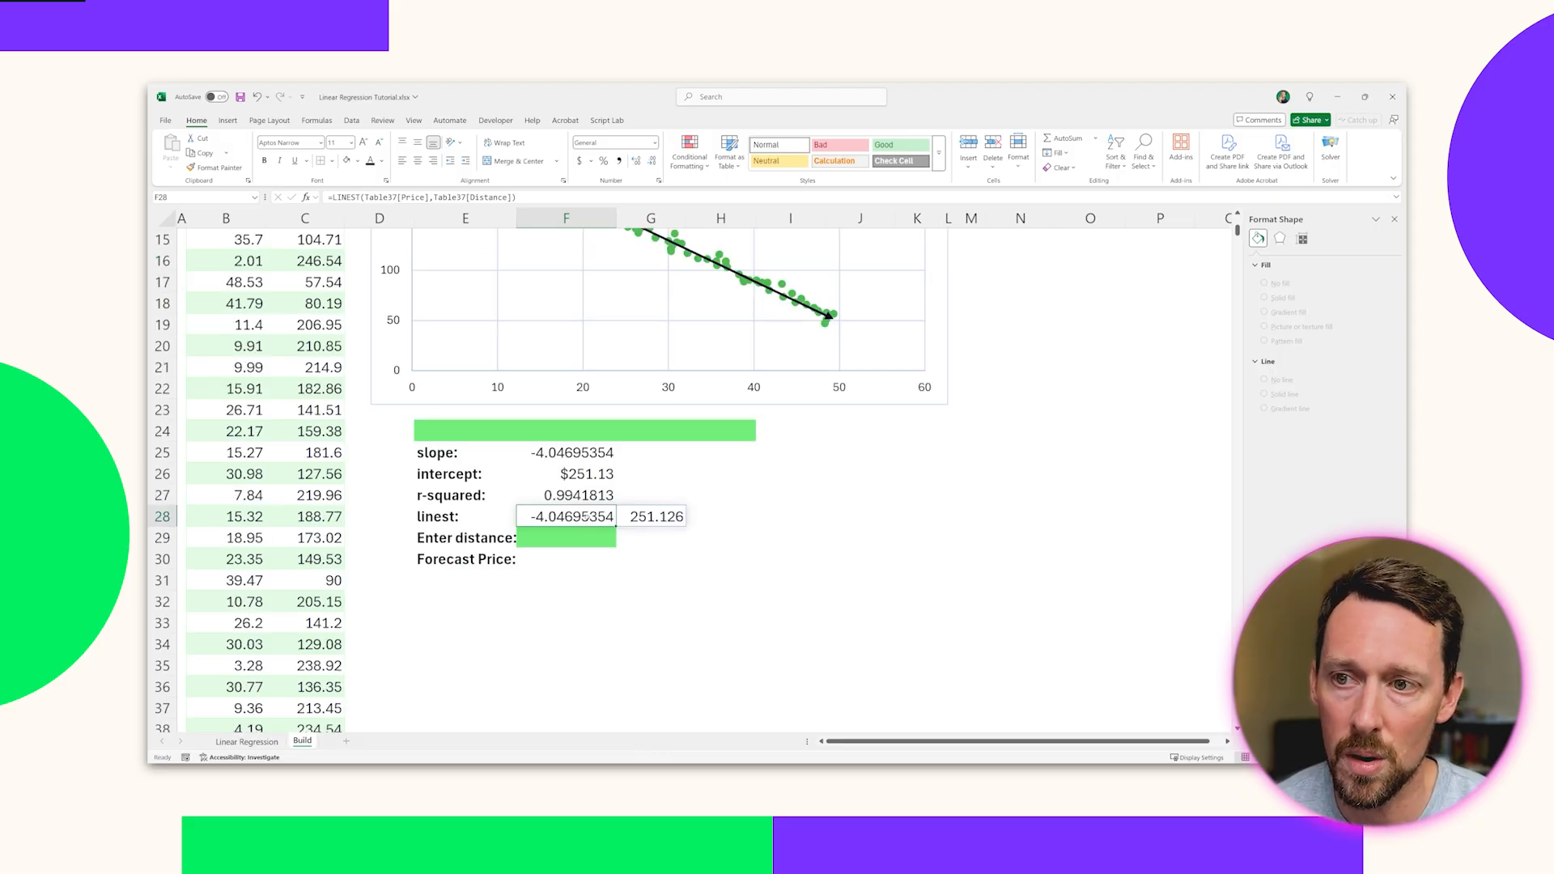
click(650, 515)
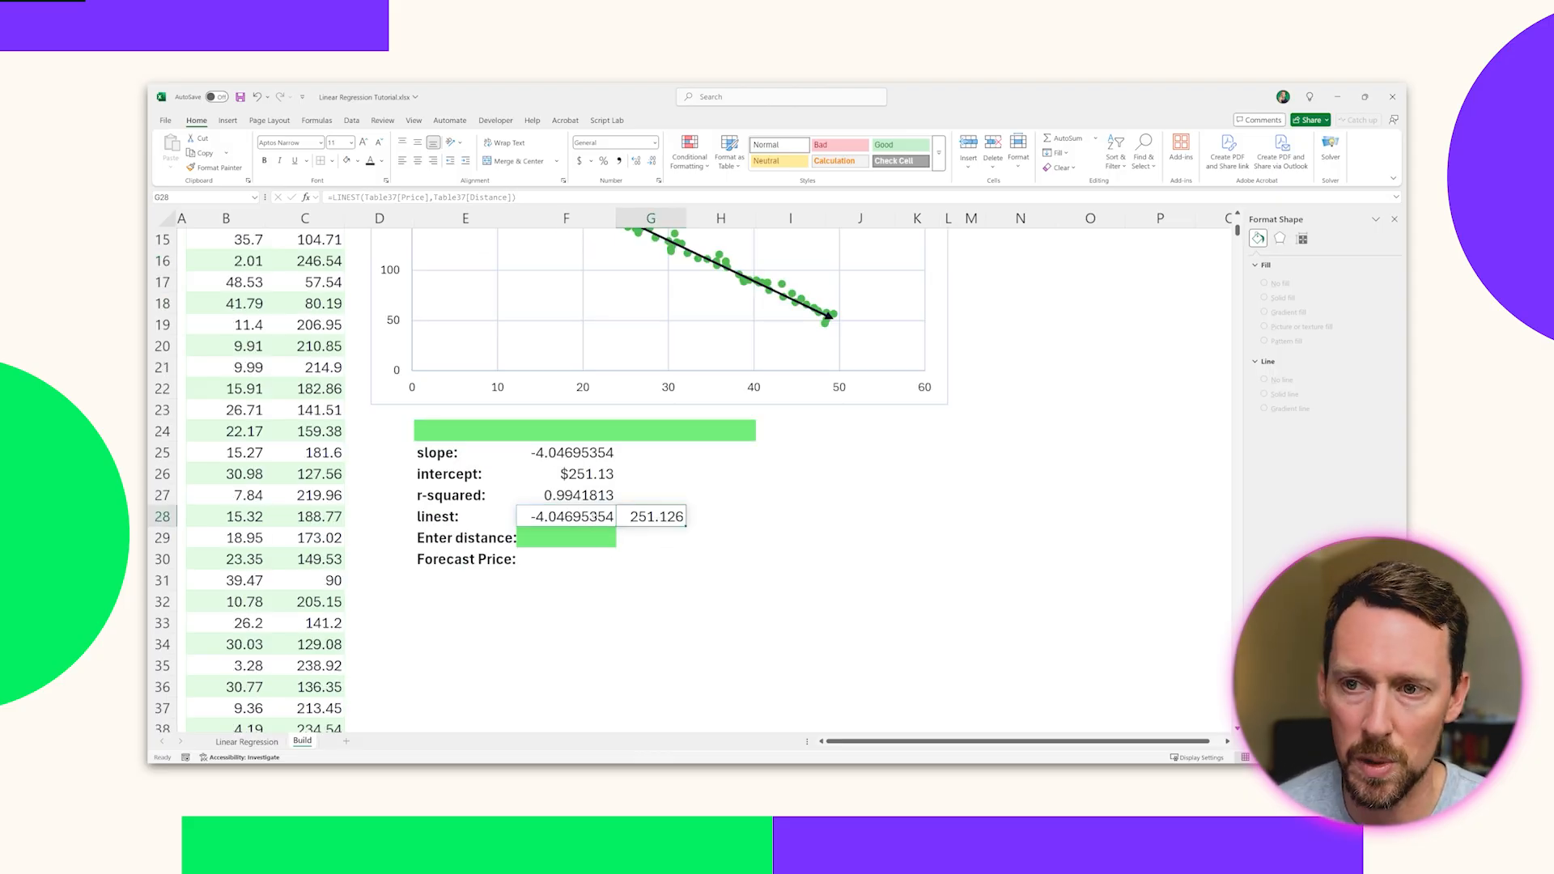
click(565, 516)
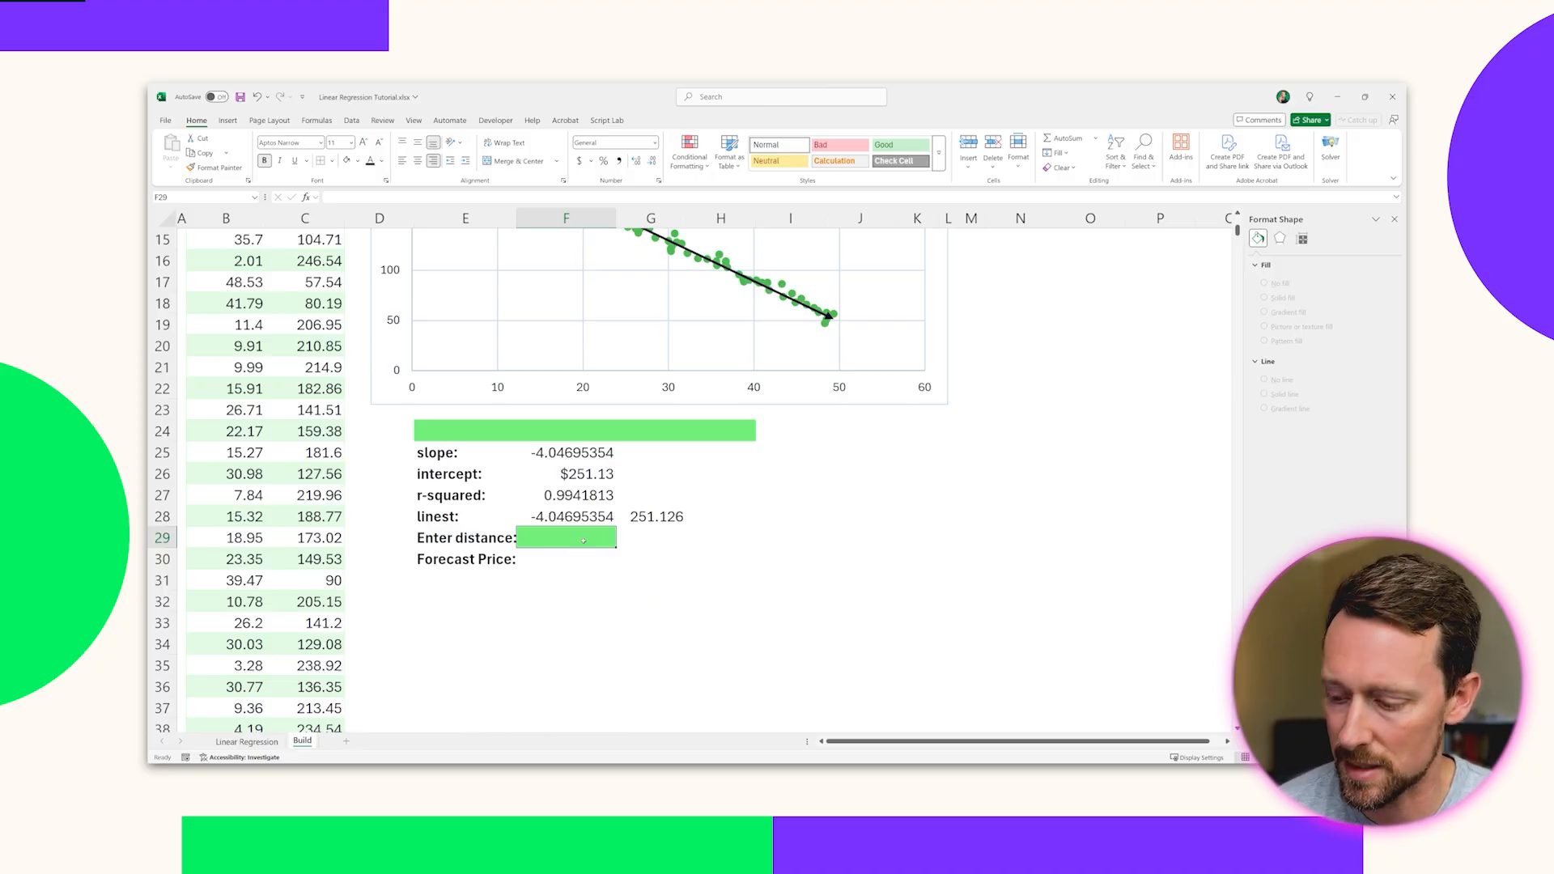
Enter distance 54 in F29 and a FORECAST.LINEAR formula in F30, giving $32.59
text(54)
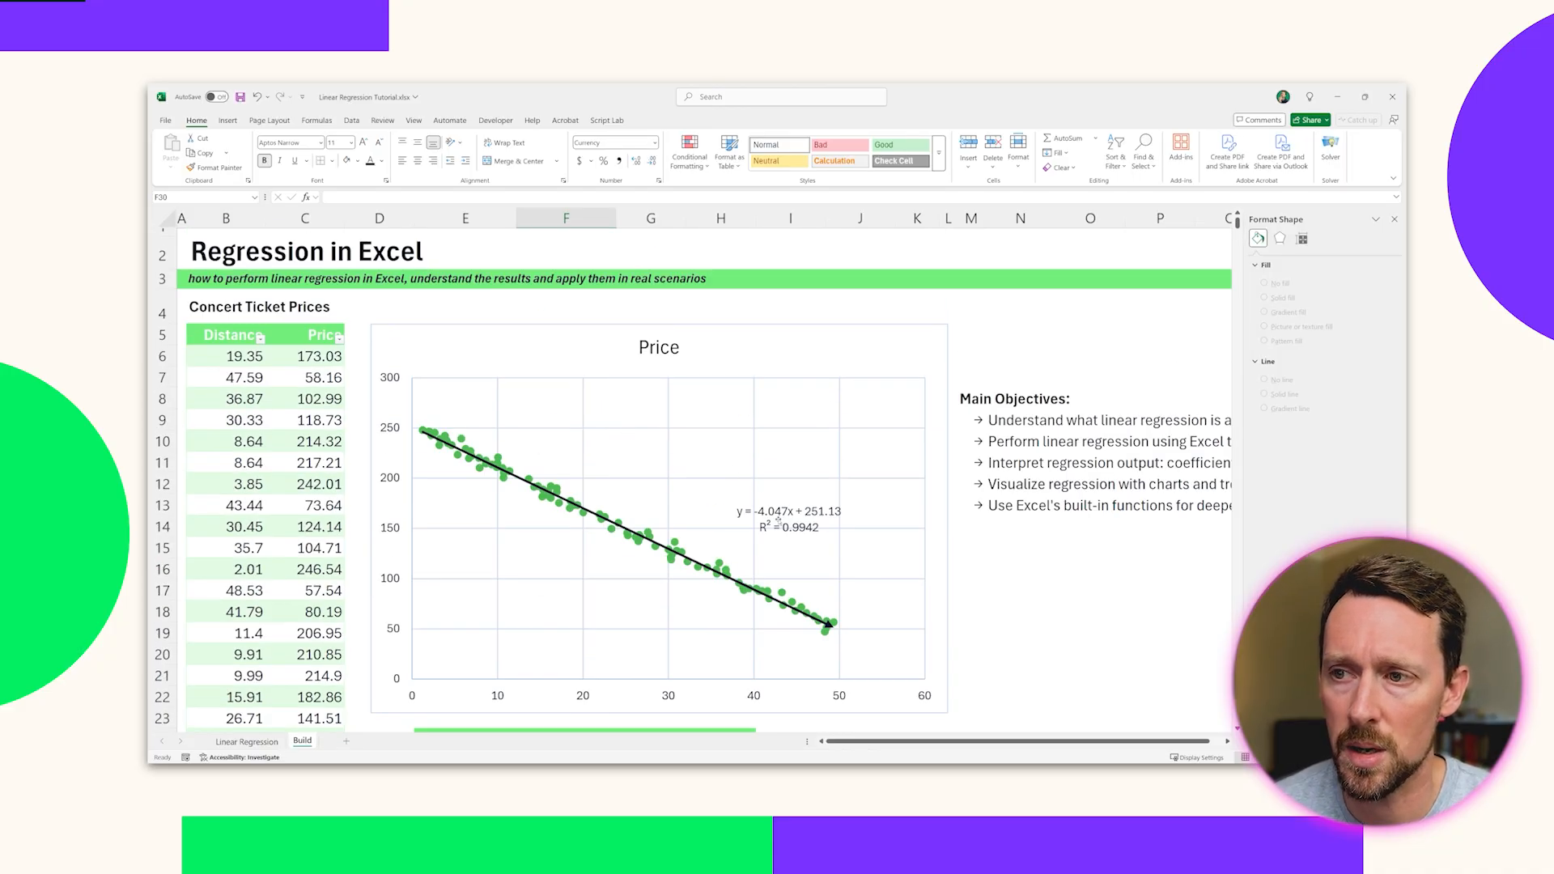
scroll(down, 3)
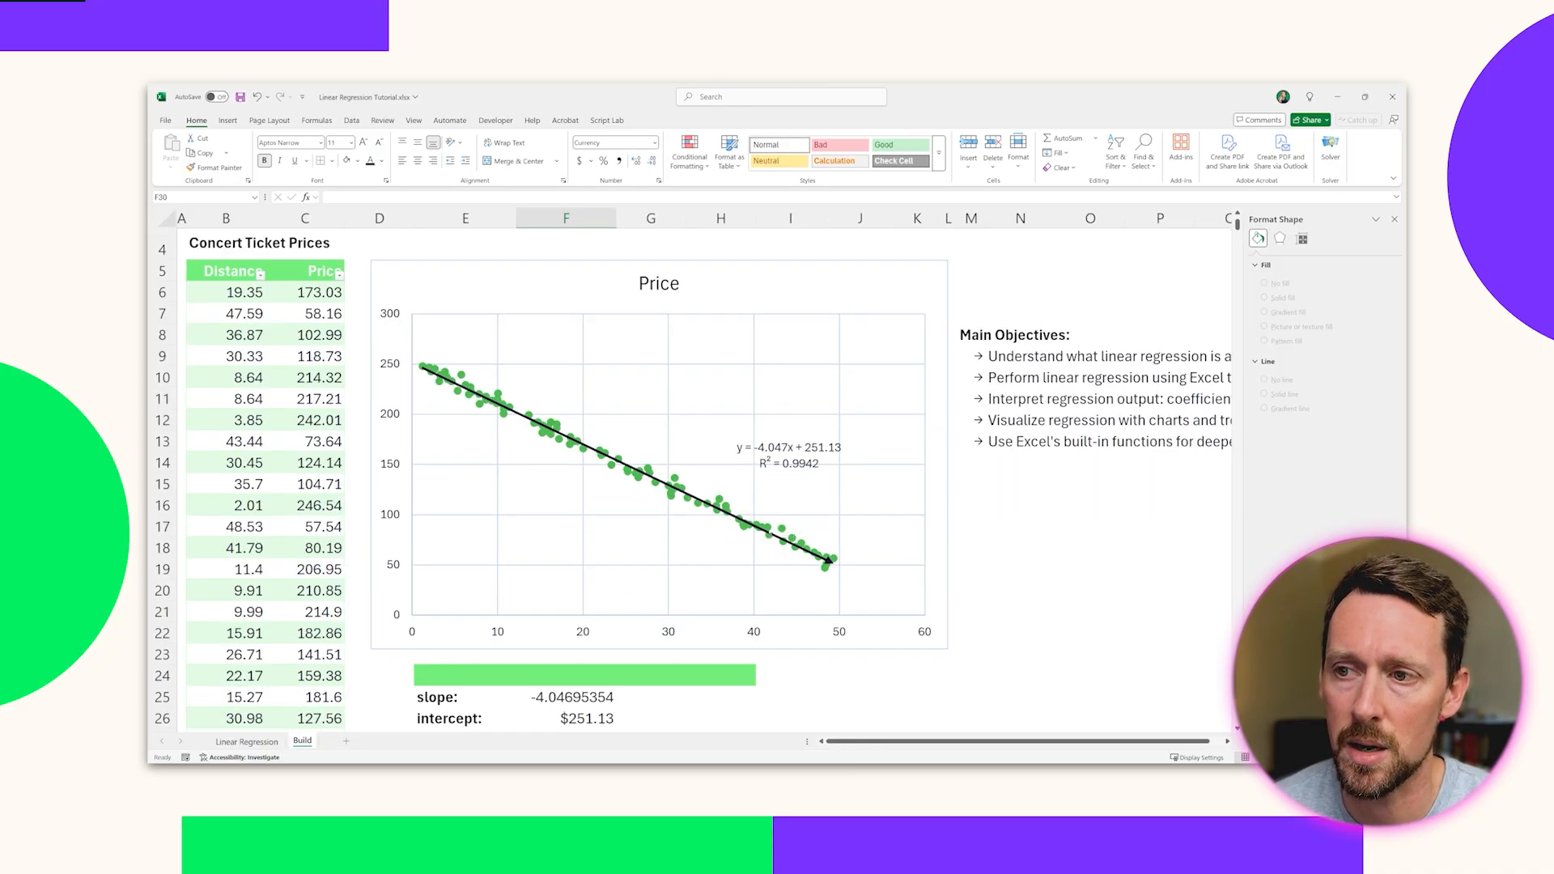
mouse_move(727, 472)
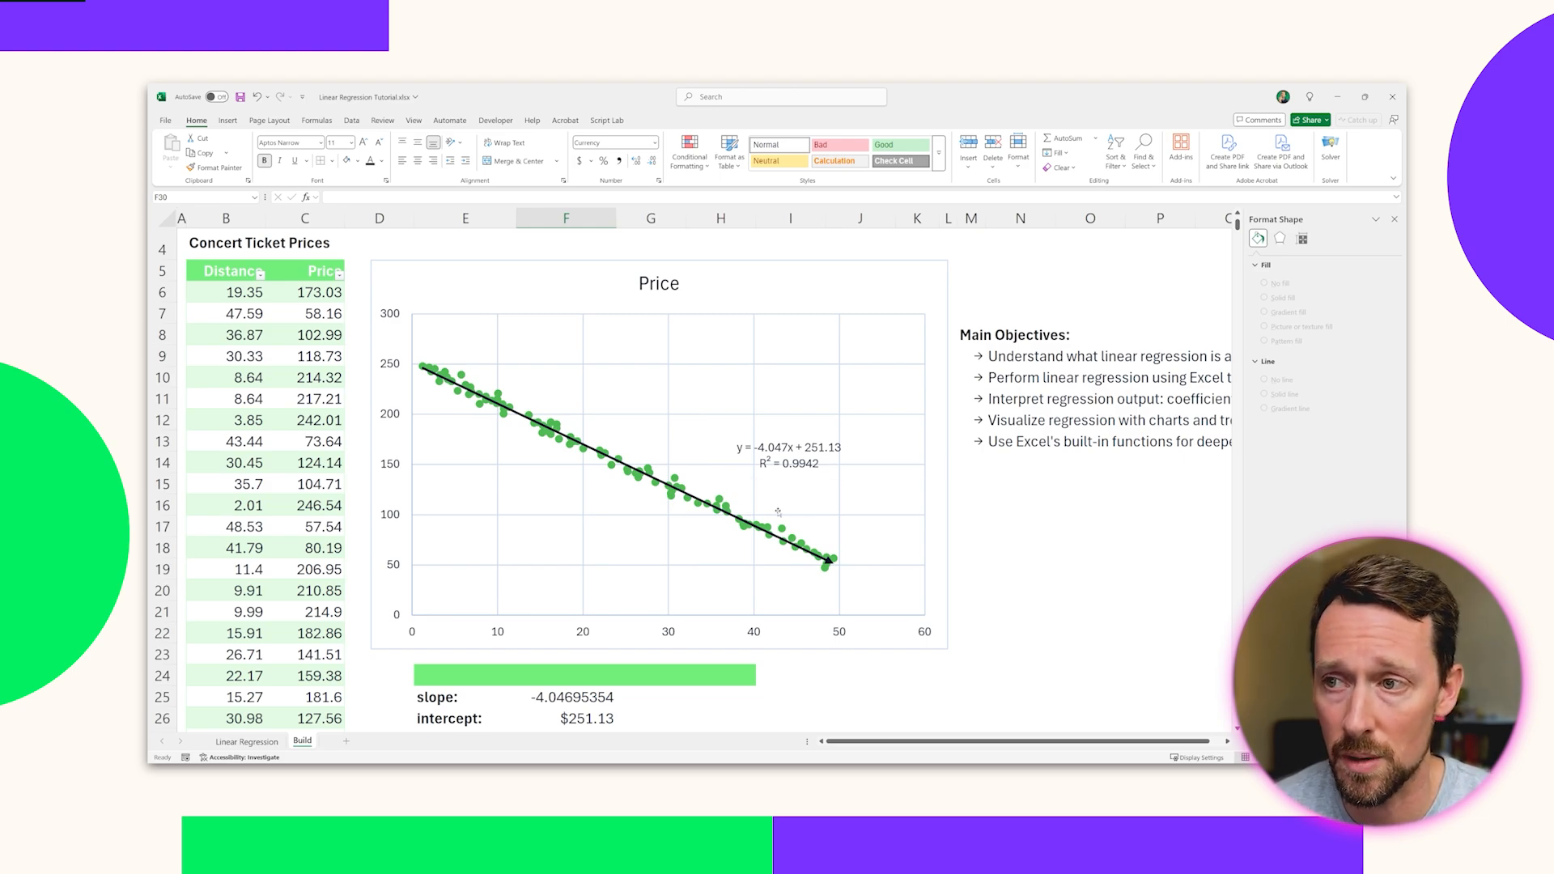
mouse_move(777, 508)
text(=)
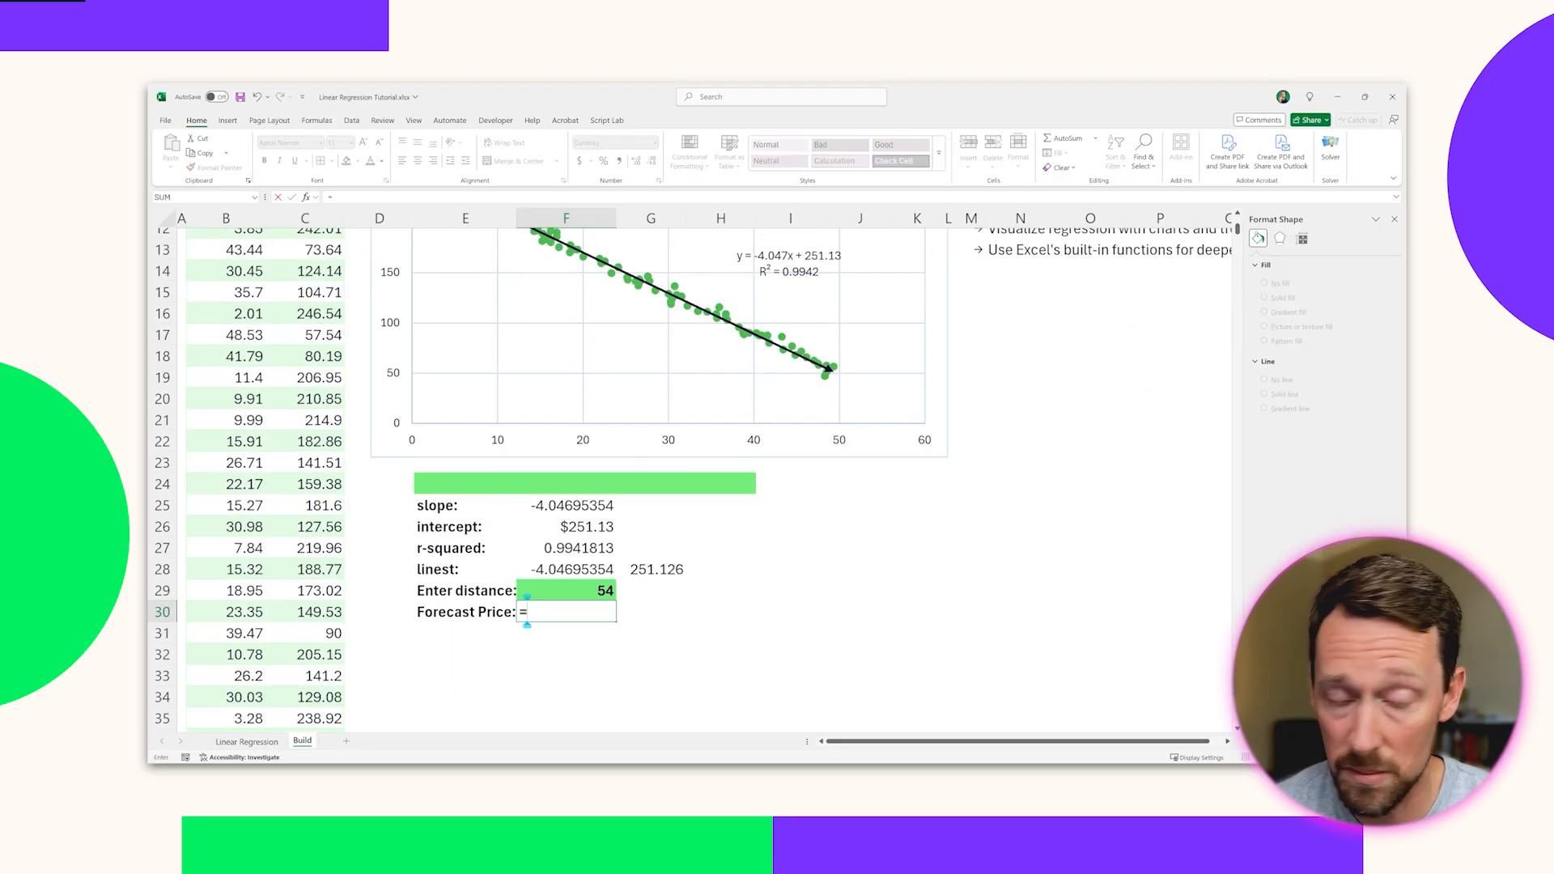
text(fore)
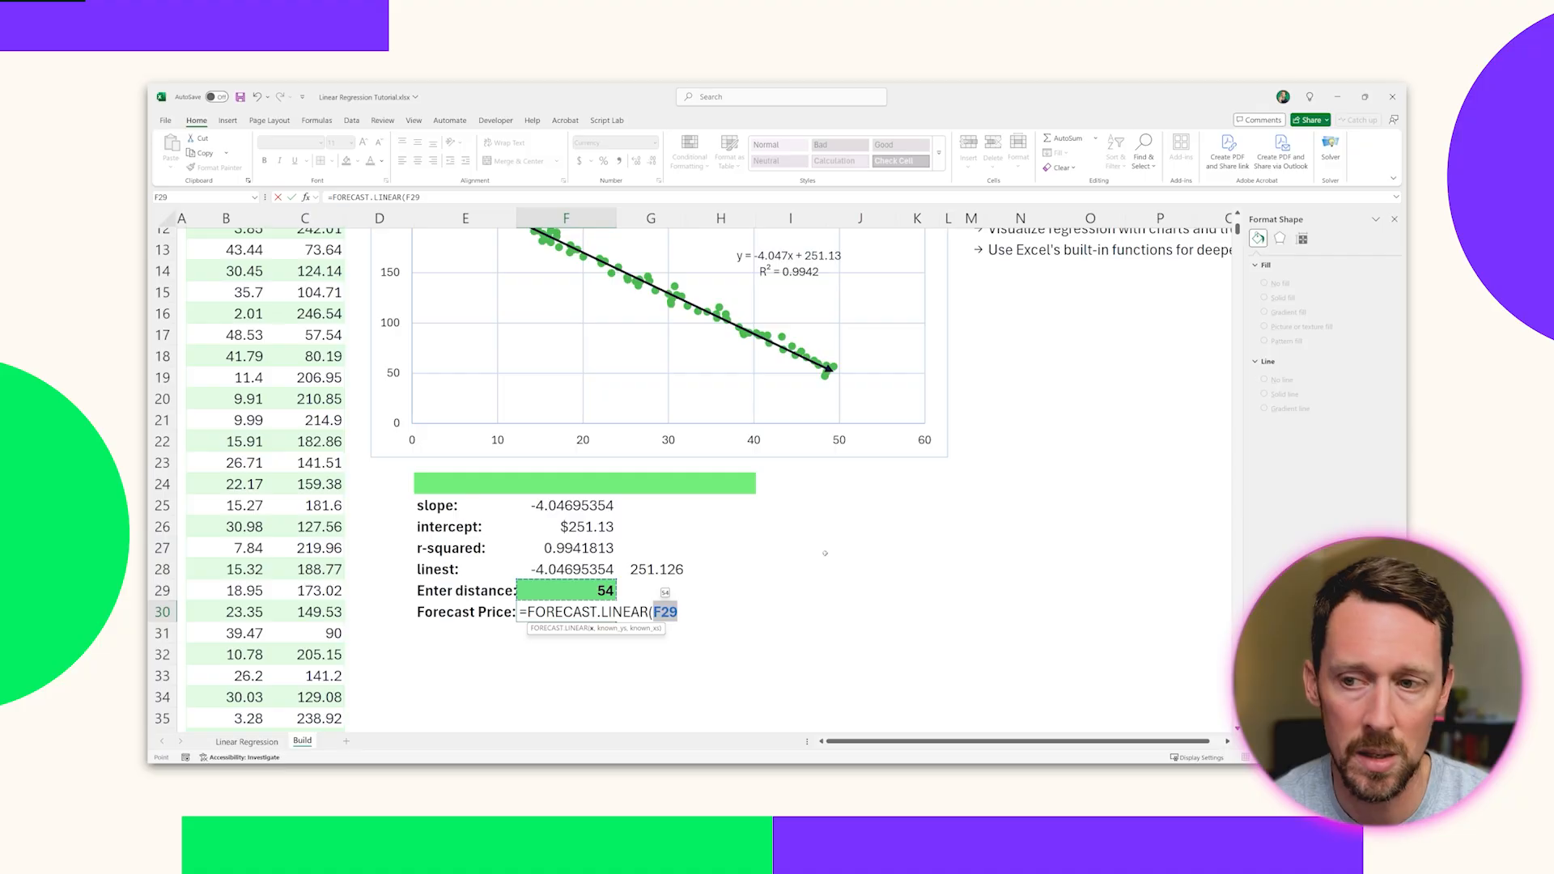
text(,)
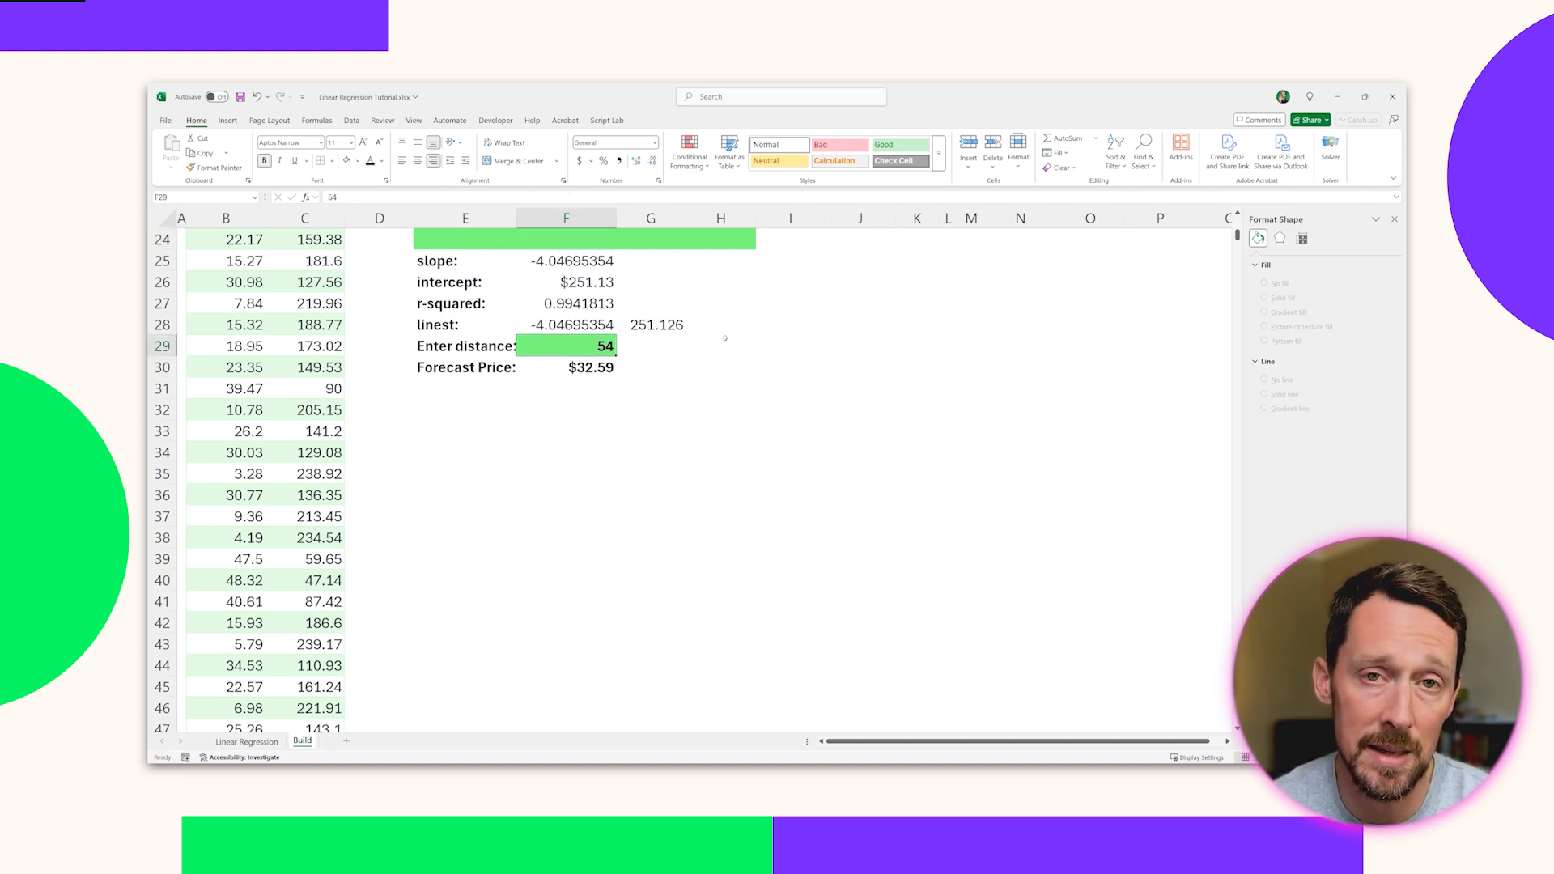
click(566, 366)
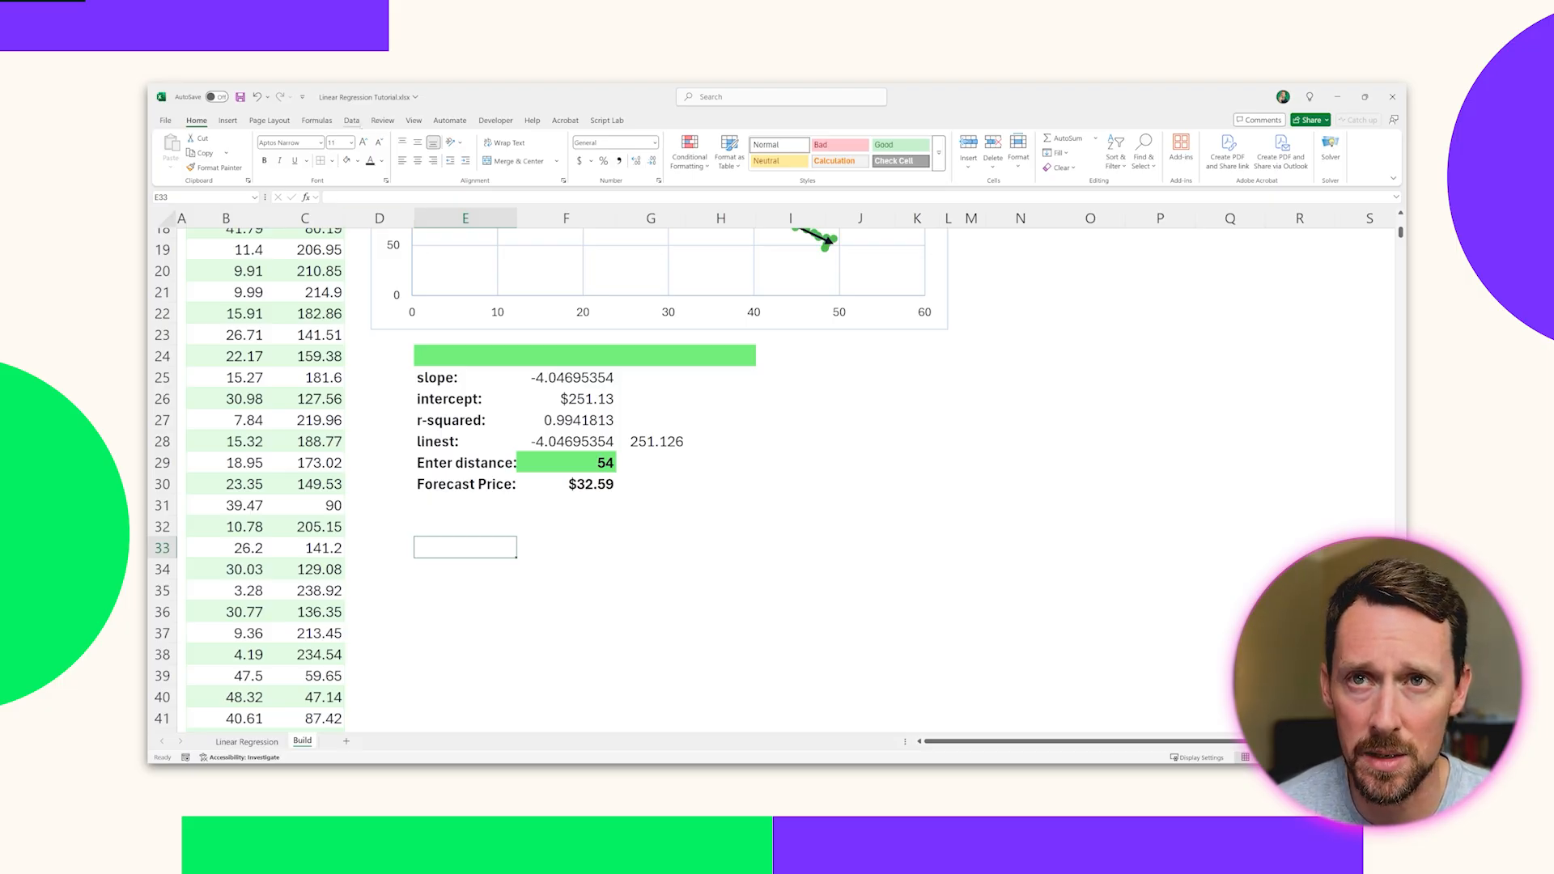
Enable the Analysis ToolPak through the Excel Options add-ins manager
click(350, 119)
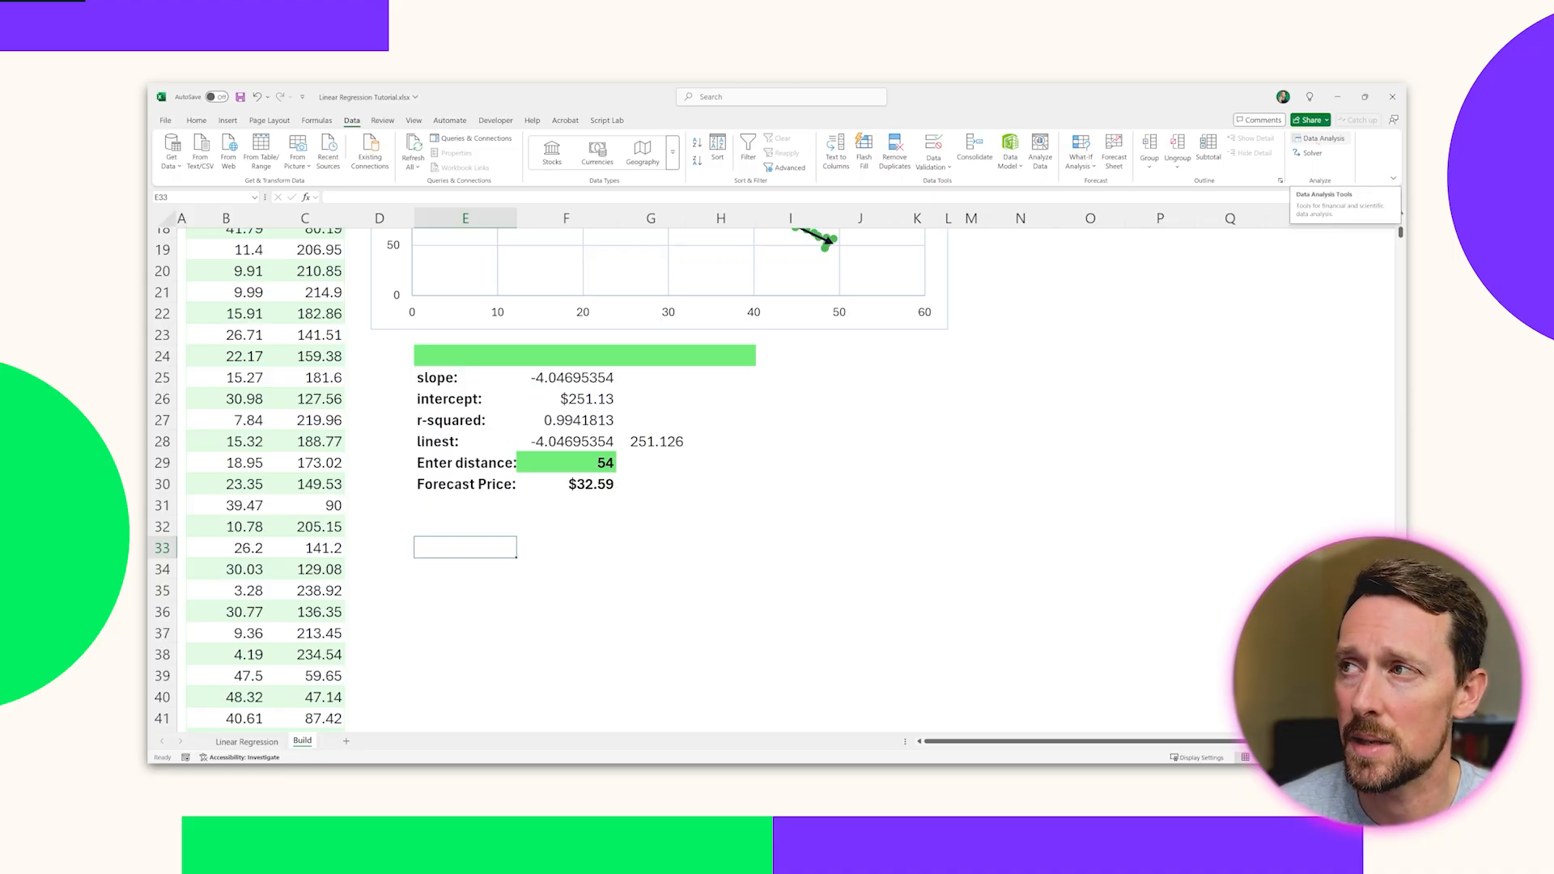
click(164, 120)
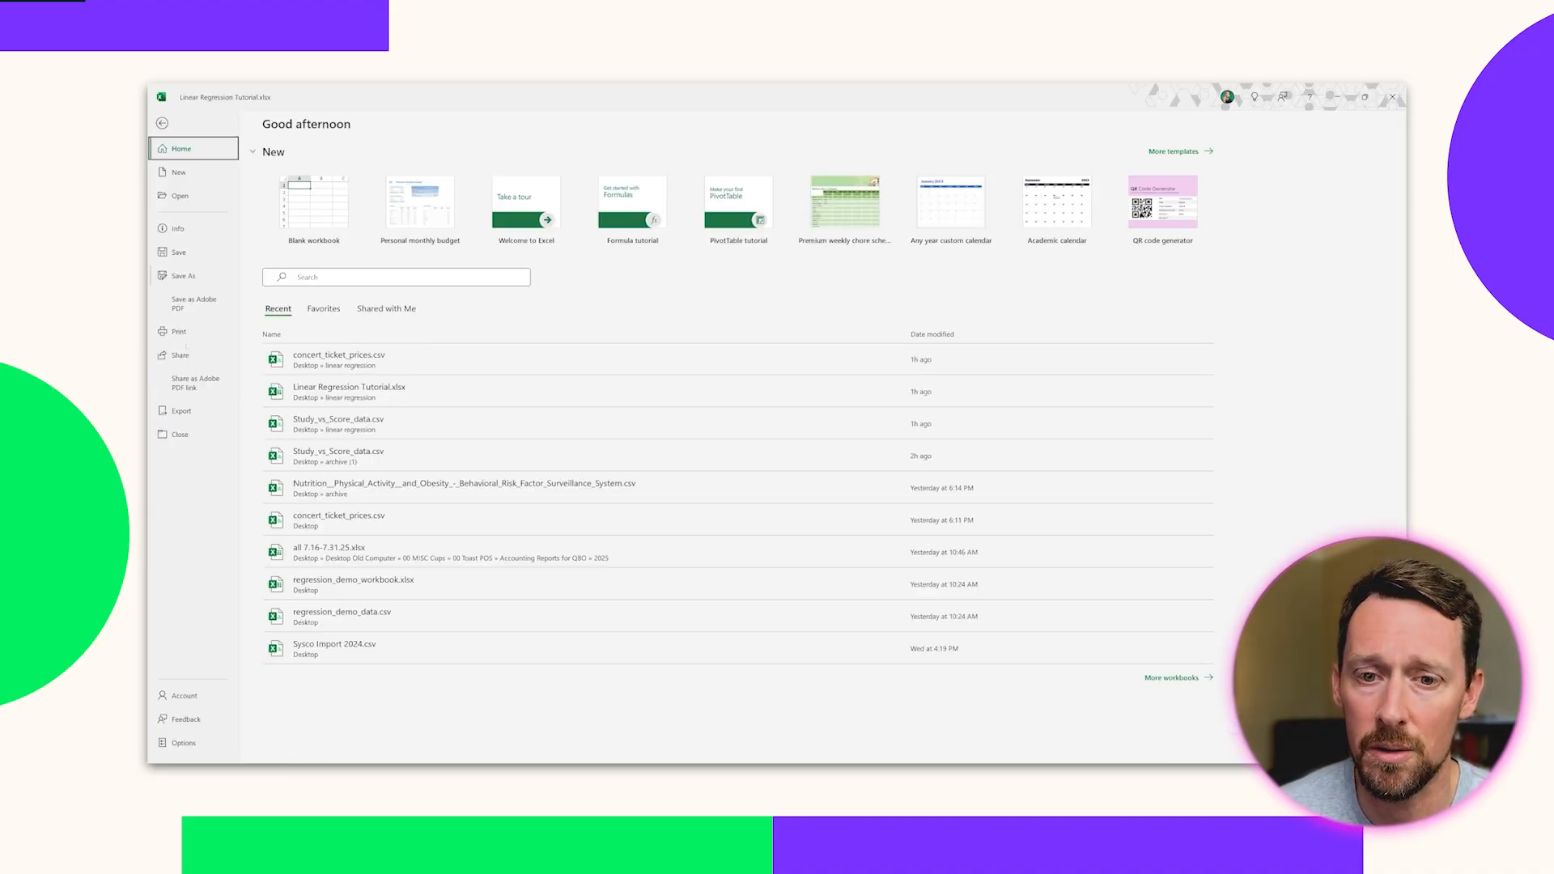
click(182, 743)
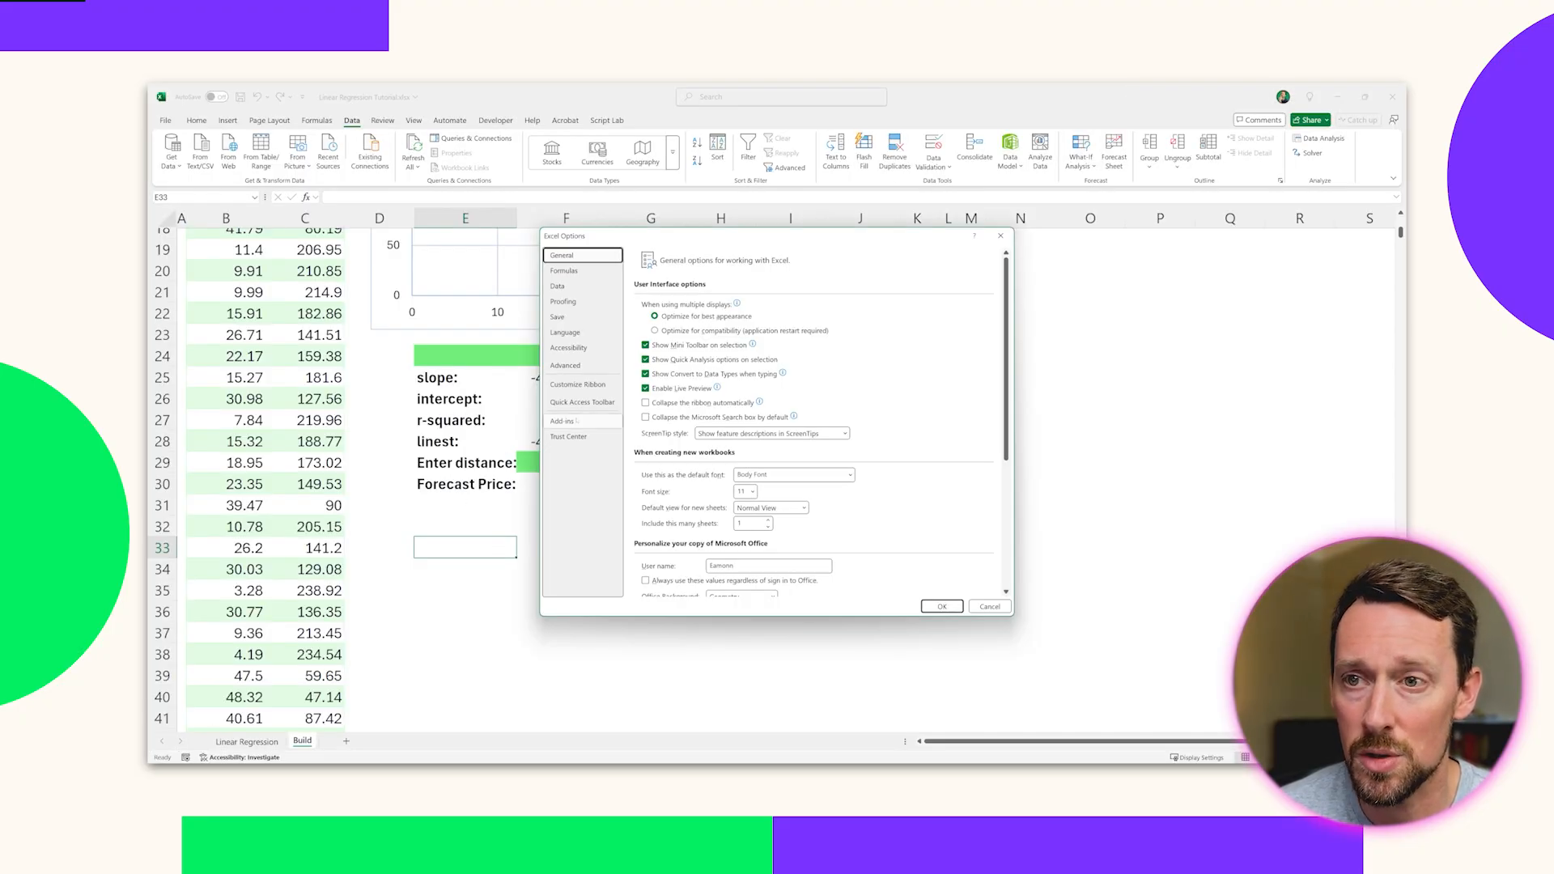
click(563, 420)
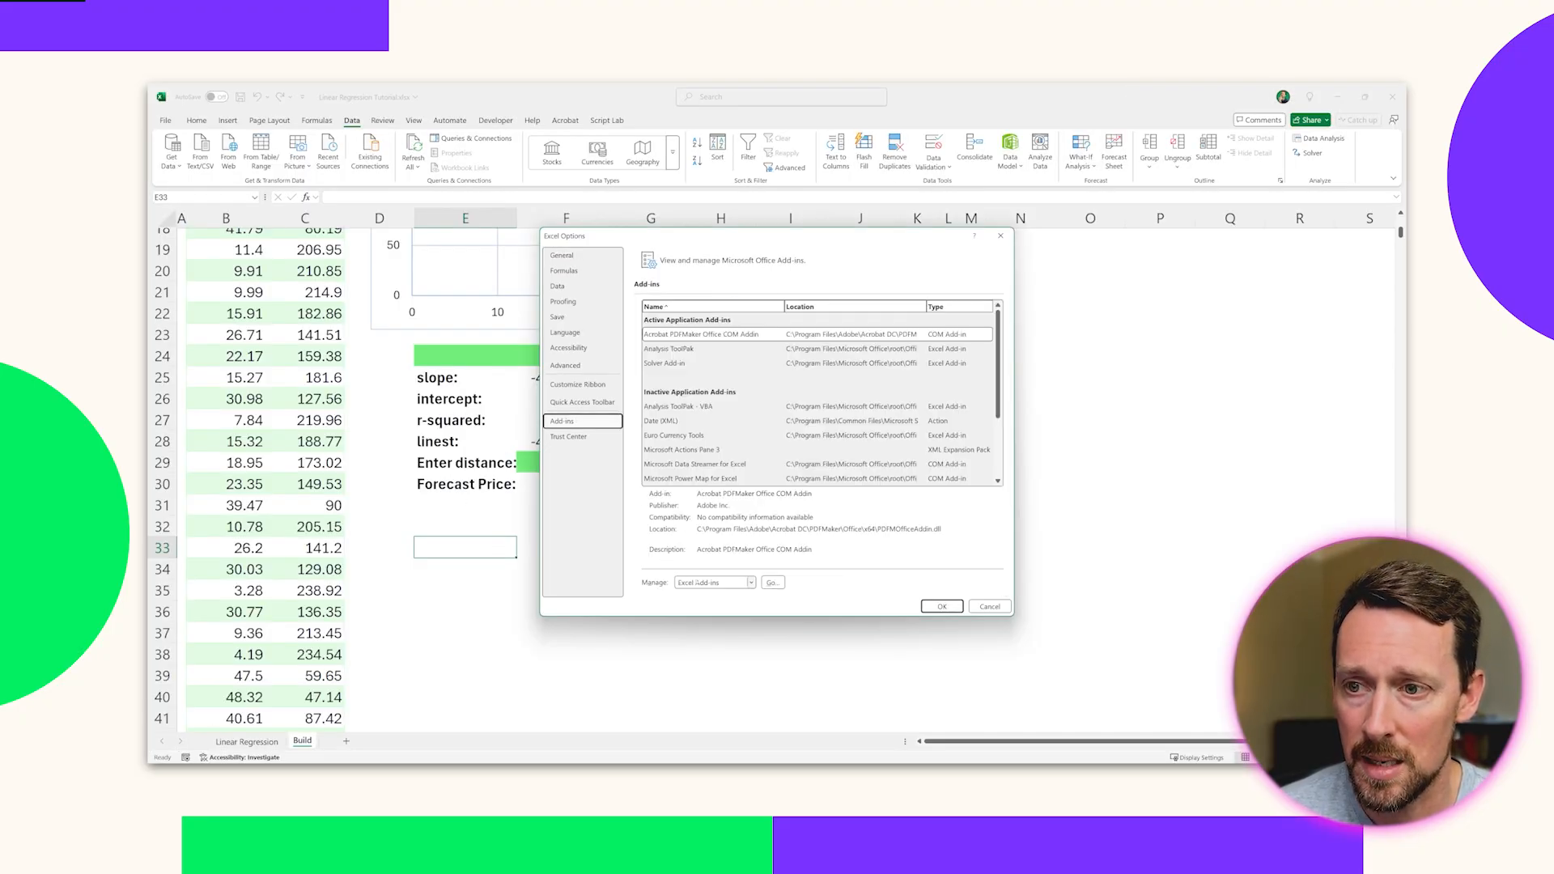
click(751, 582)
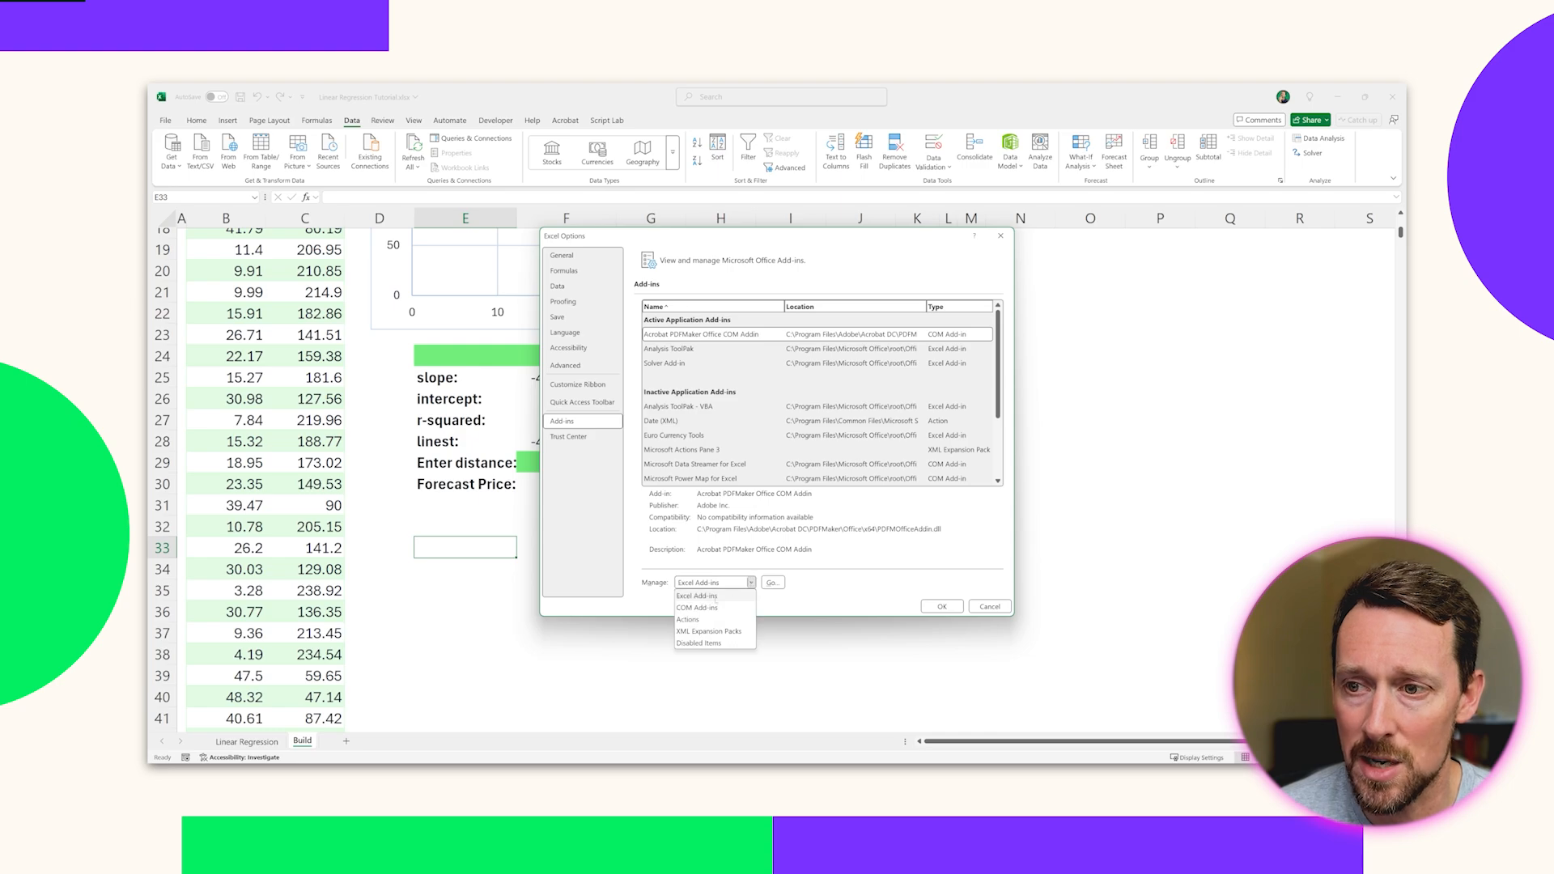
click(714, 582)
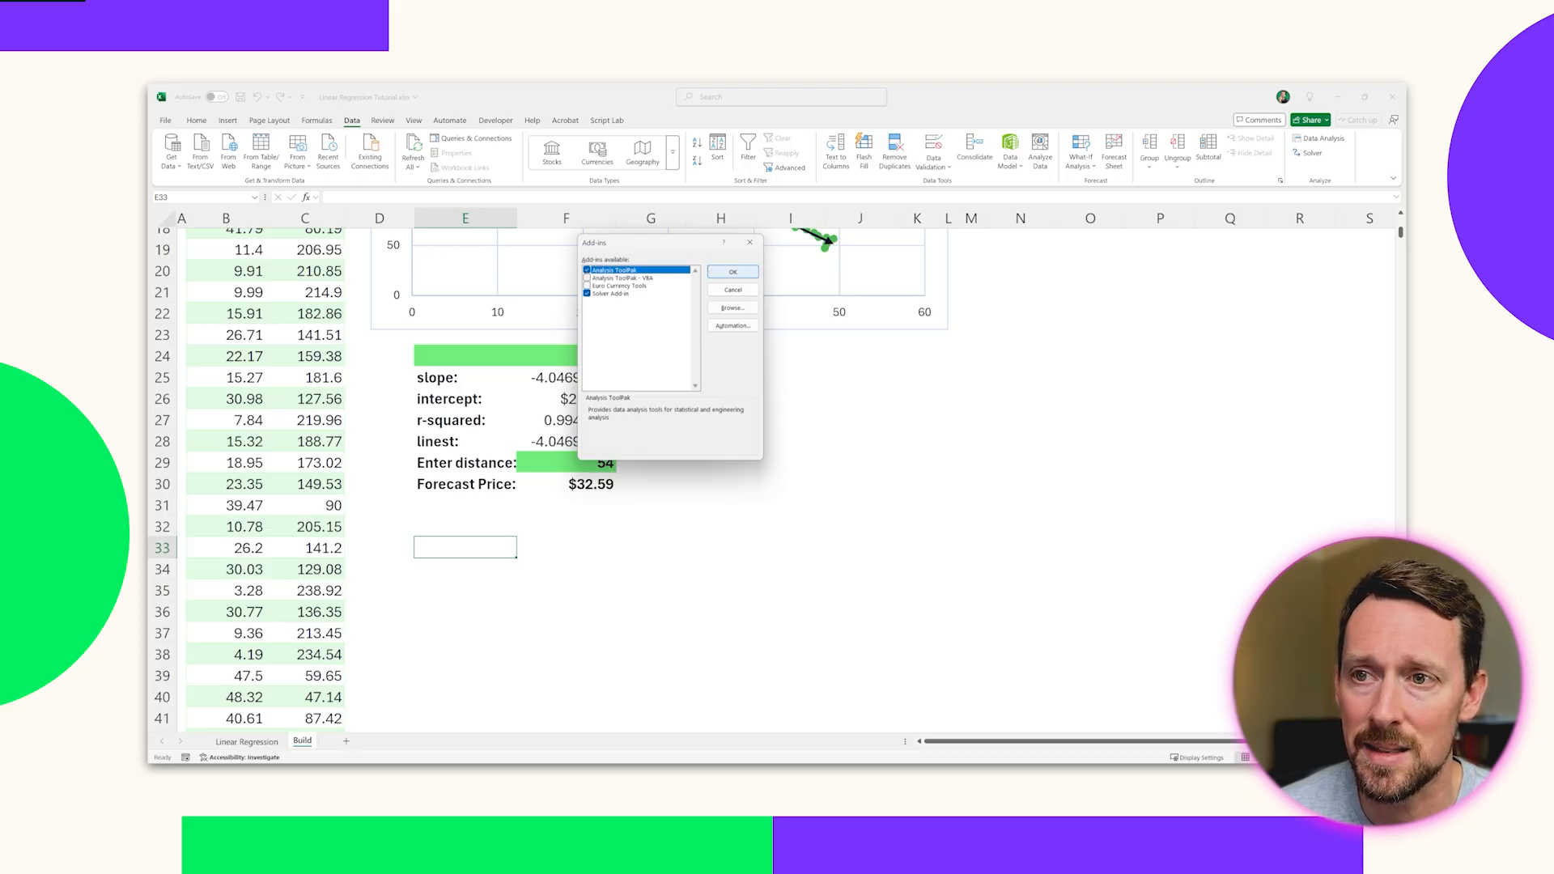
click(733, 272)
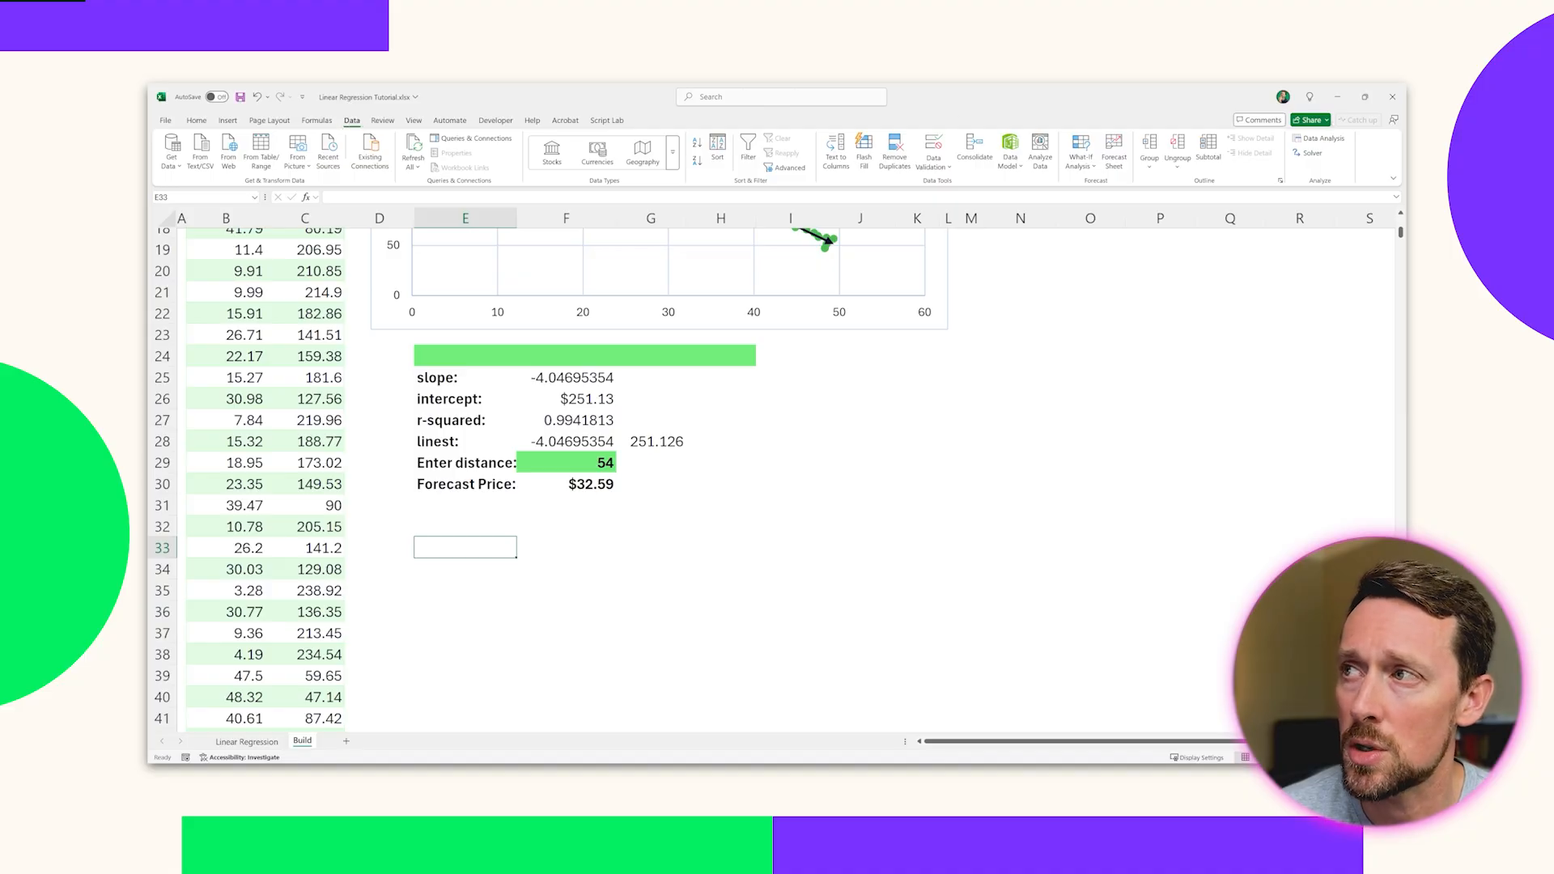
mouse_move(1320, 138)
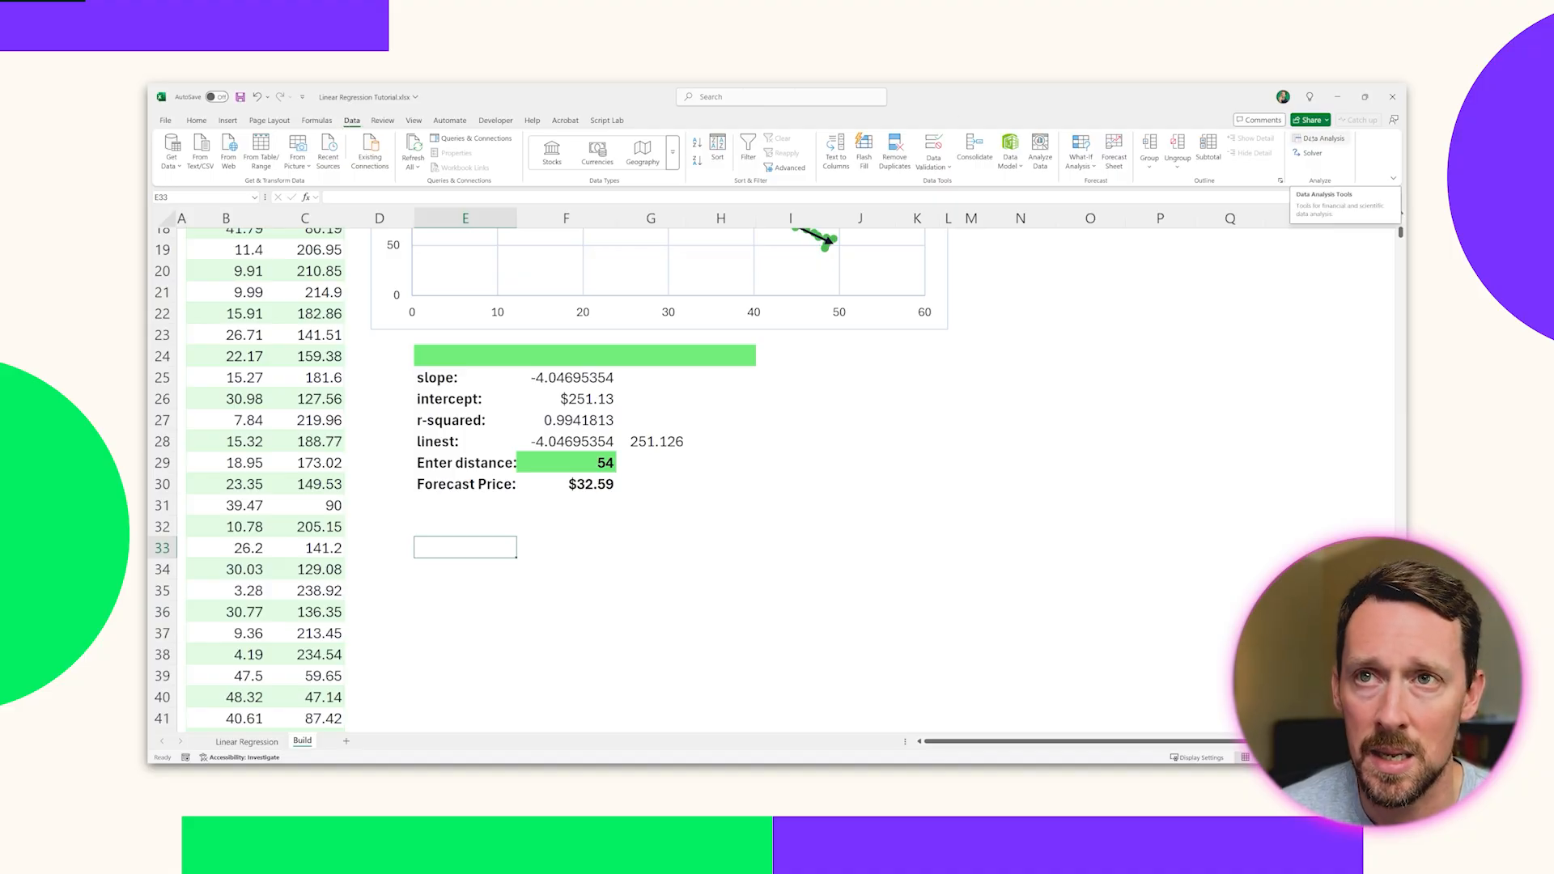
Set up a Regression of price on distance with Labels ticked and output at E33
click(1319, 141)
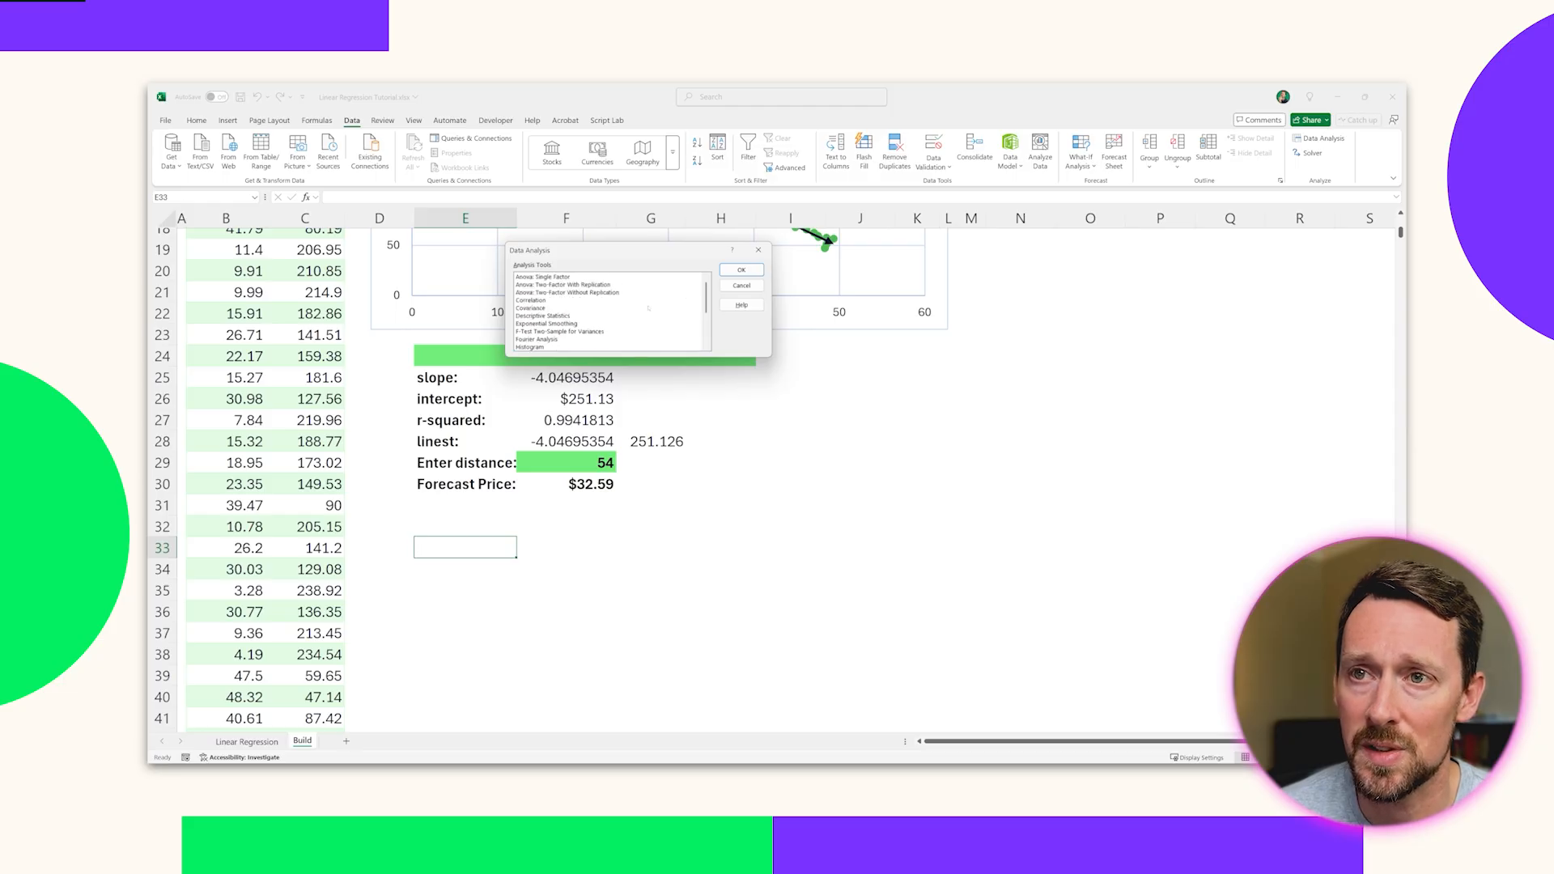
click(530, 331)
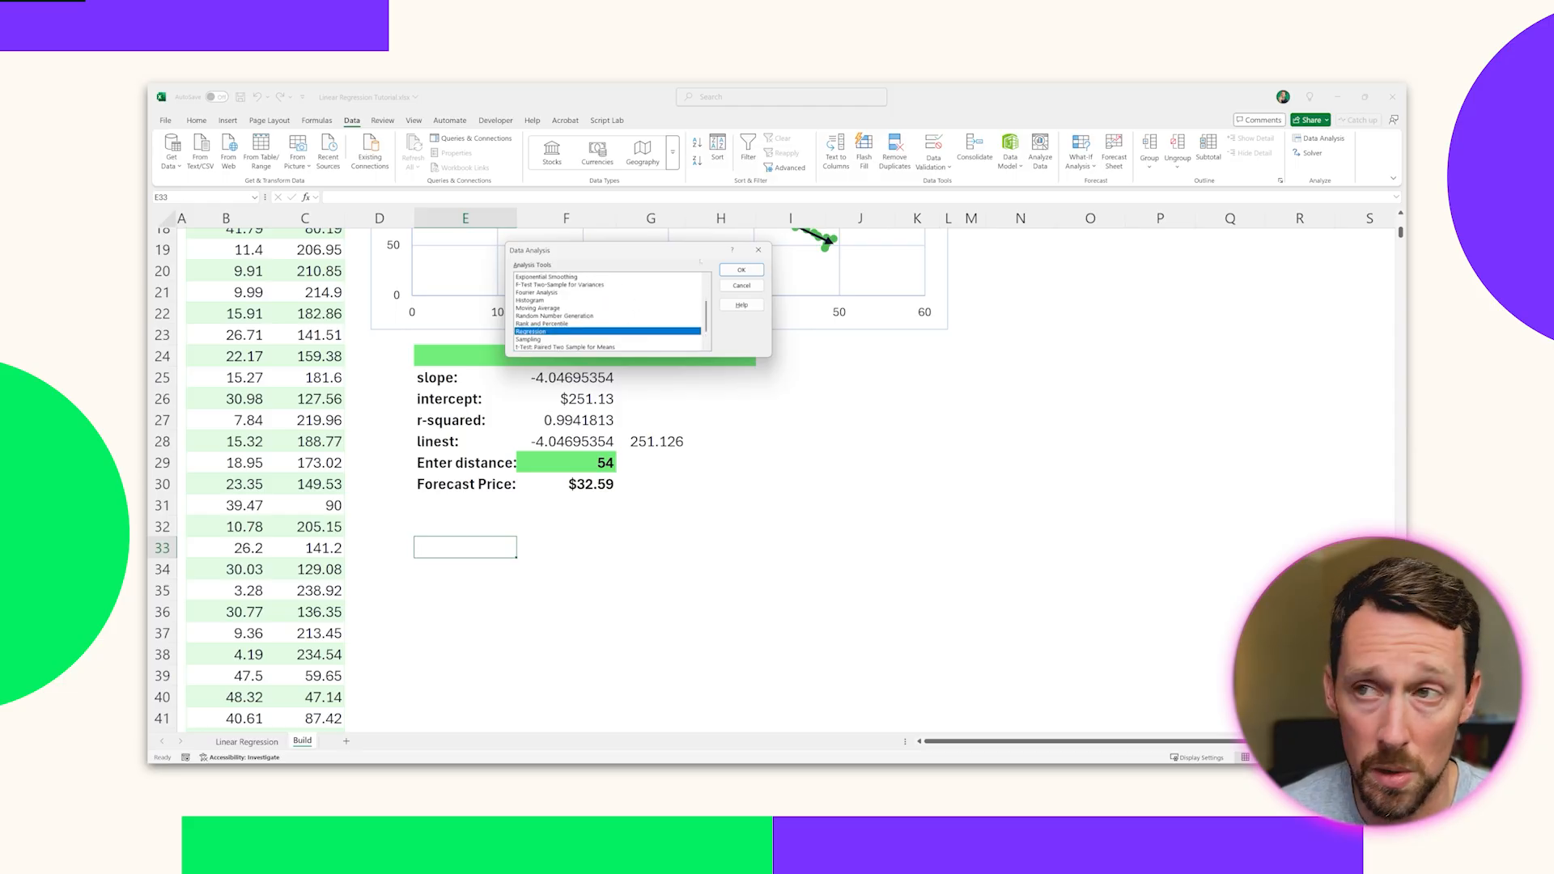
click(740, 270)
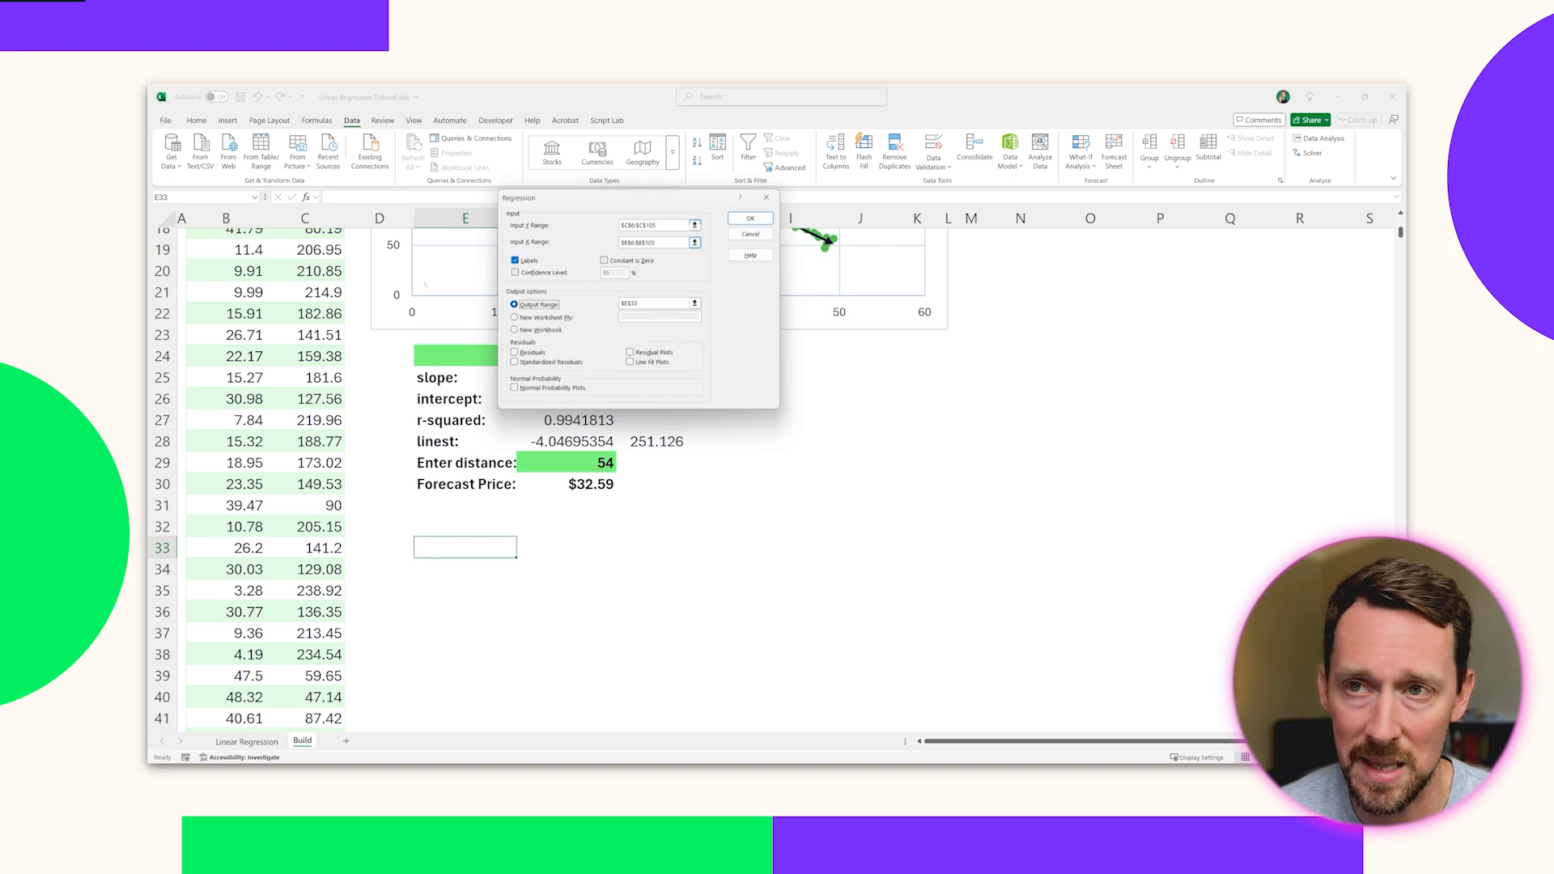
click(515, 260)
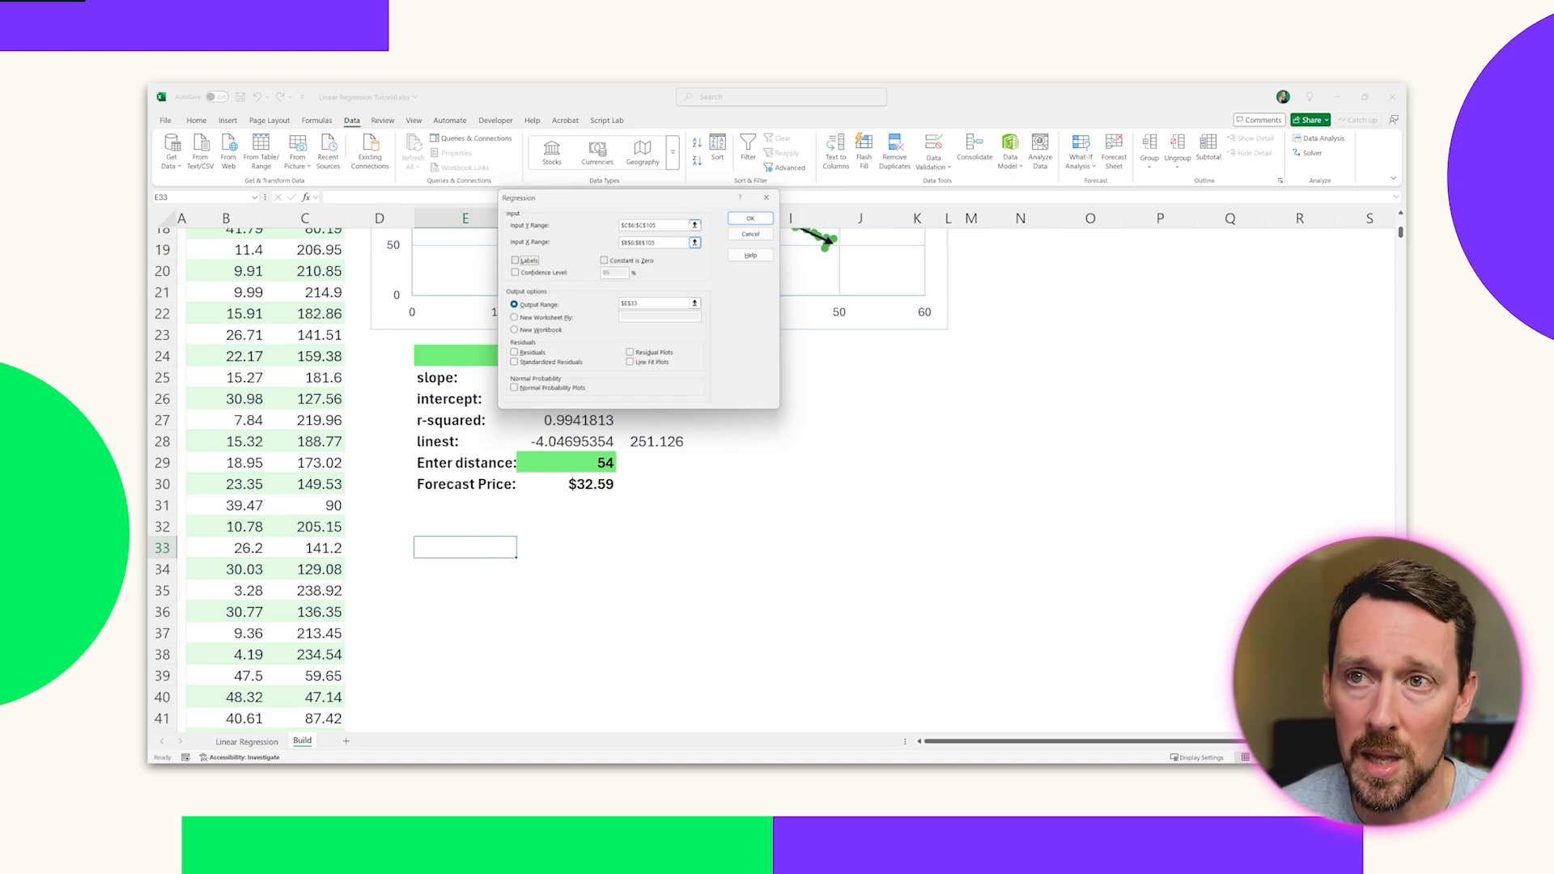
click(515, 259)
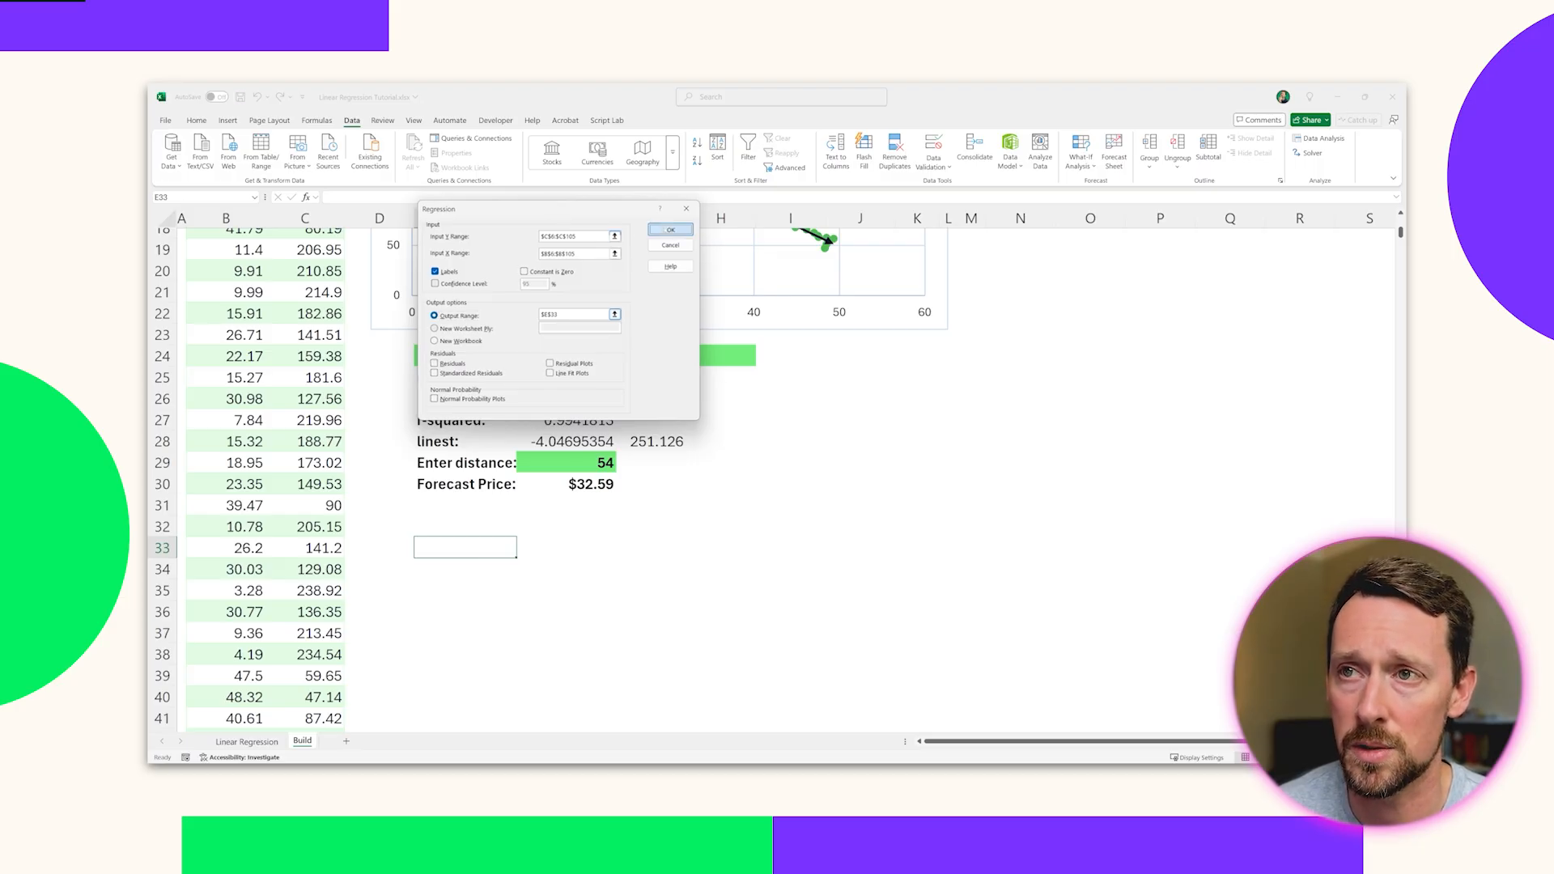
Run the regression to generate the SUMMARY OUTPUT at E33
click(670, 230)
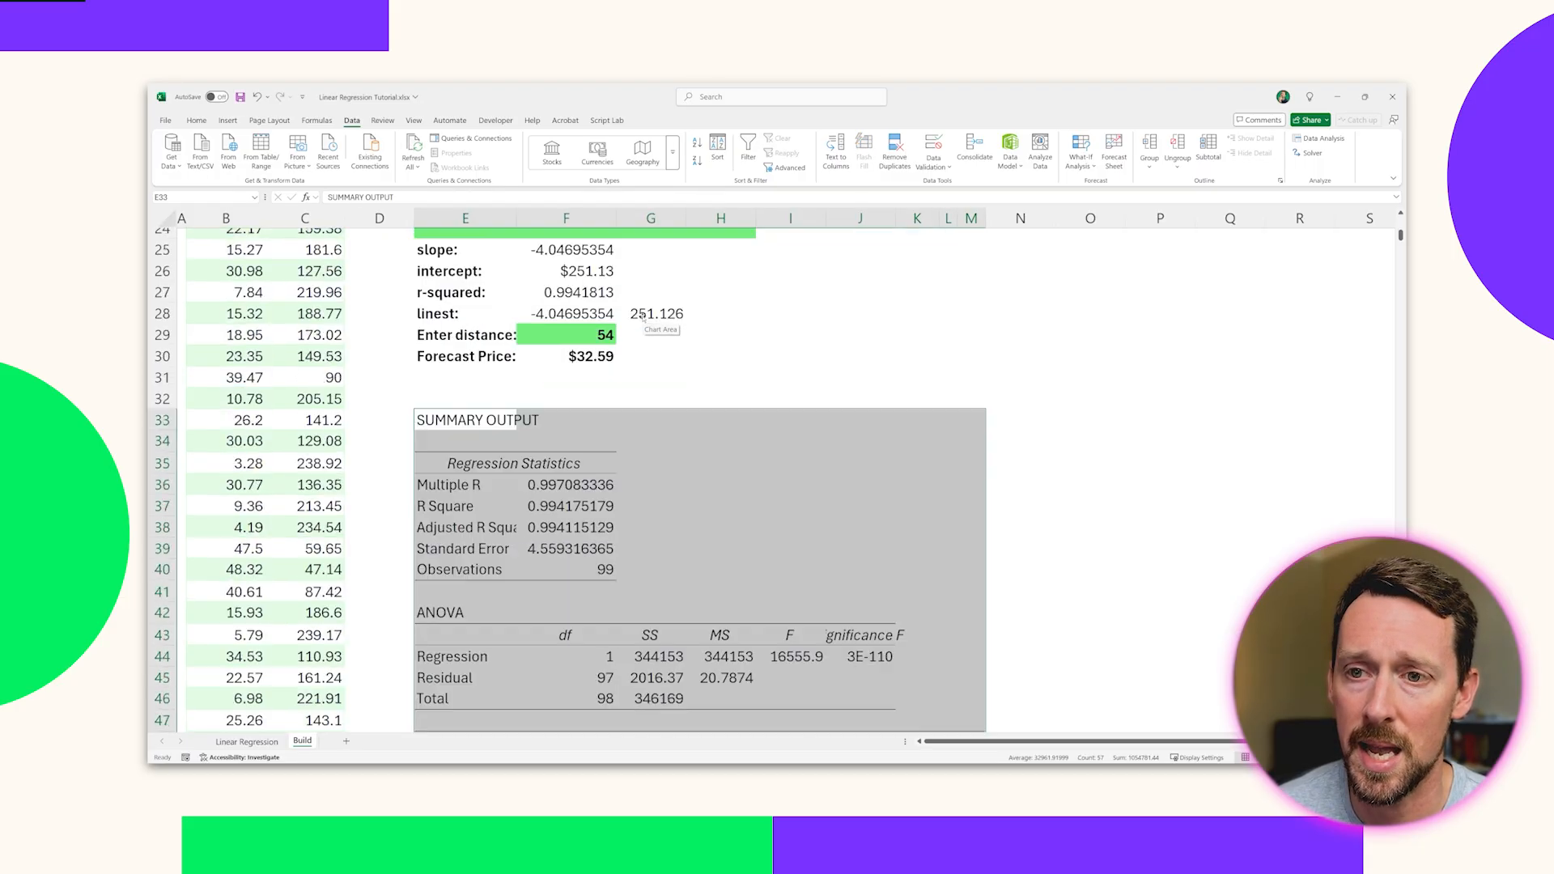
scroll(down, 3)
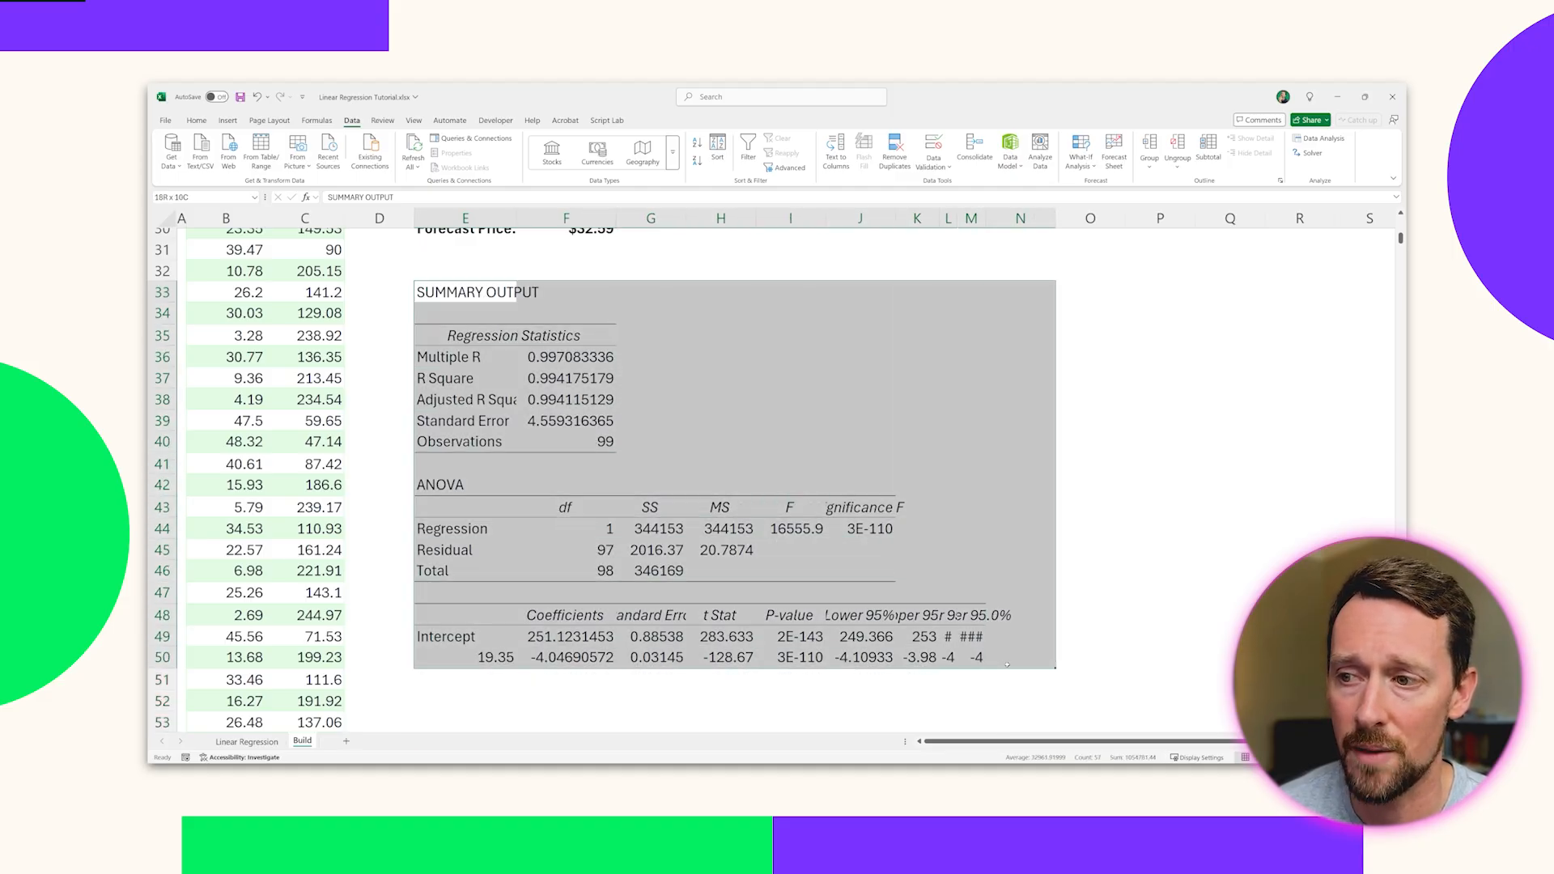
click(626, 453)
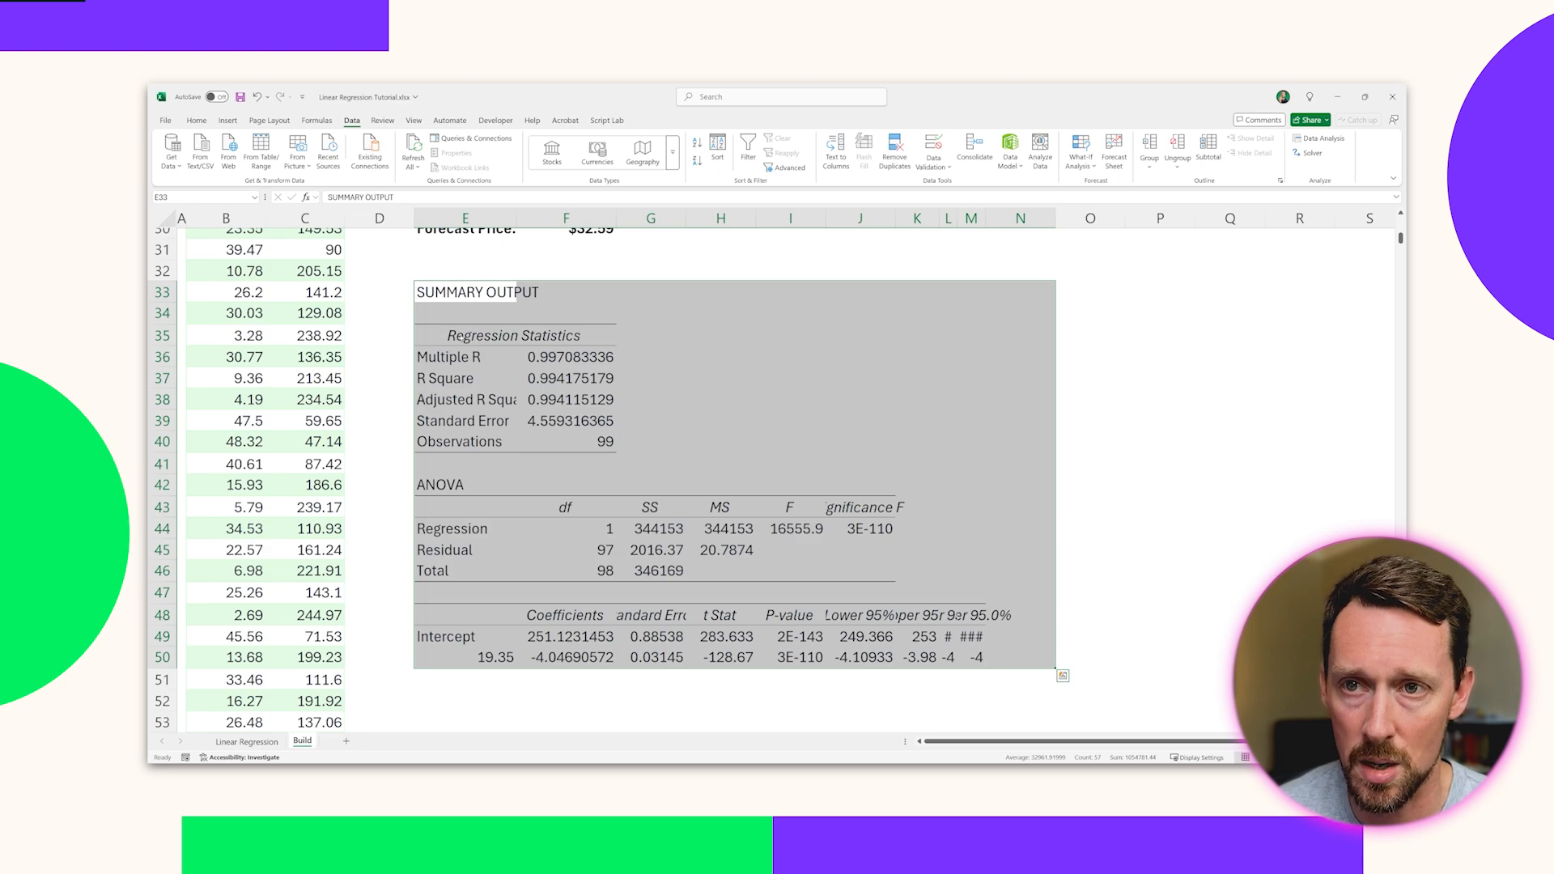
Inspect the R Square statistic, the ANOVA table and the 251.1231453 intercept coefficient
click(465, 357)
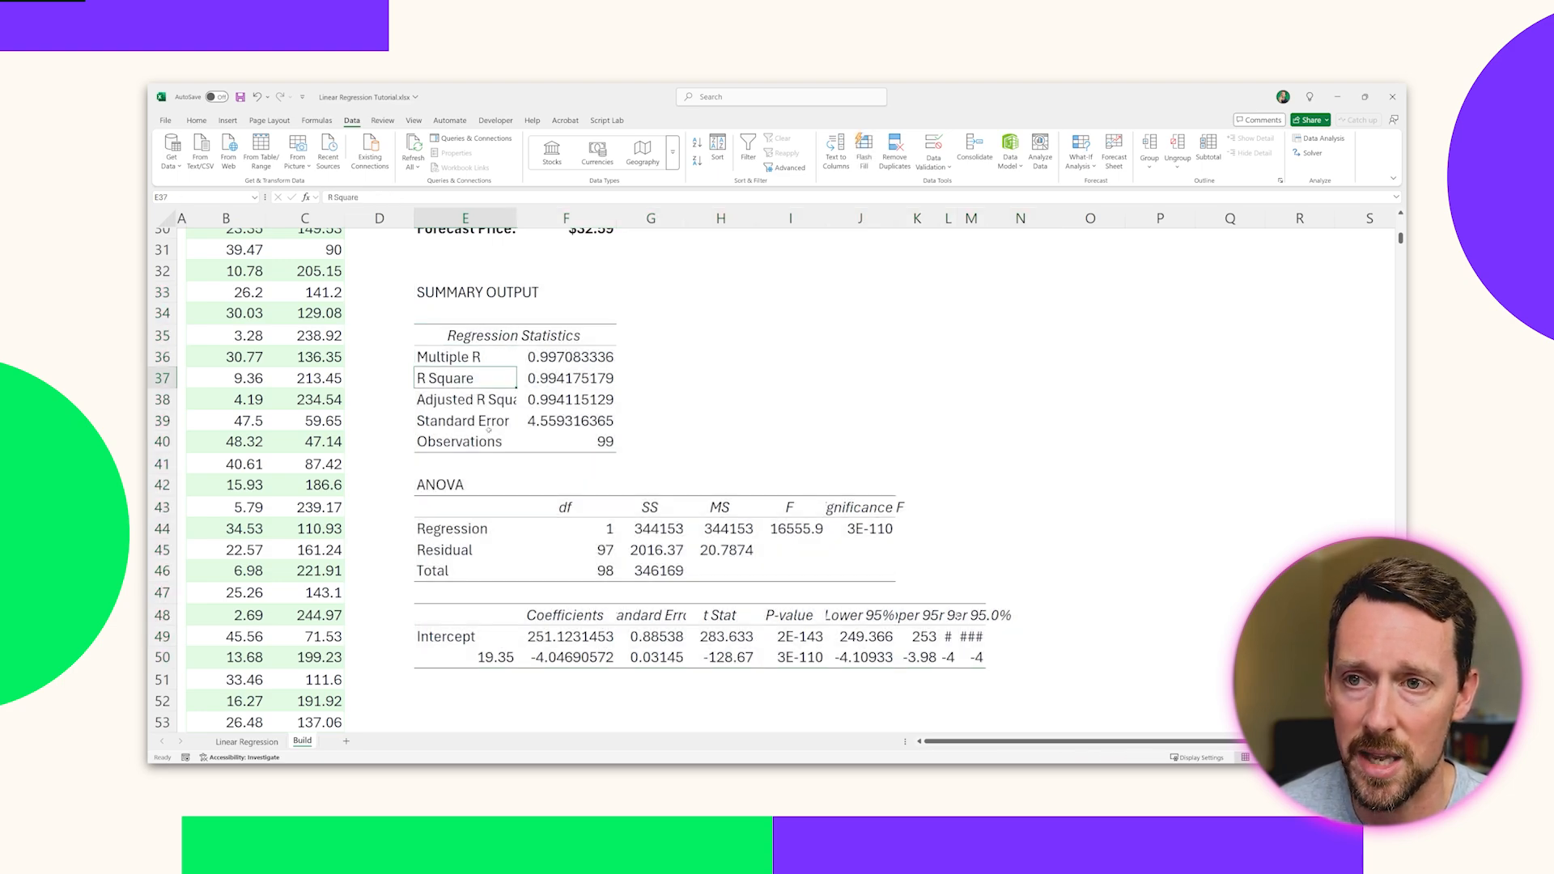
click(464, 420)
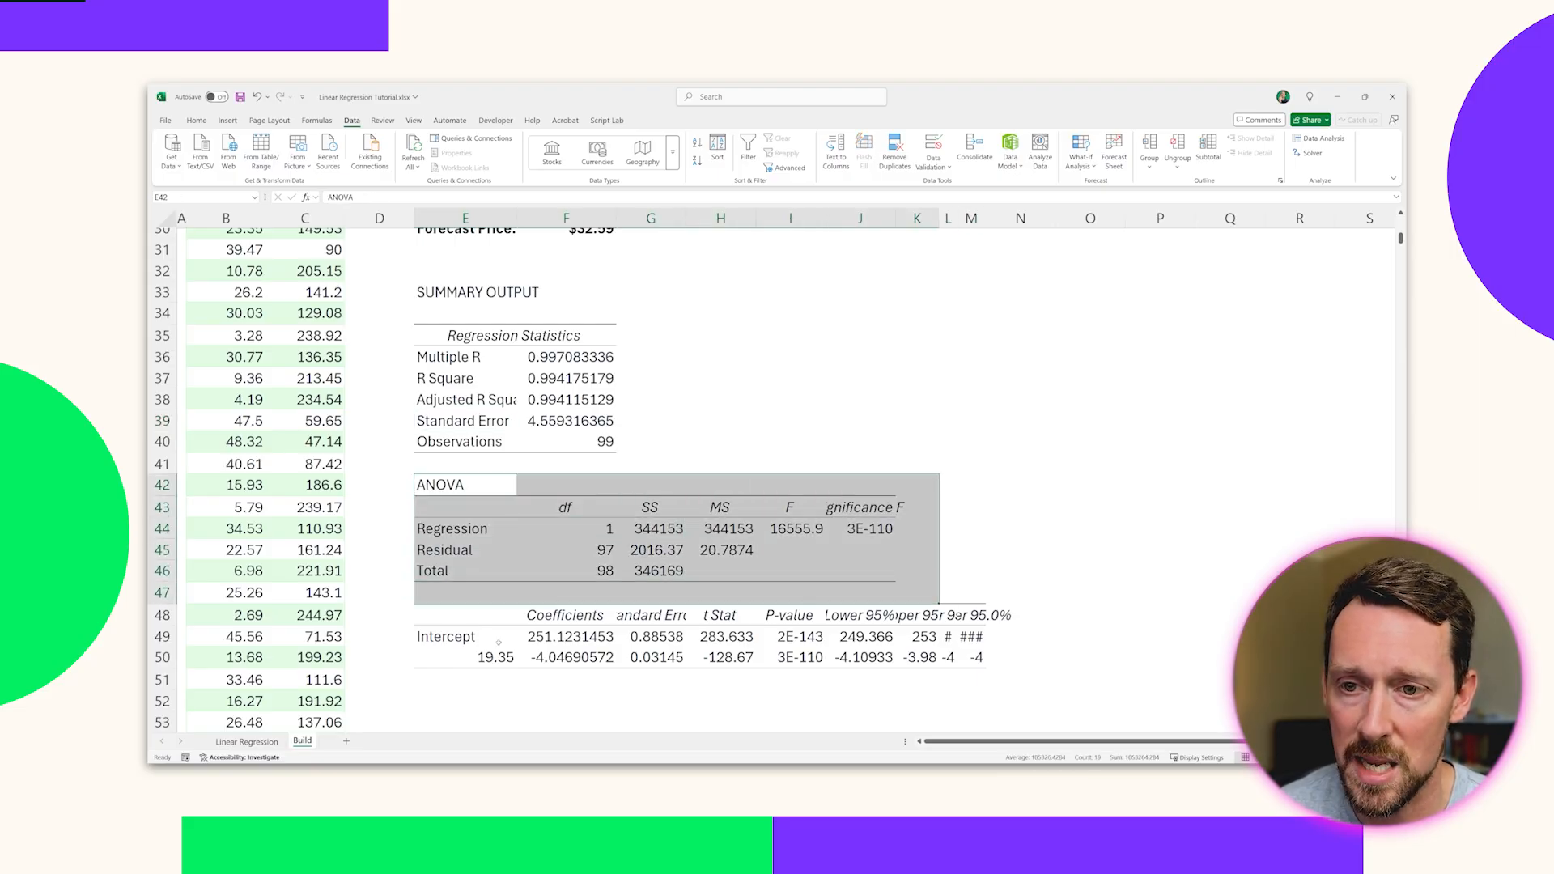
click(570, 636)
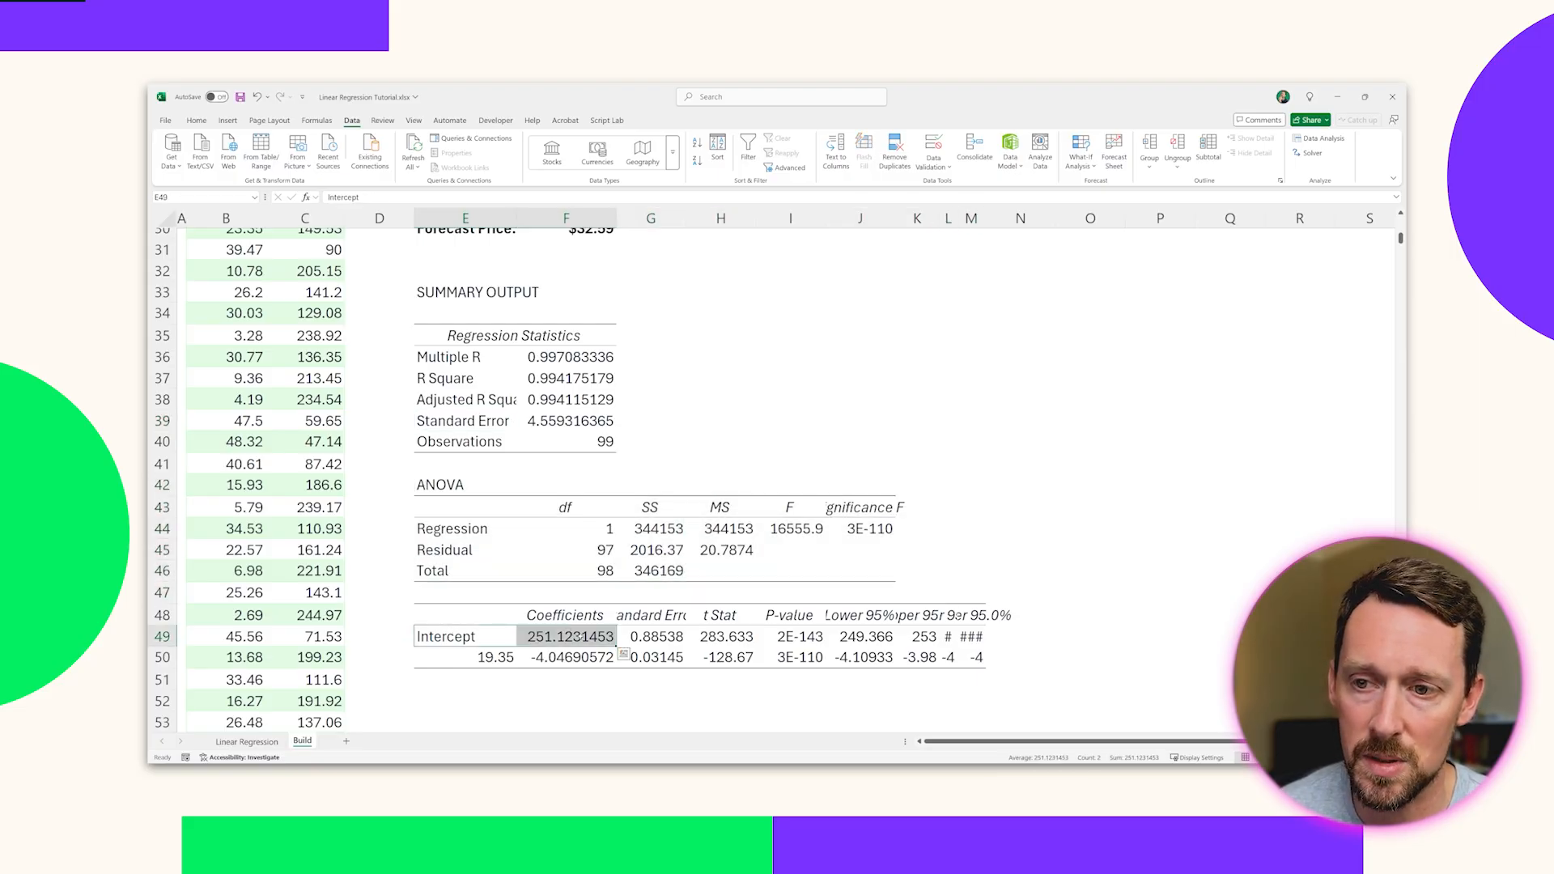
click(566, 635)
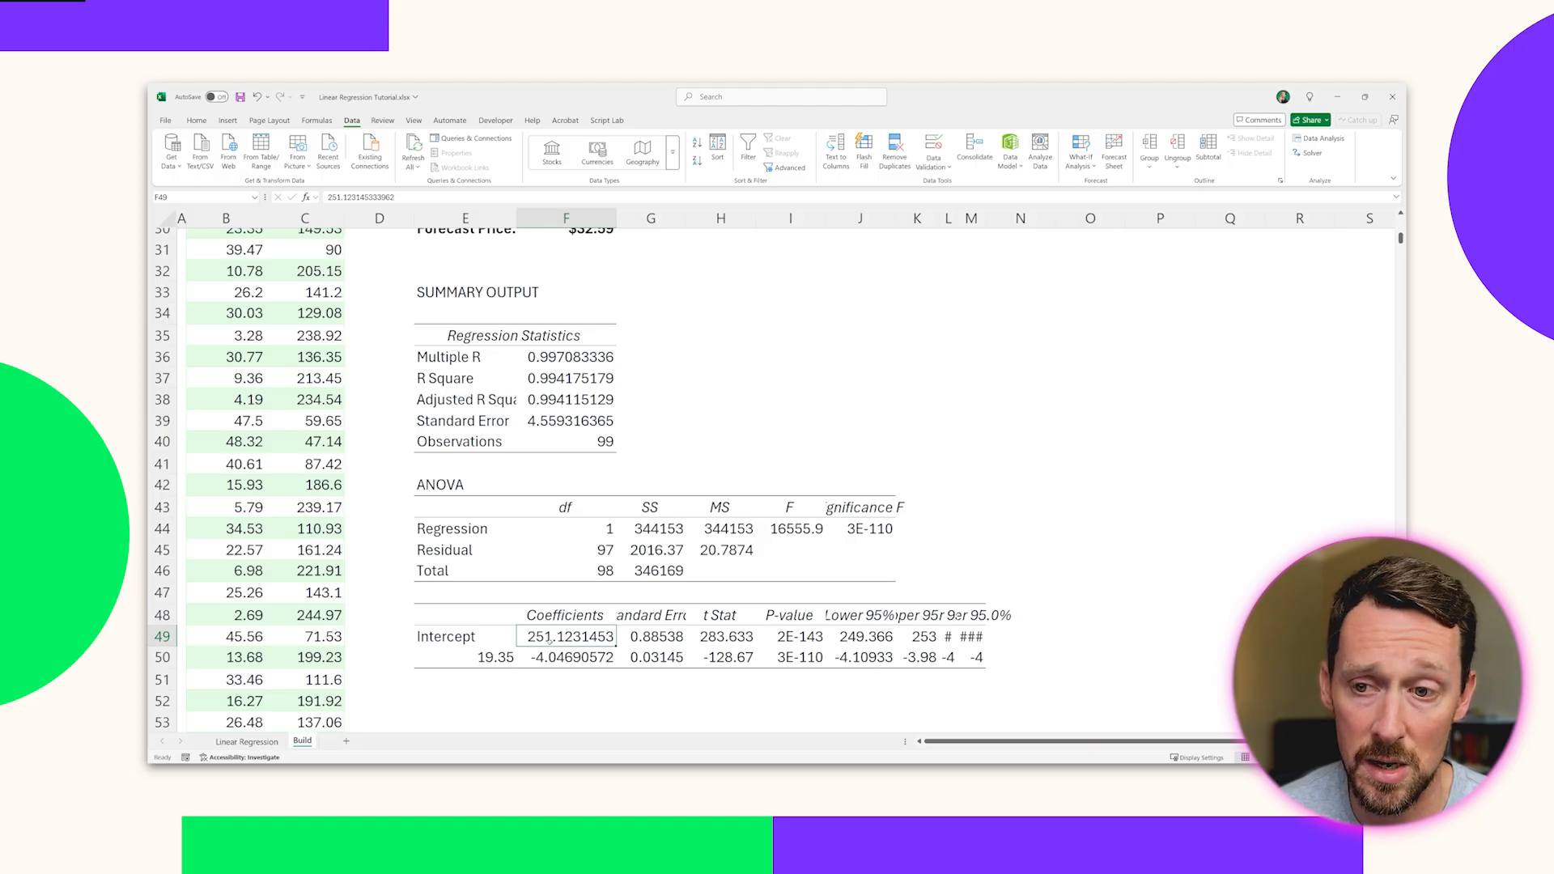
click(566, 657)
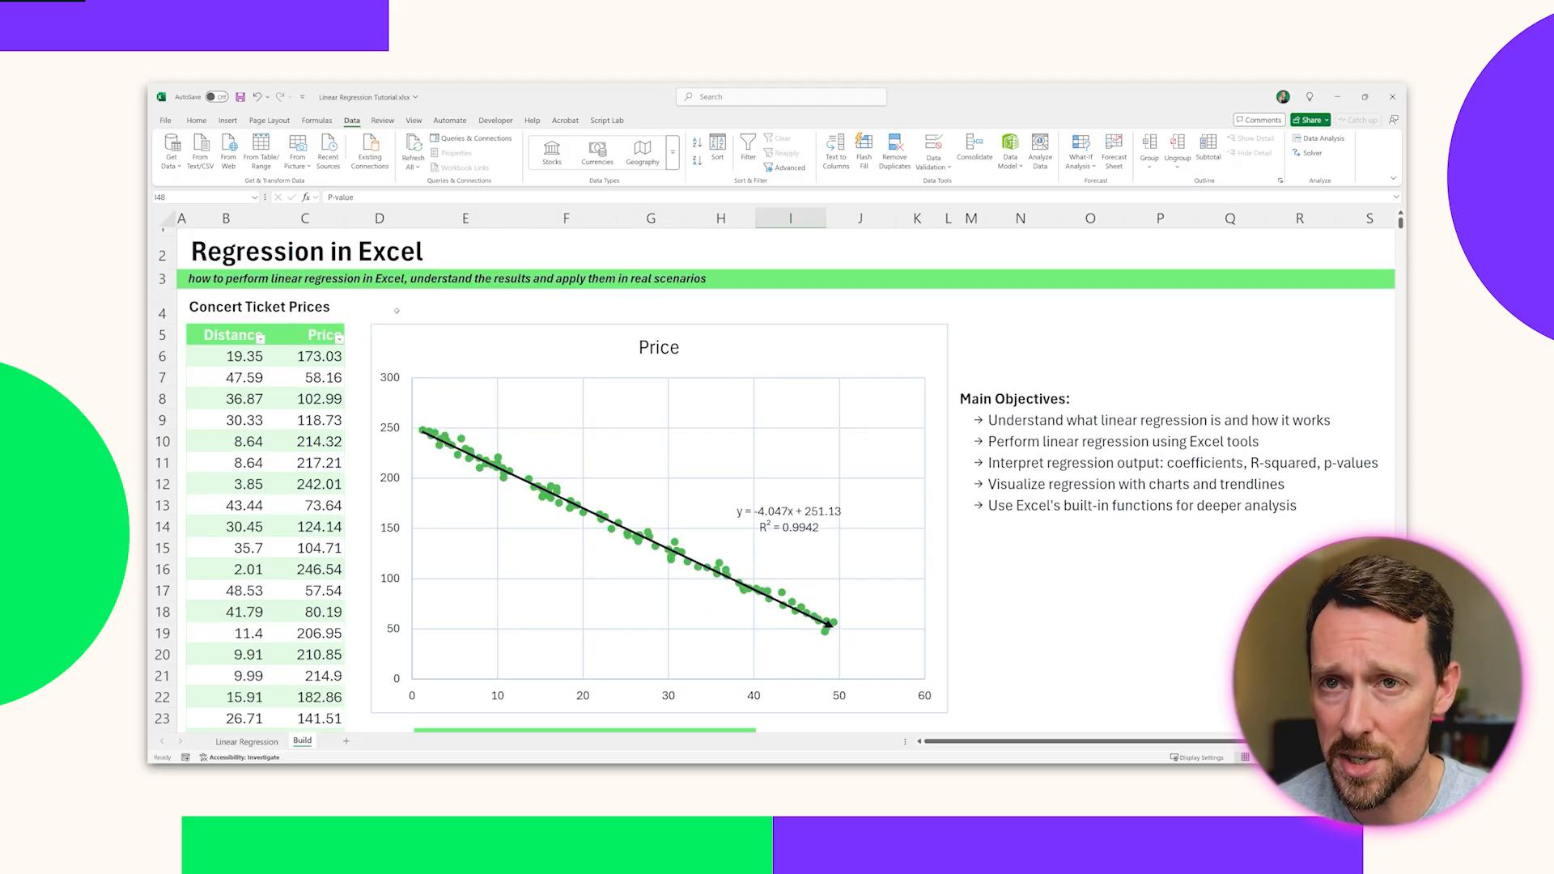
Select the Price scatter chart and scroll the Build sheet toward The Math section
click(226, 356)
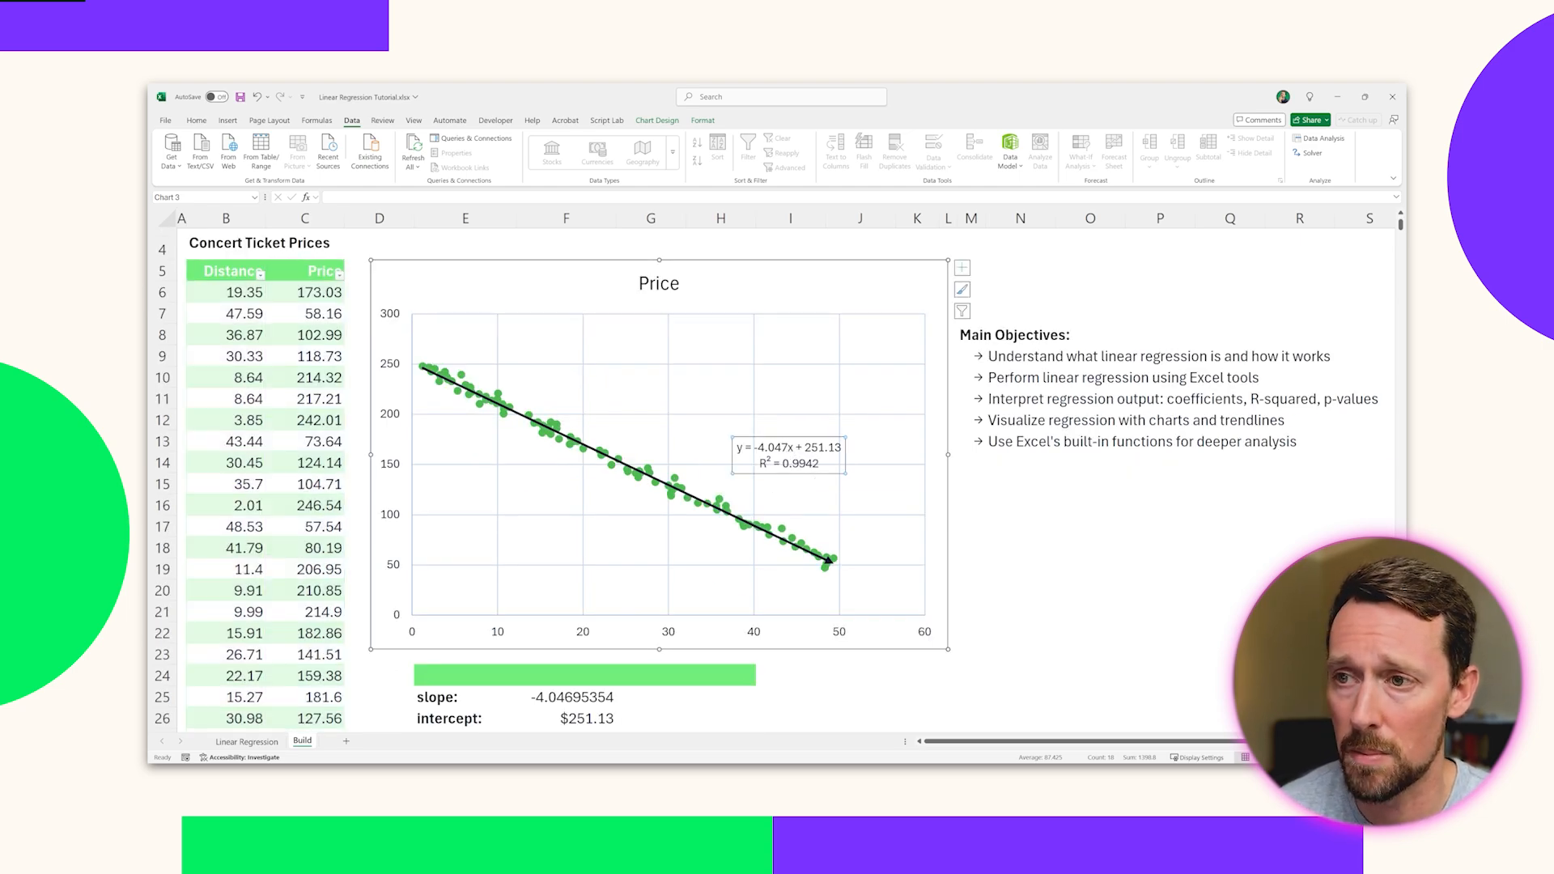
scroll(down, 3)
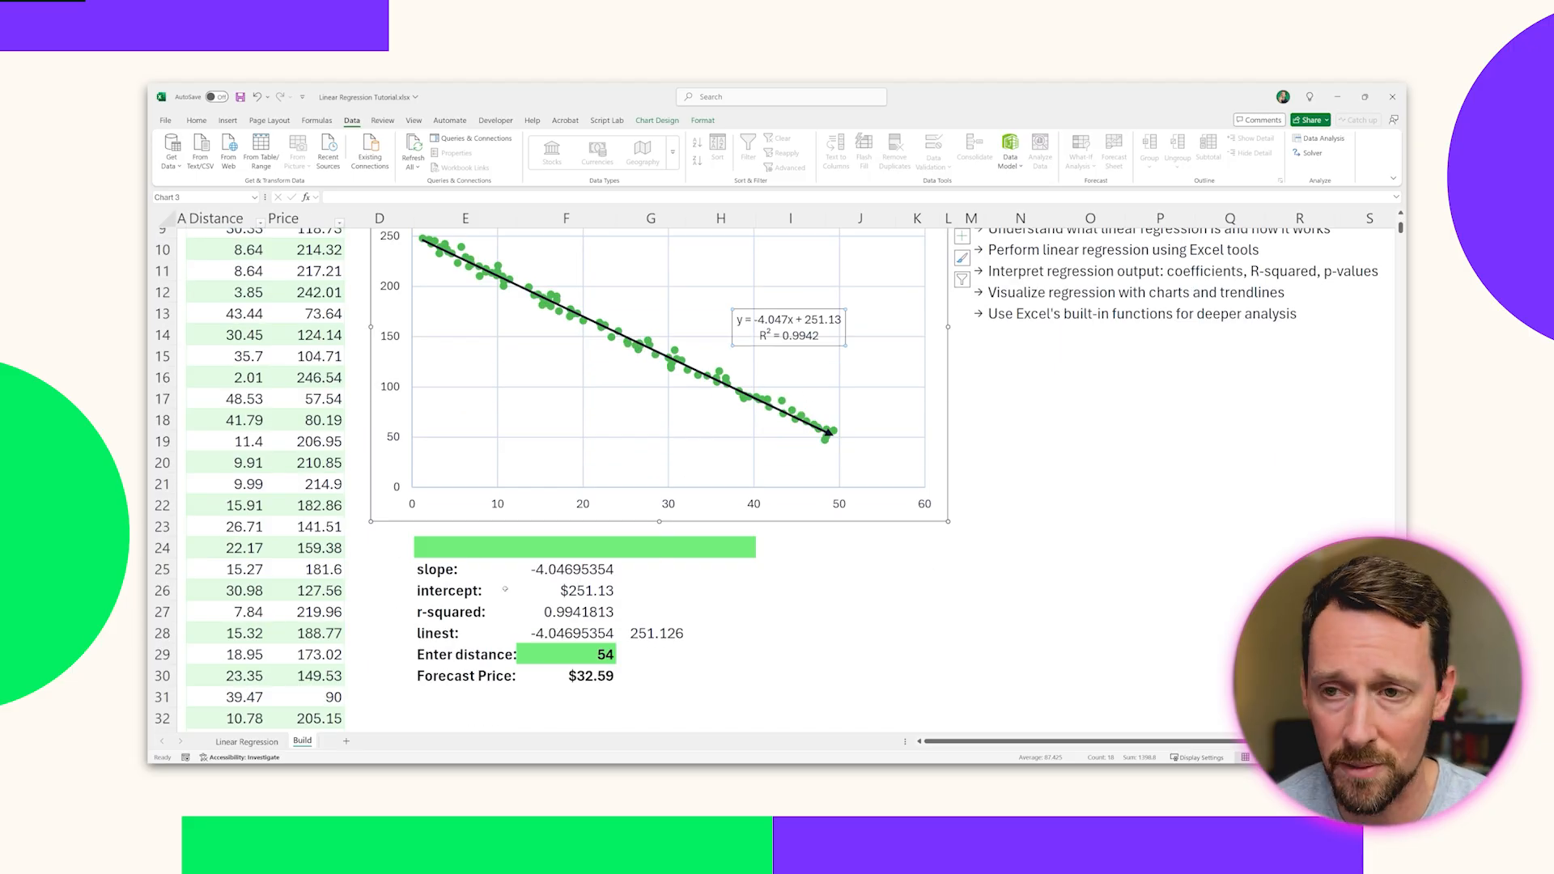
scroll(down, 3)
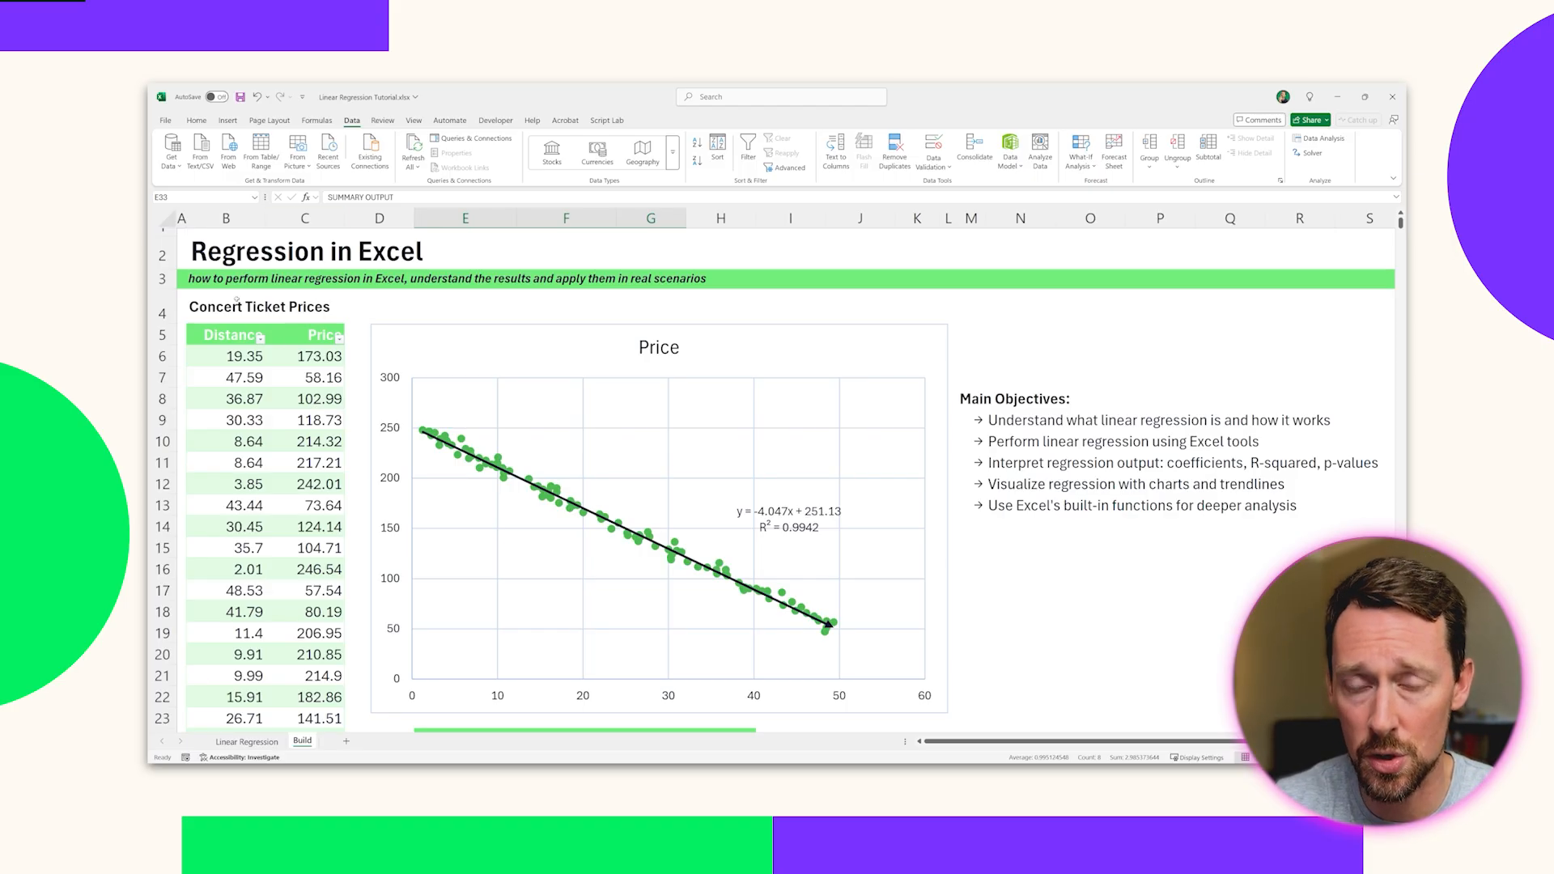
click(383, 119)
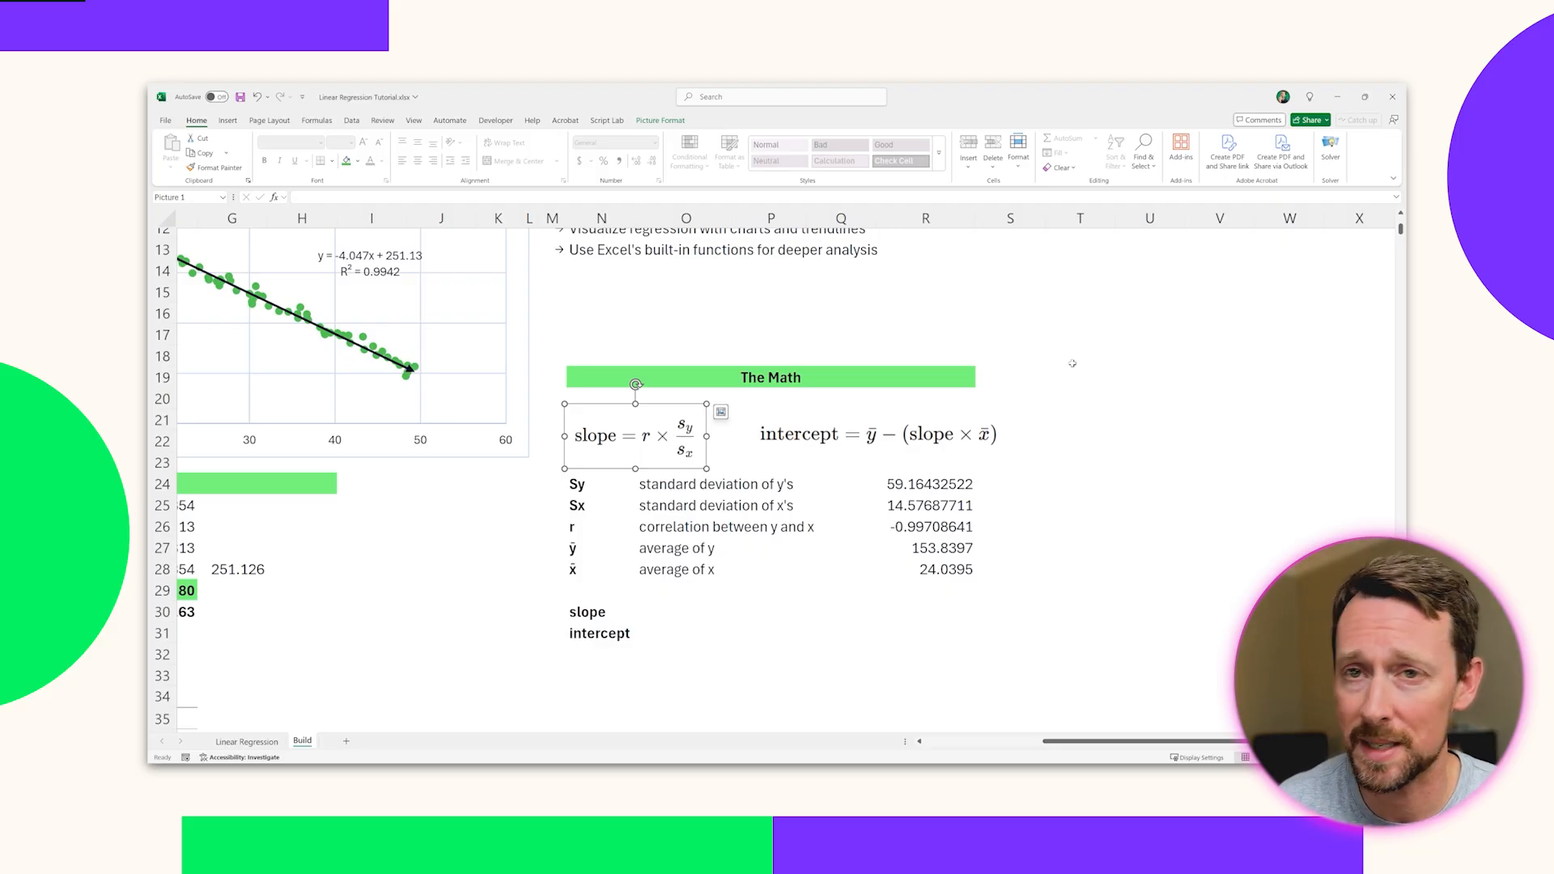
click(877, 433)
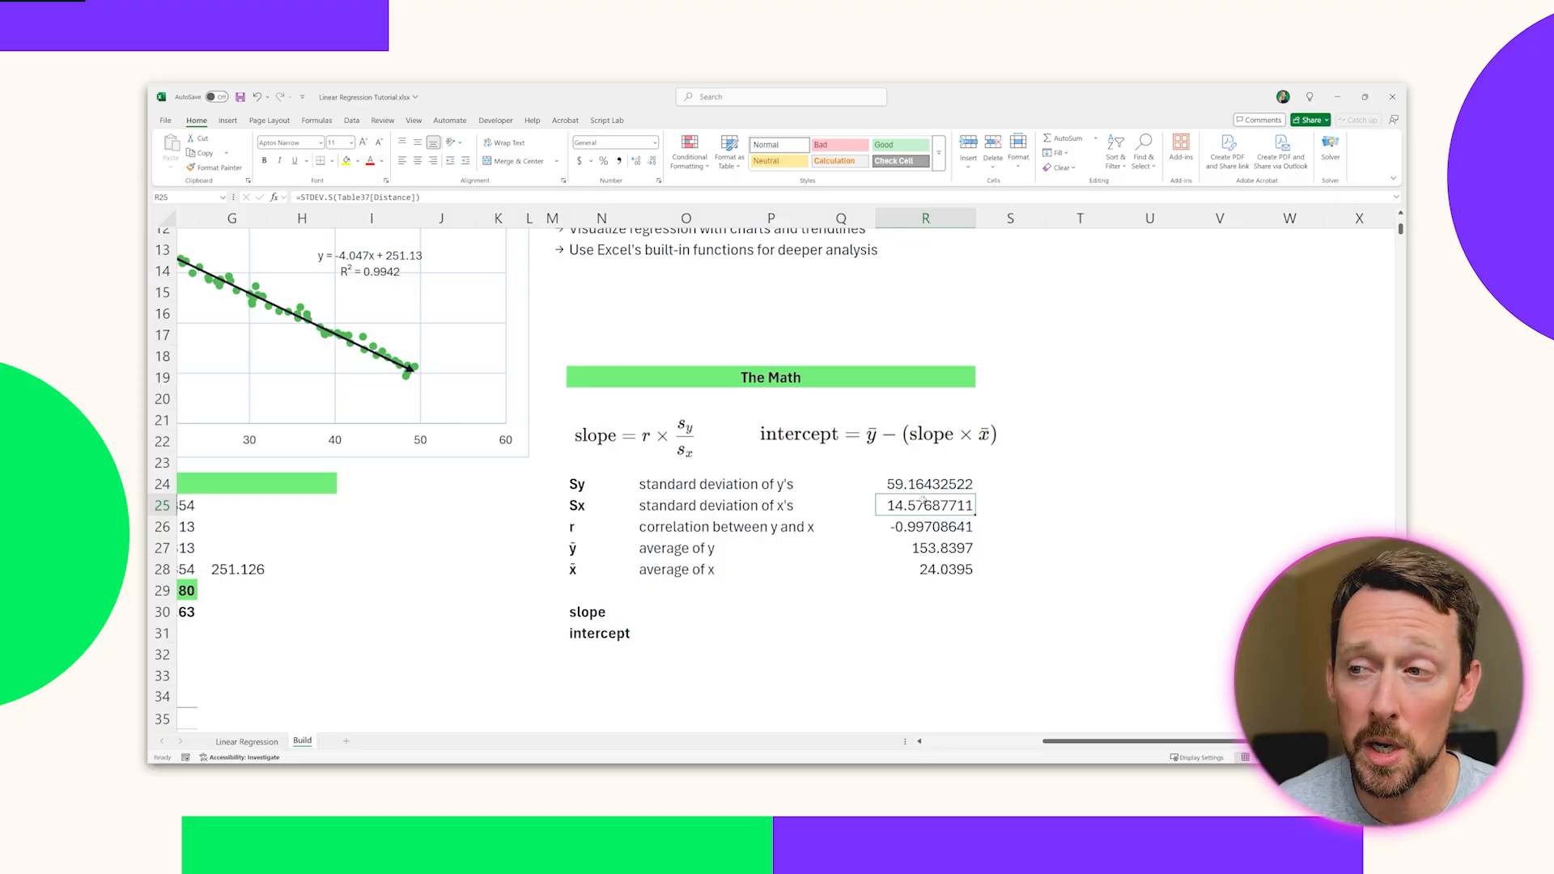
double_click(927, 505)
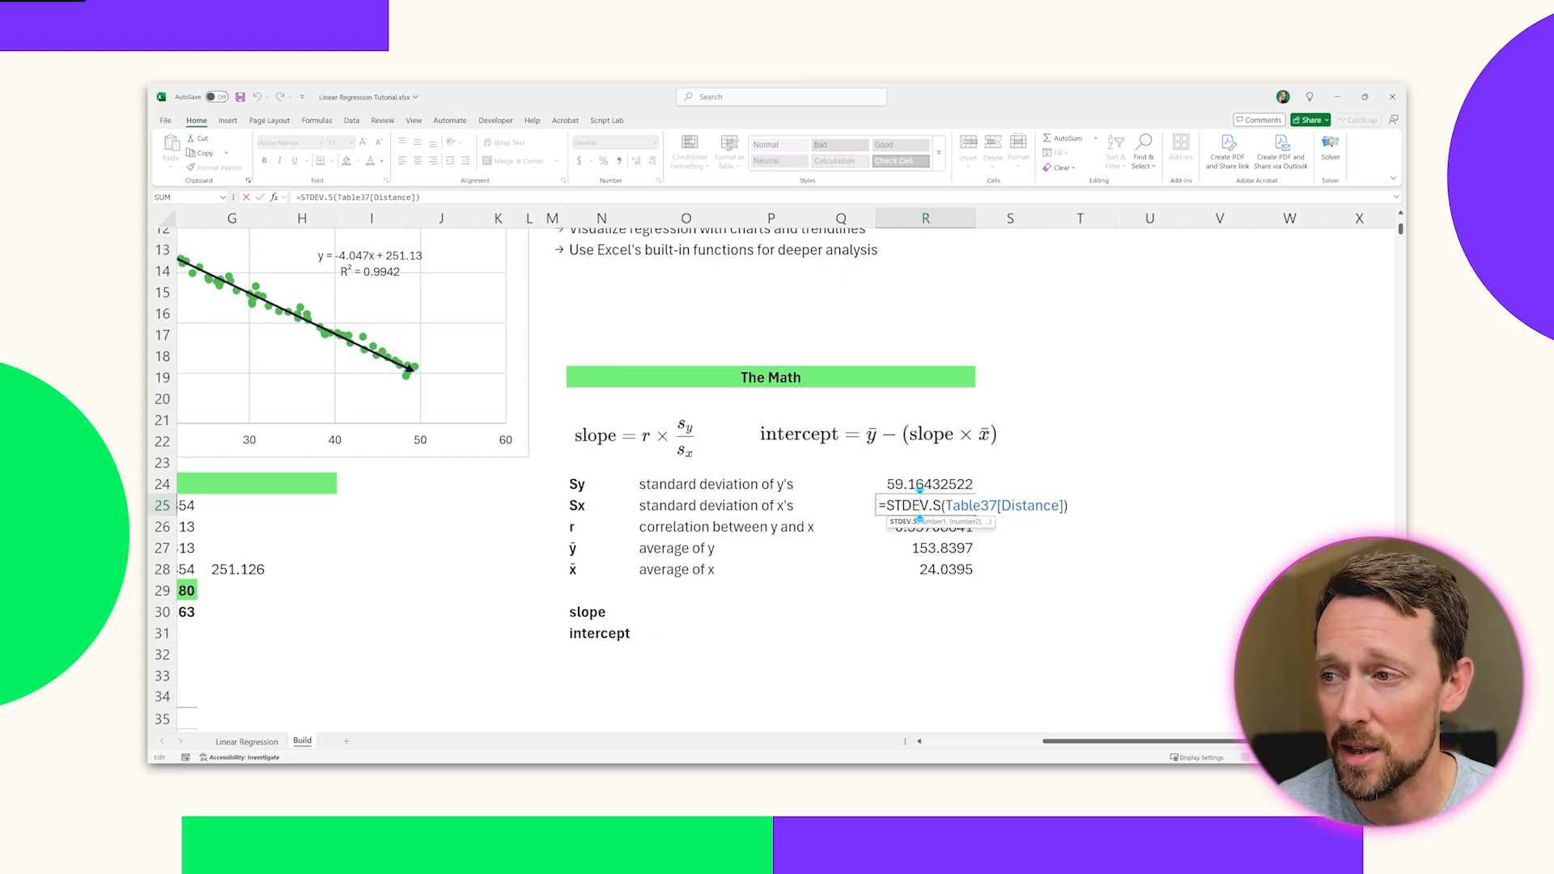
key(Enter)
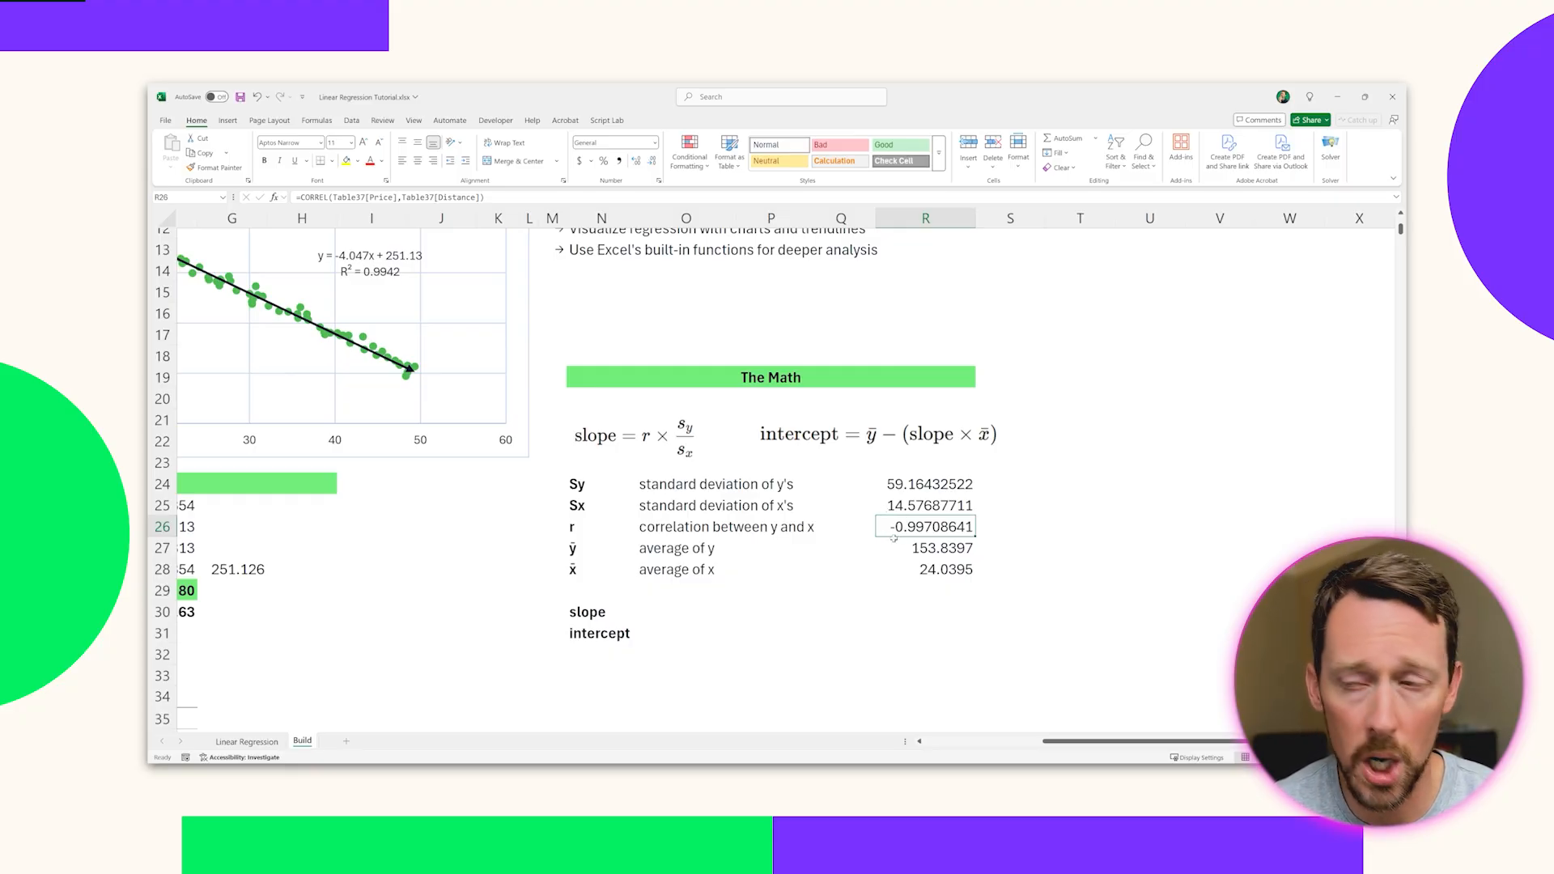
double_click(924, 526)
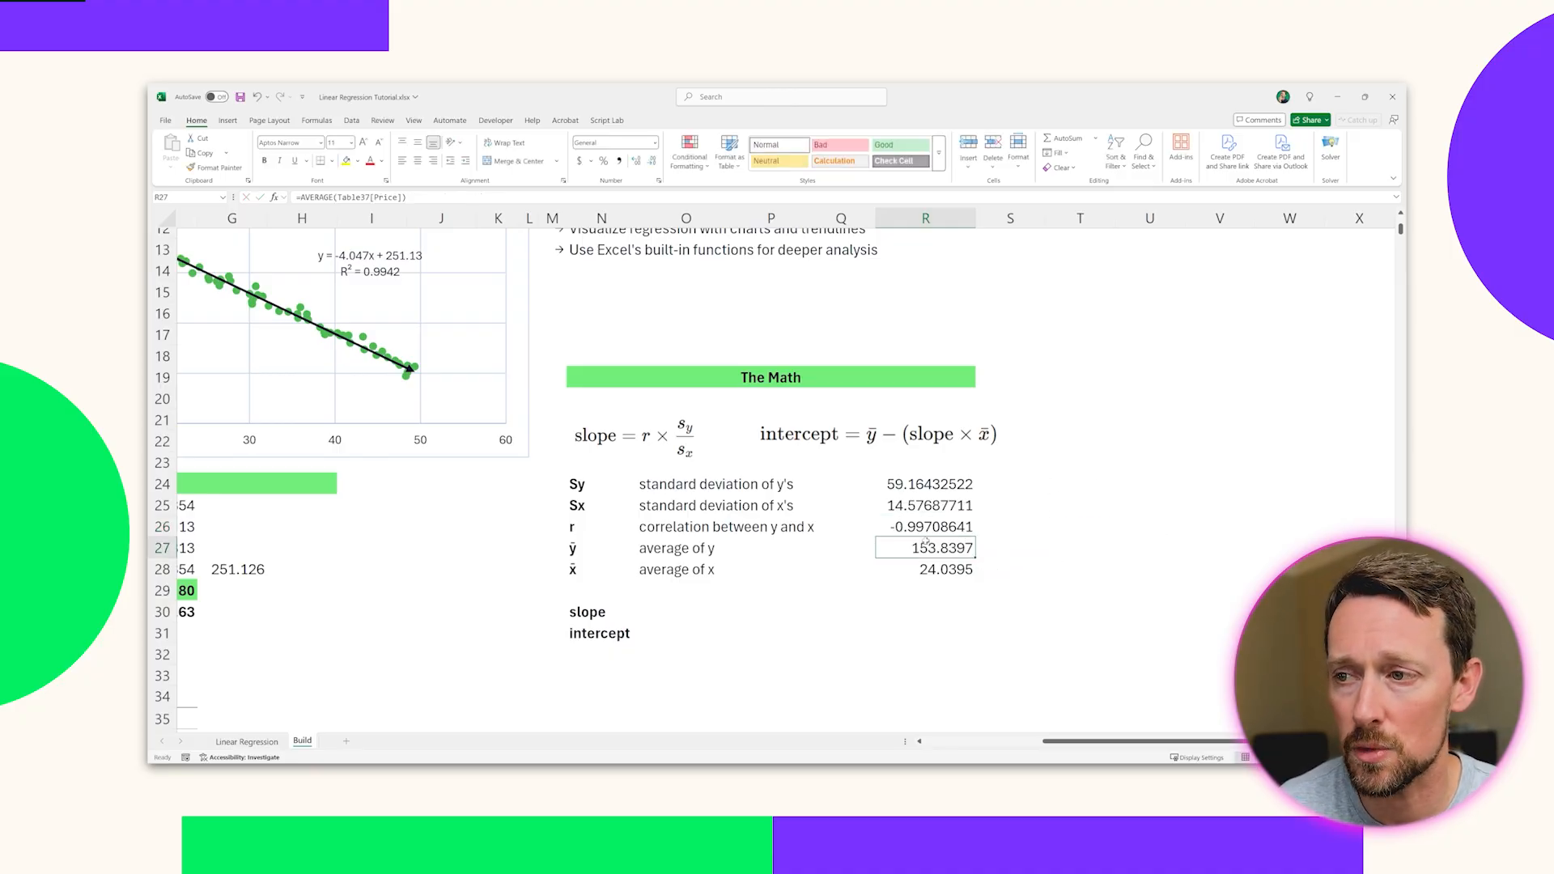
scroll(left, 3)
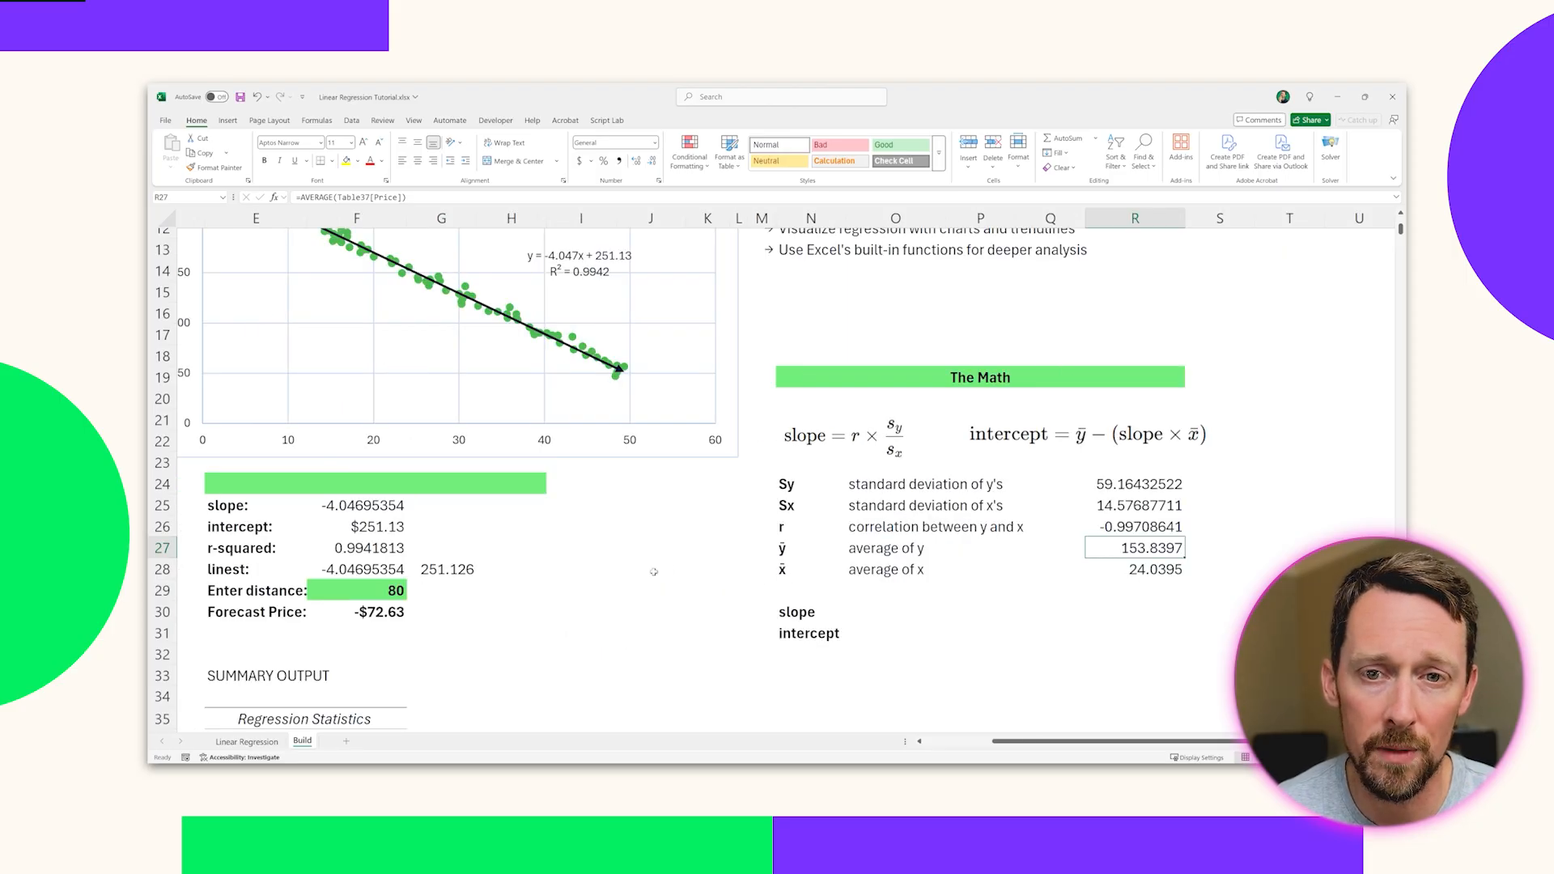
scroll(left, 3)
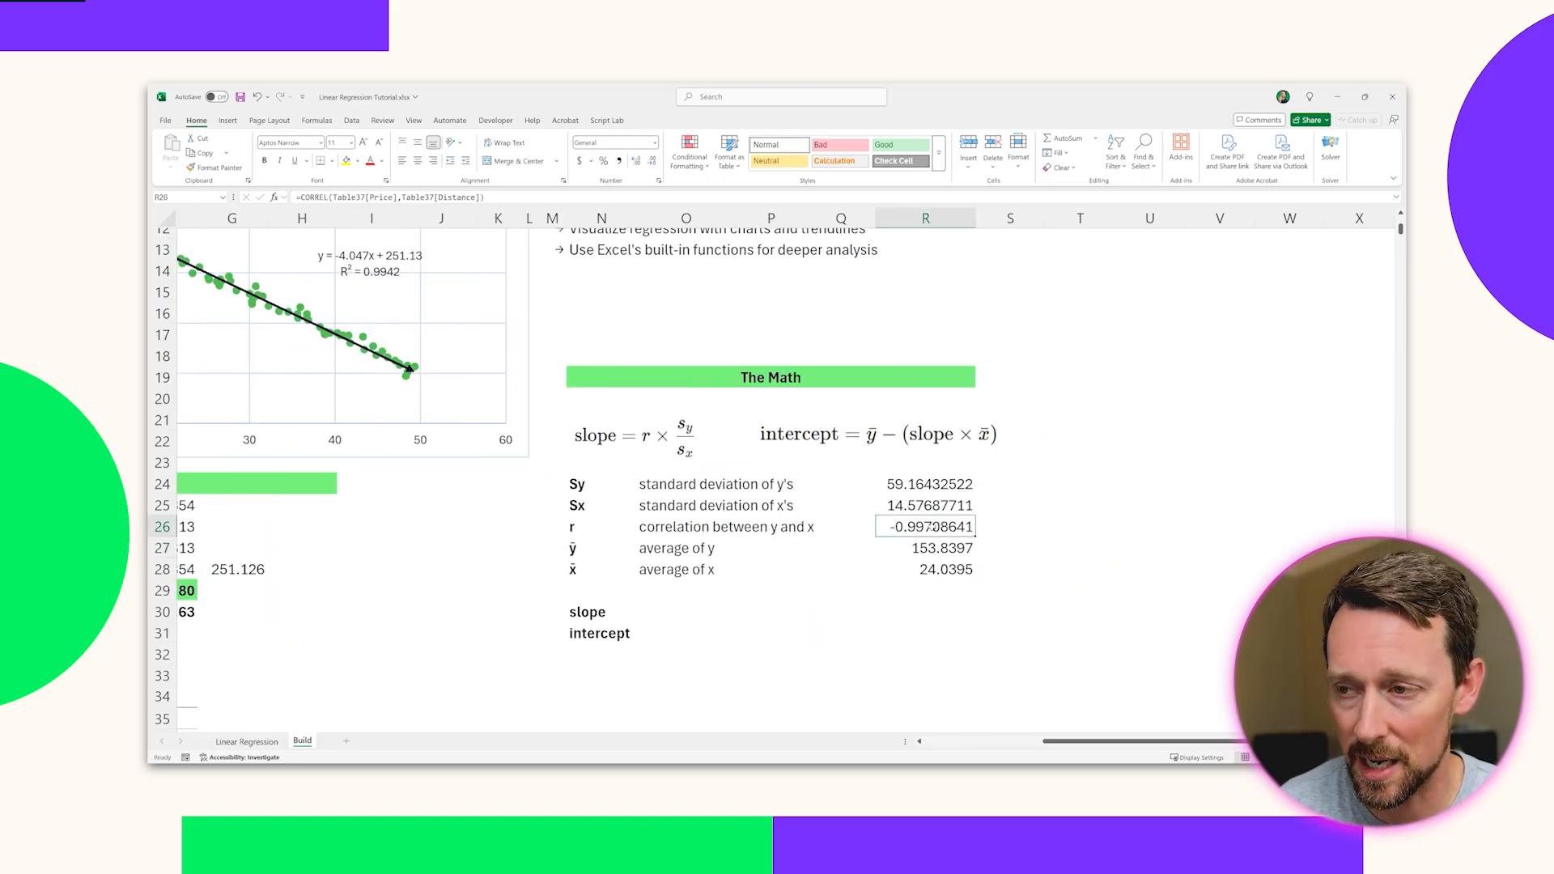
click(688, 610)
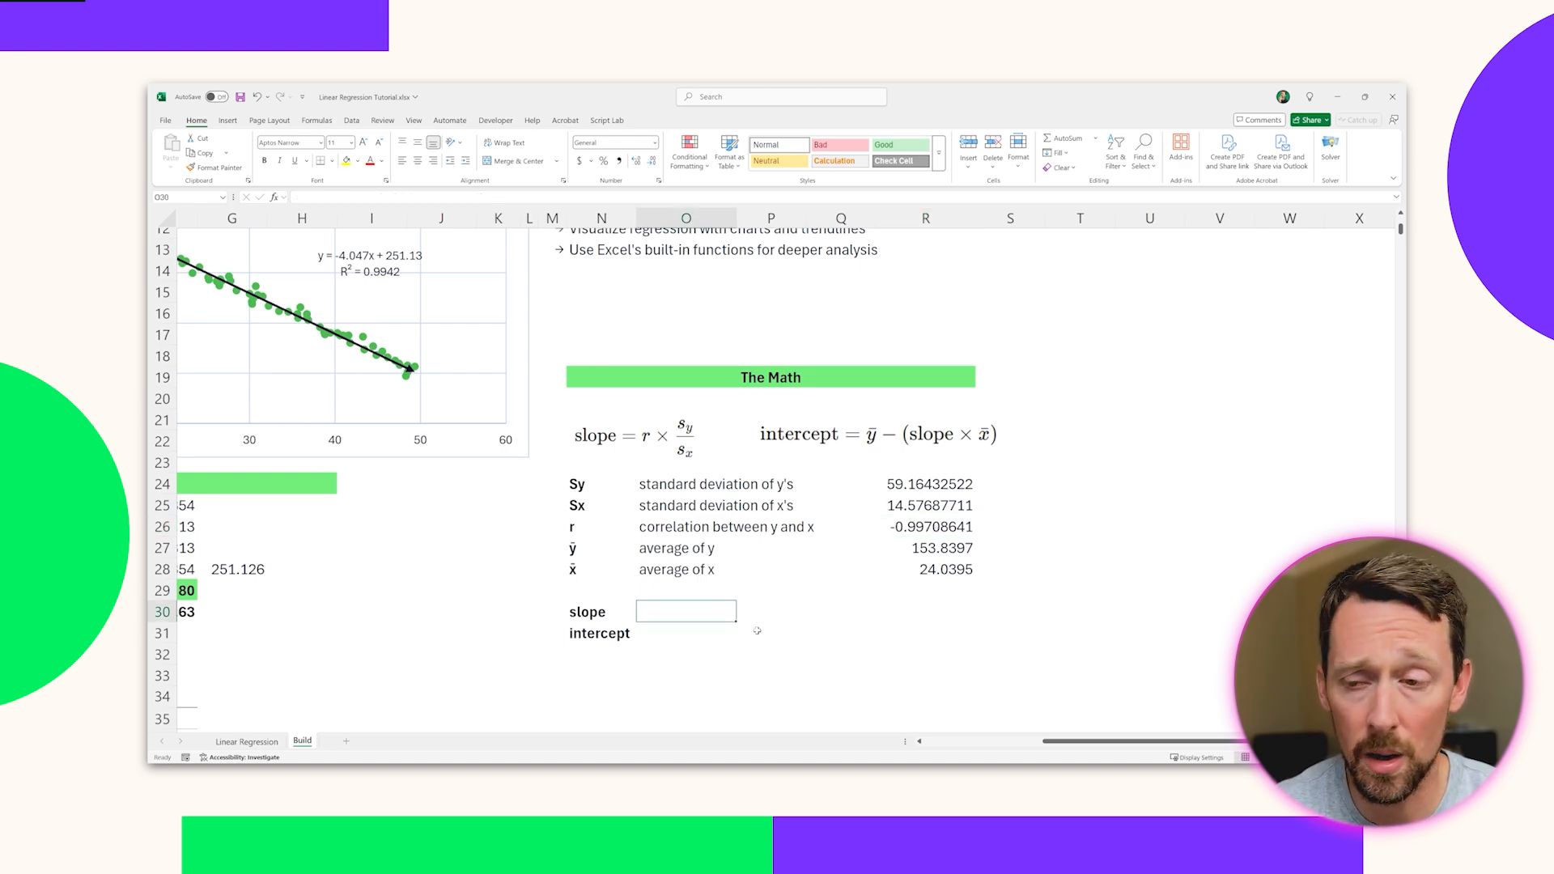
Enter slope =R26*R24/R25 in O30 and intercept =R27-(O30*R28) in O31
text(=R26)
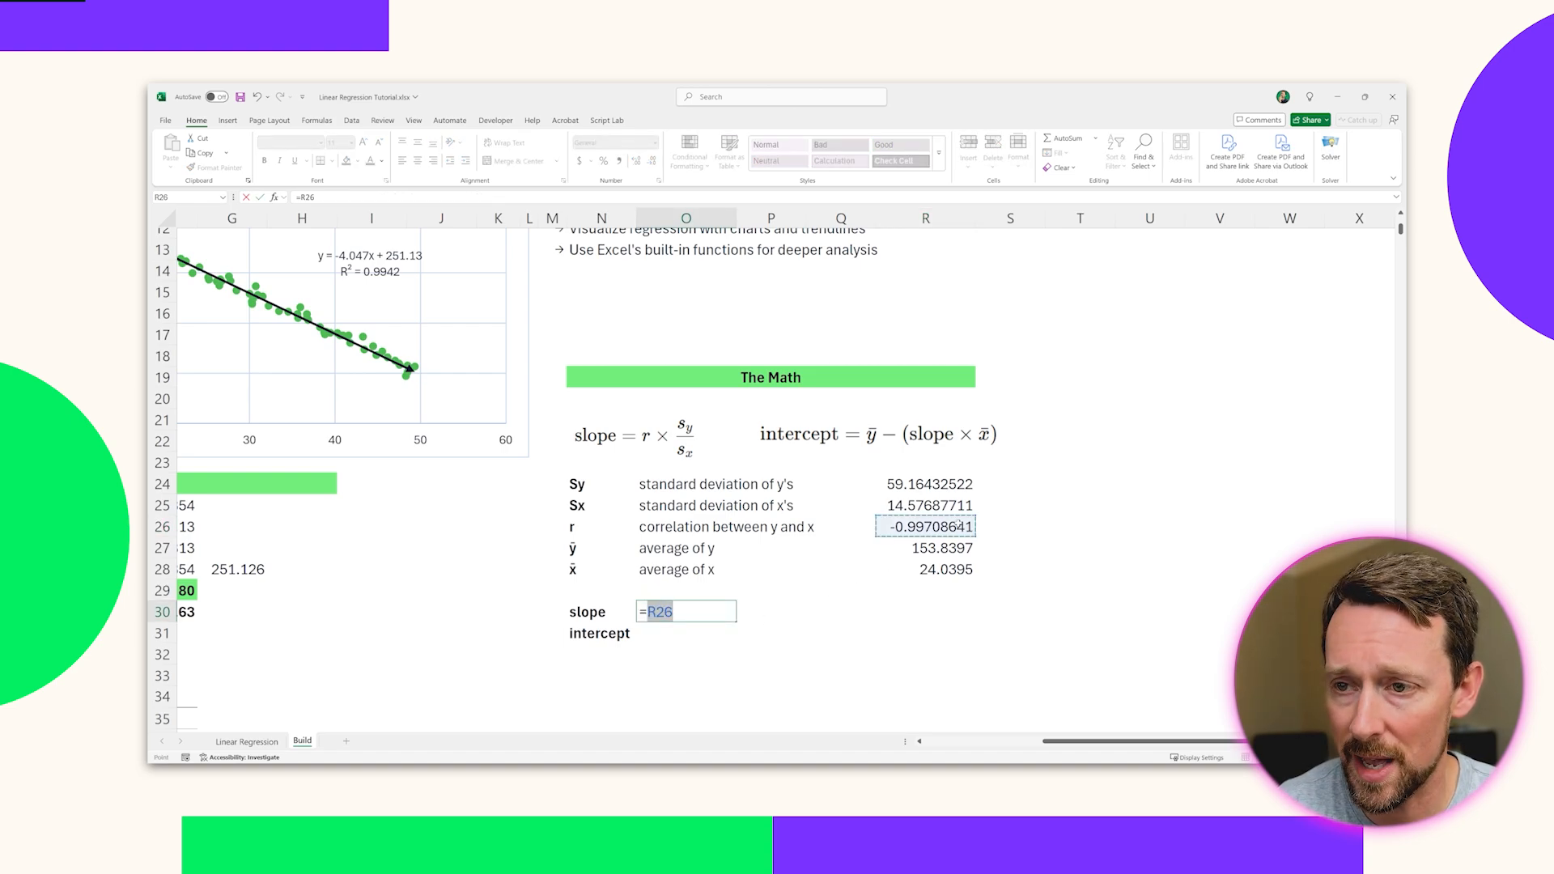
text(*)
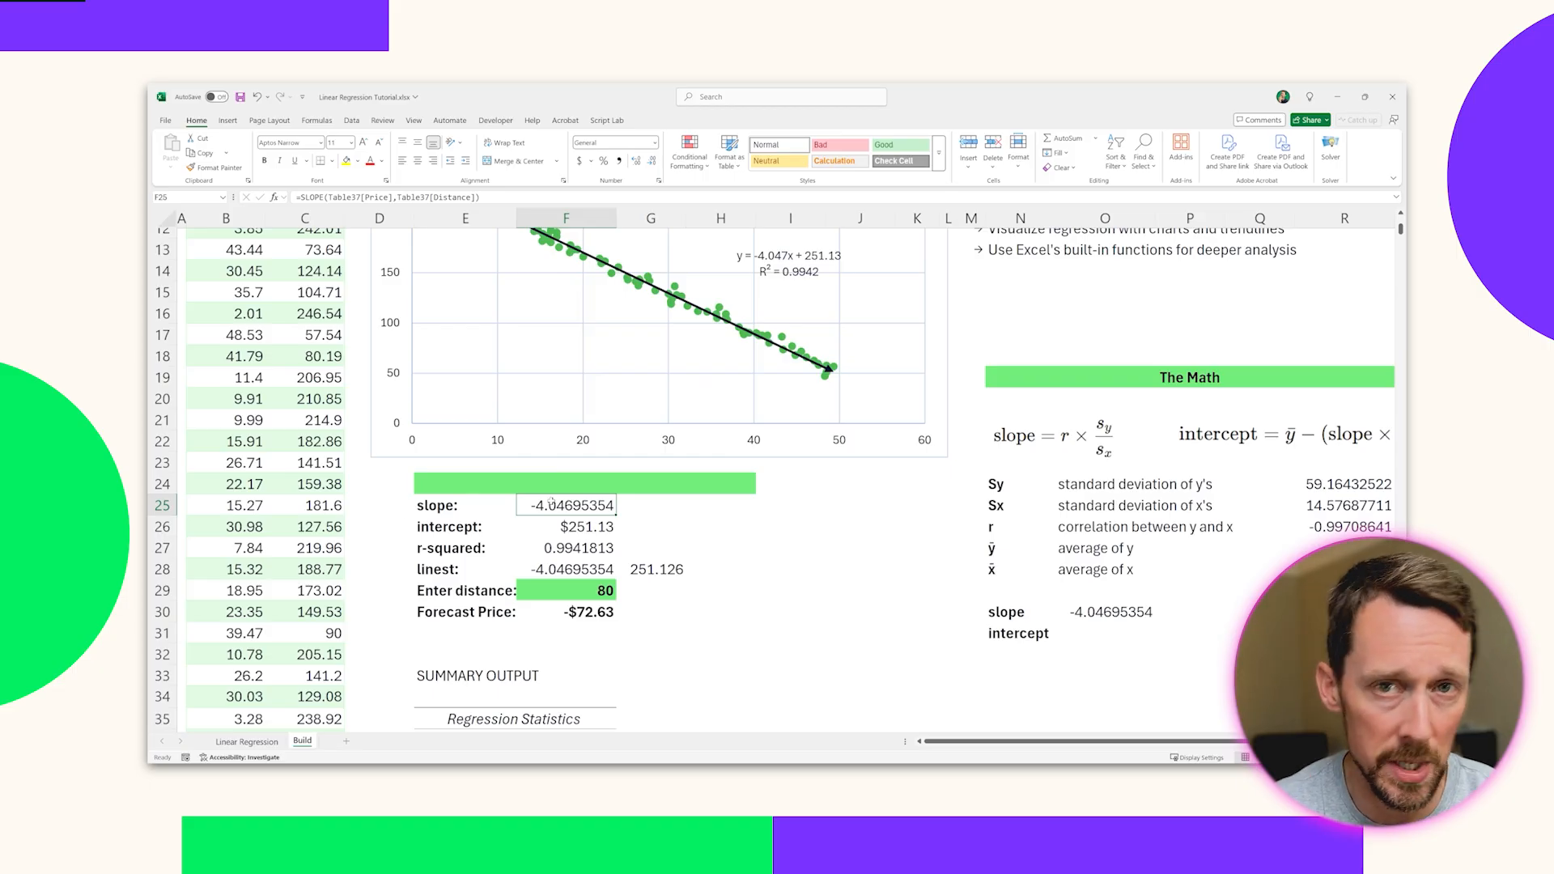
scroll(right, 3)
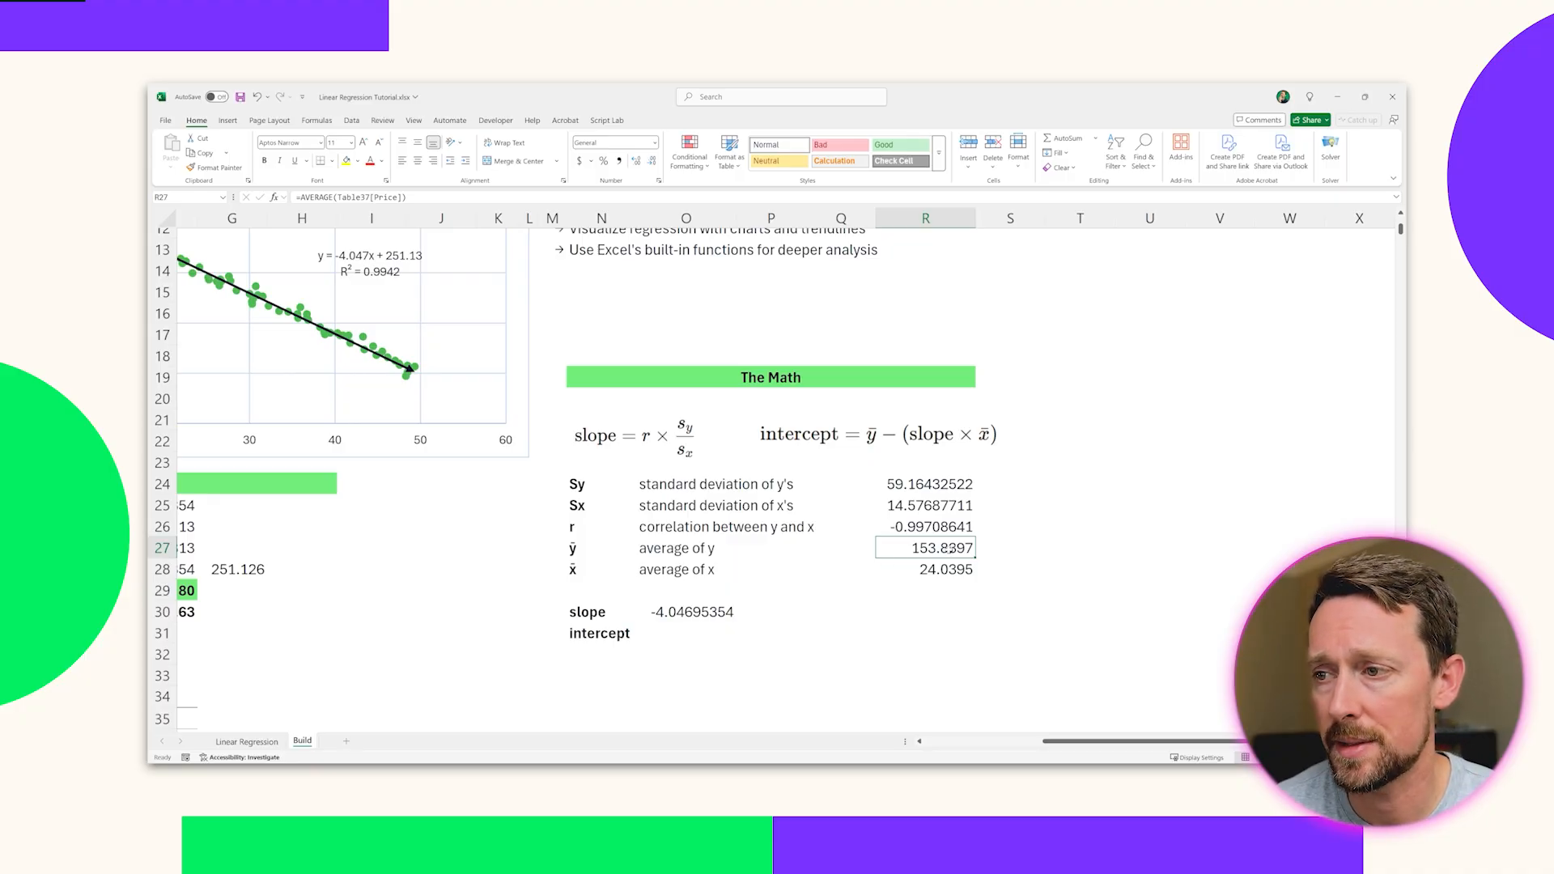
double_click(925, 547)
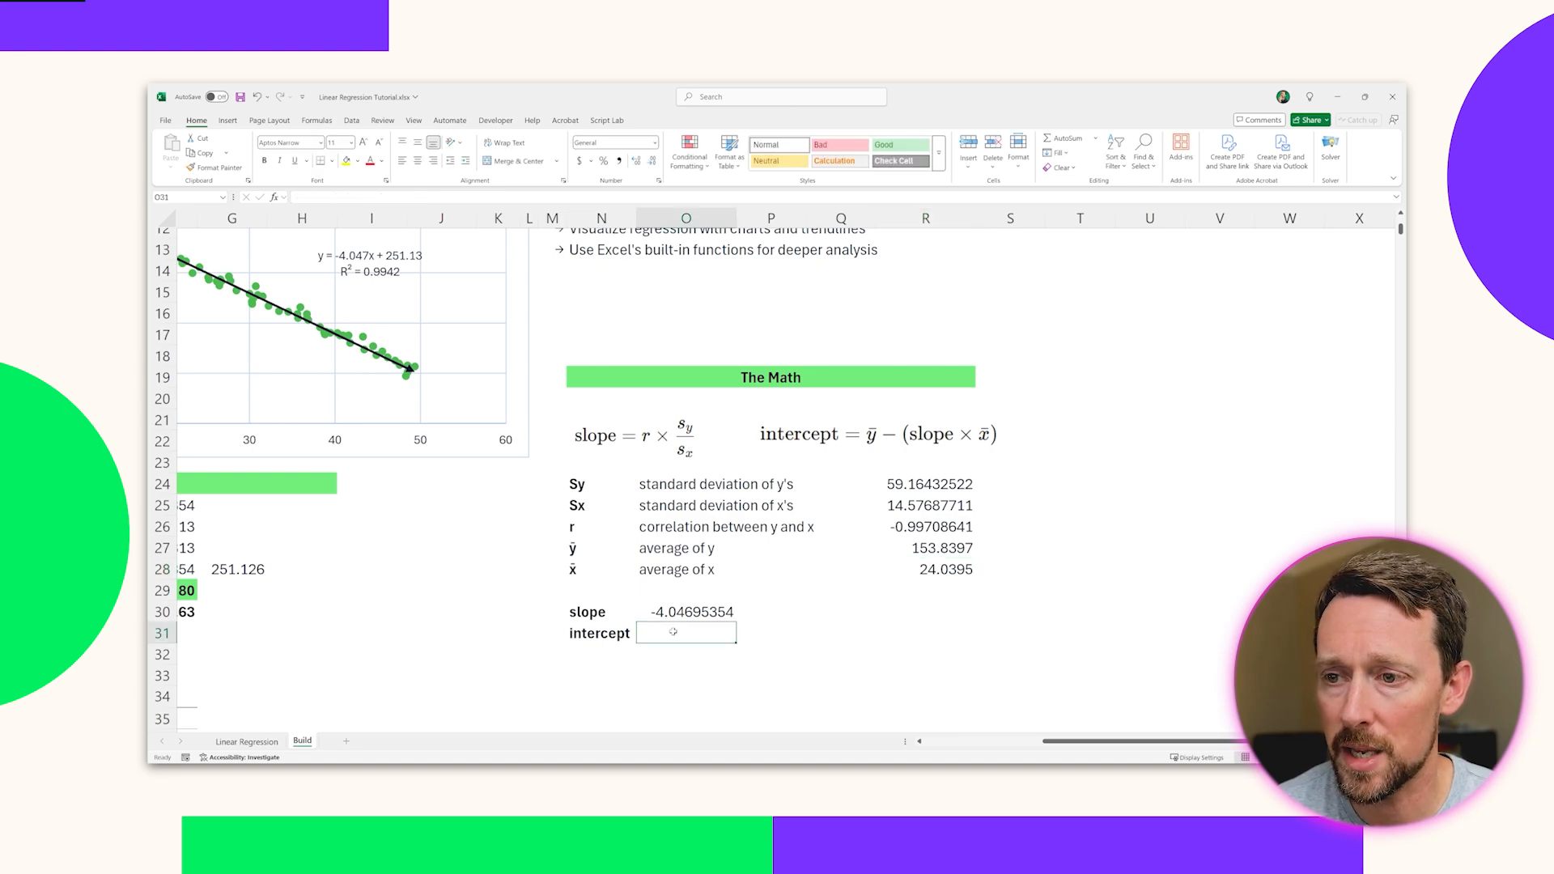
text(=R27)
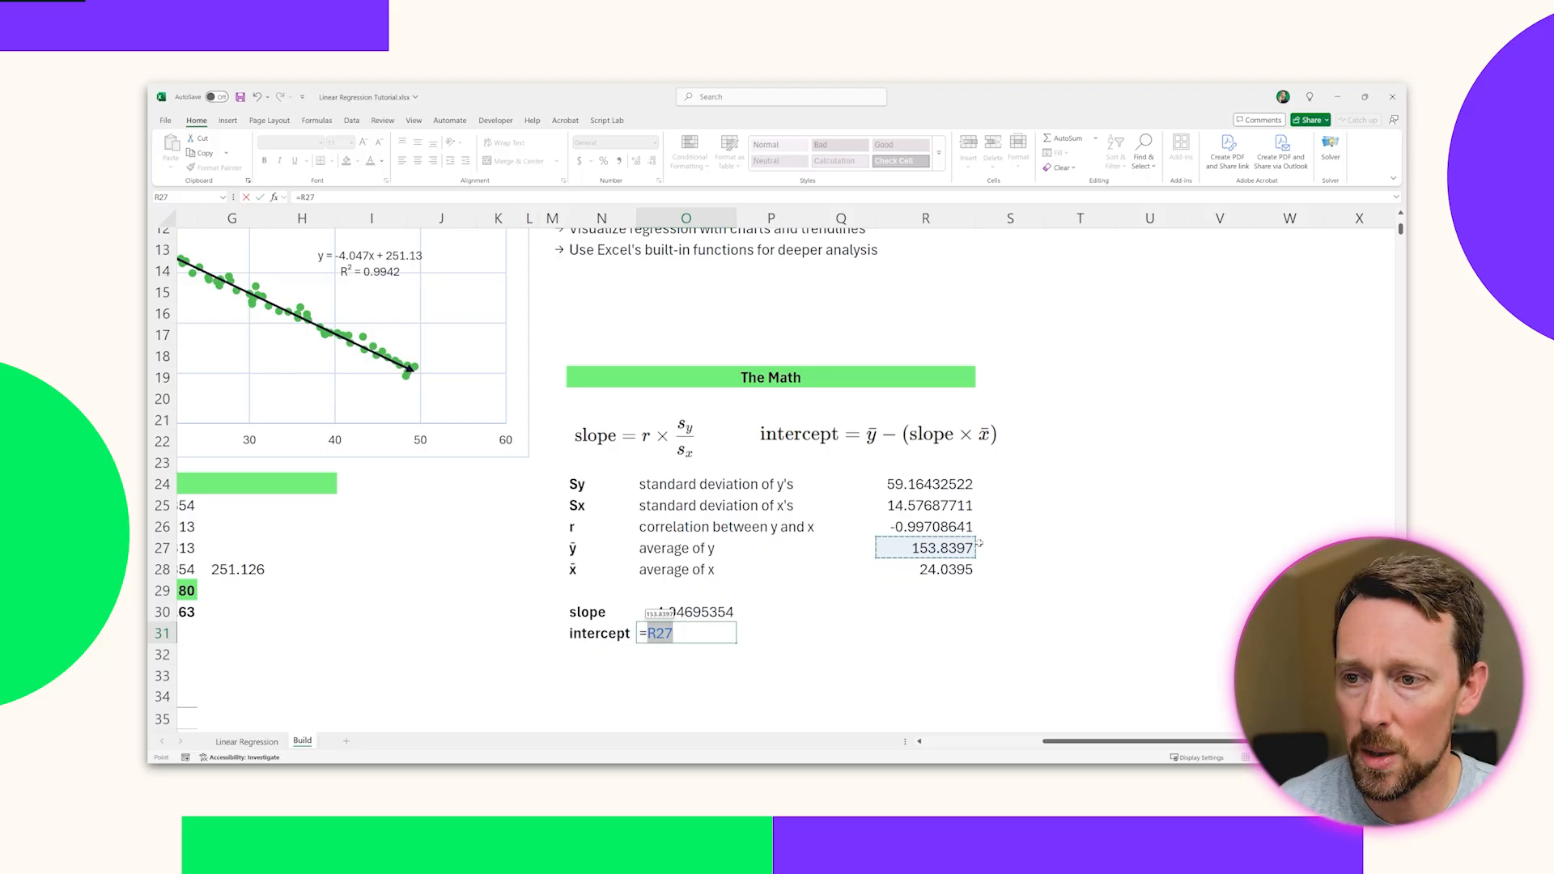
text(-)
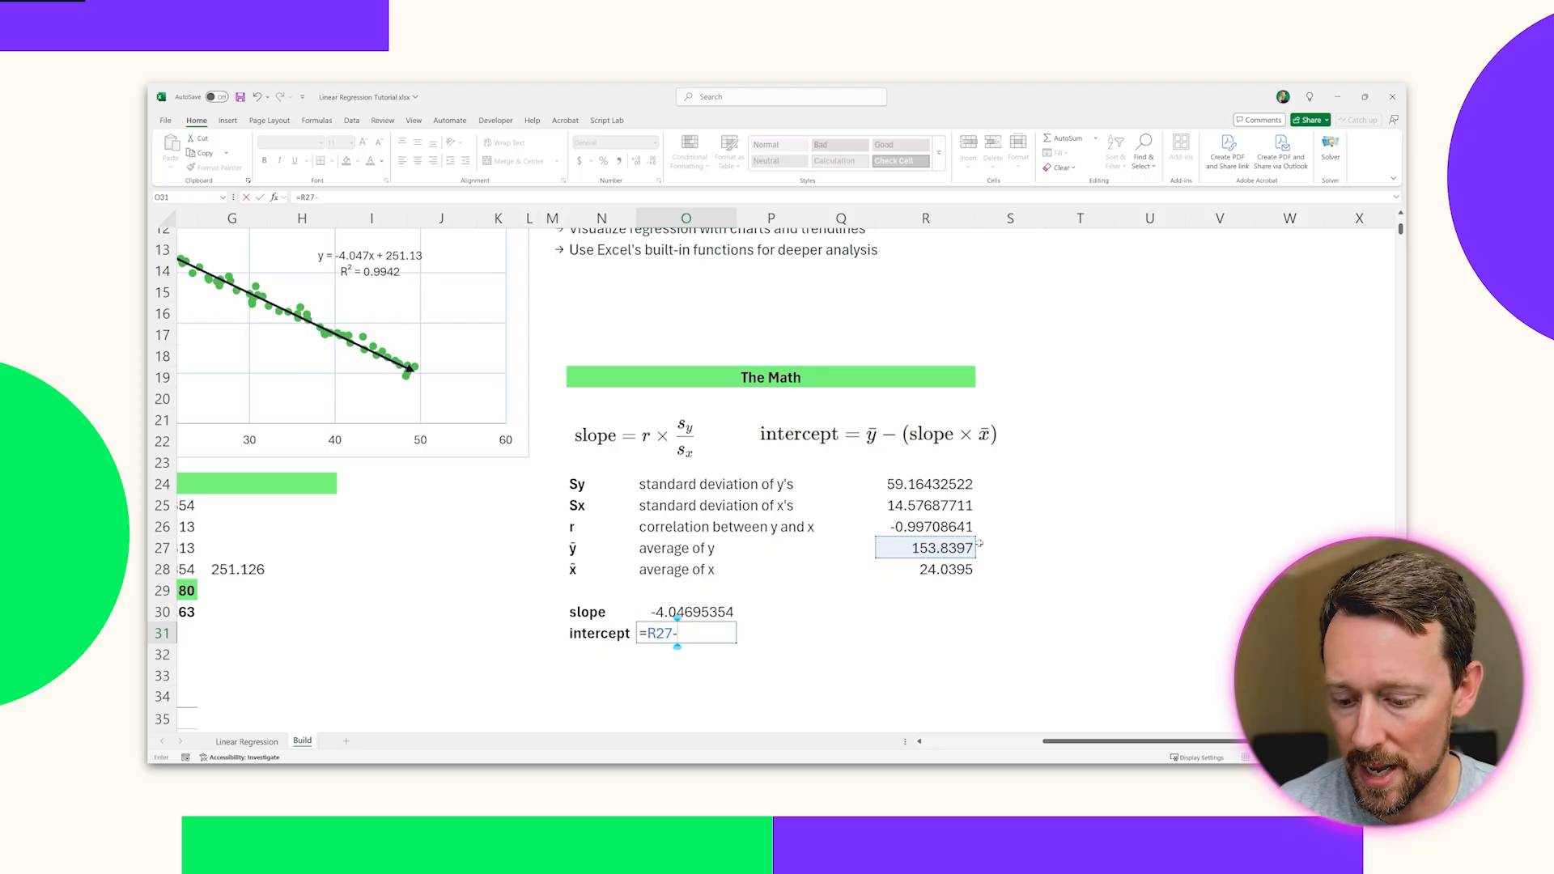
text((O30)
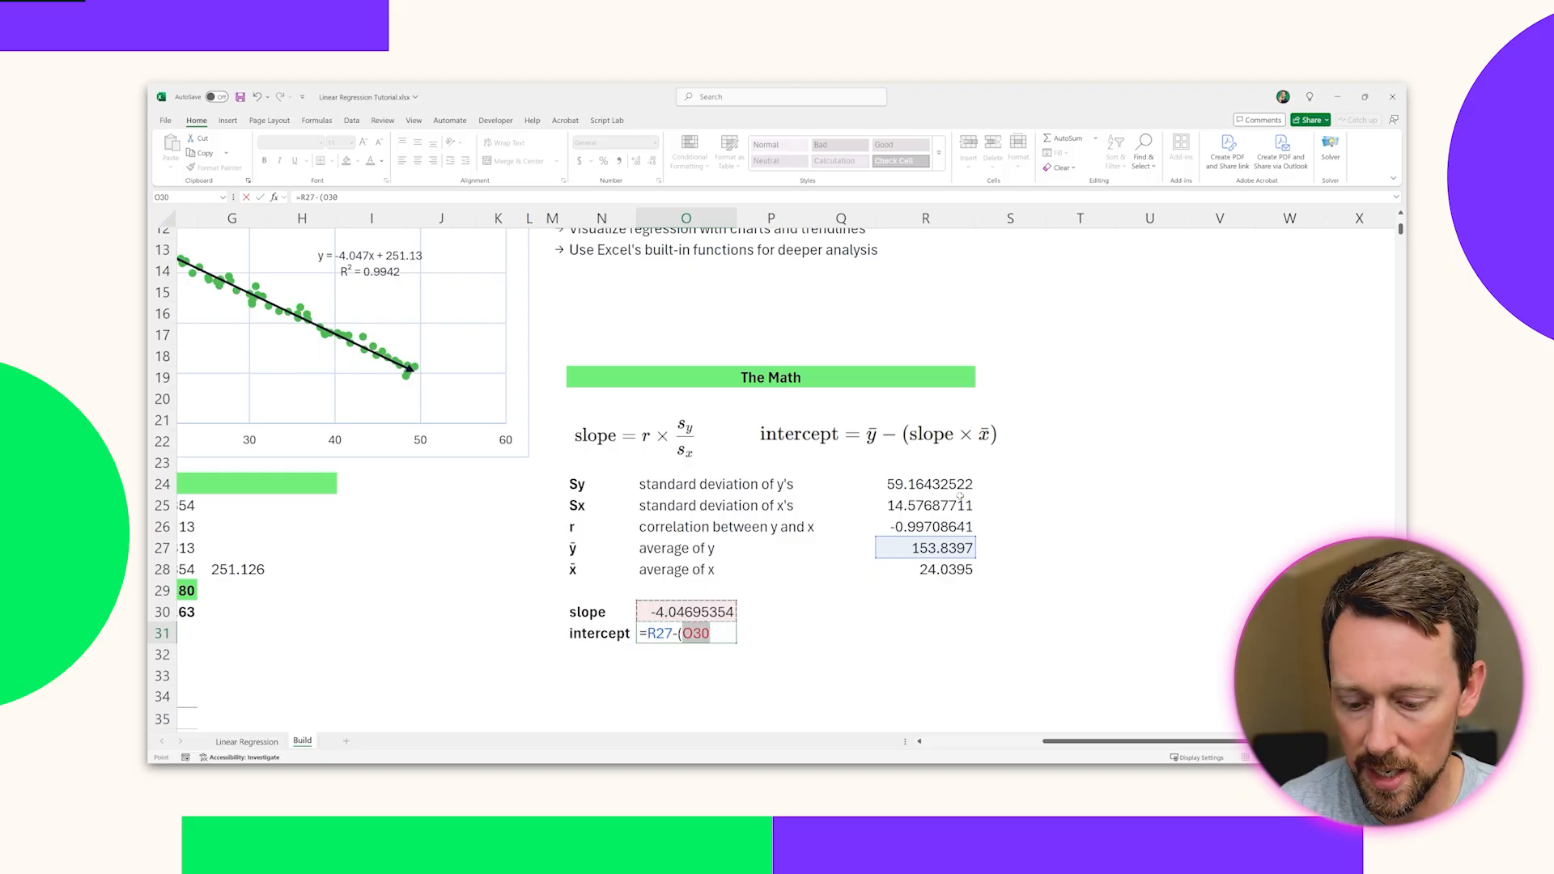
text(*R28)
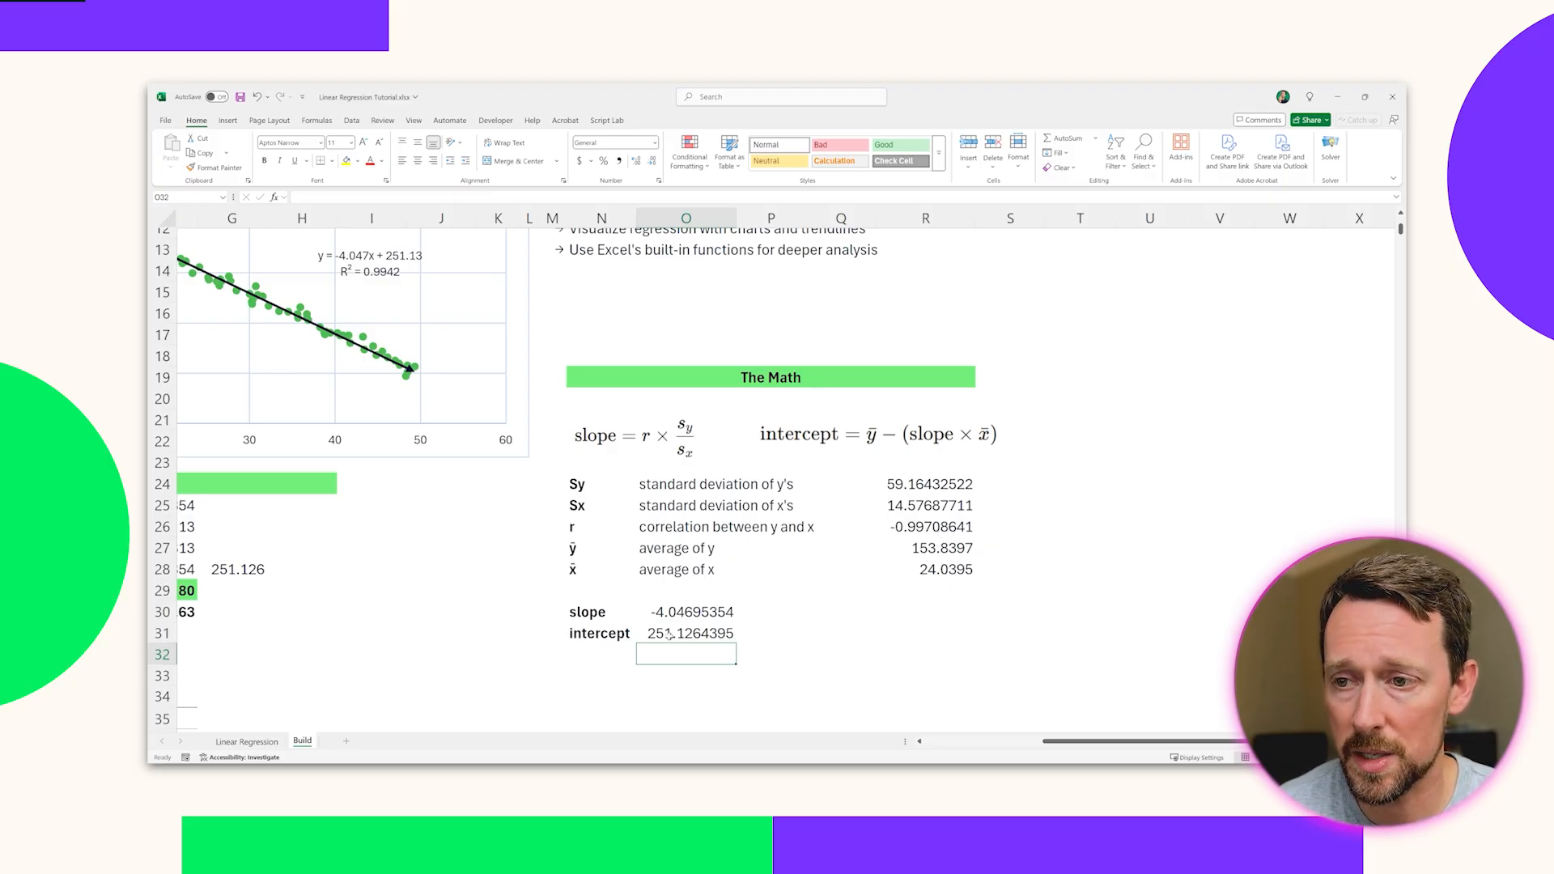
click(686, 633)
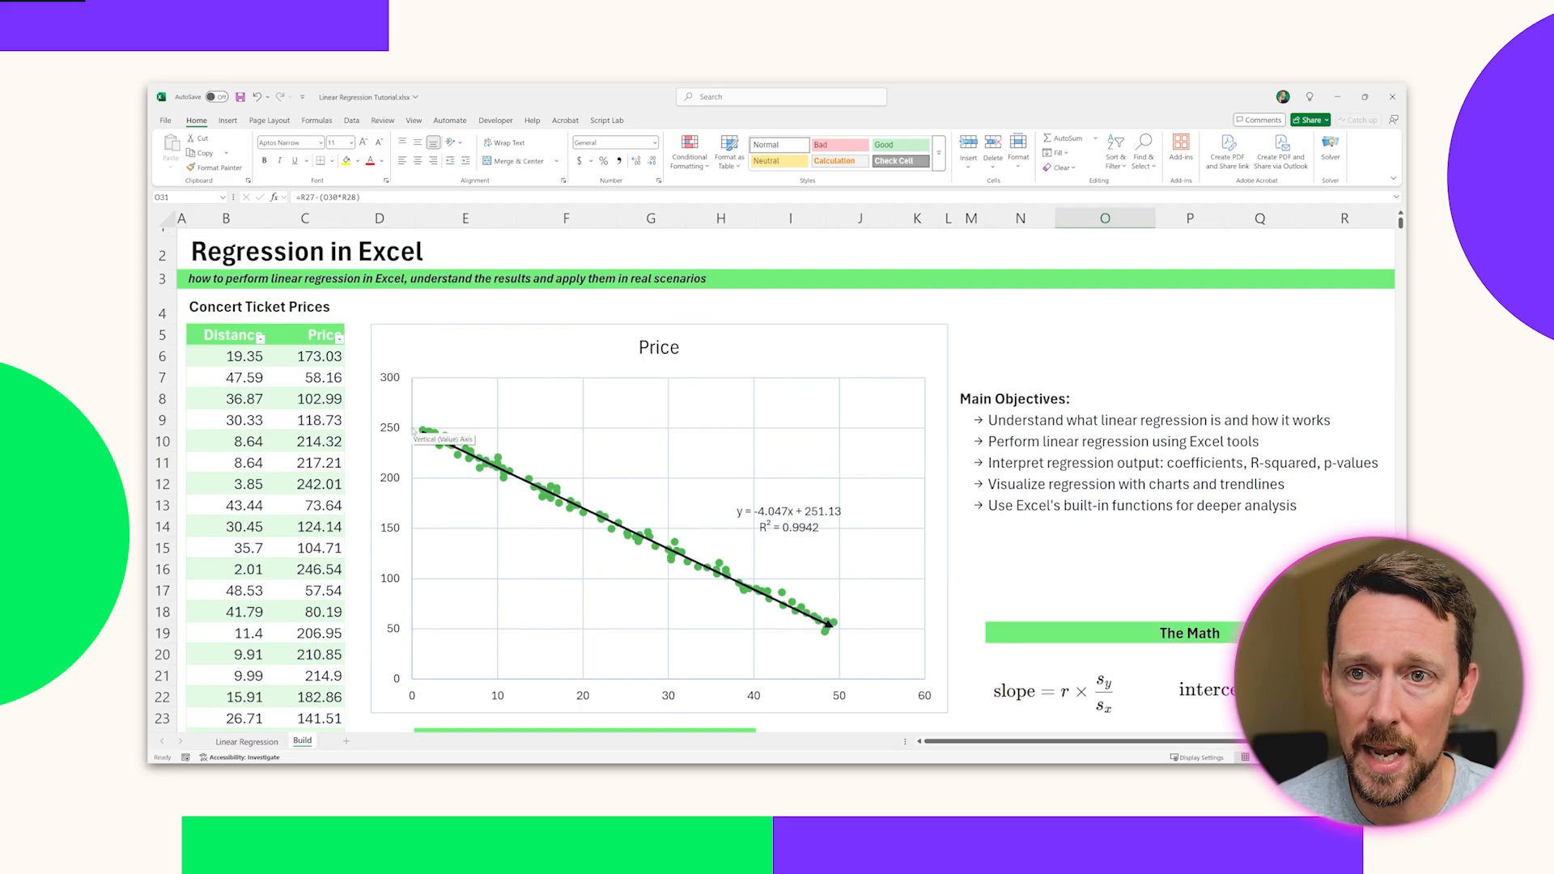
mouse_move(419, 471)
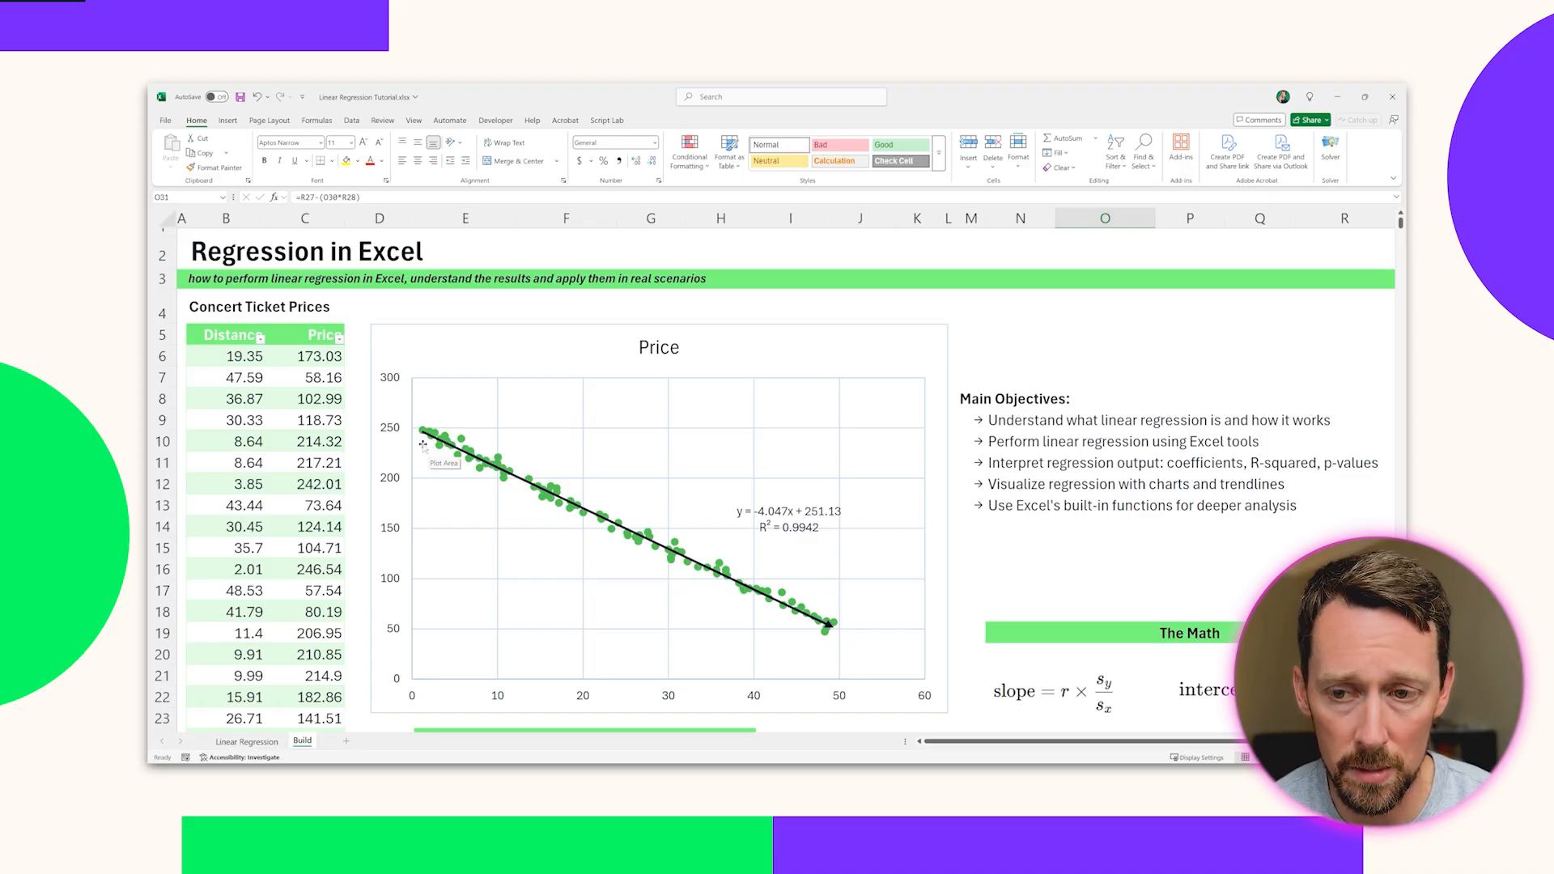
scroll(down, 3)
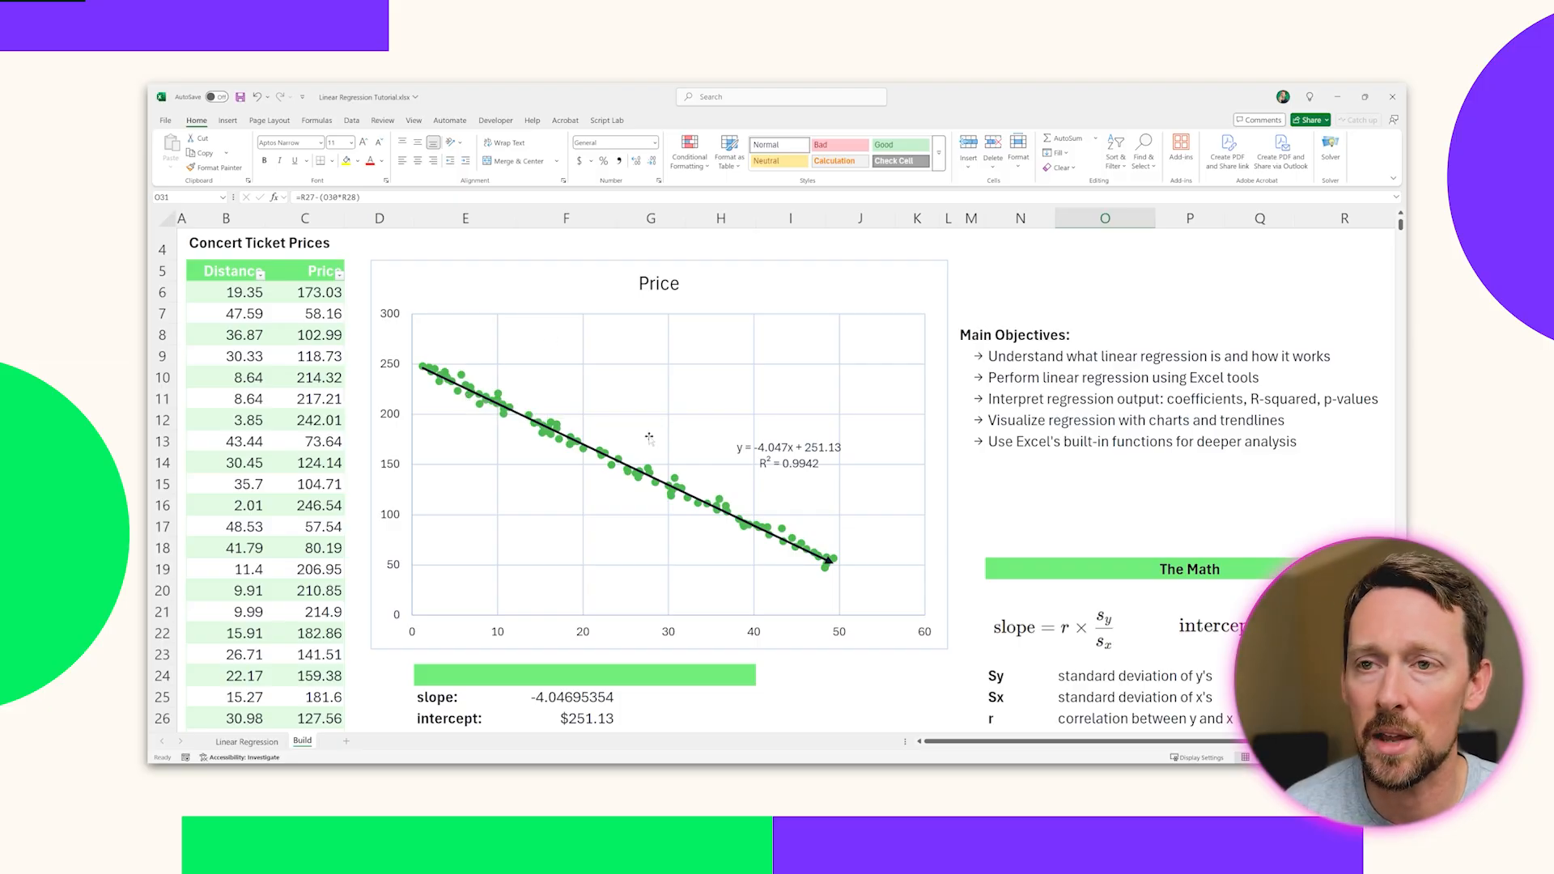
scroll(down, 3)
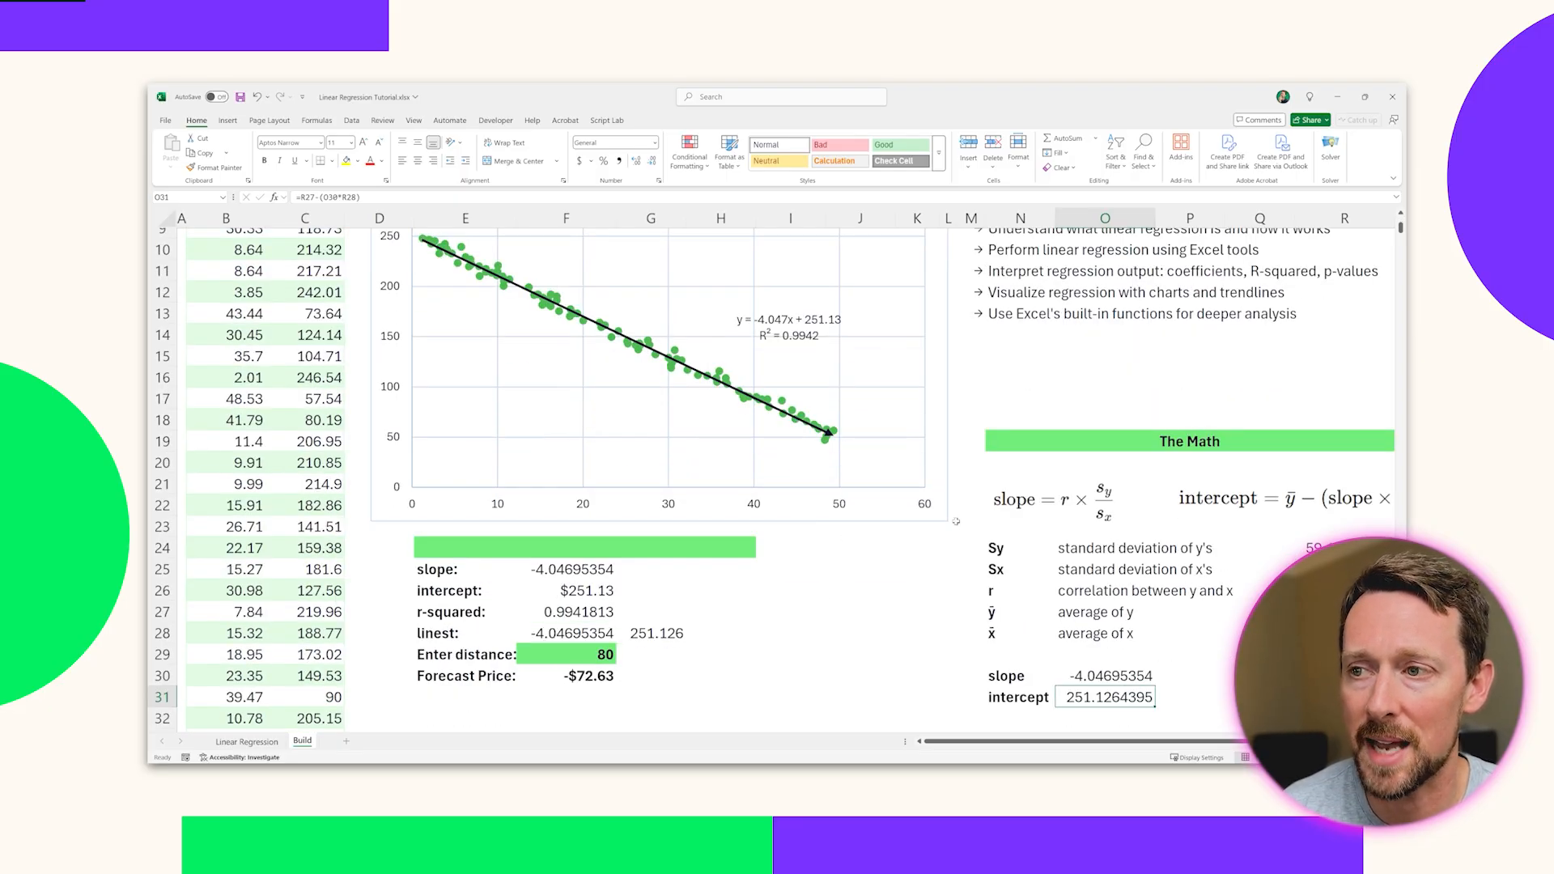
click(583, 654)
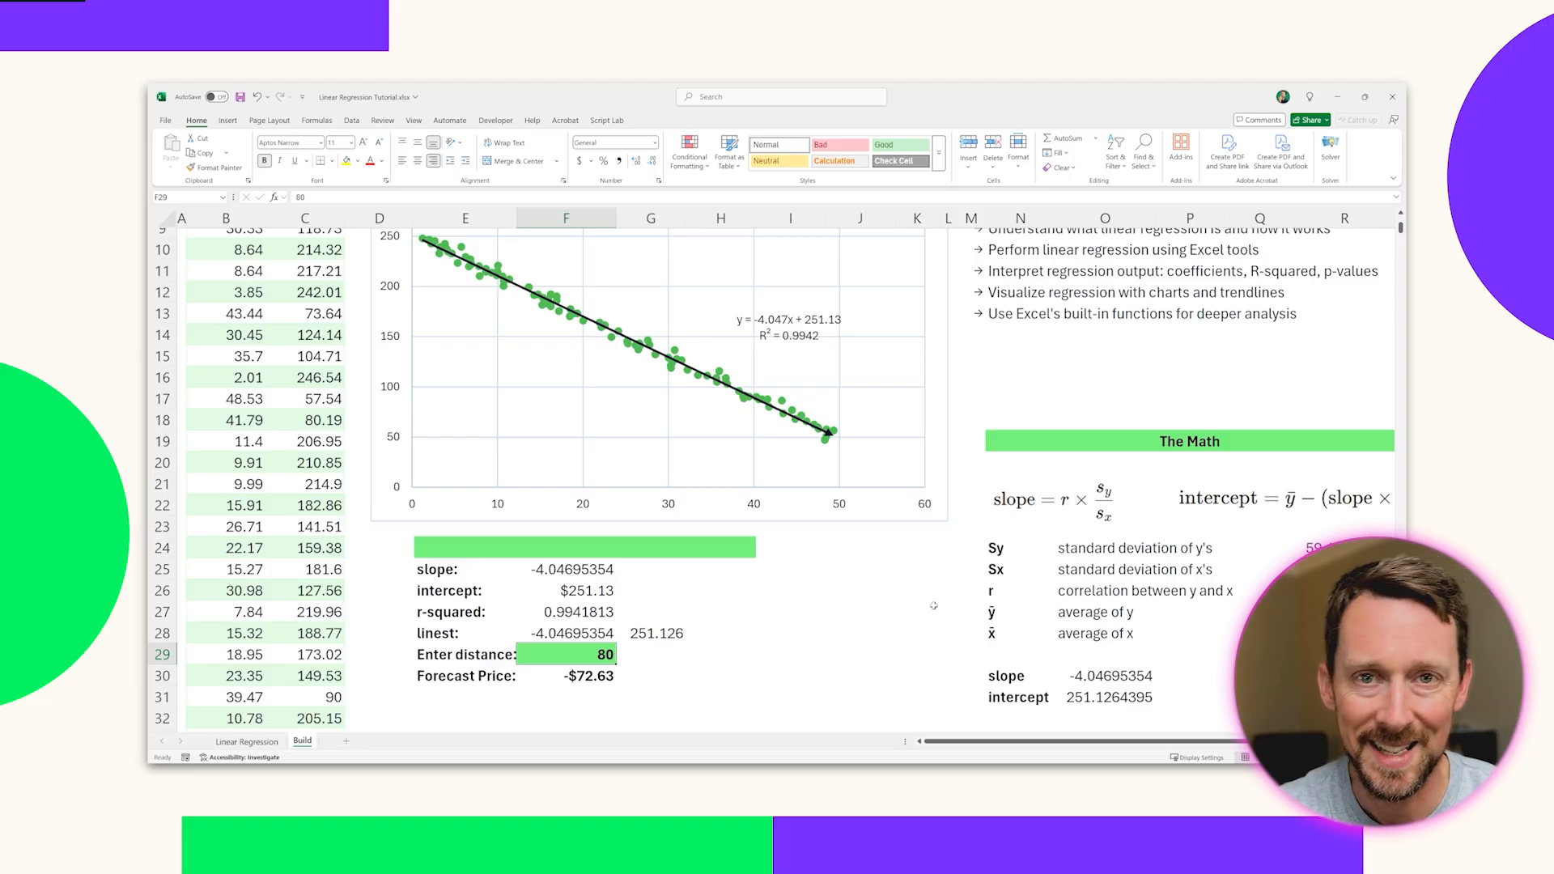
click(565, 675)
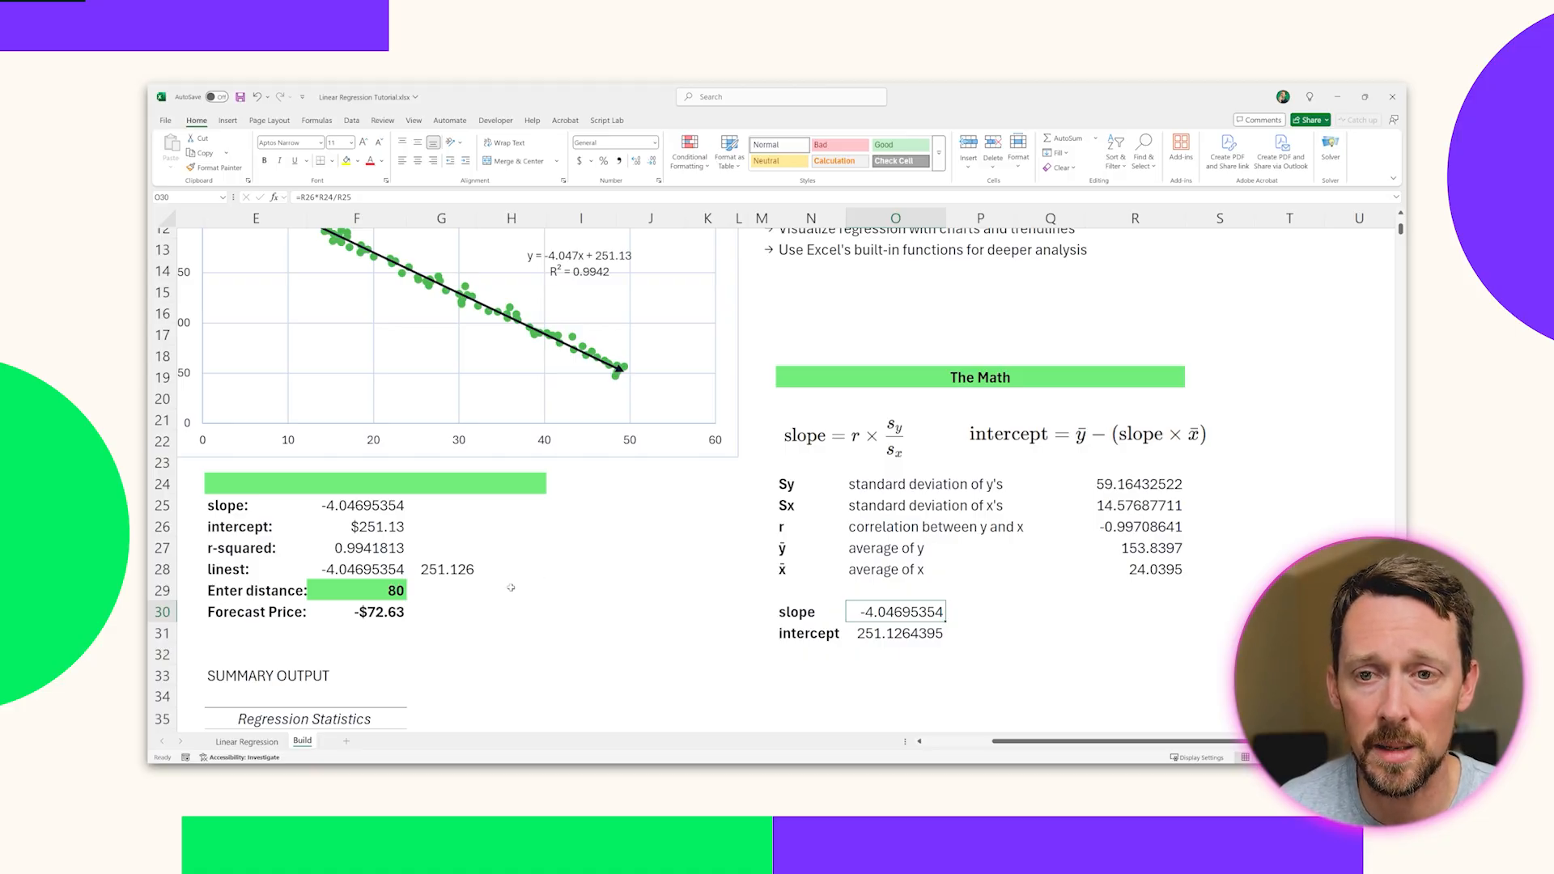
scroll(left, 3)
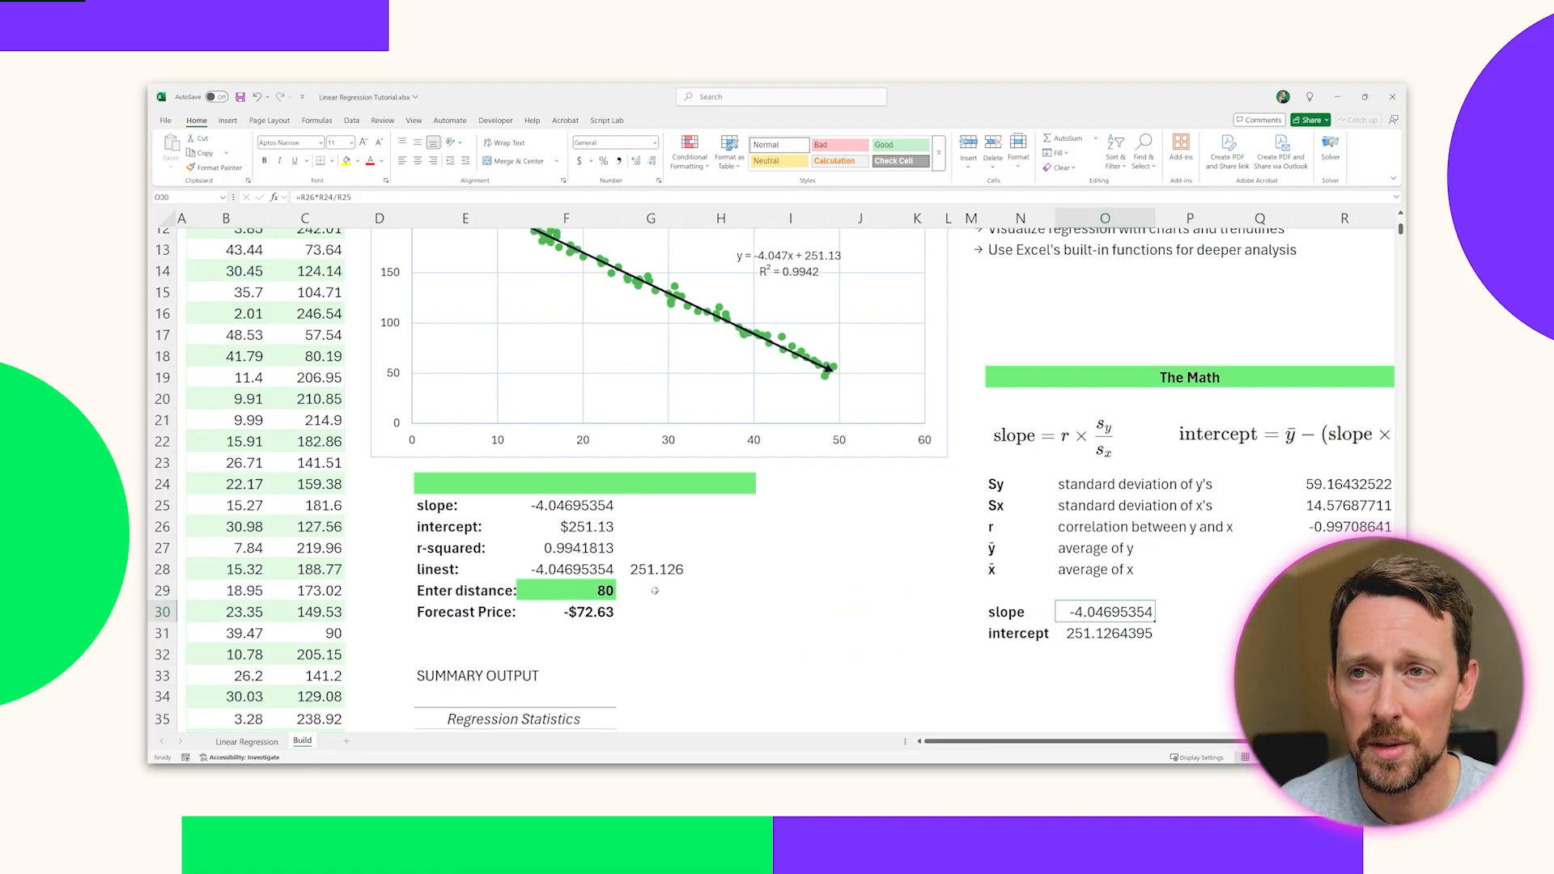